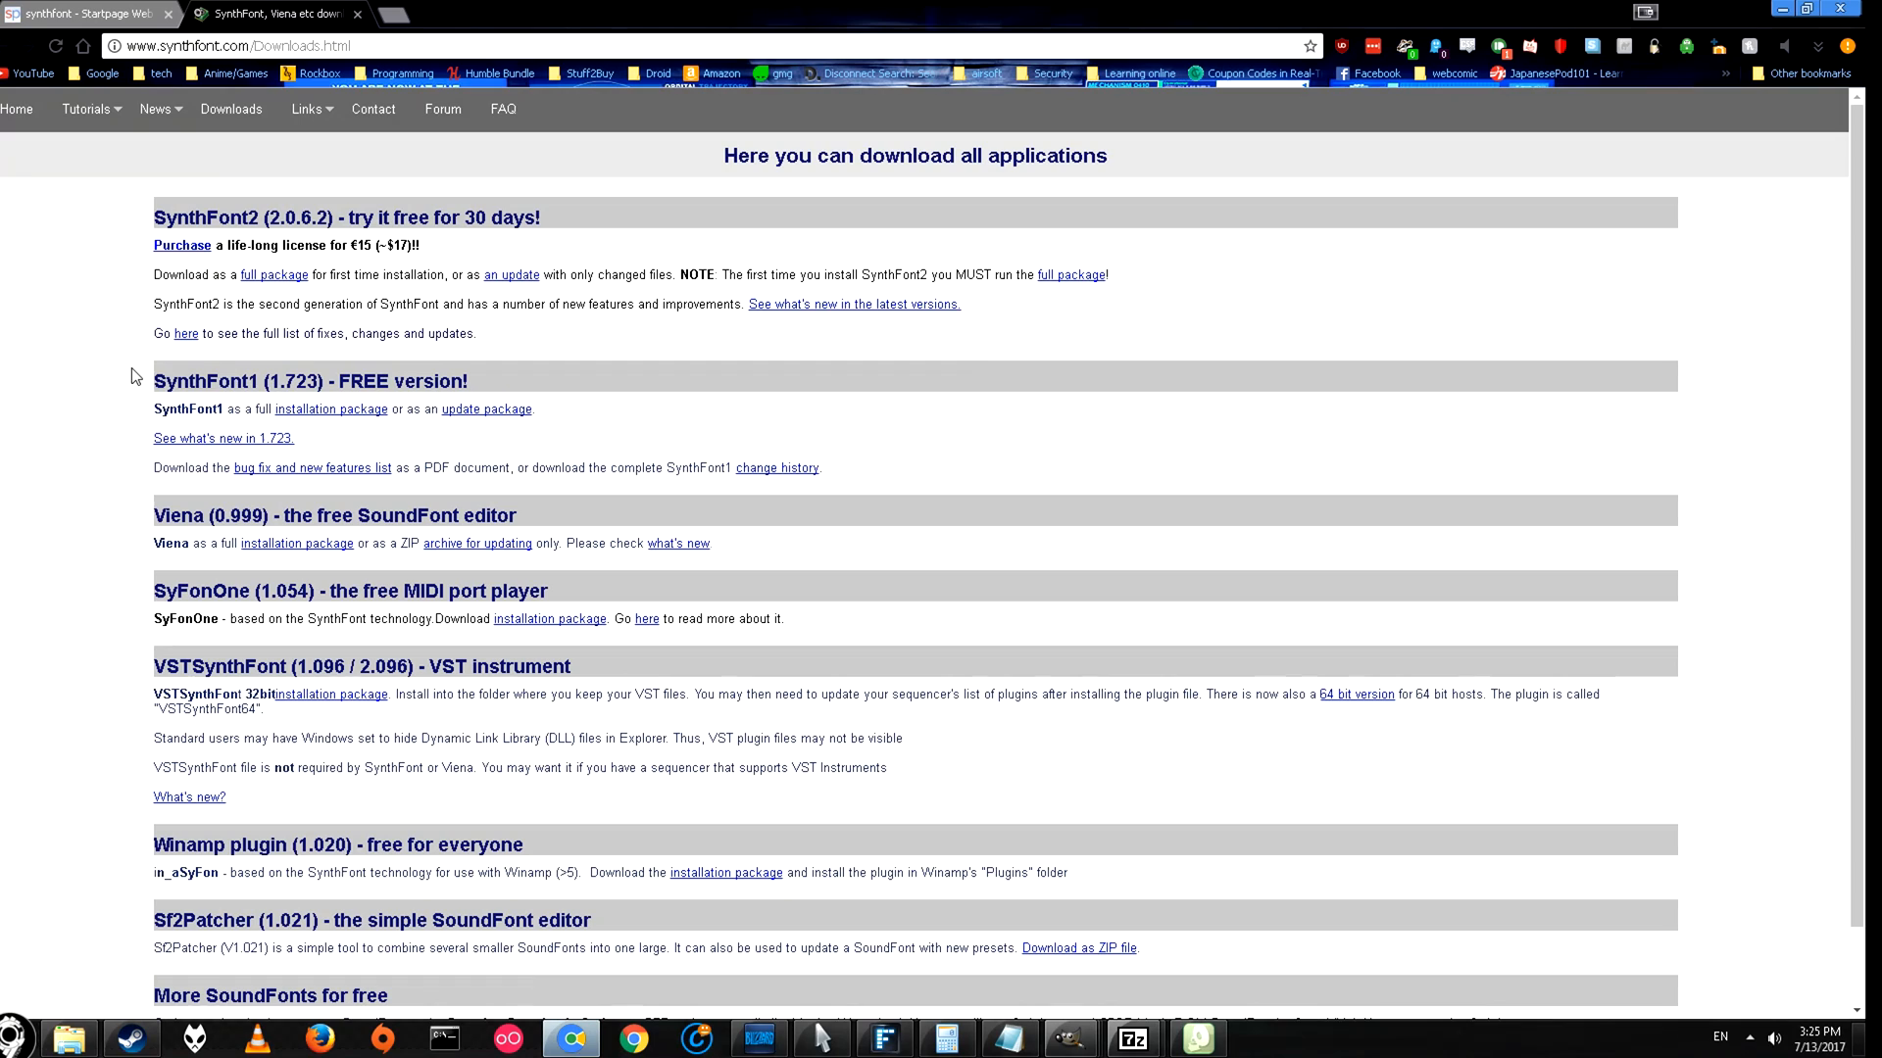
- Switch to SynthFont and choose to keep evaluating free, revealing the SEQ_TRAP.mid track list
{"action": "left_click", "coordinate": [331, 408]}
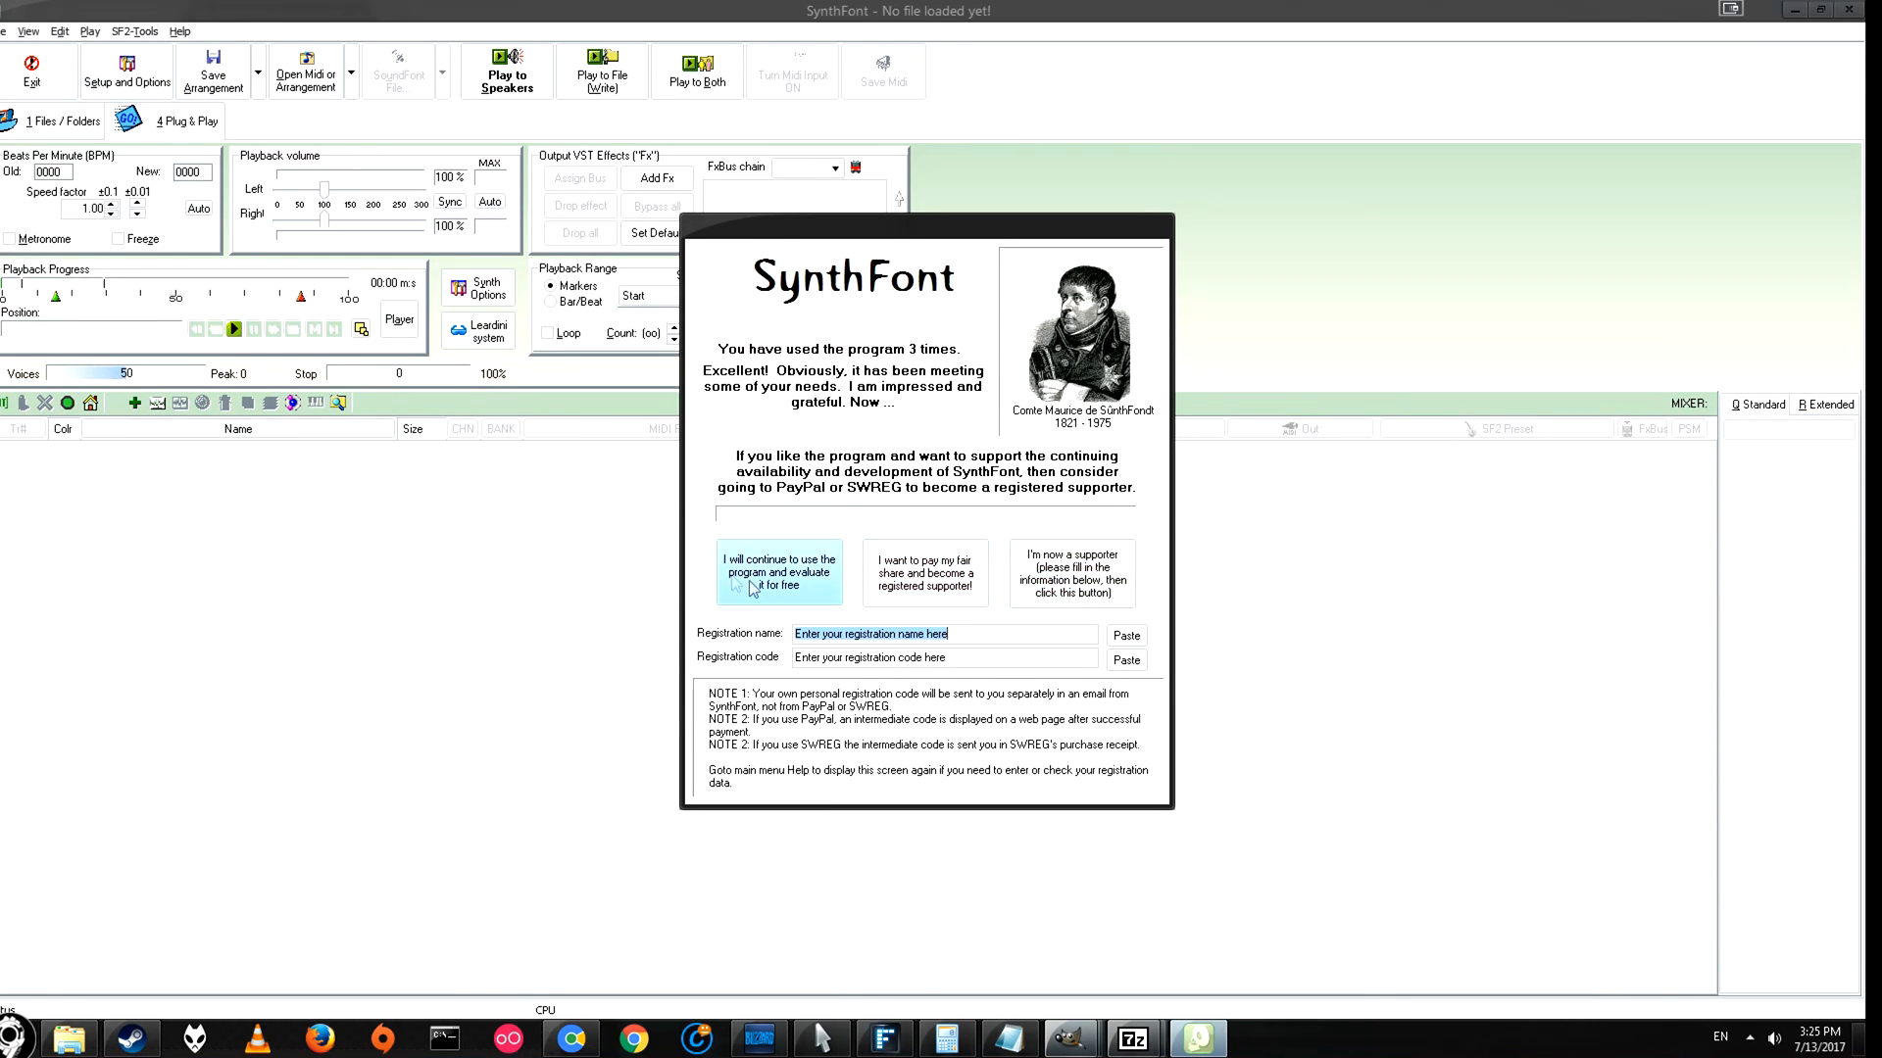
{"action": "left_click", "coordinate": [778, 572]}
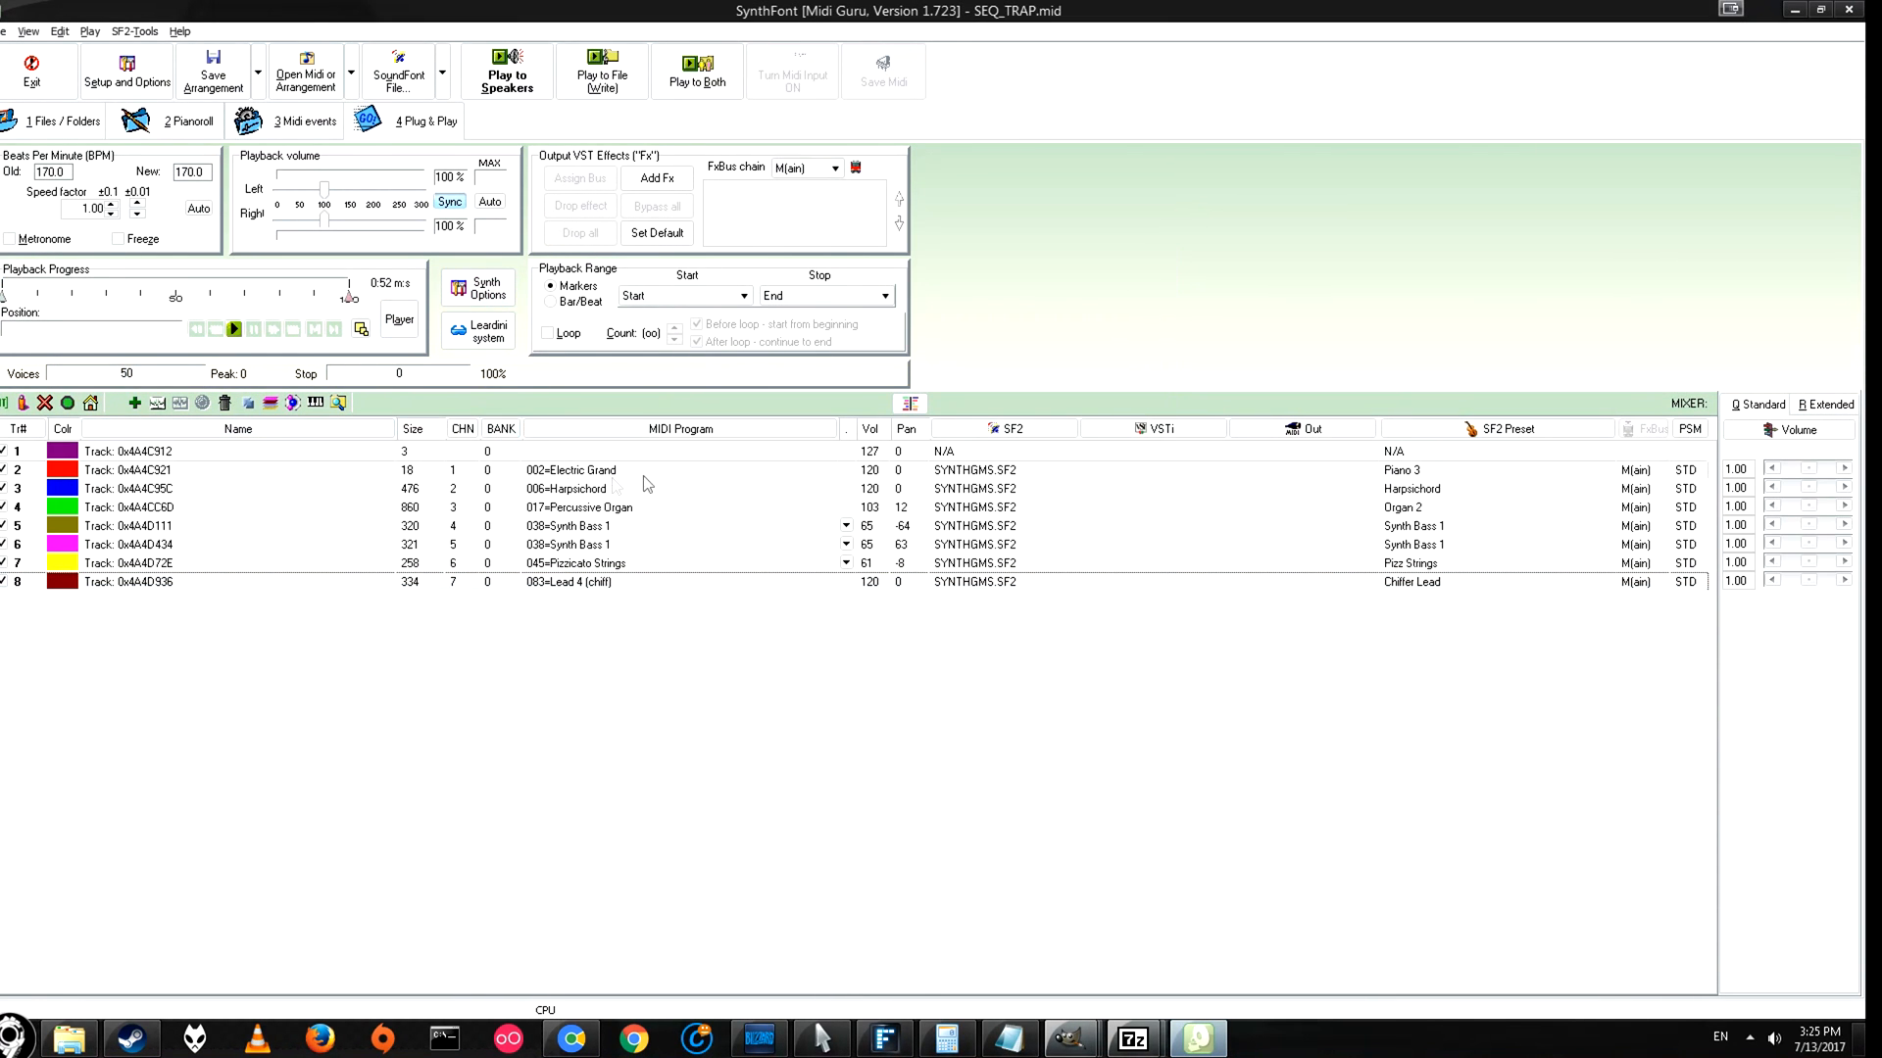
{"action": "mouse_move", "coordinate": [543, 406]}
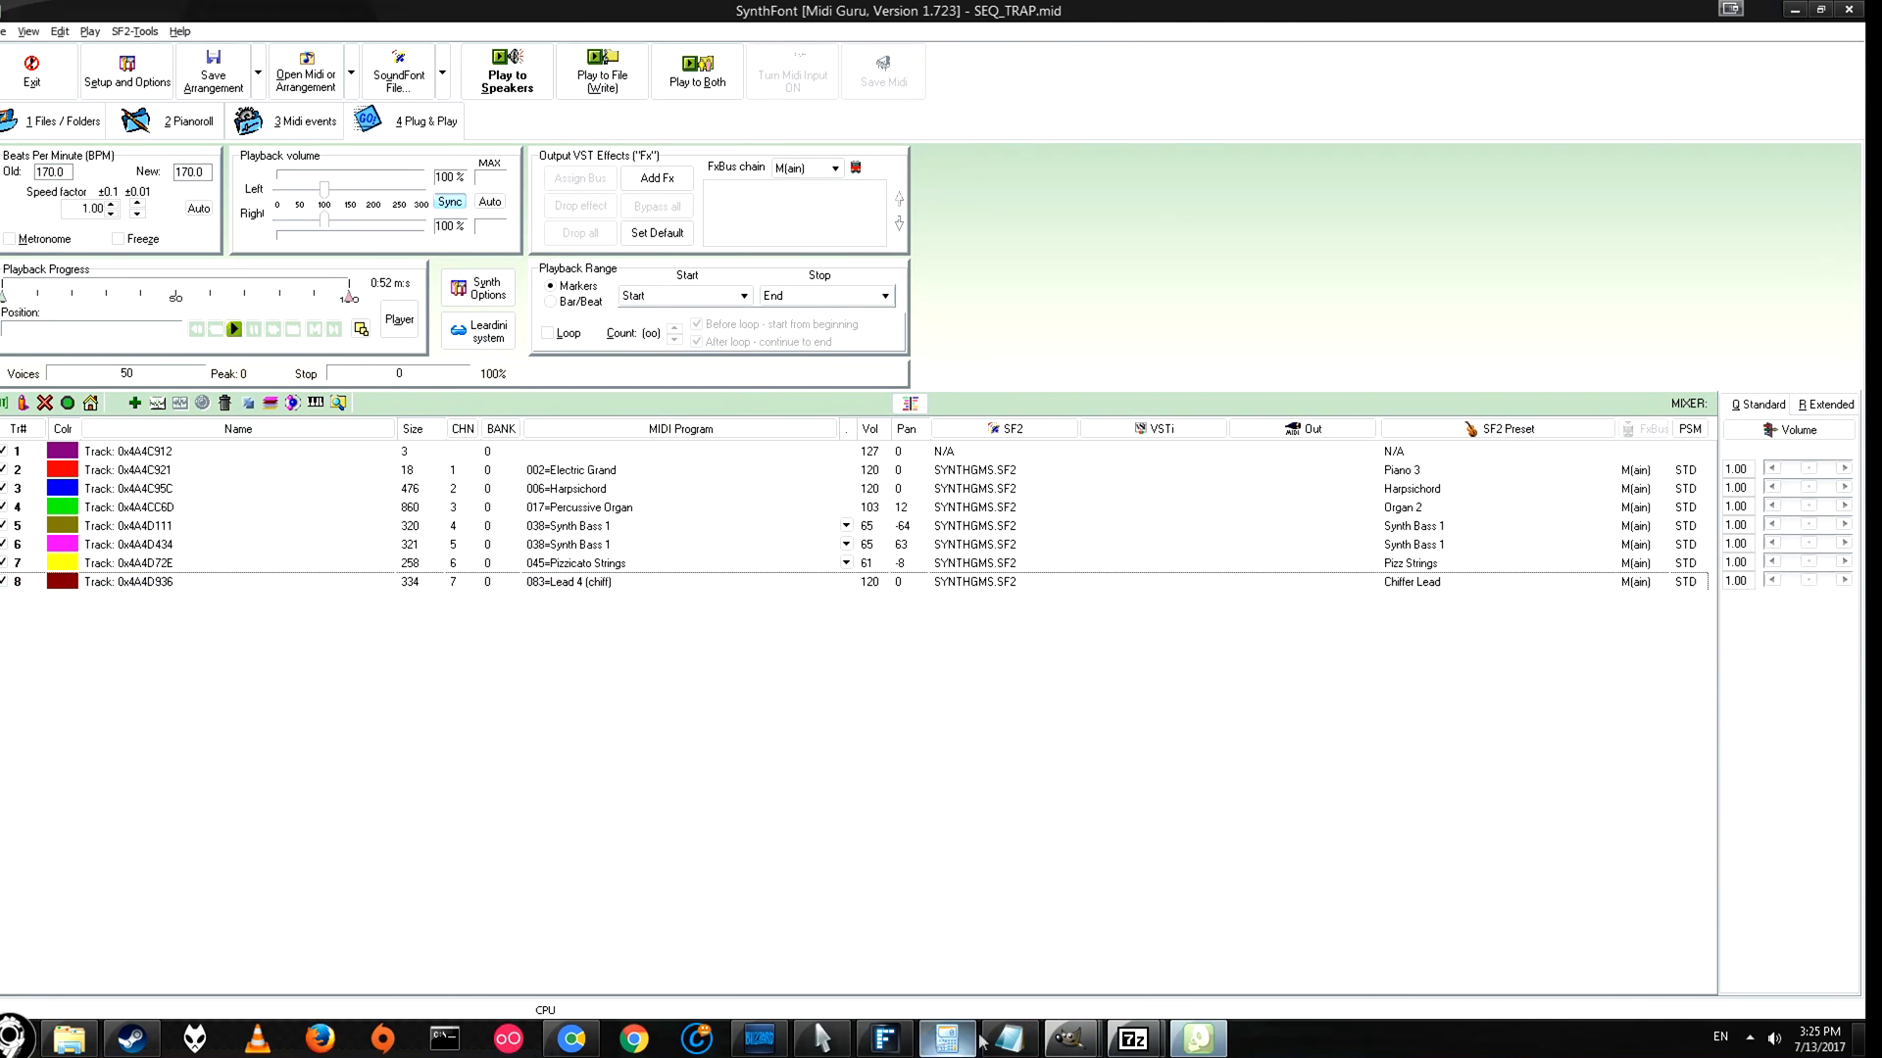
- Bring up F:\mods\music_rip\VGMTrans in Explorer and select VGMTrans.exe
{"action": "left_click", "coordinate": [944, 1037]}
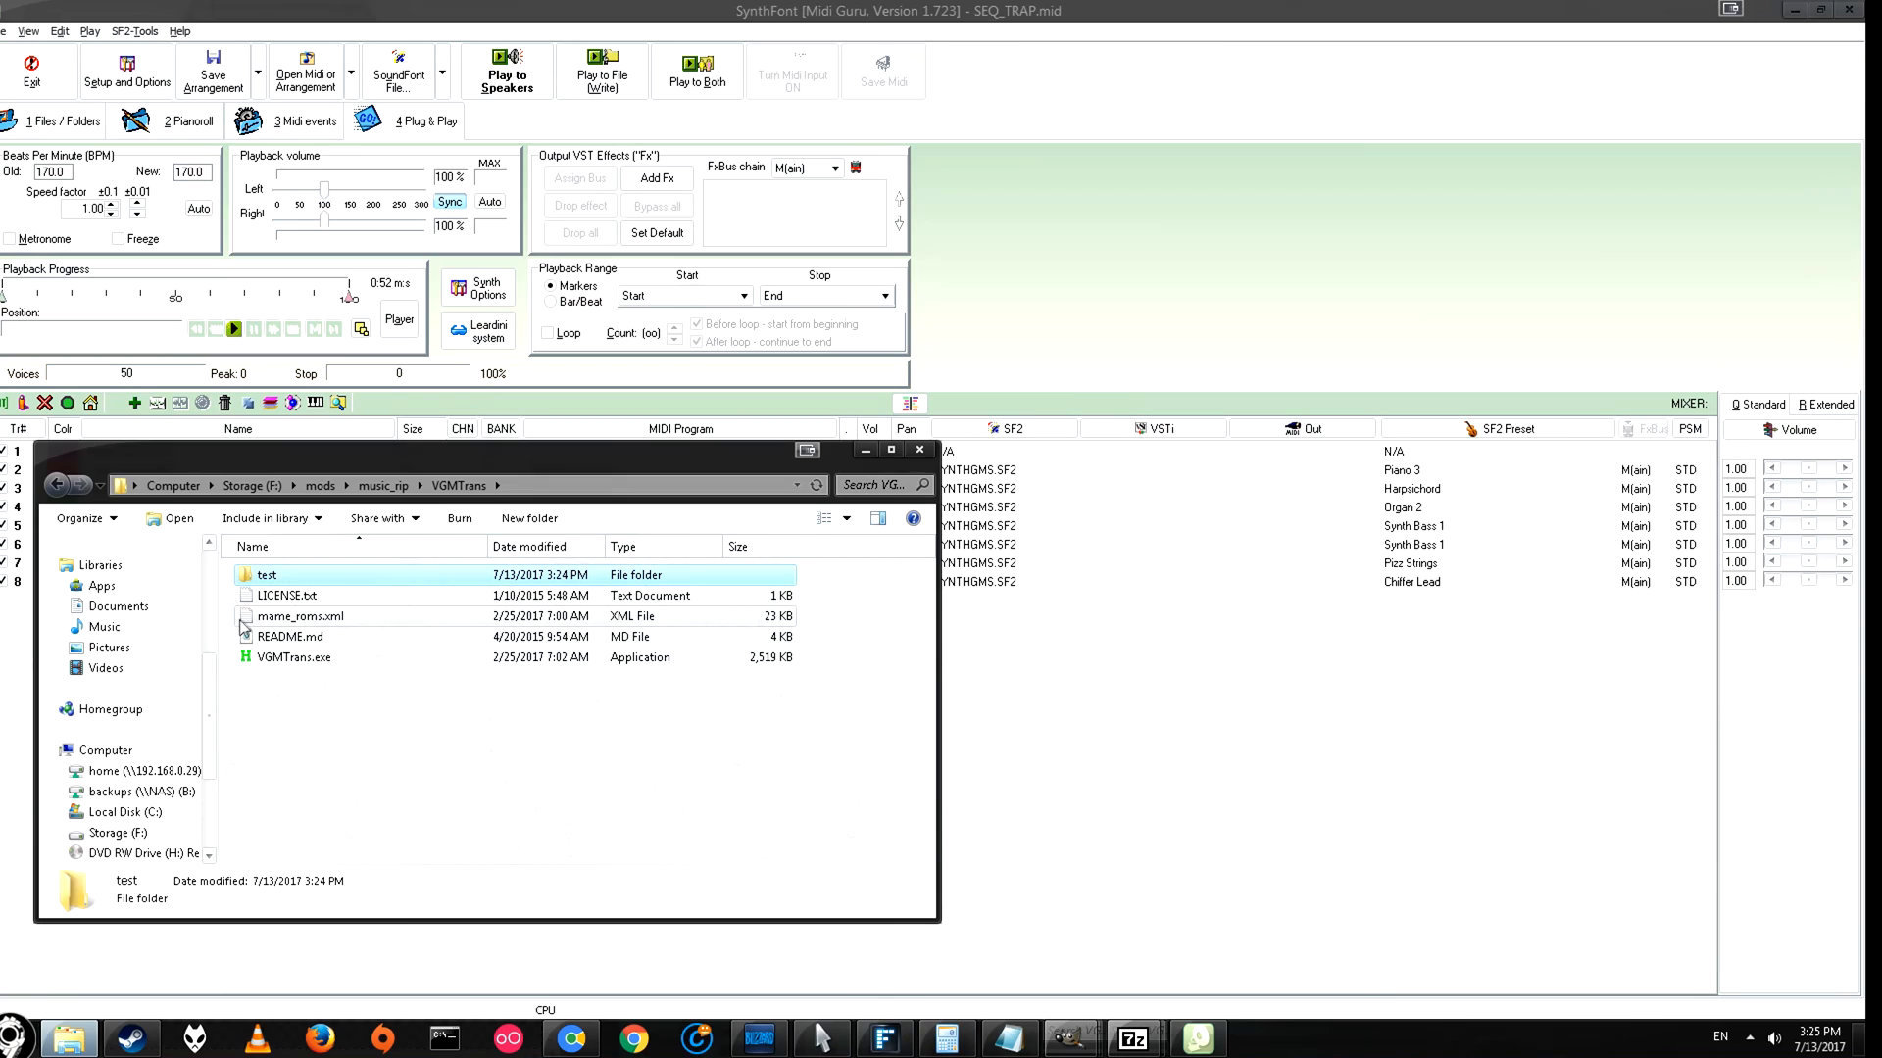
{"action": "mouse_move", "coordinate": [308, 666]}
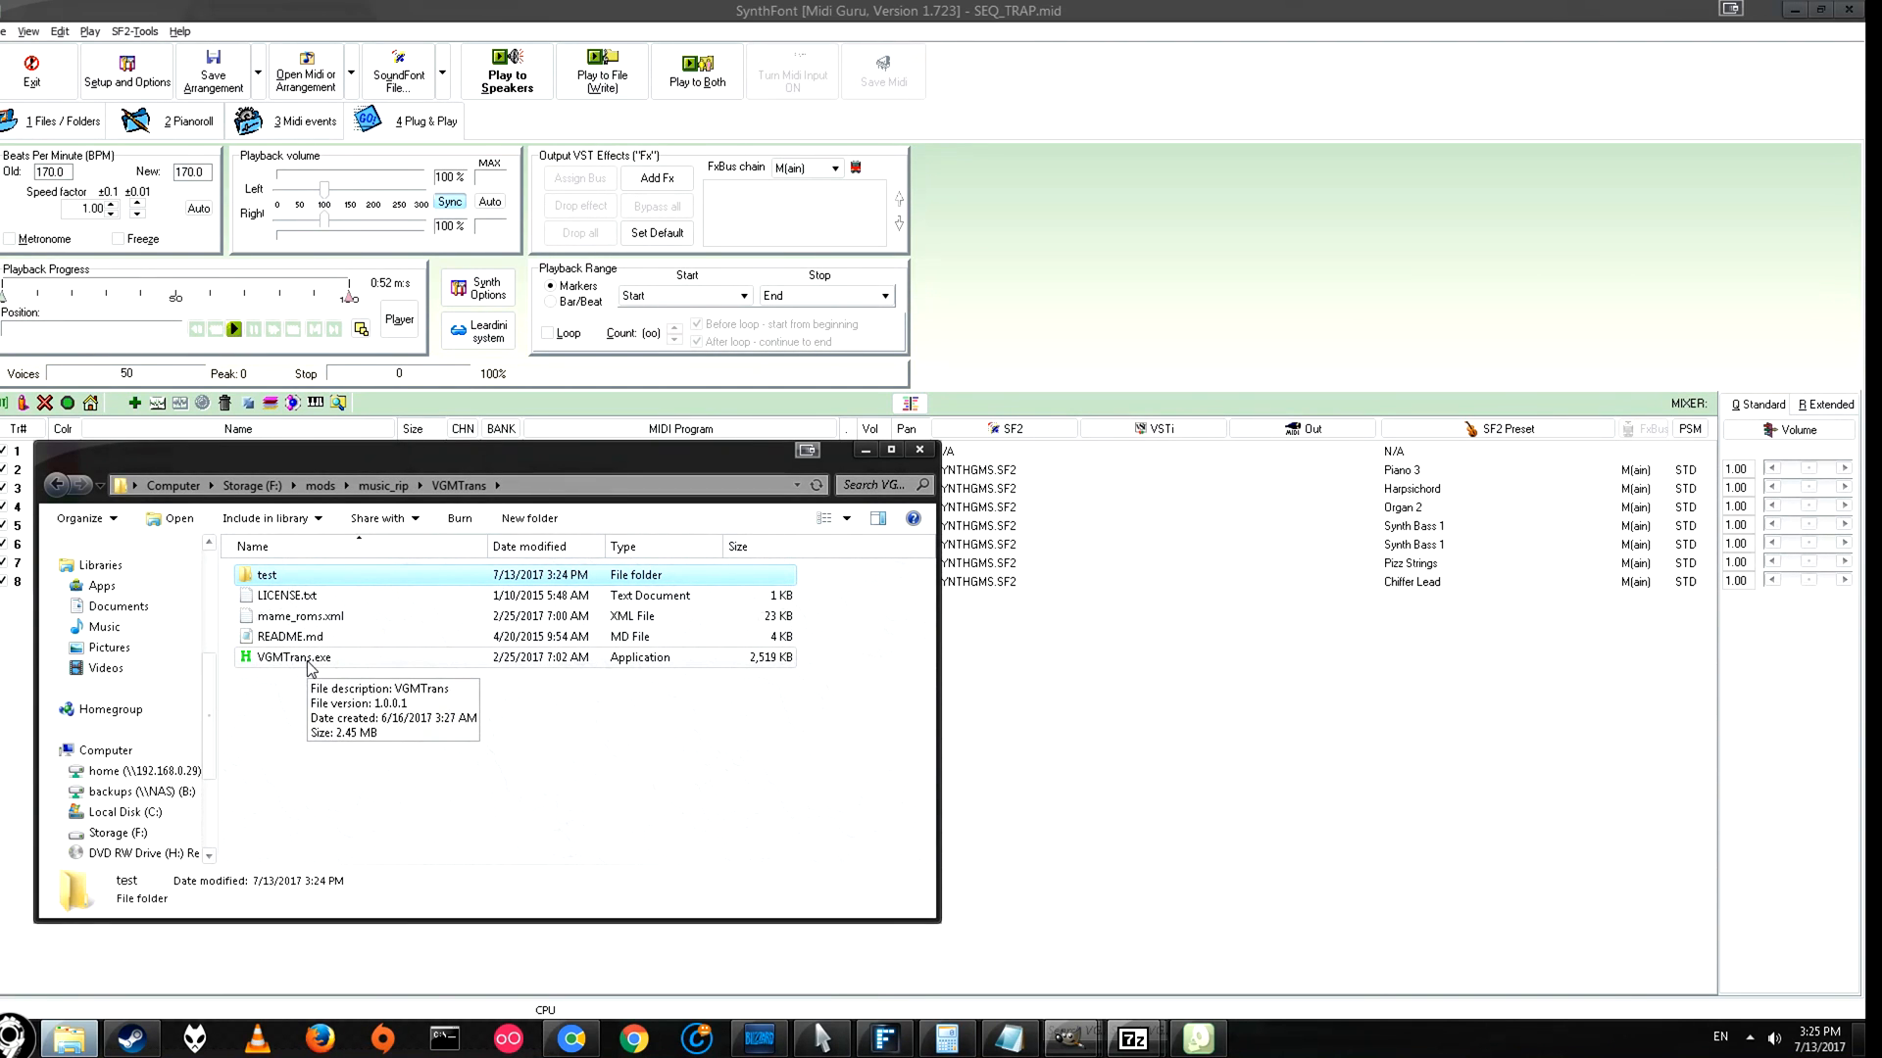
{"action": "left_click", "coordinate": [292, 657]}
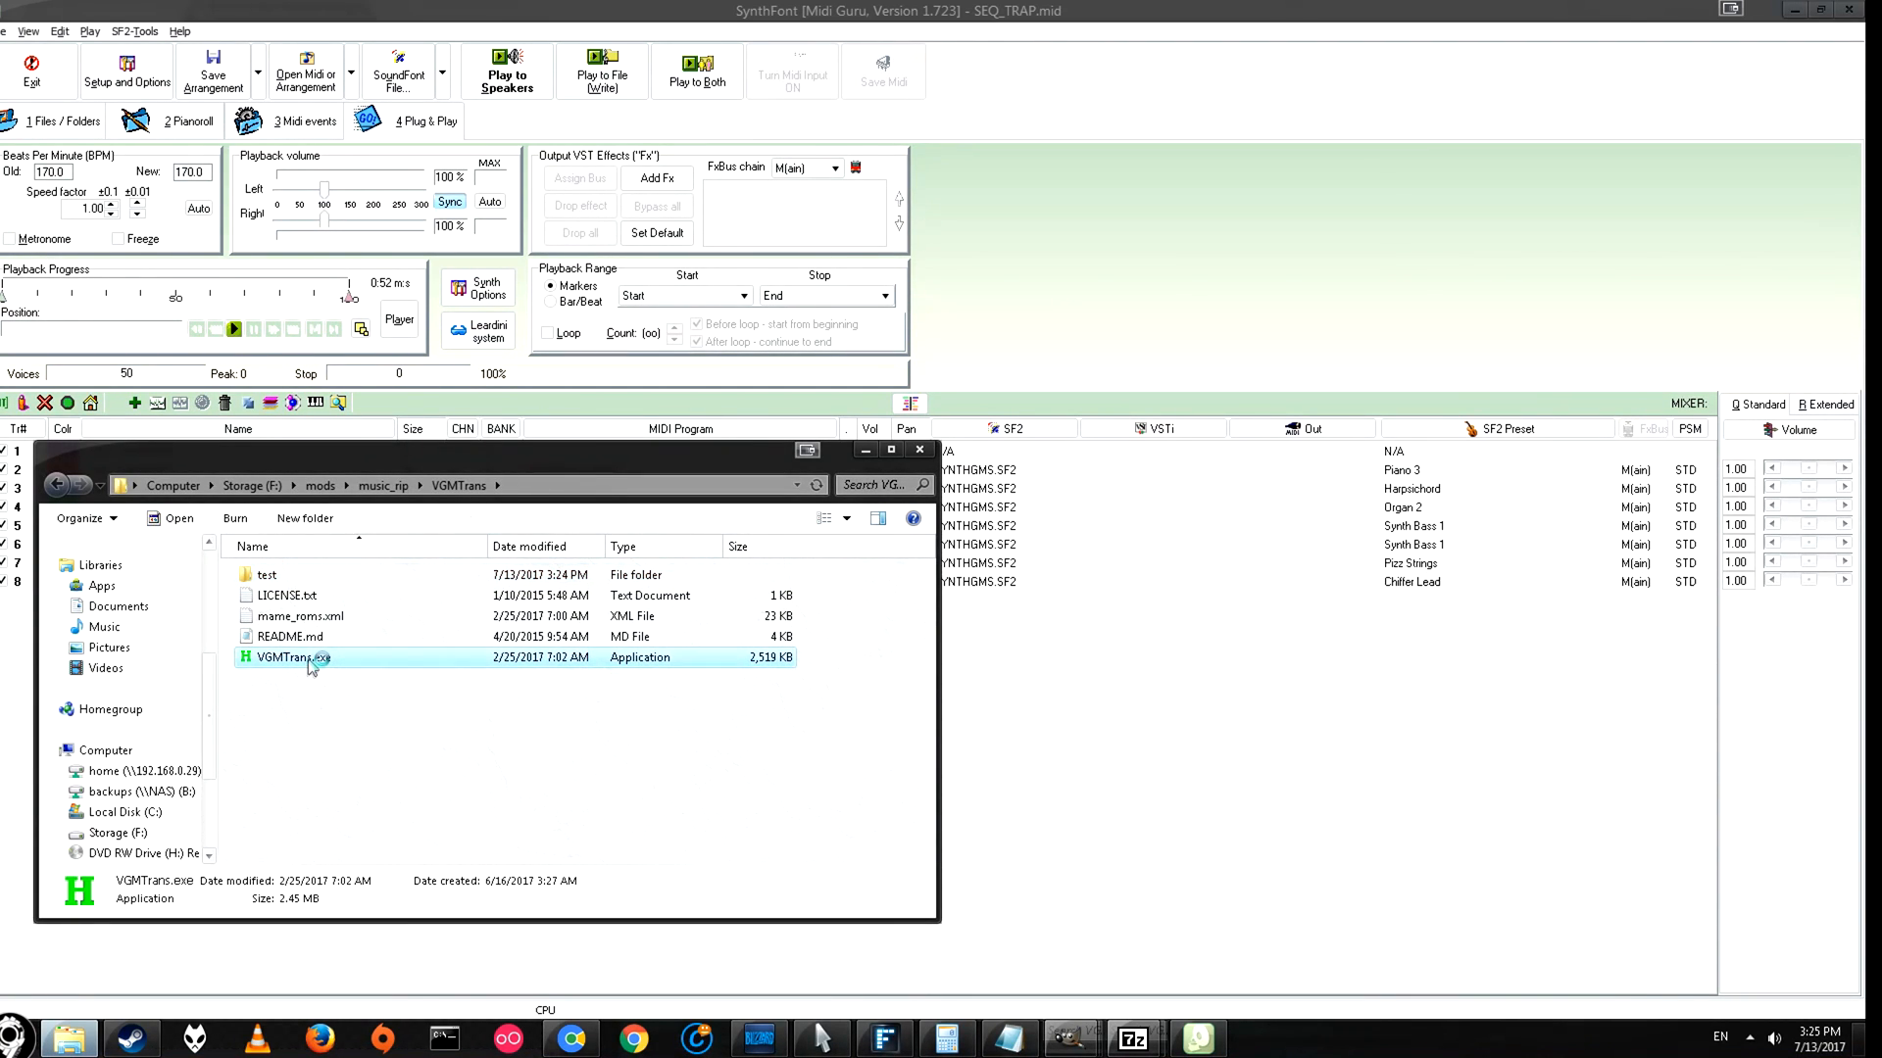
{"action": "mouse_move", "coordinate": [292, 658]}
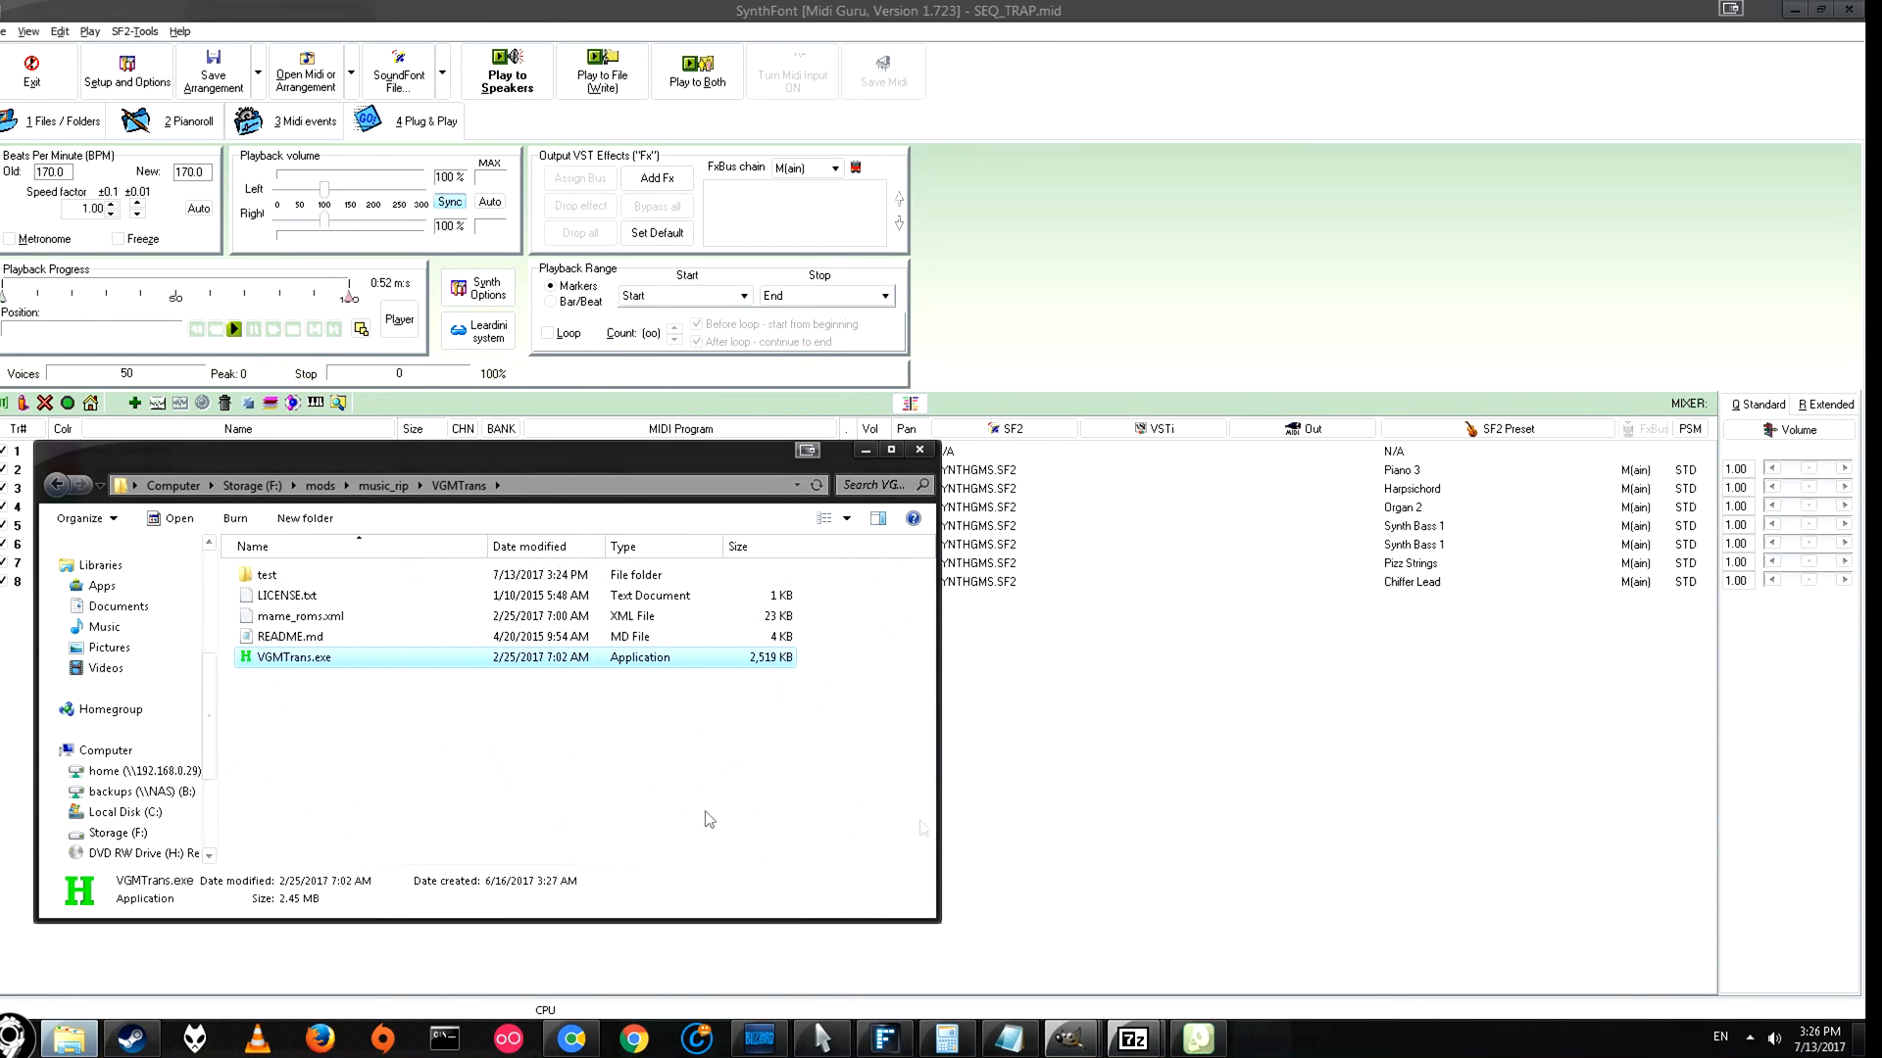
- Launch VGMTrans, scan the MP_HUNTERS ROM and select the WAVE_INTRO_KANDEN sample collection
{"action": "double_click", "coordinate": [292, 657]}
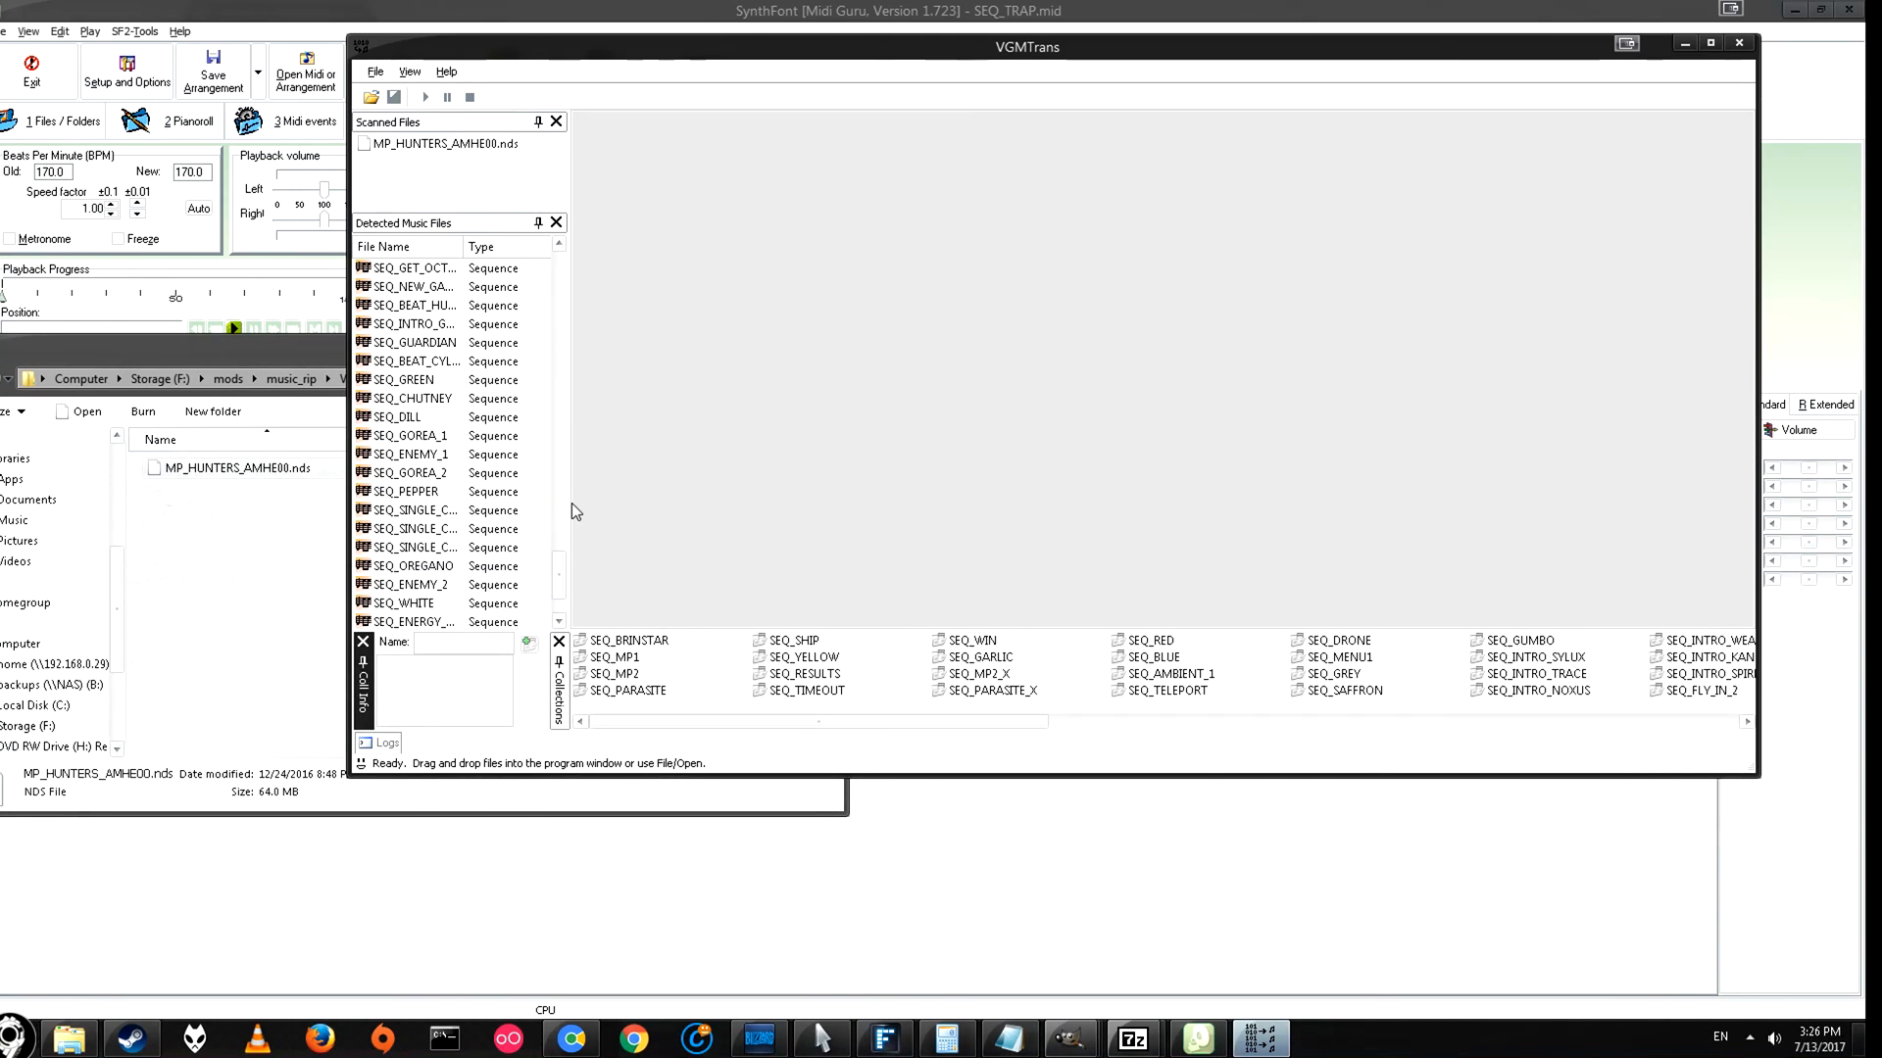
{"action": "left_click", "coordinate": [1709, 41]}
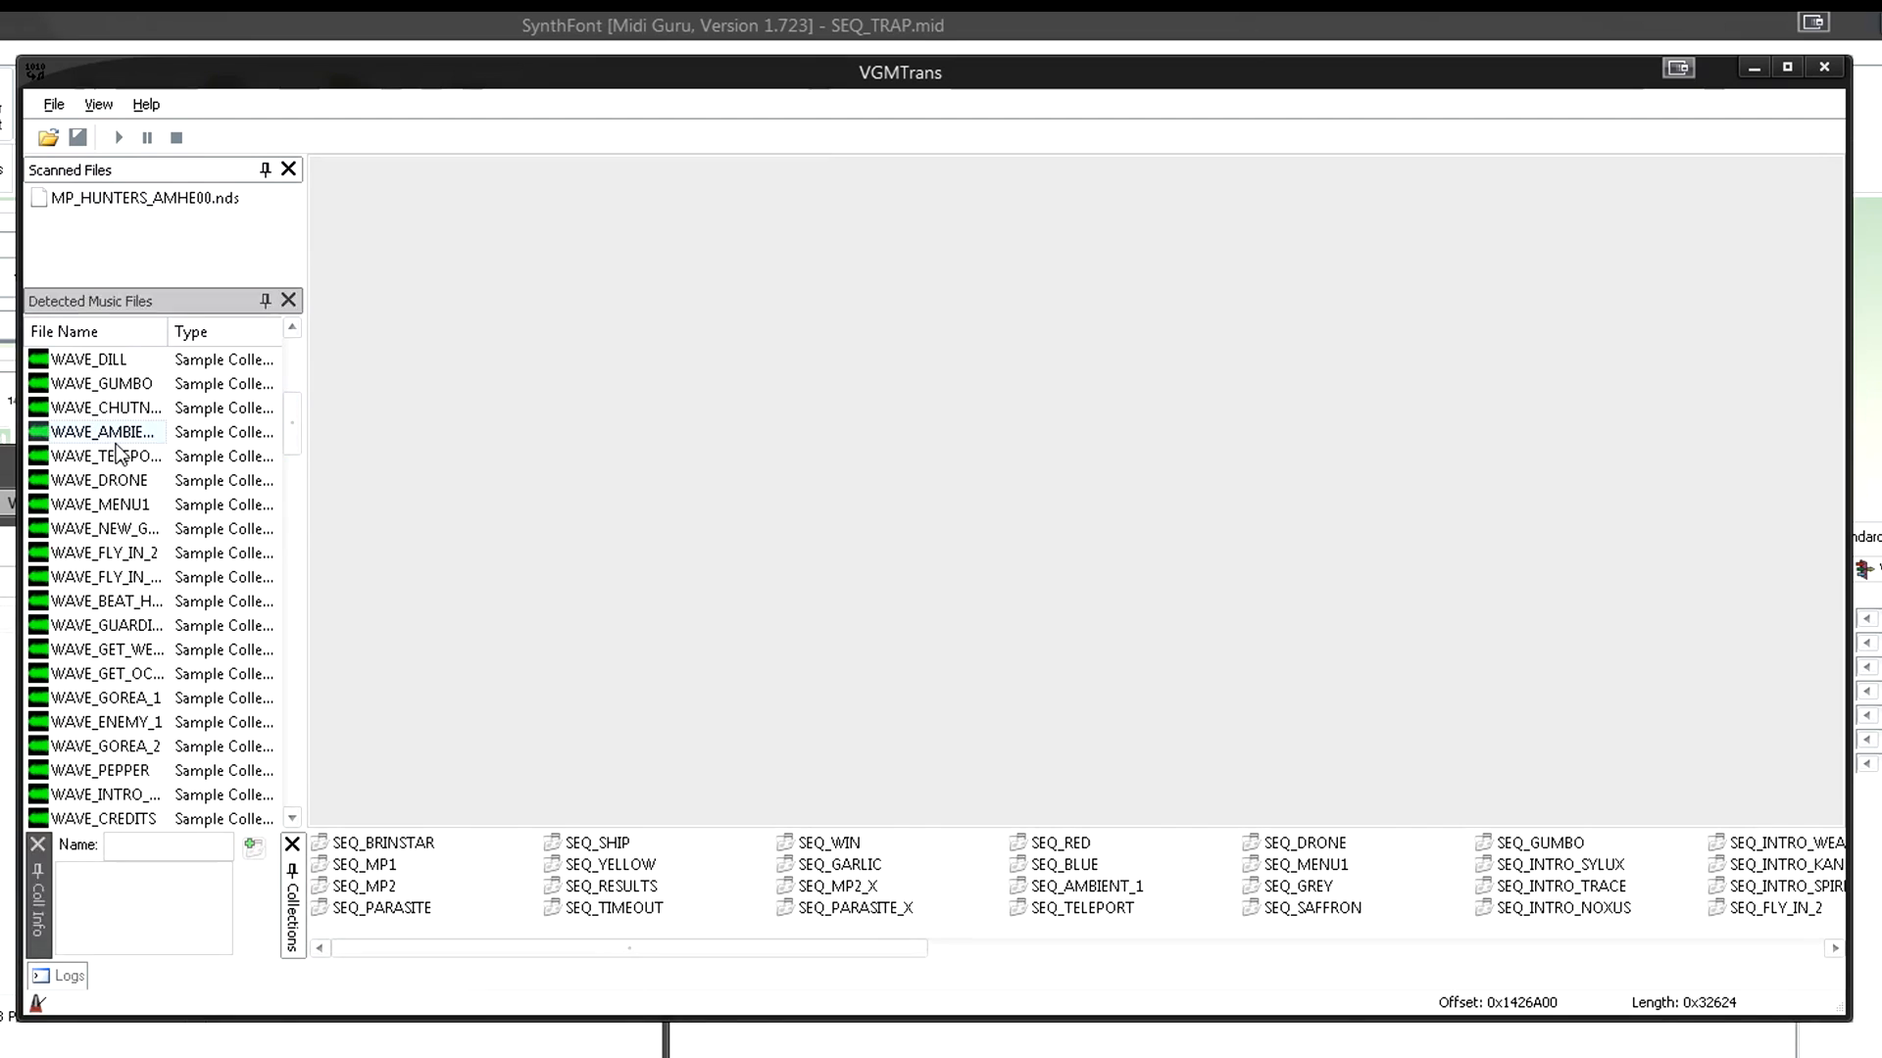
{"action": "left_click", "coordinate": [102, 431]}
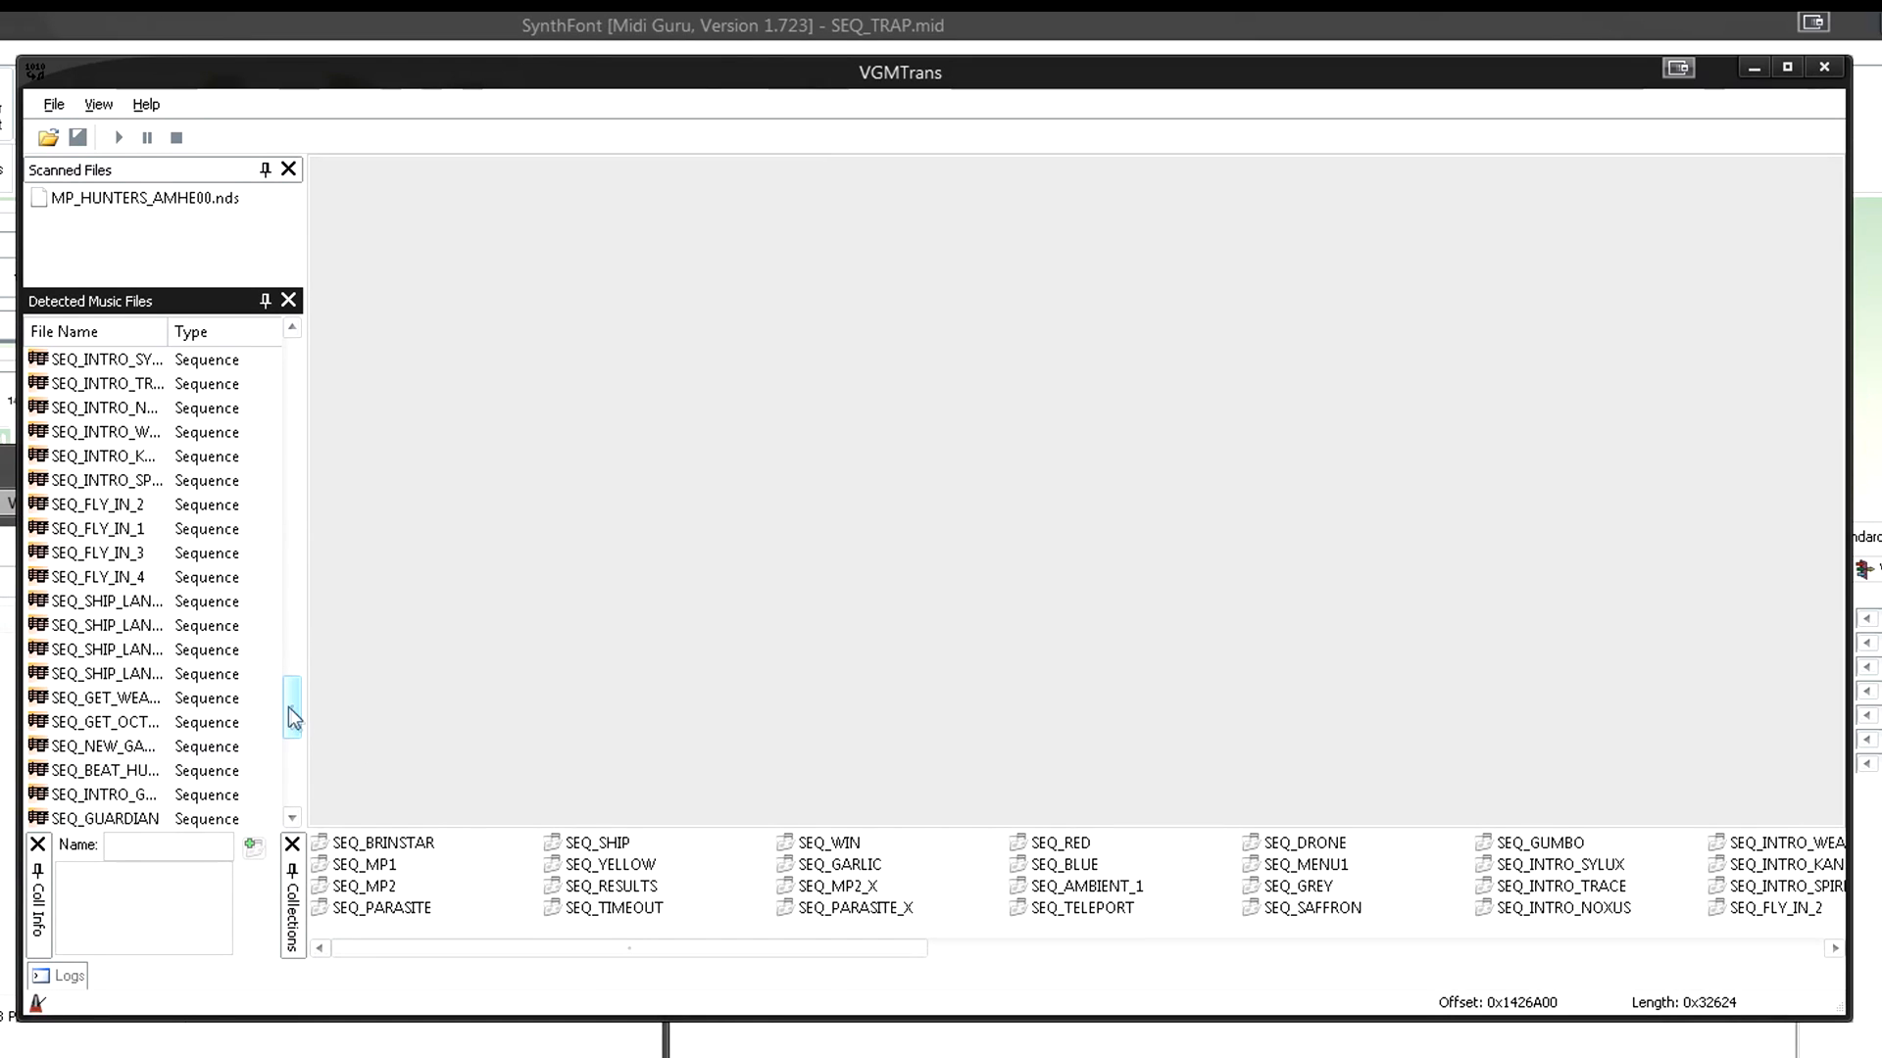
{"action": "scroll", "scroll_direction": "down", "scroll_amount": 3}
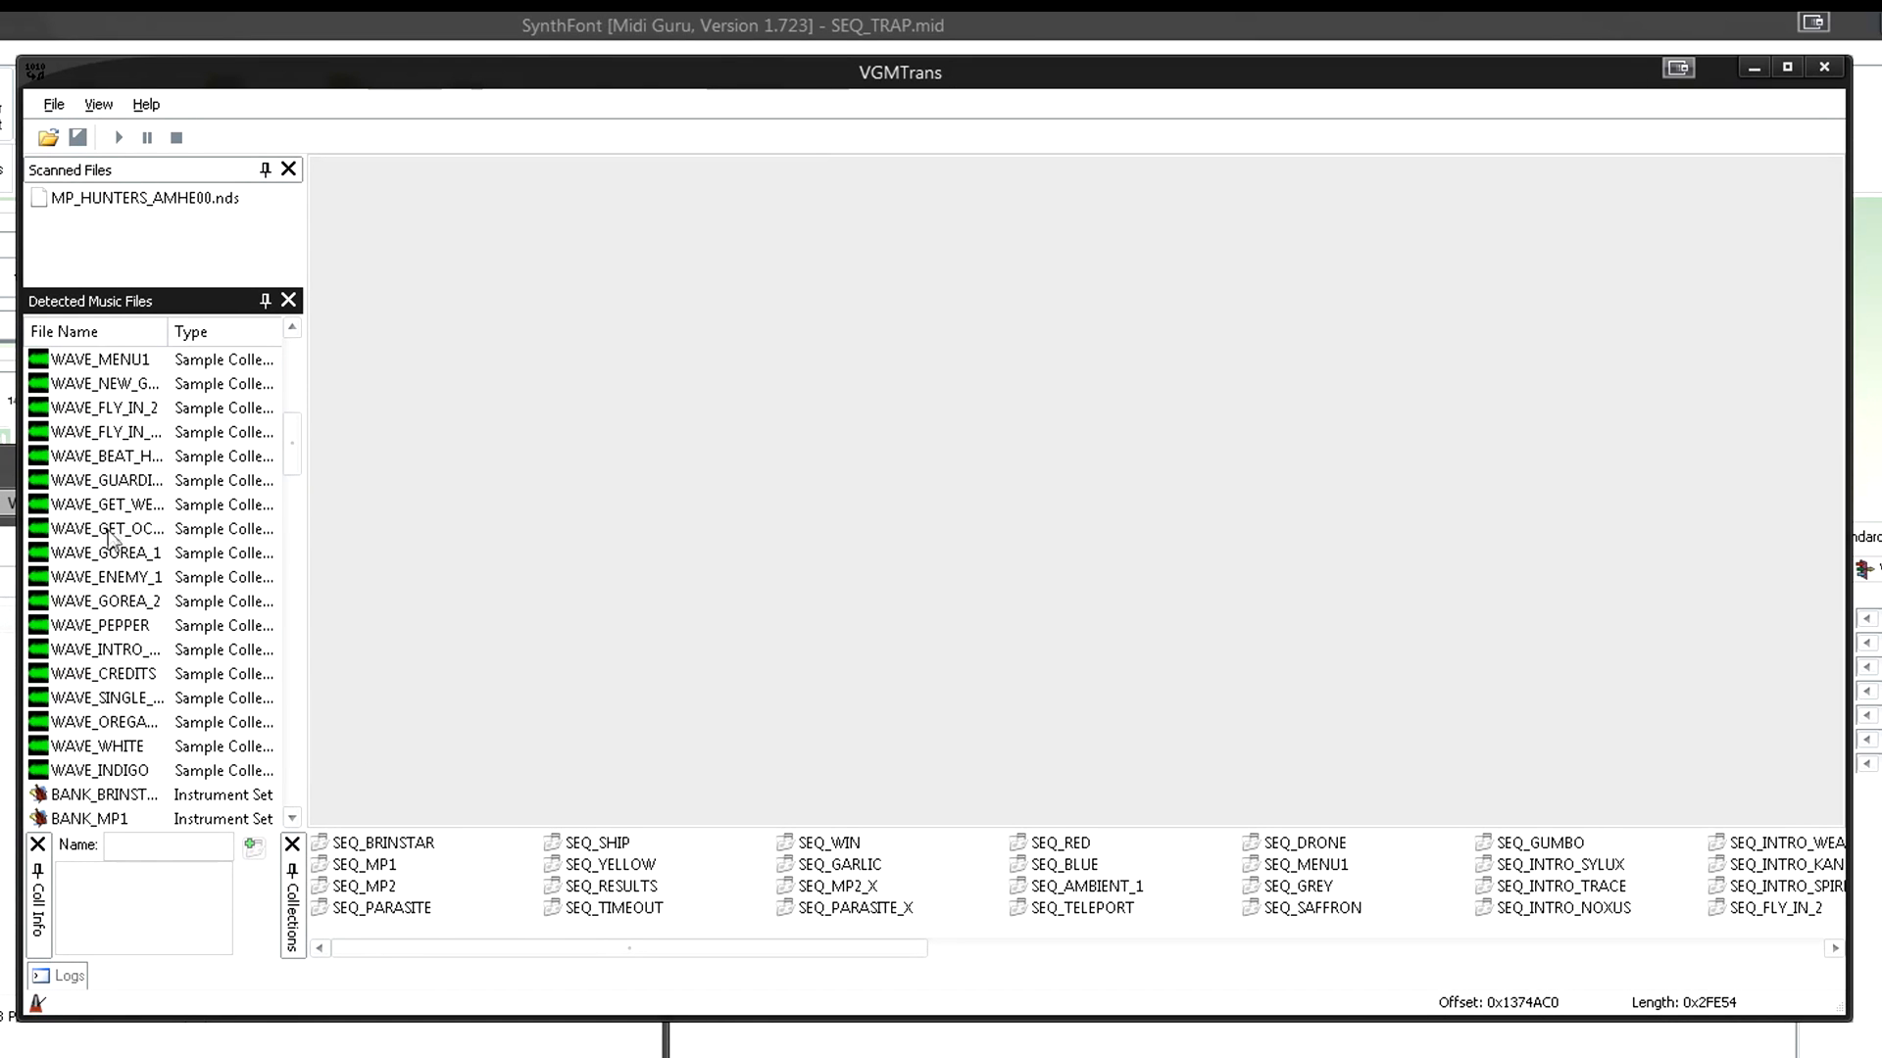
{"action": "left_click", "coordinate": [106, 649]}
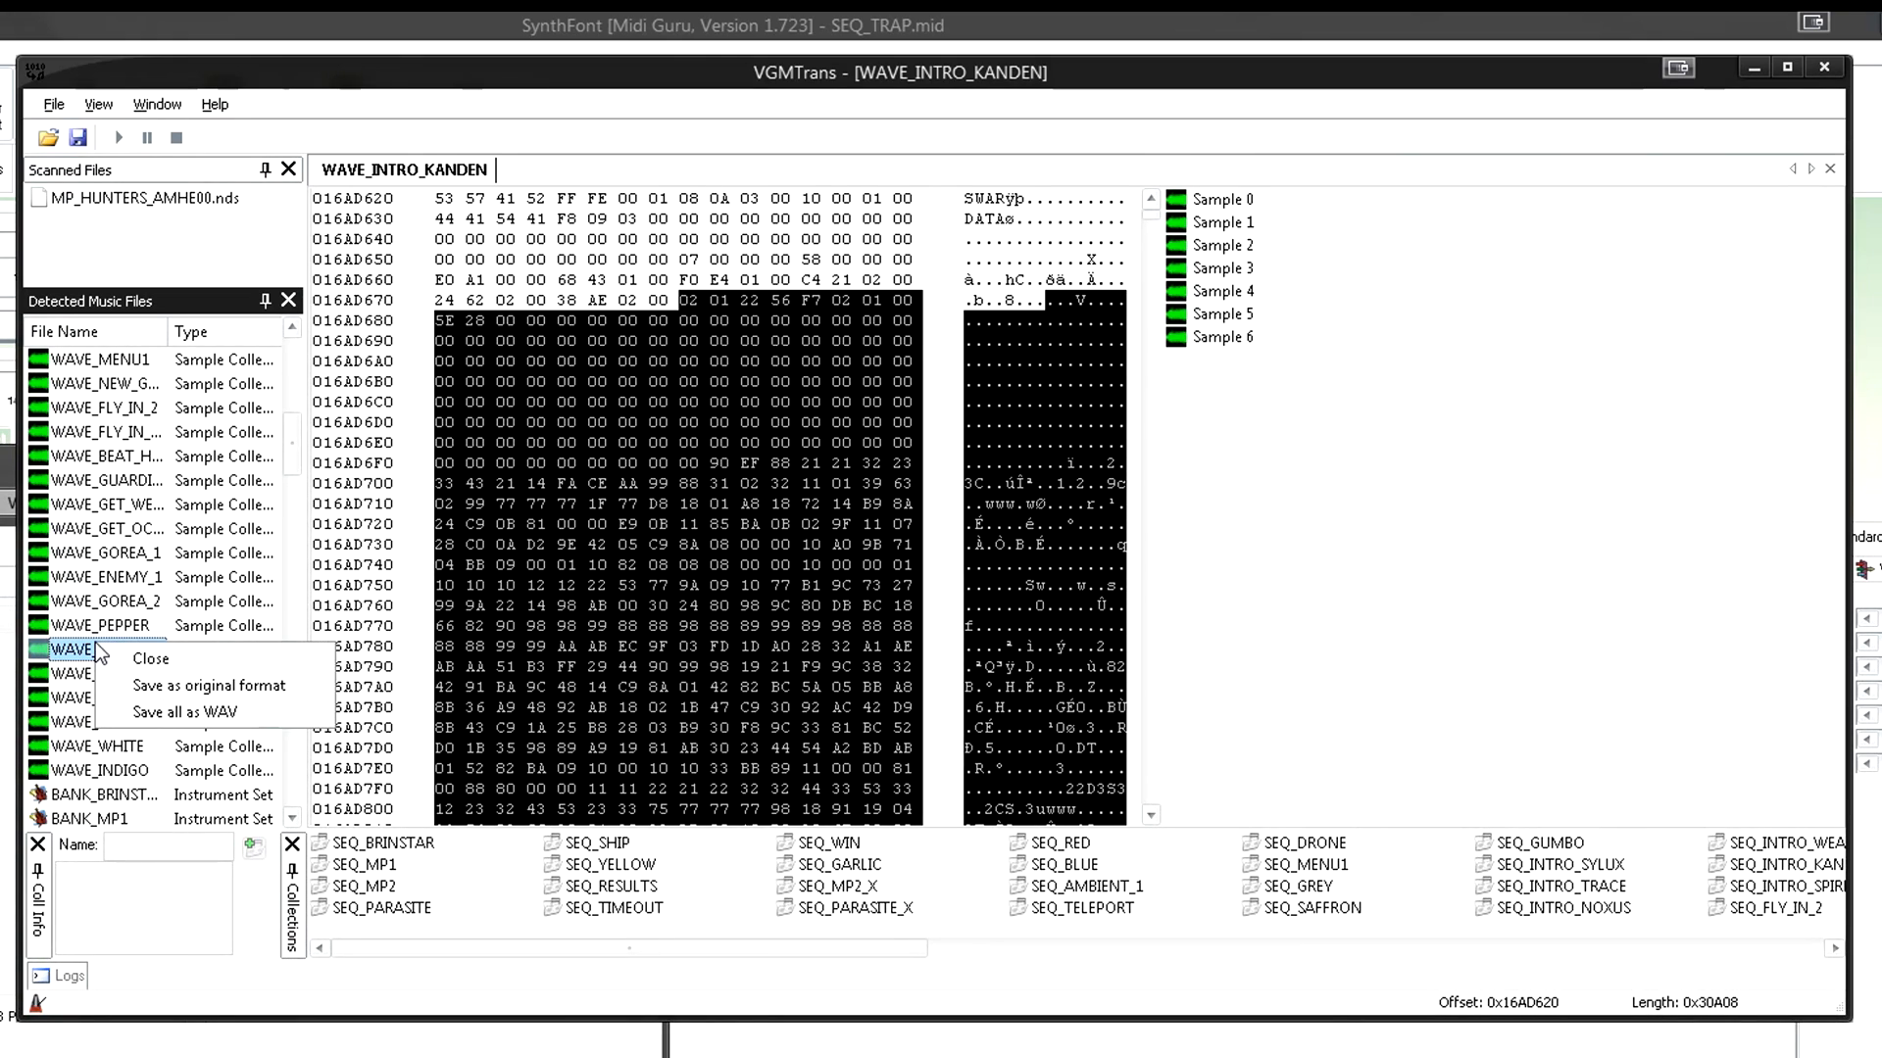
{"action": "mouse_move", "coordinate": [180, 686]}
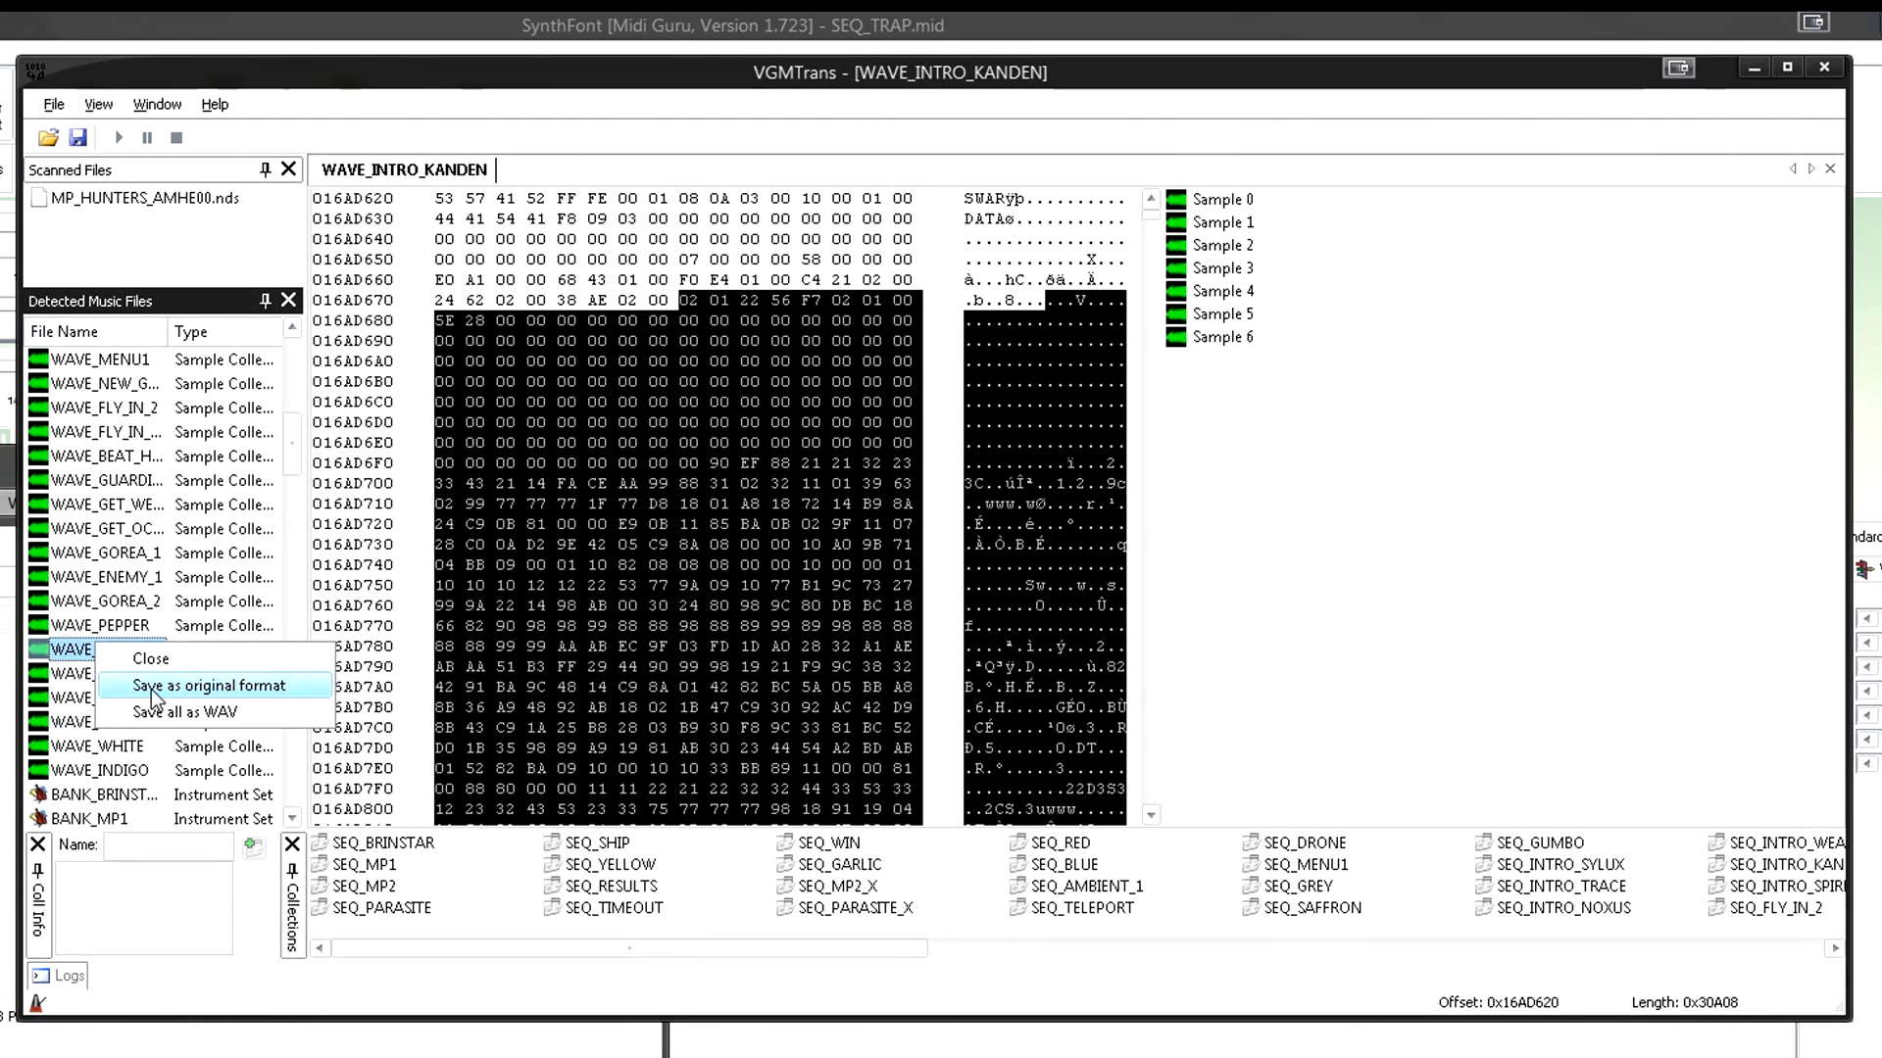
- Save all seven WAVE_INTRO_KANDEN samples as WAV into the test folder, then permanently delete them
{"action": "left_click", "coordinate": [212, 686]}
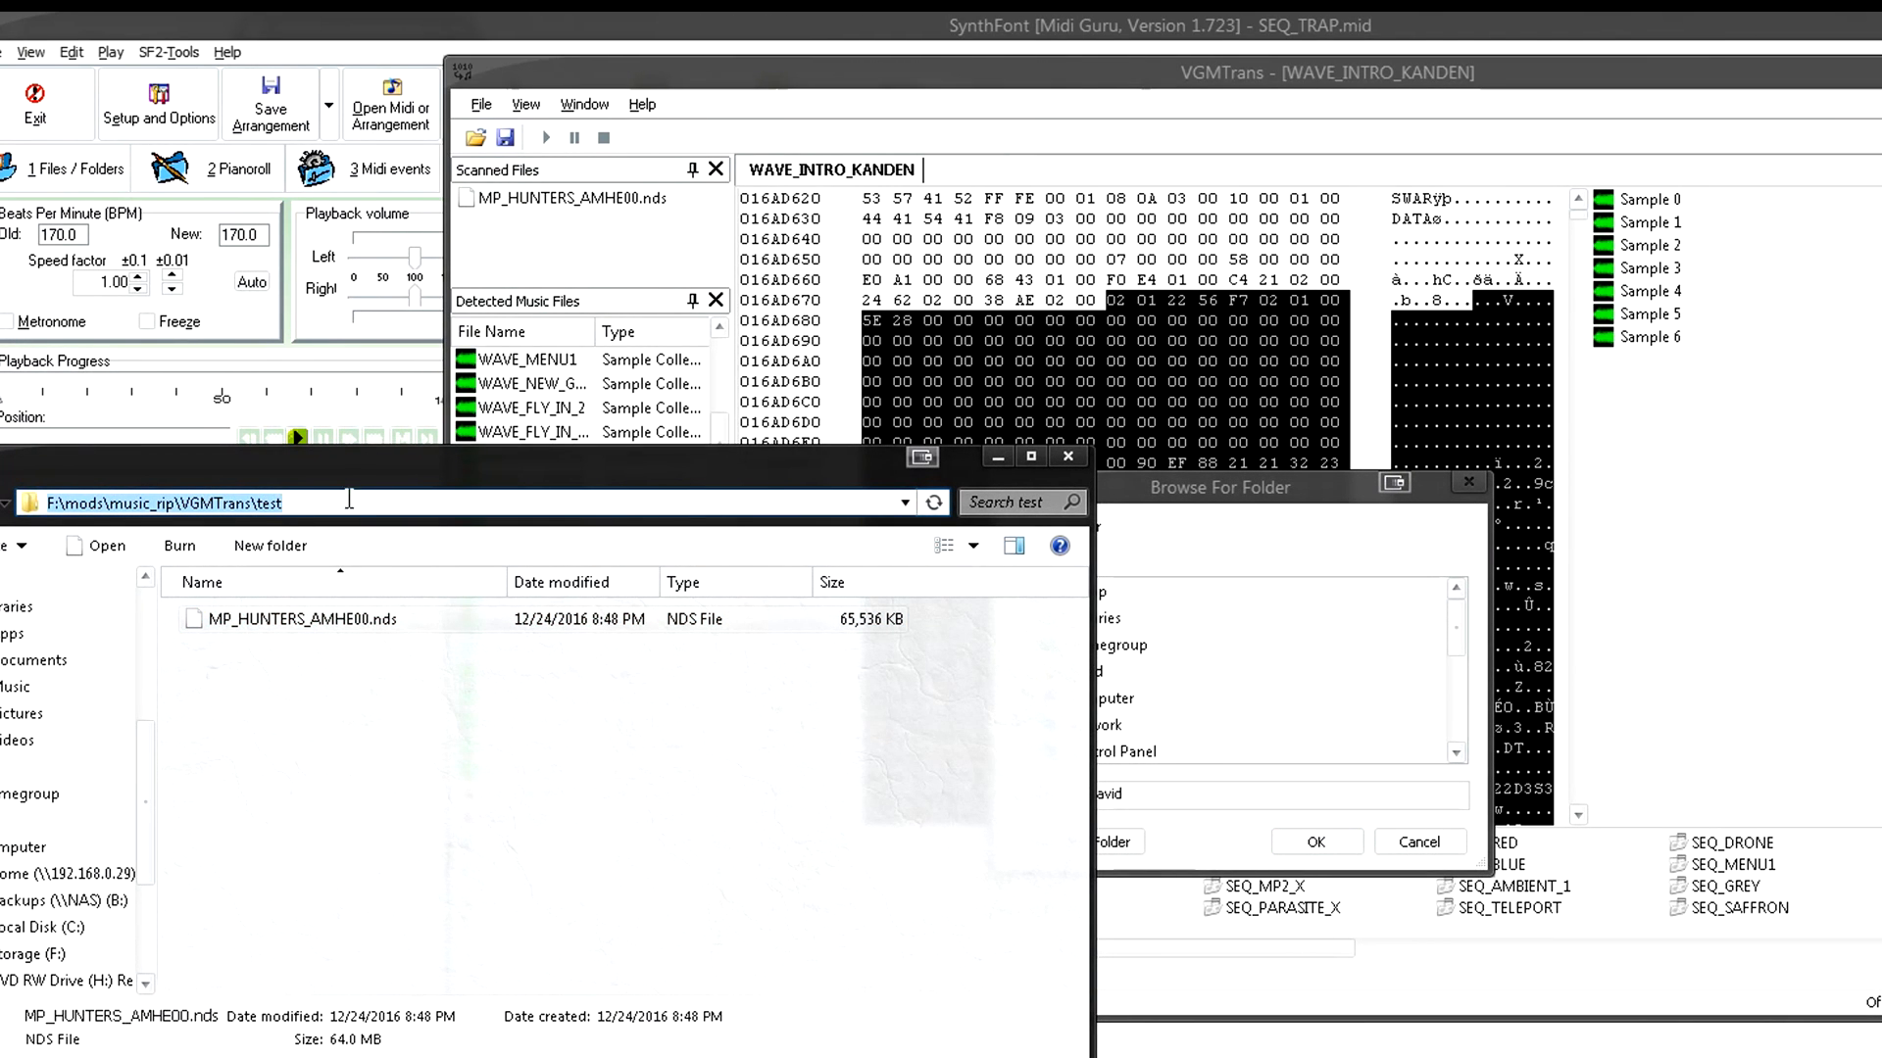
{"action": "right_click", "coordinate": [198, 502]}
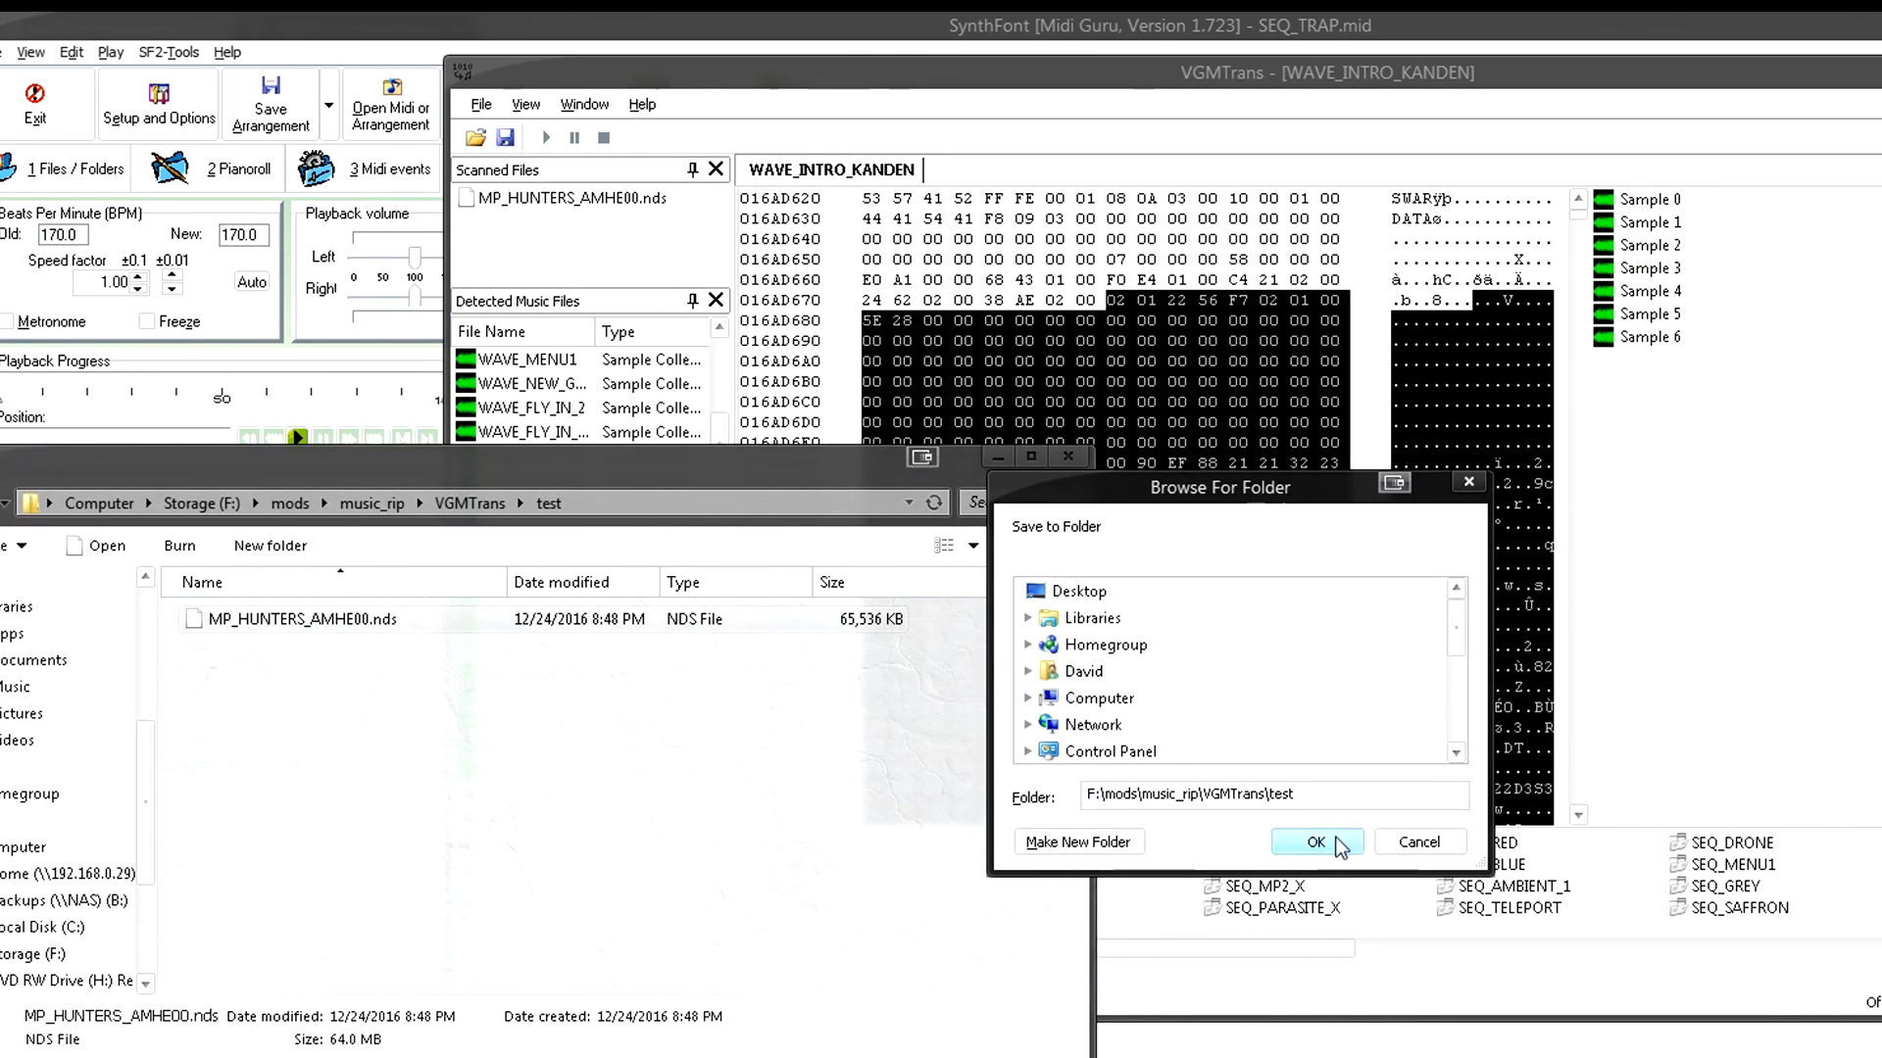
{"action": "left_click", "coordinate": [1317, 841]}
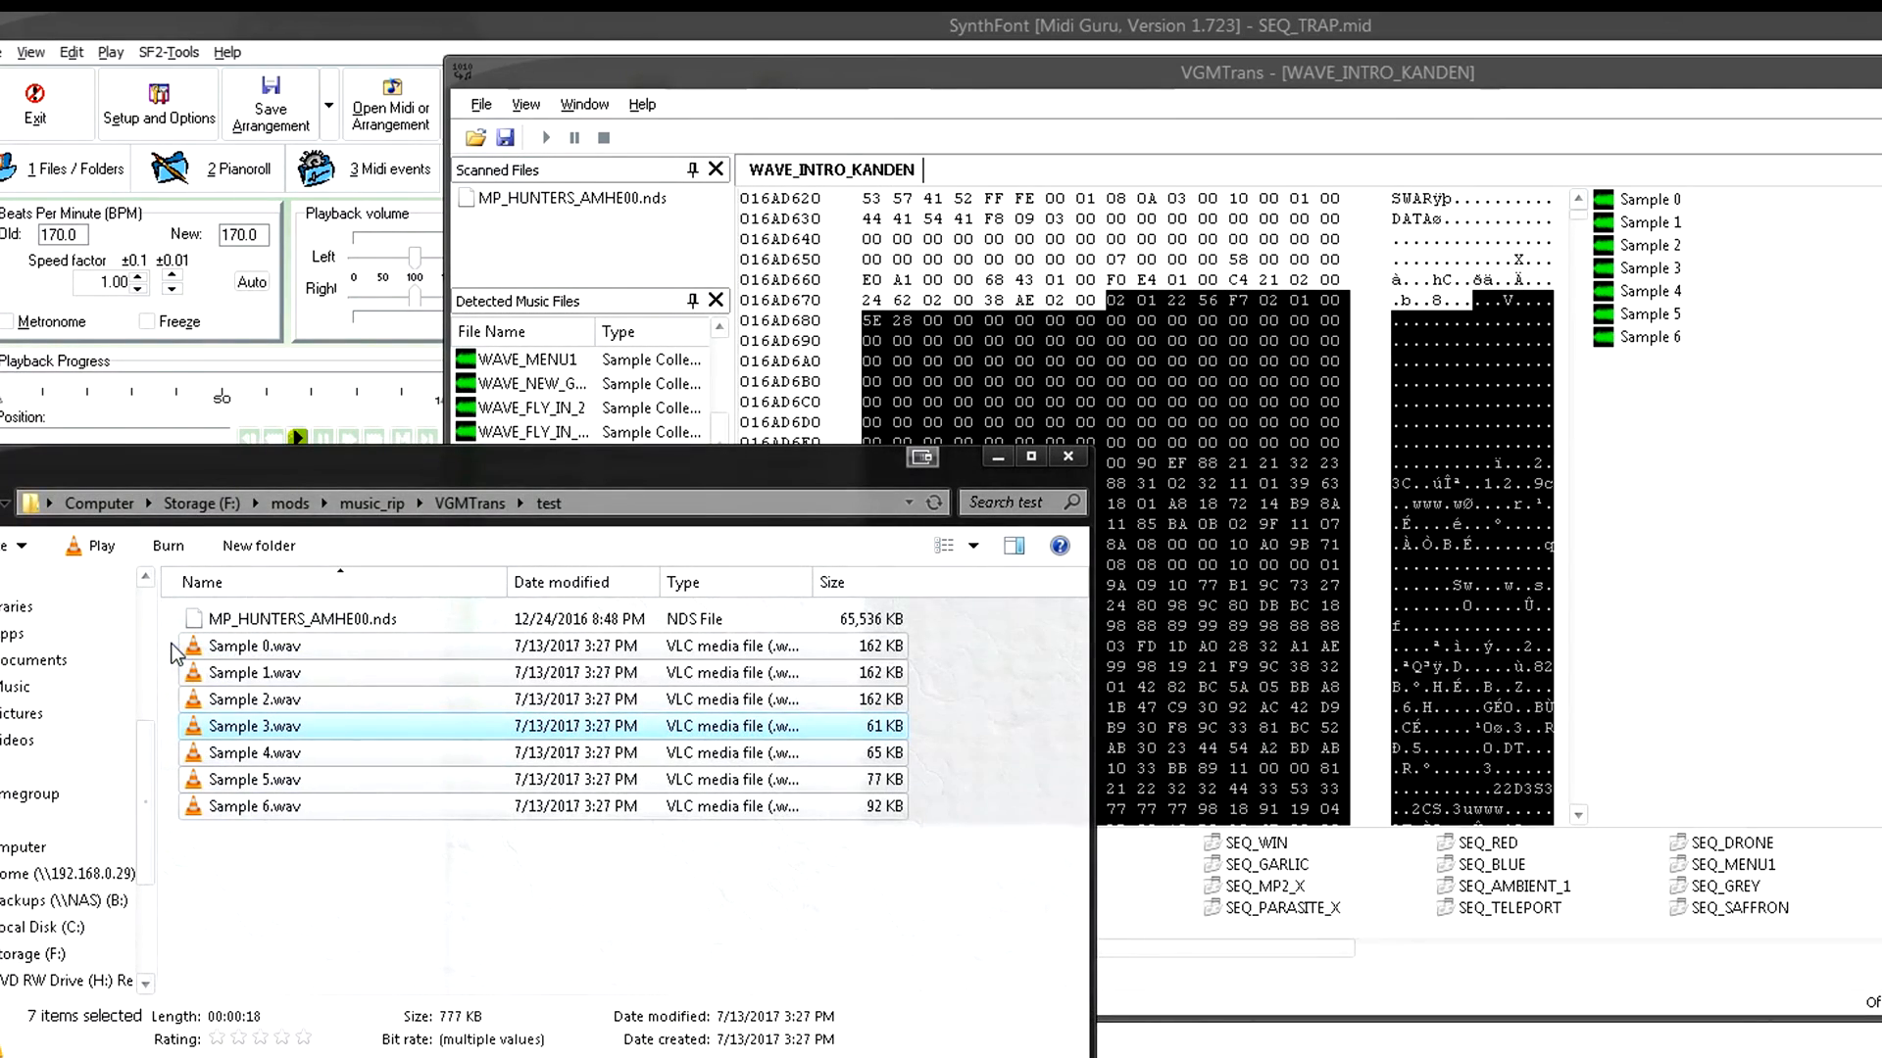
{"action": "key", "text": "Delete"}
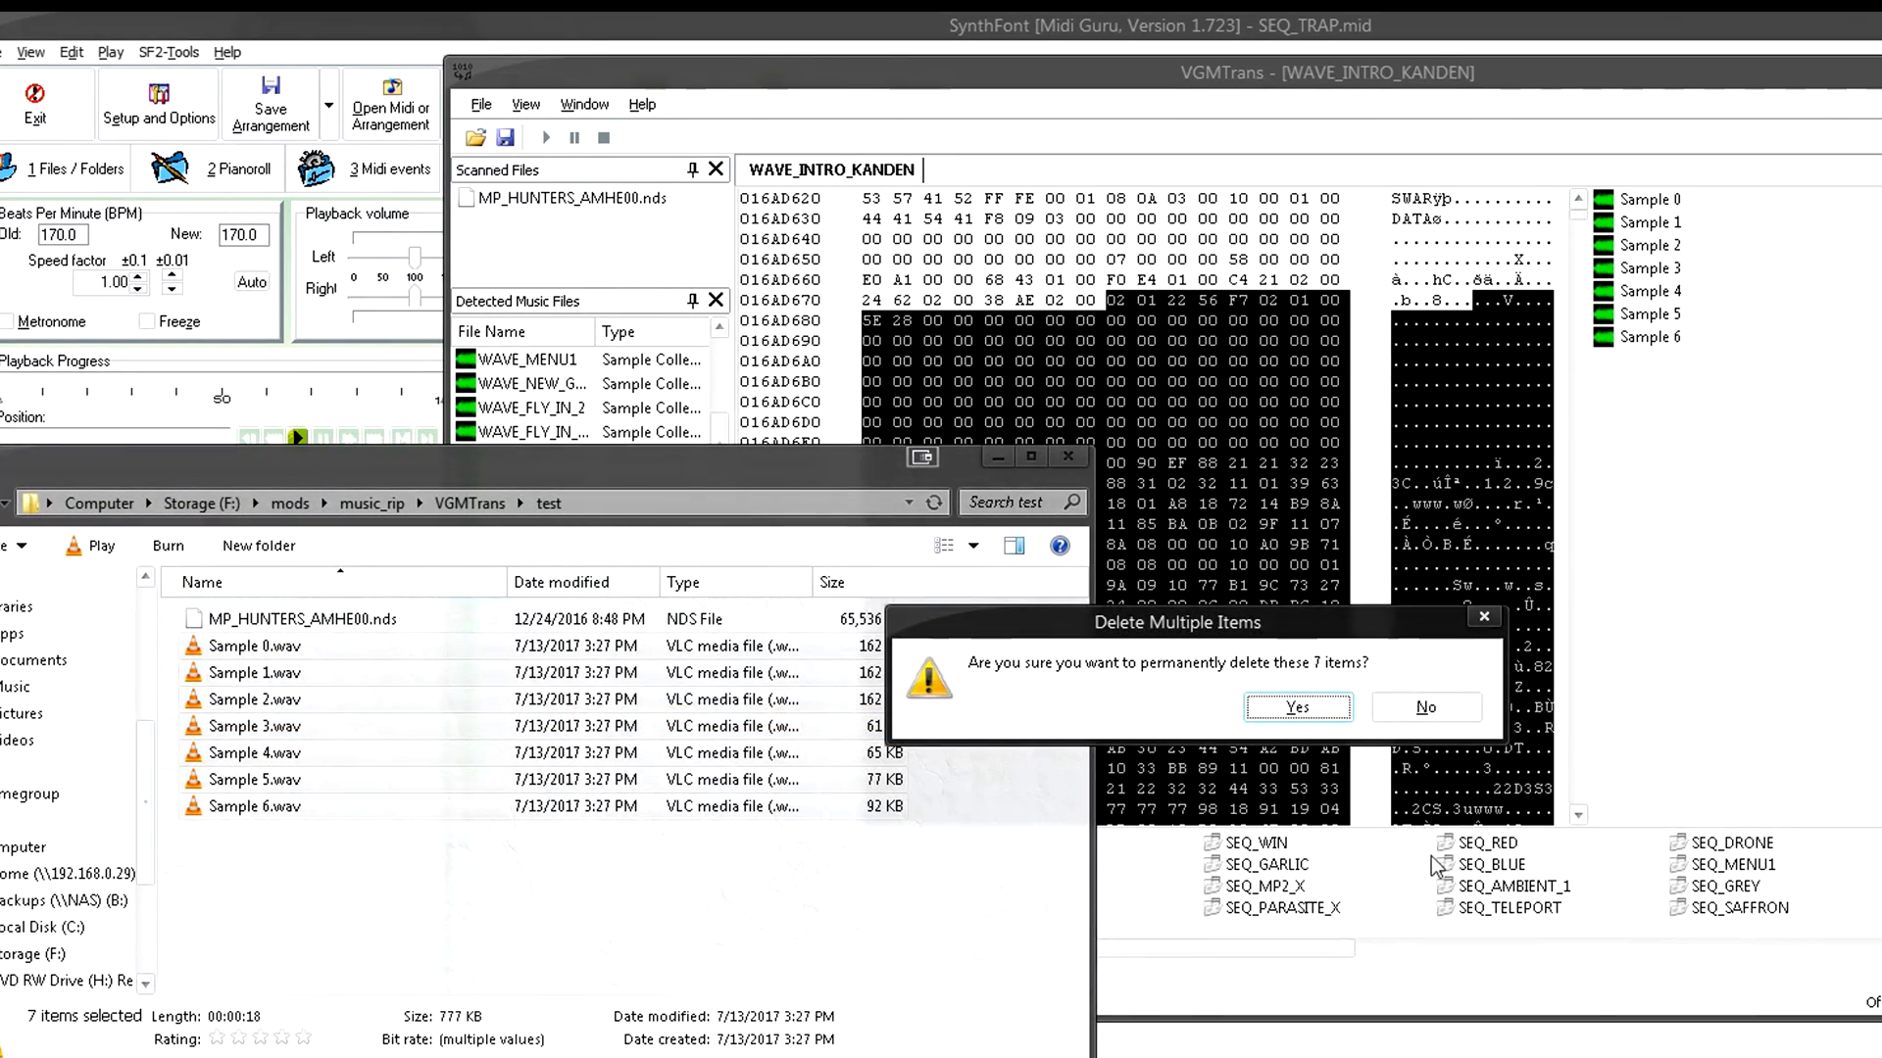
{"action": "left_click", "coordinate": [1296, 707]}
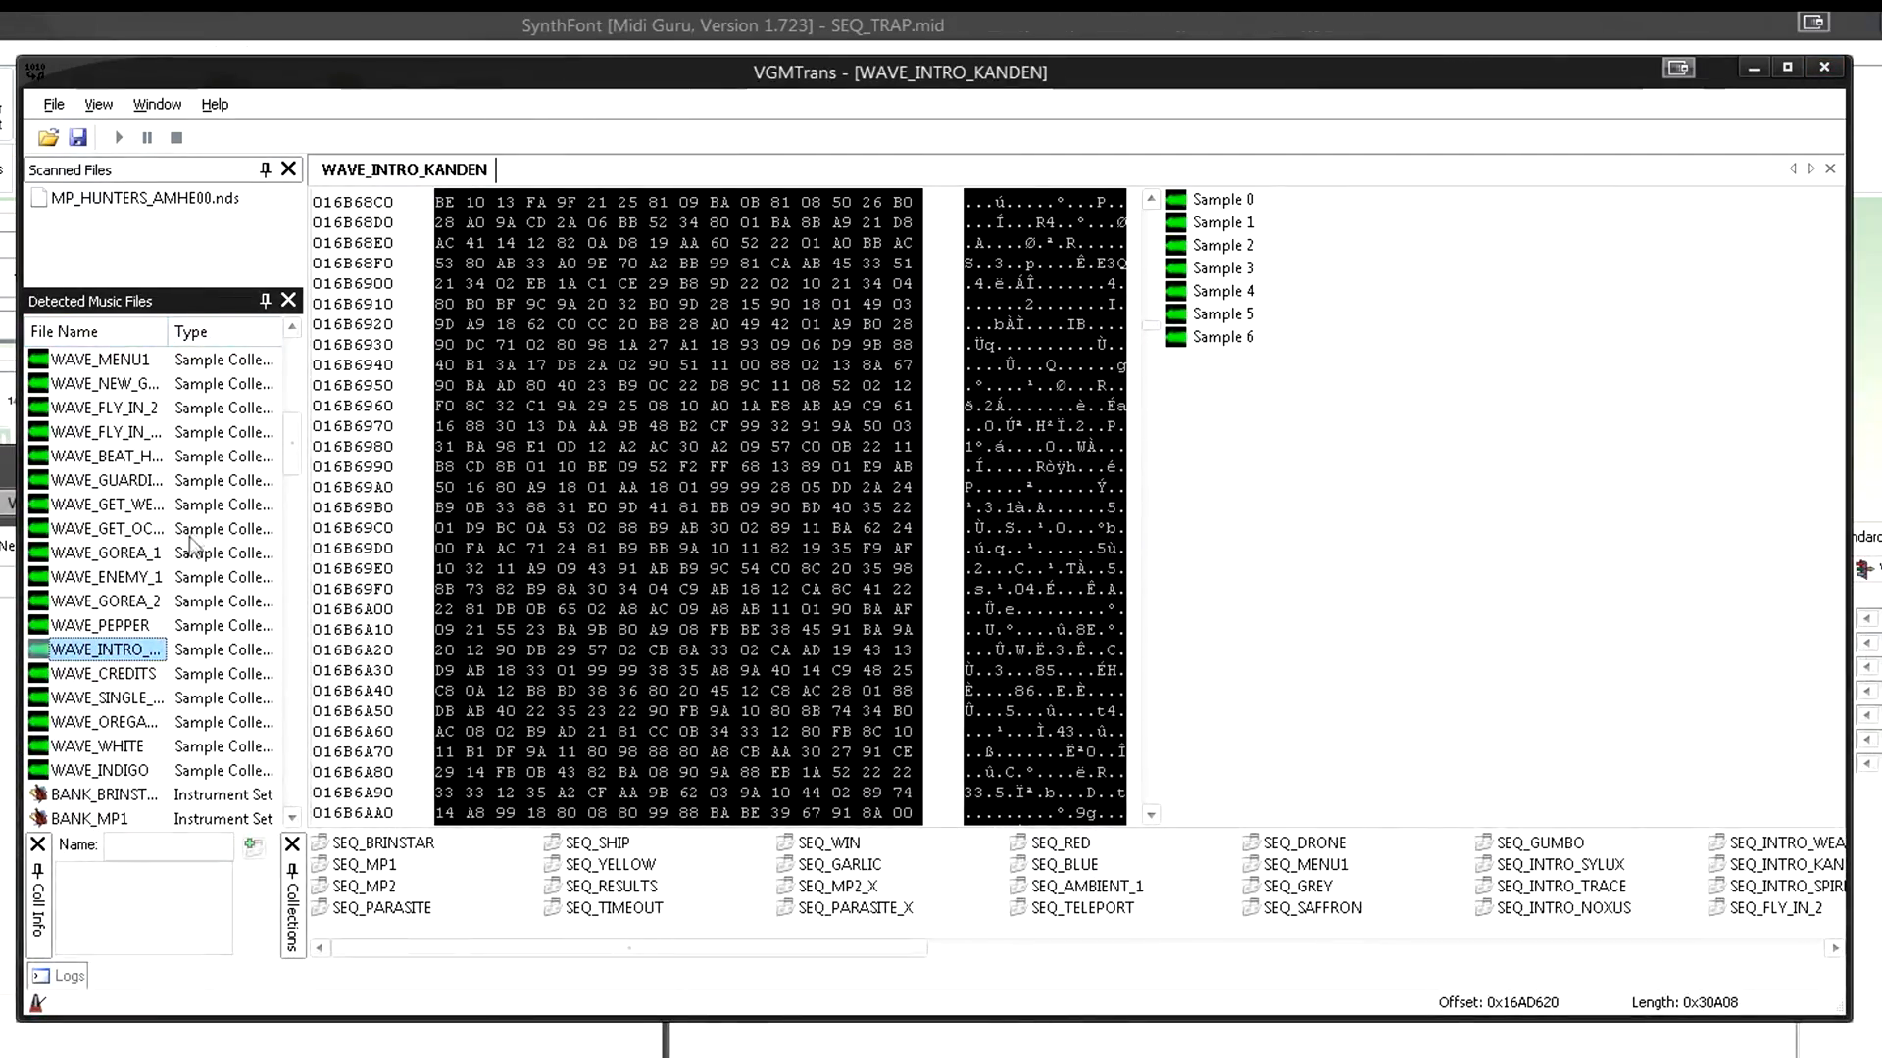
- Browse the detected files, selecting SEQ_GREEN and the SEQ_BRINSTAR collection
{"action": "scroll", "scroll_direction": "down", "scroll_amount": 3}
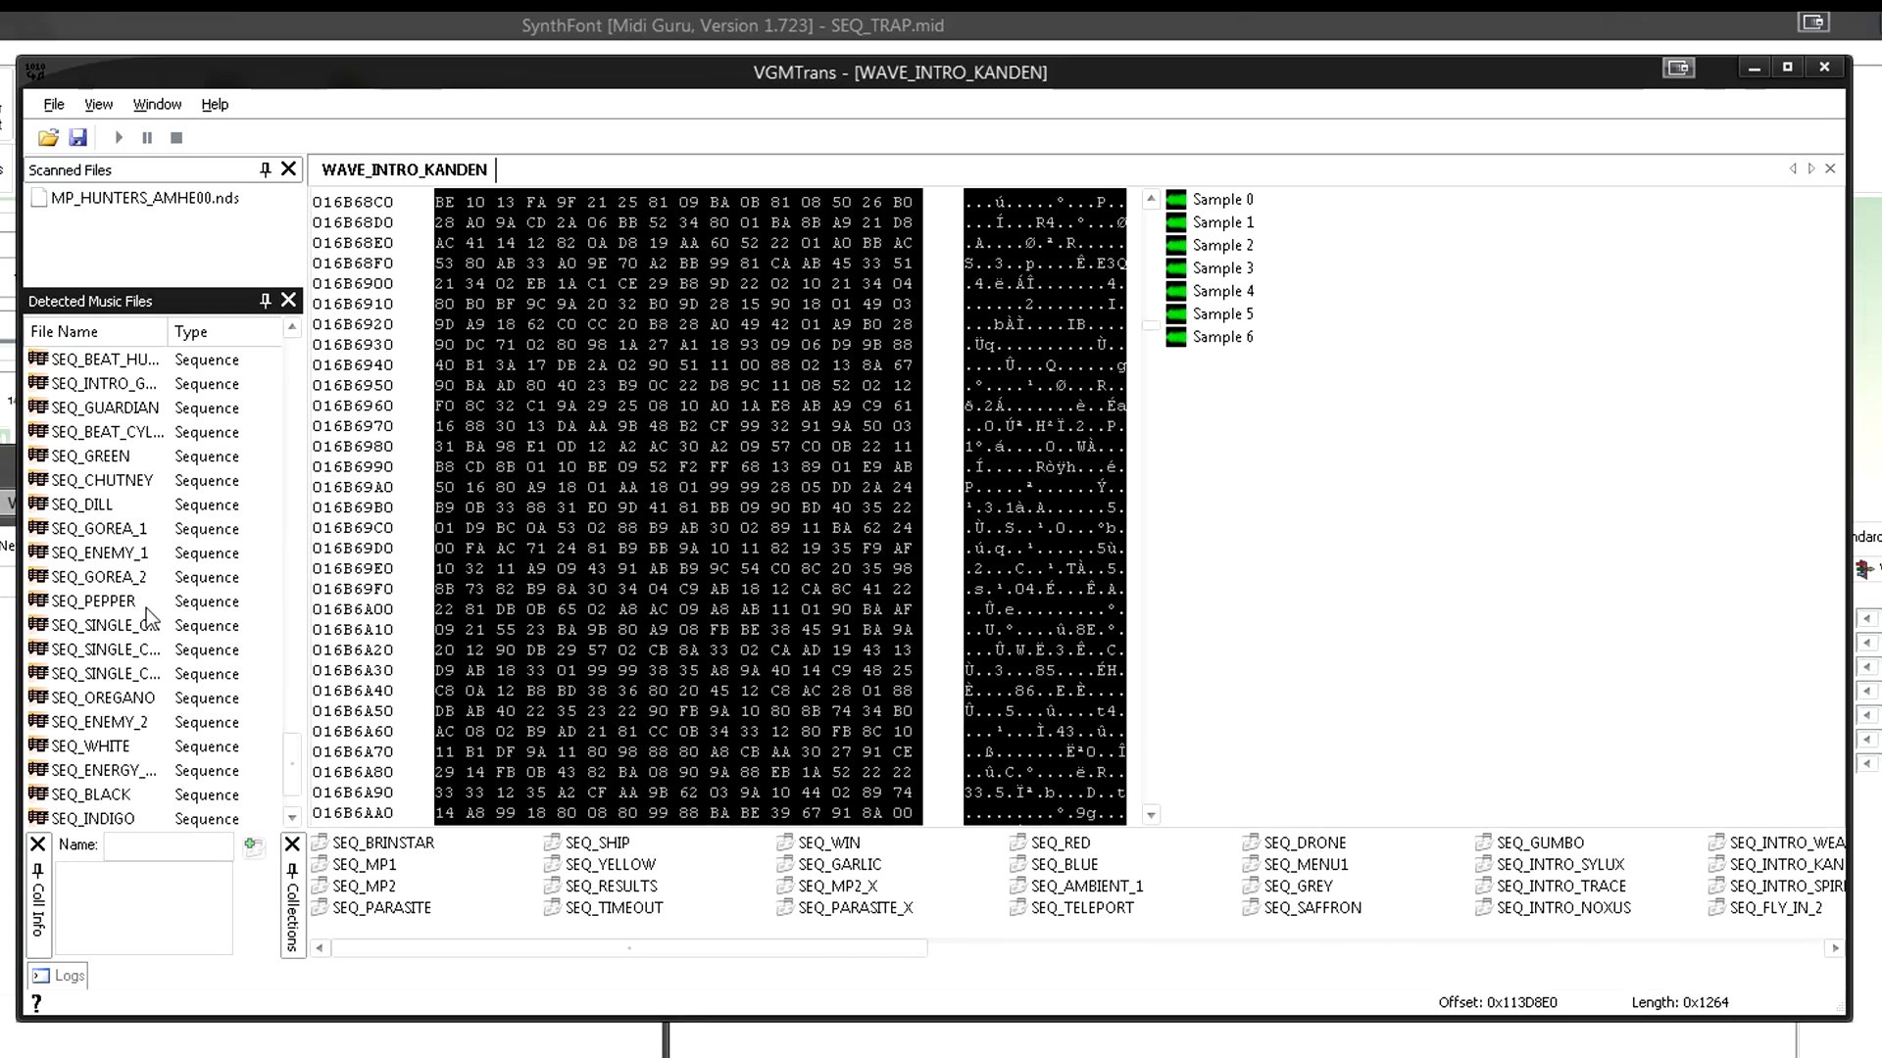
{"action": "mouse_move", "coordinate": [147, 613]}
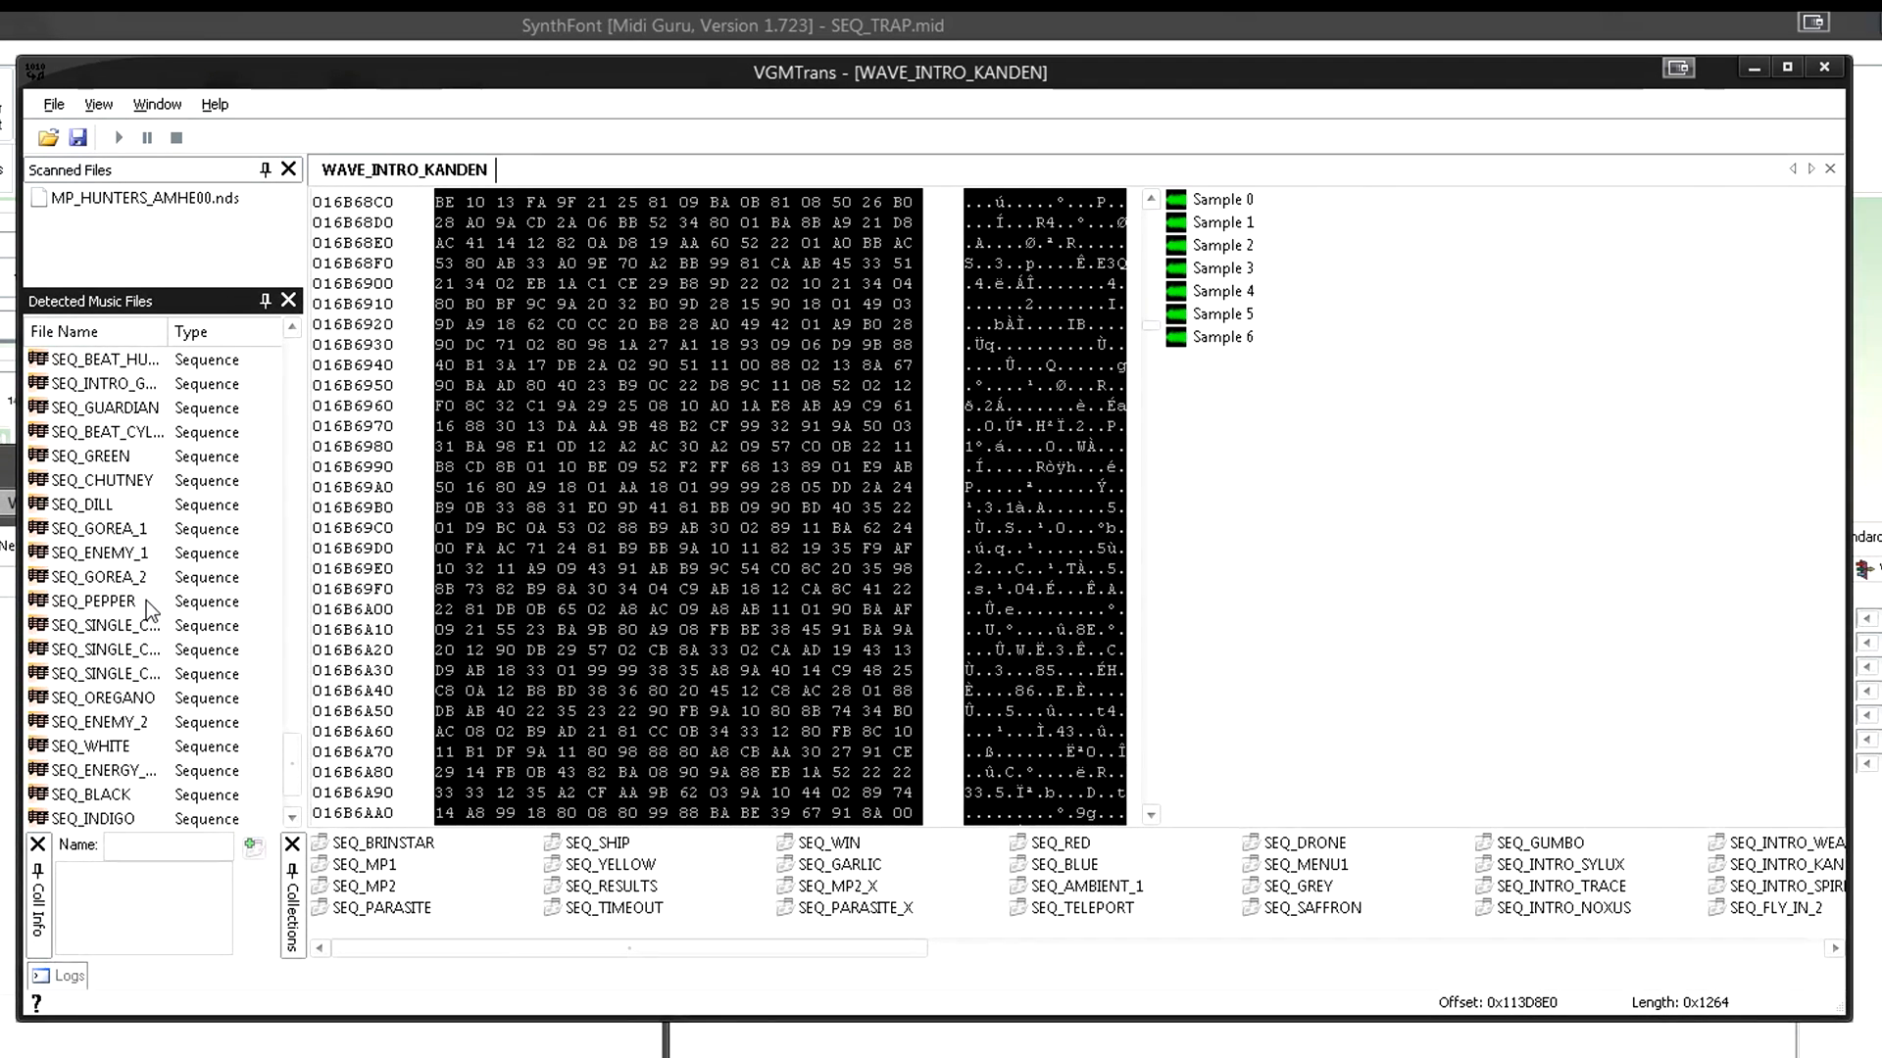
{"action": "mouse_move", "coordinate": [131, 521]}
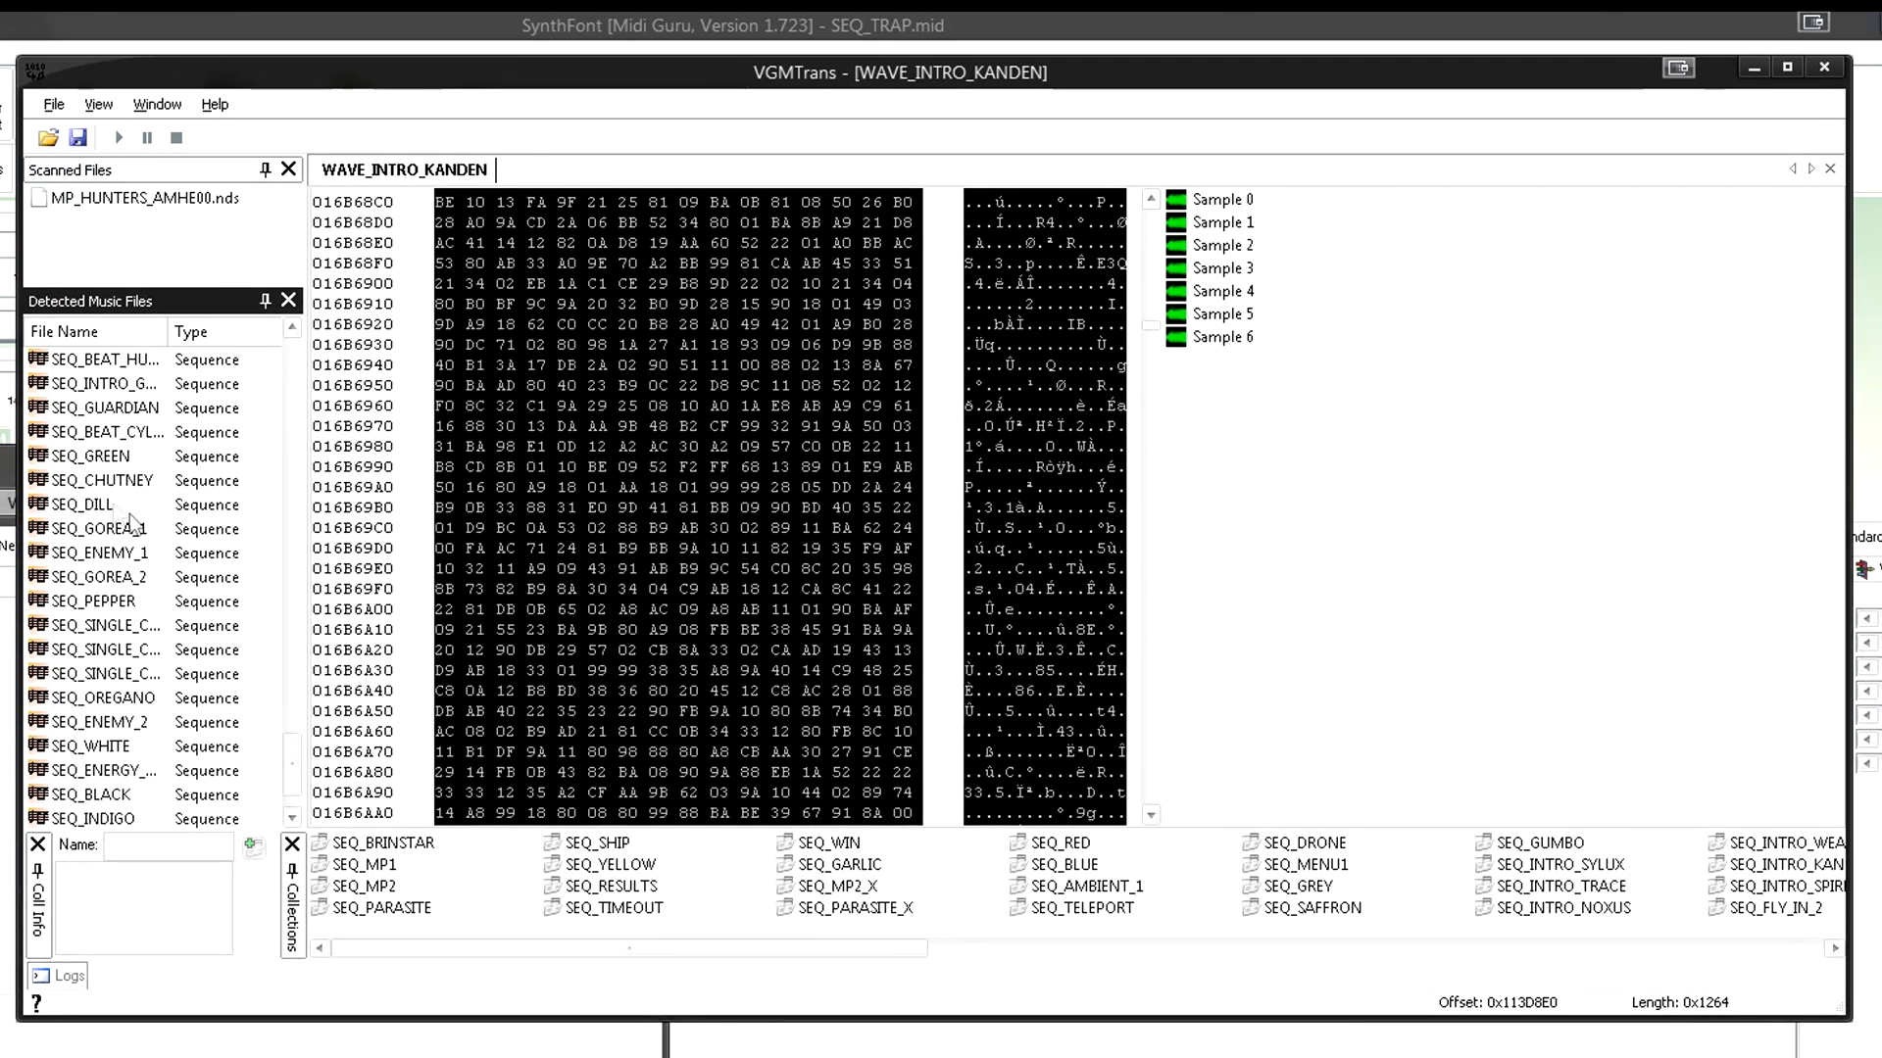
{"action": "left_click", "coordinate": [90, 457]}
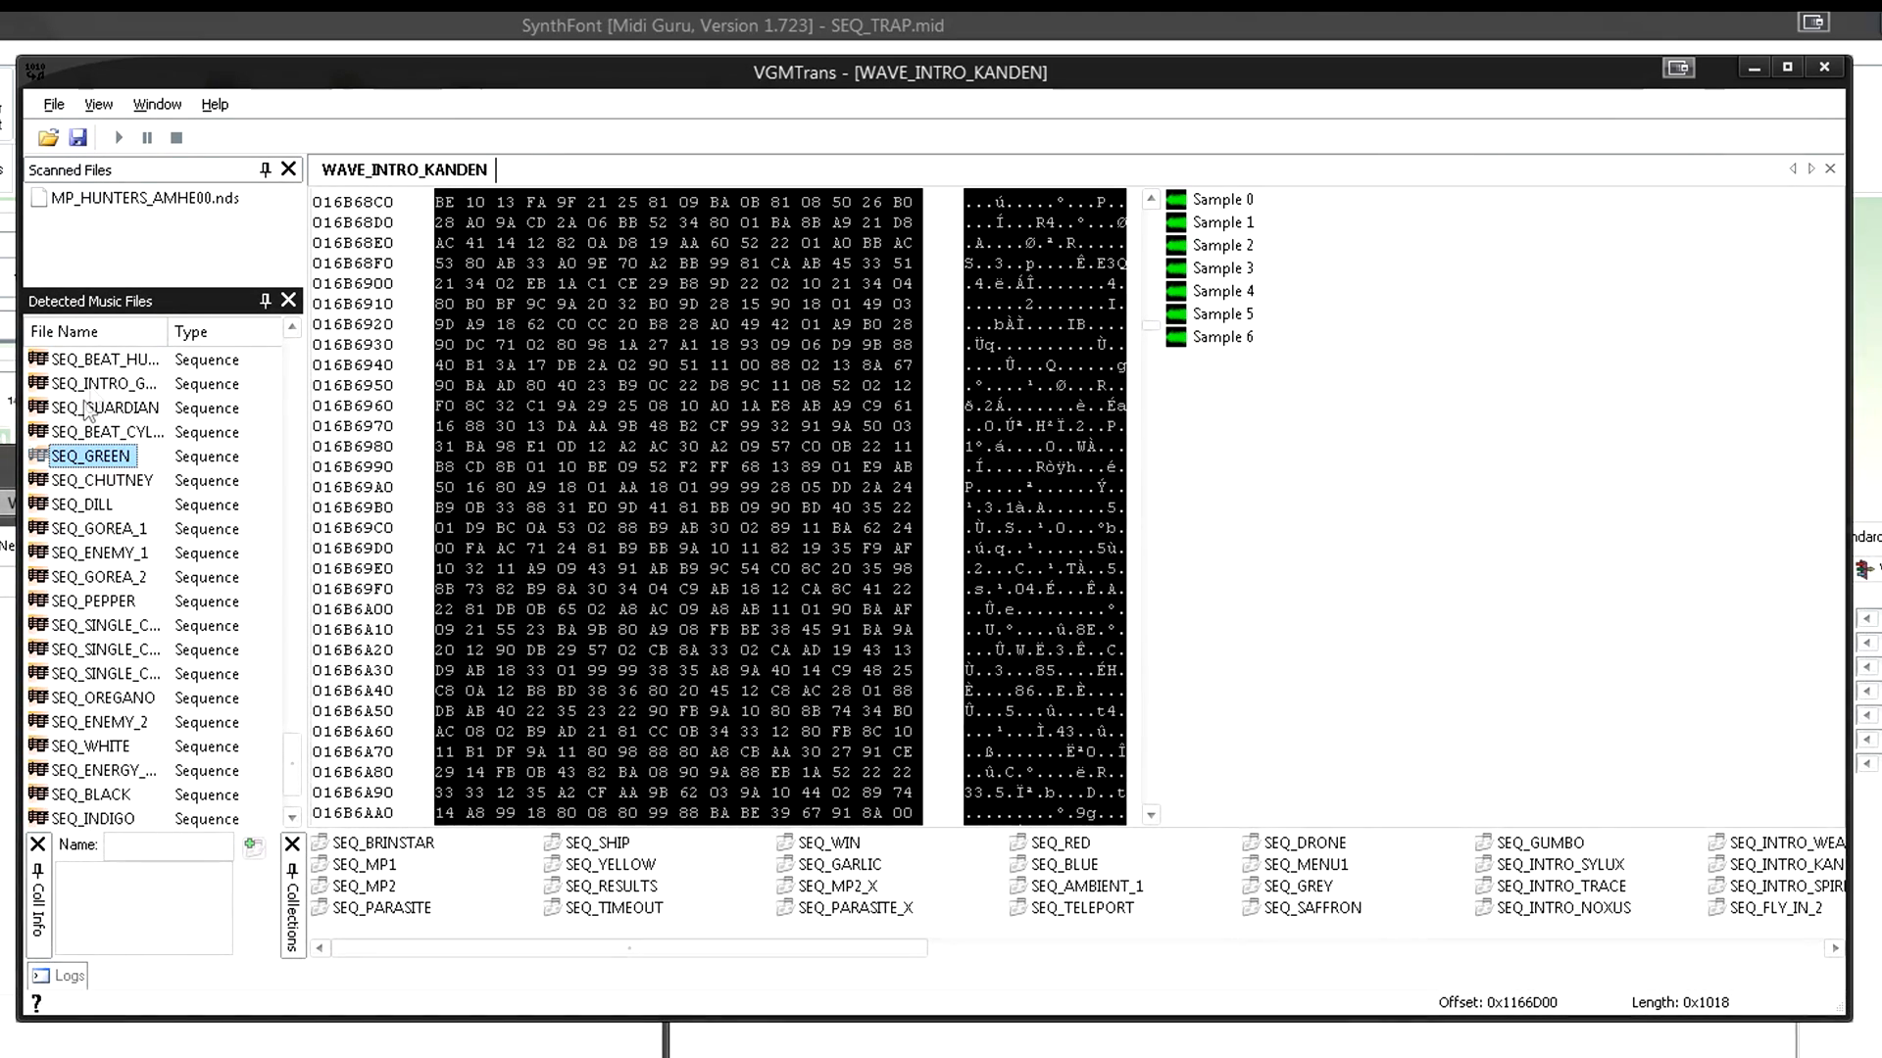
{"action": "left_click", "coordinate": [385, 843]}
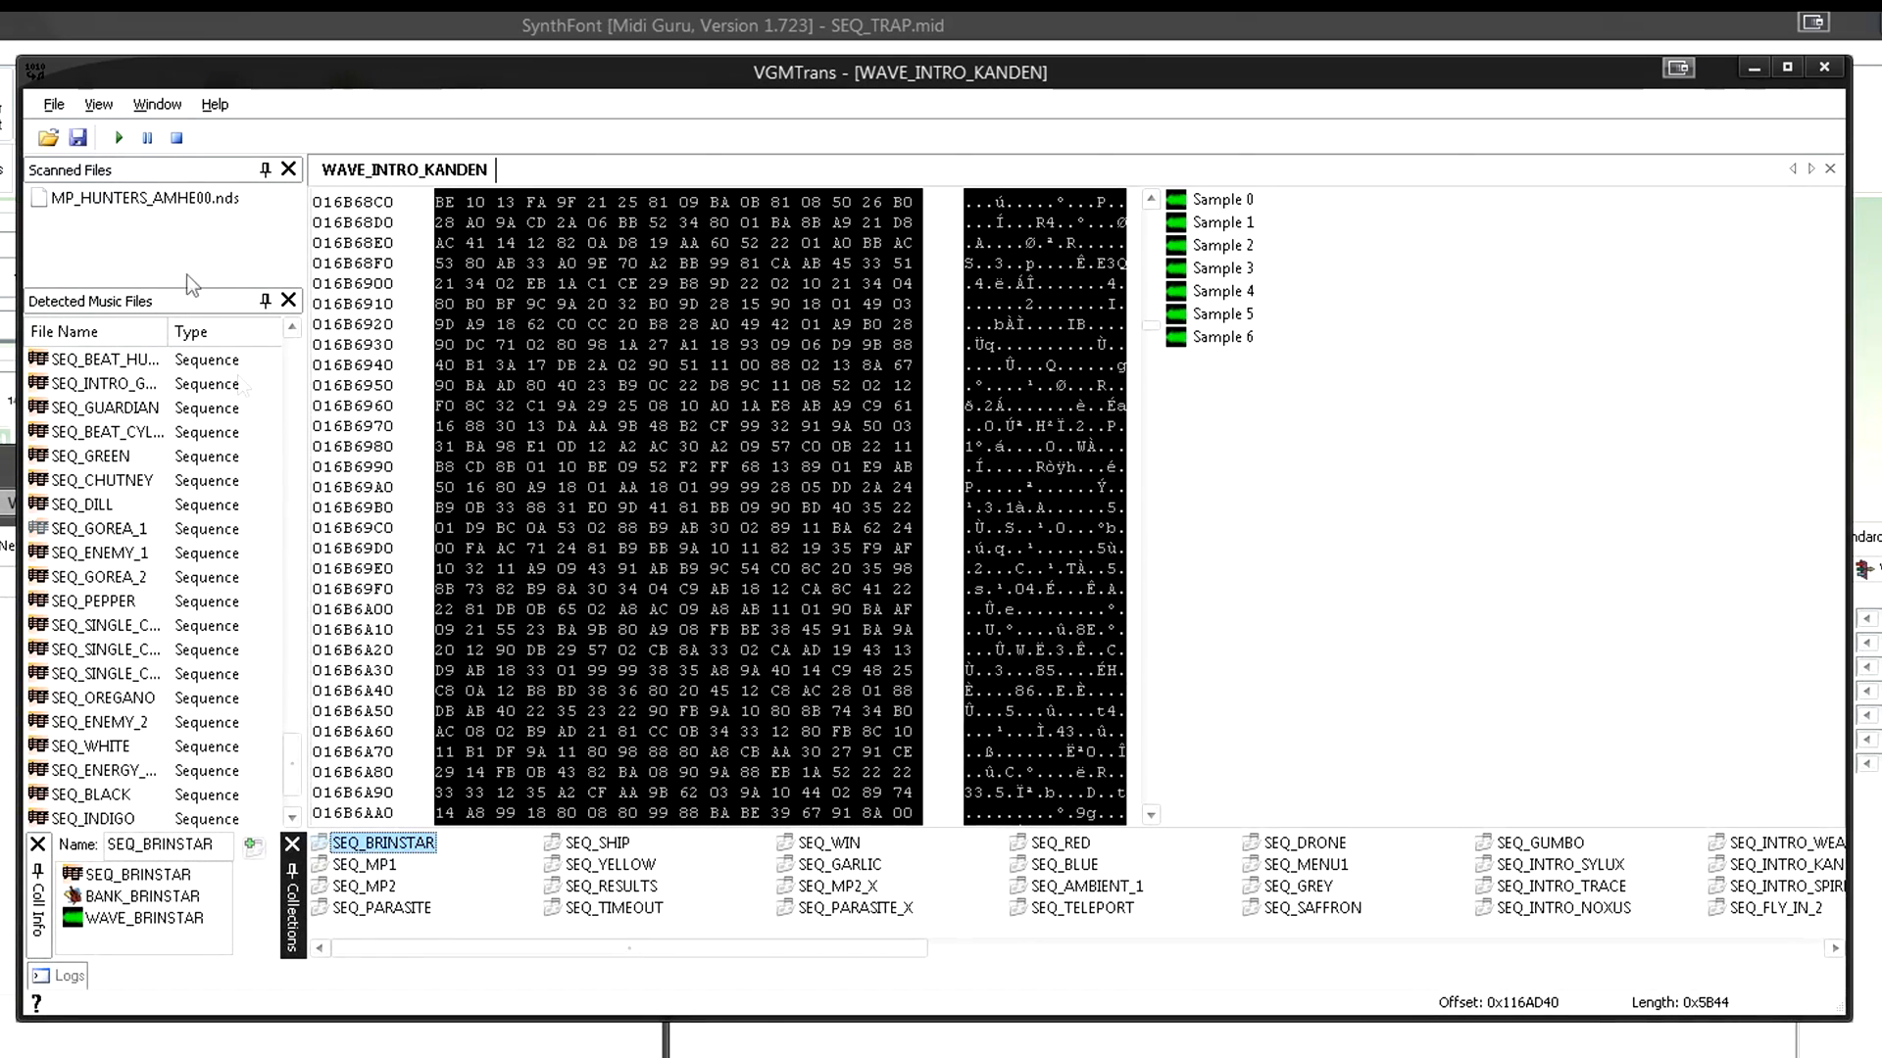
{"action": "mouse_move", "coordinate": [426, 771]}
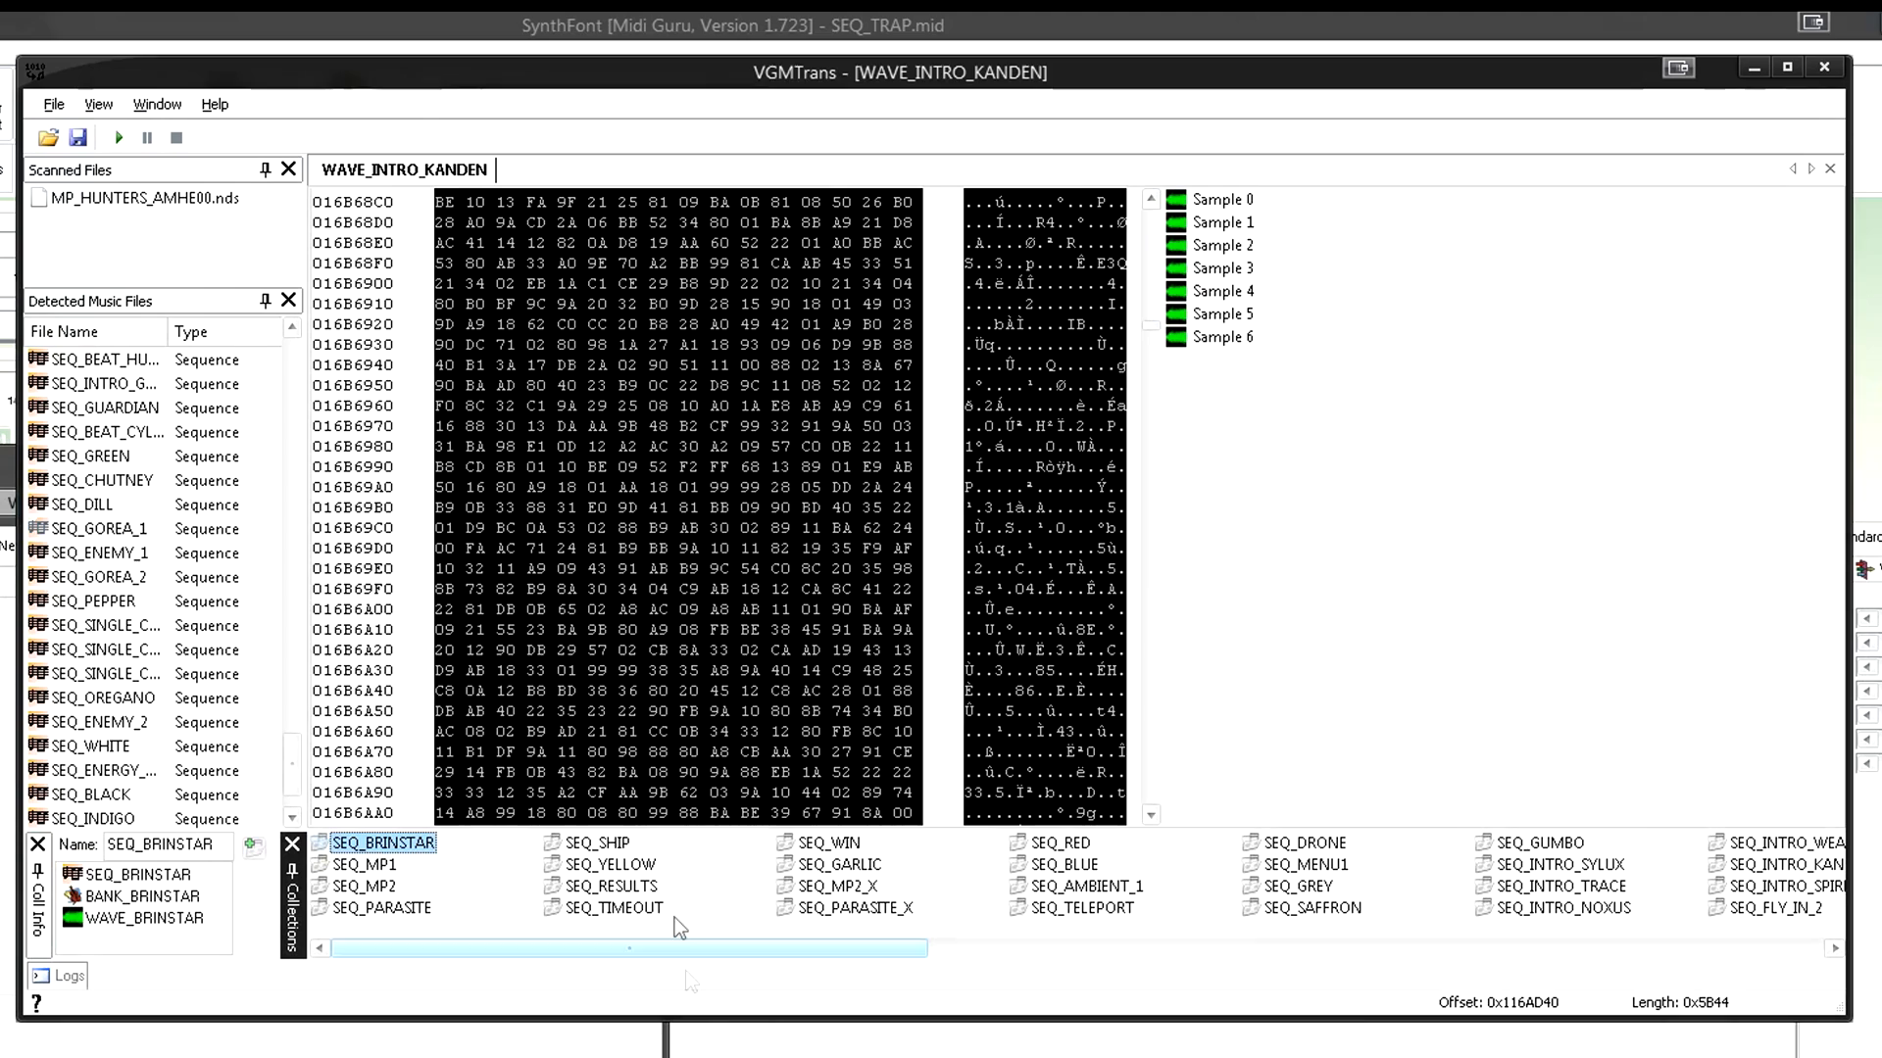
{"action": "left_click_drag", "start_coordinate": [629, 948], "coordinate": [1327, 949]}
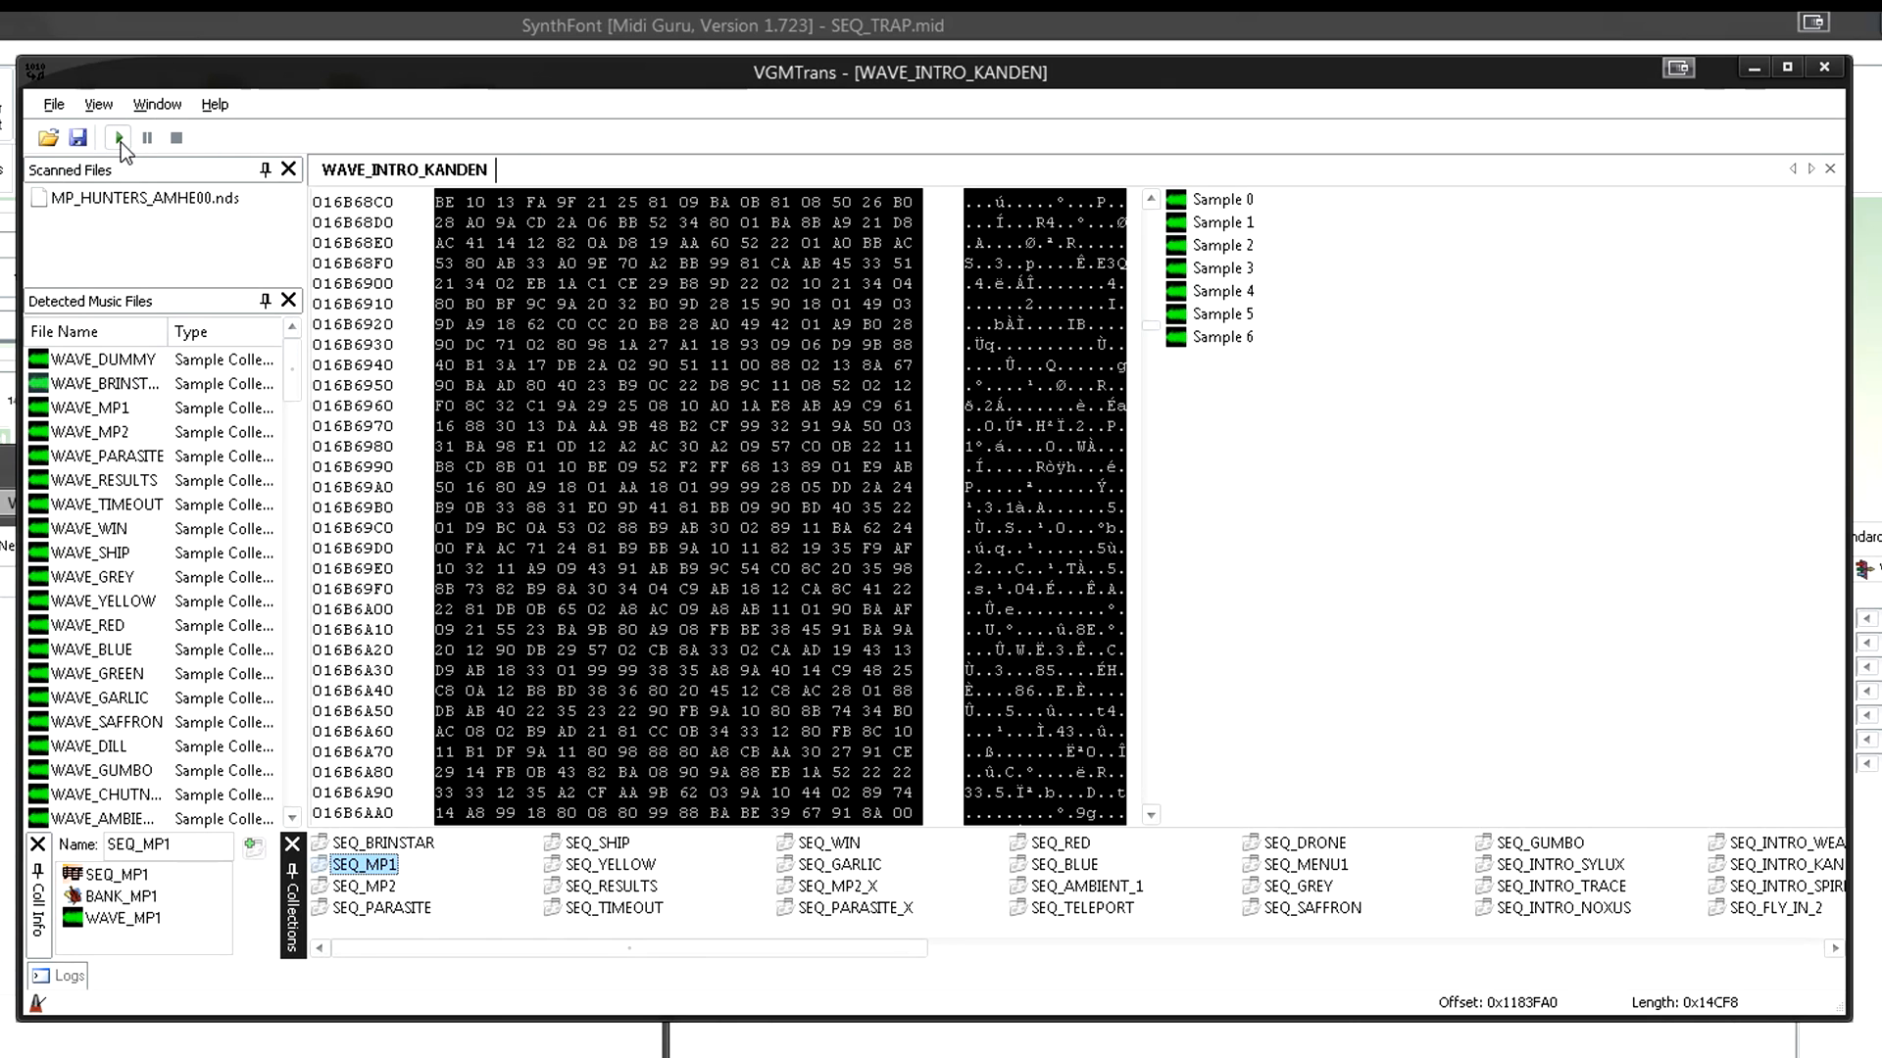
- Audition SEQ_MP1, SEQ_MP2 and SEQ_PARASITE, stop playback and pick SEQ_MP1 again
{"action": "left_click", "coordinate": [117, 137]}
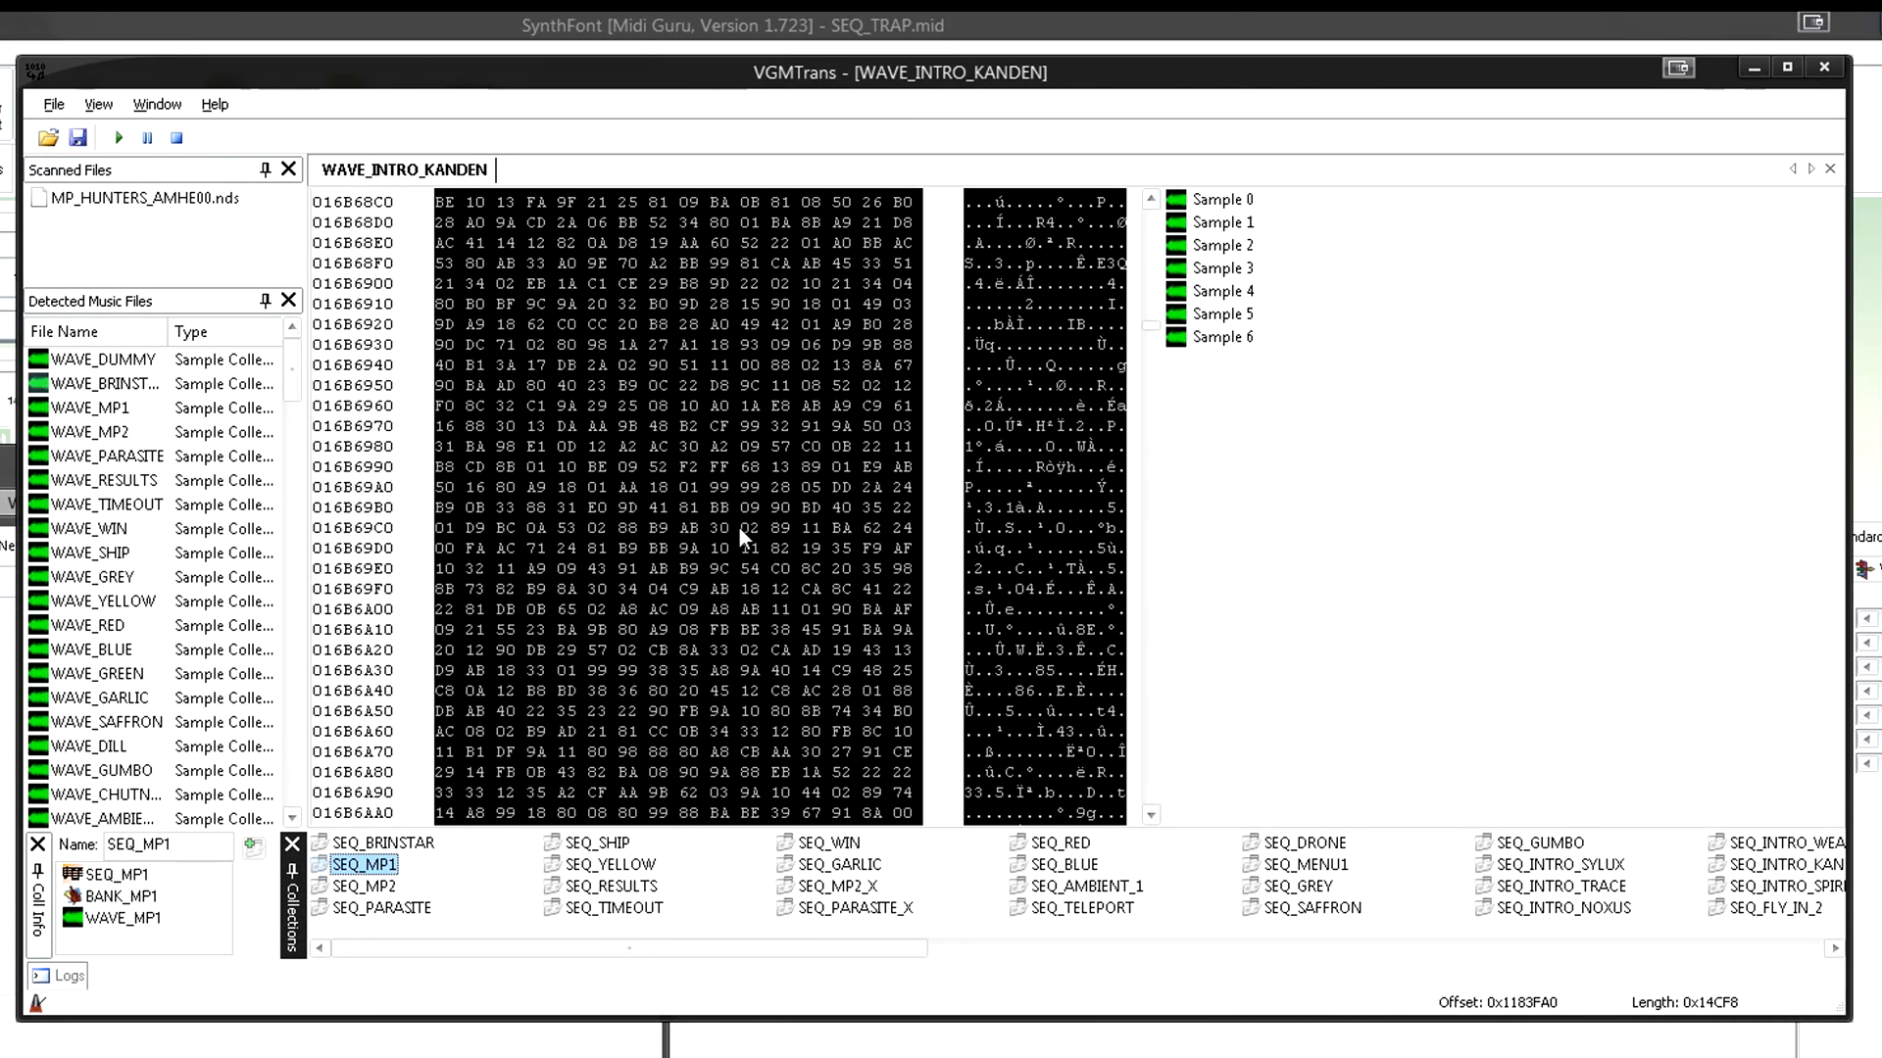
{"action": "mouse_move", "coordinate": [310, 259]}
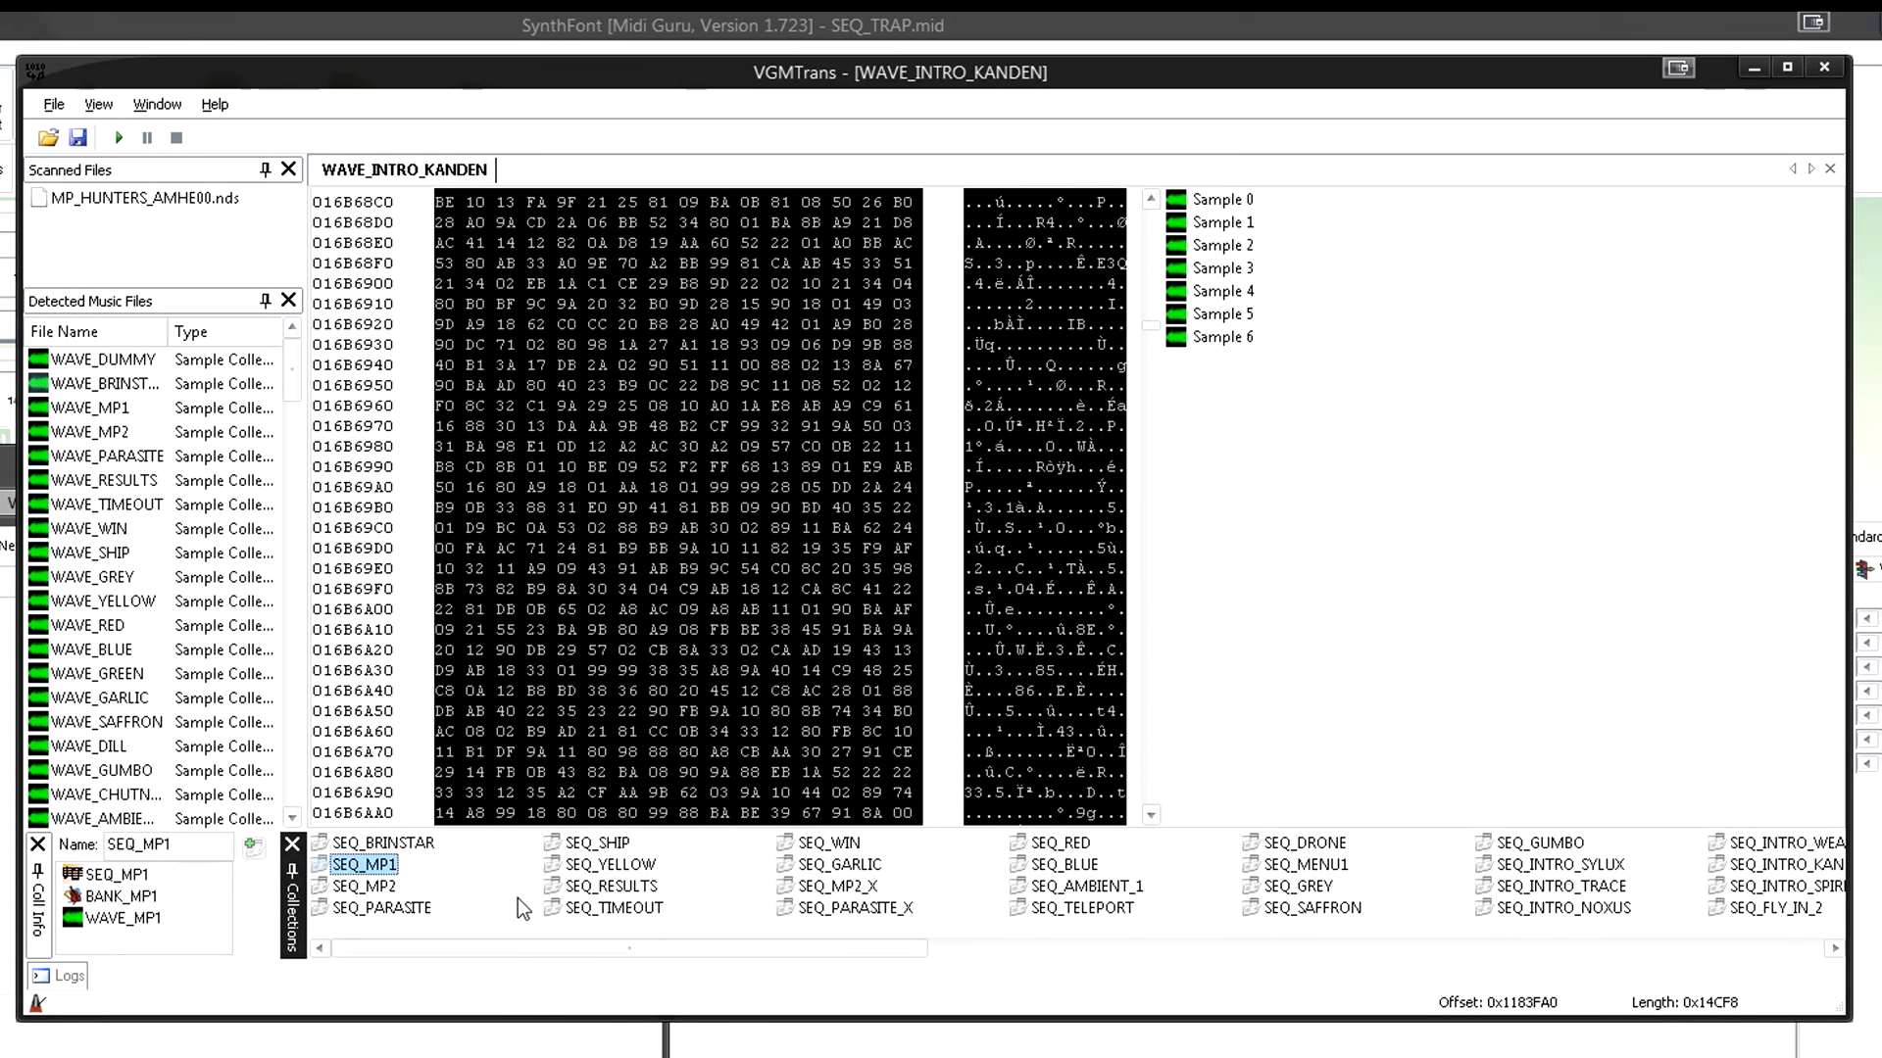
{"action": "left_click", "coordinate": [365, 886]}
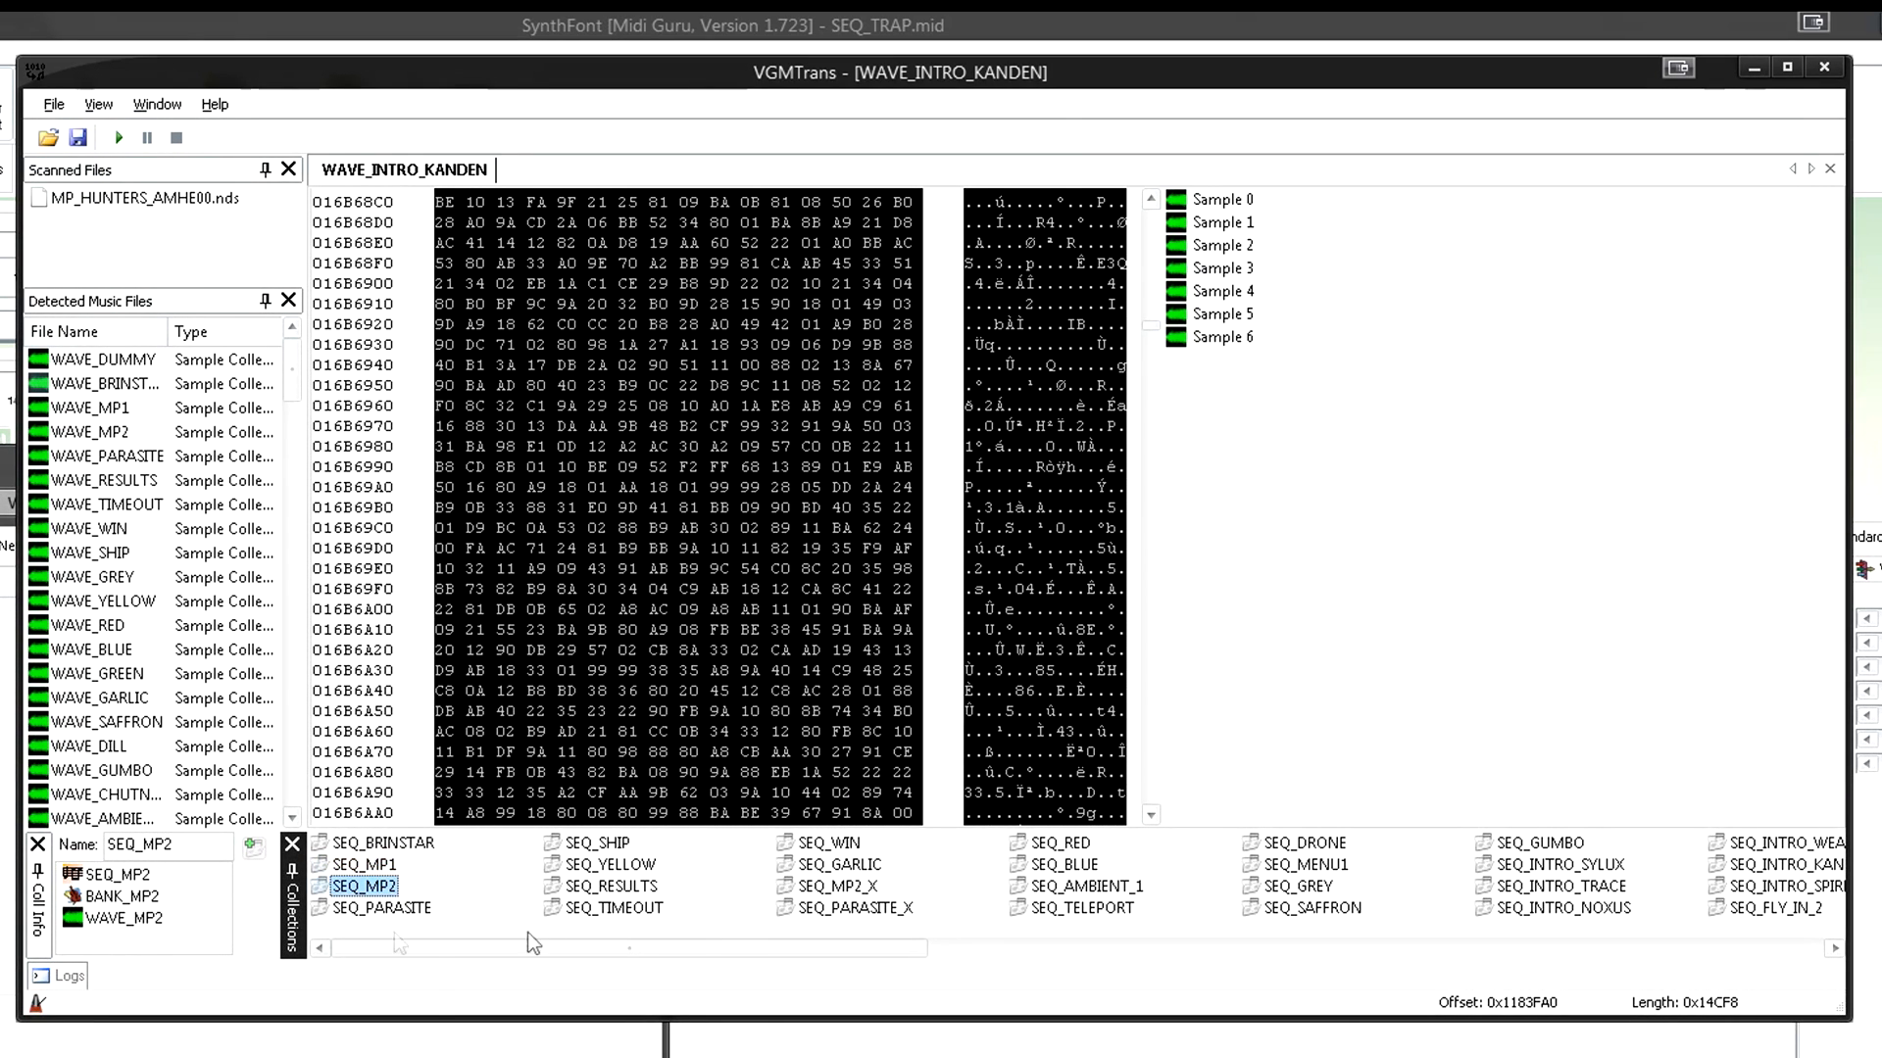
{"action": "left_click", "coordinate": [382, 907]}
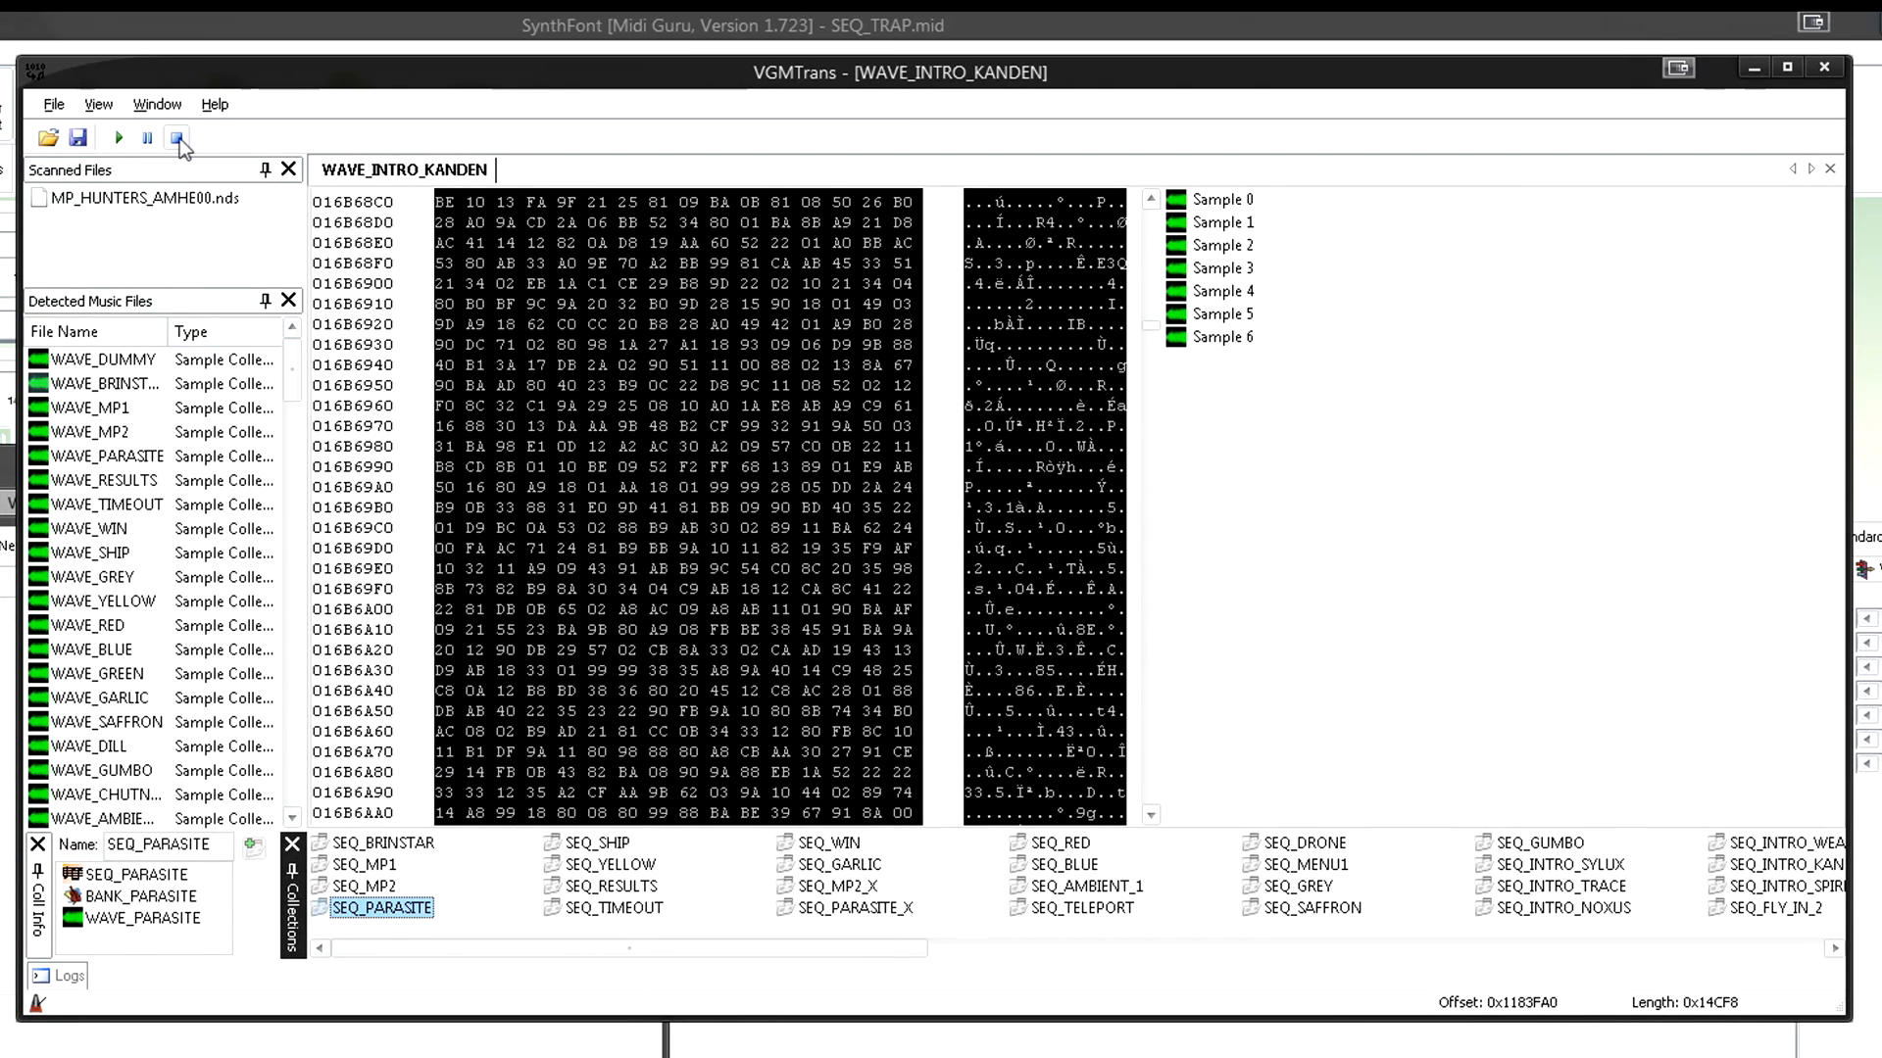
{"action": "left_click", "coordinate": [177, 137]}
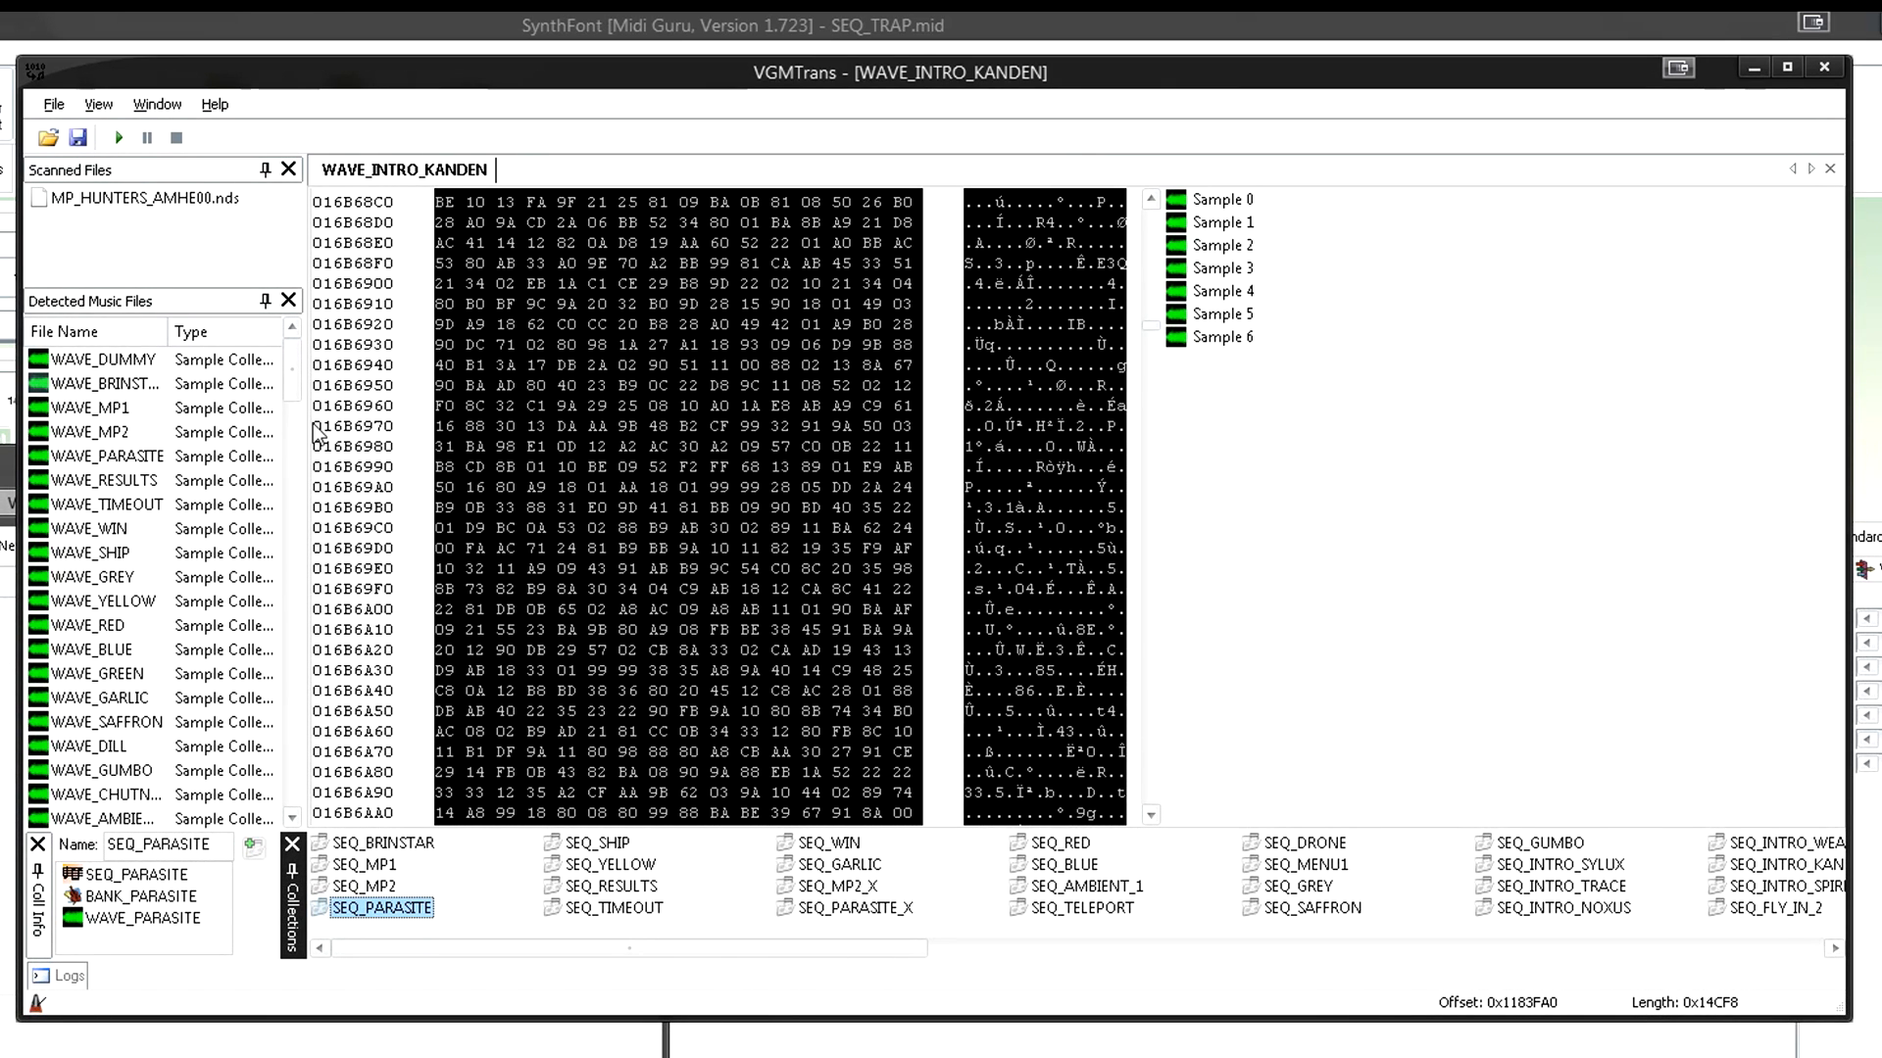
{"action": "mouse_move", "coordinate": [379, 876]}
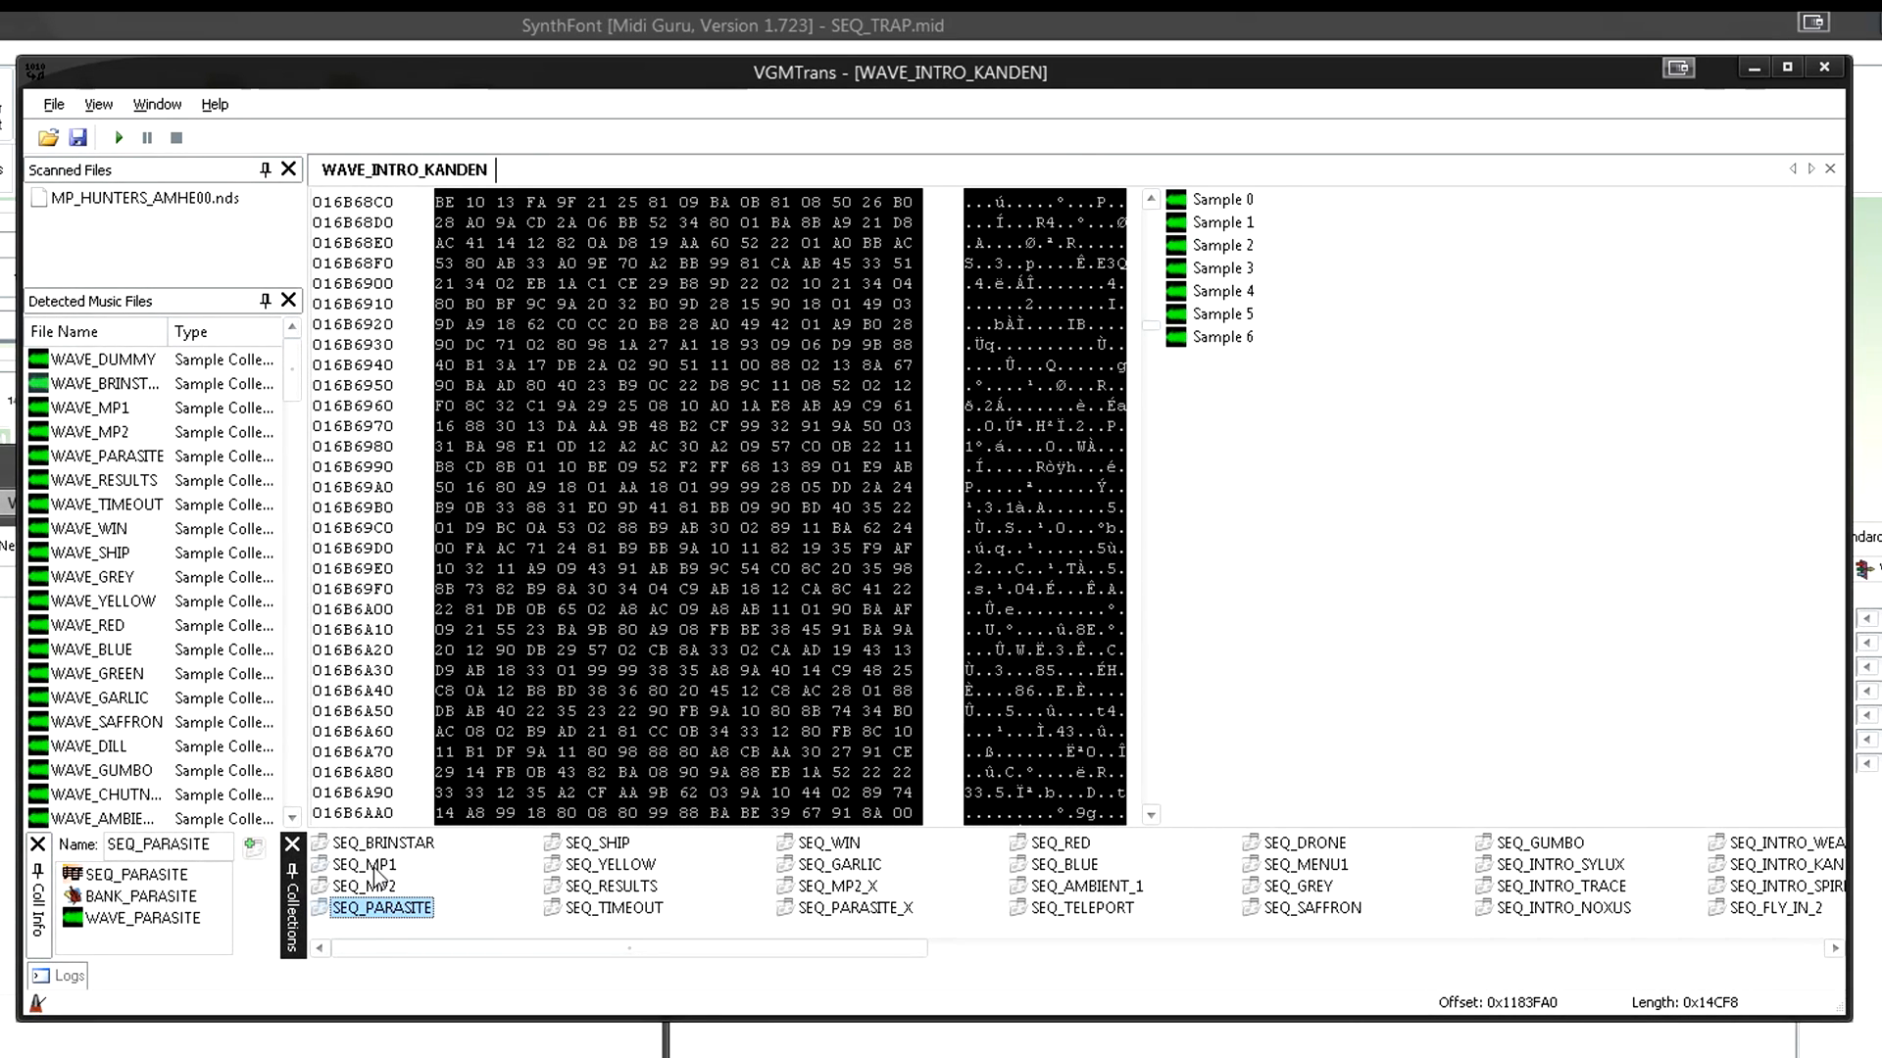
{"action": "left_click", "coordinate": [364, 864]}
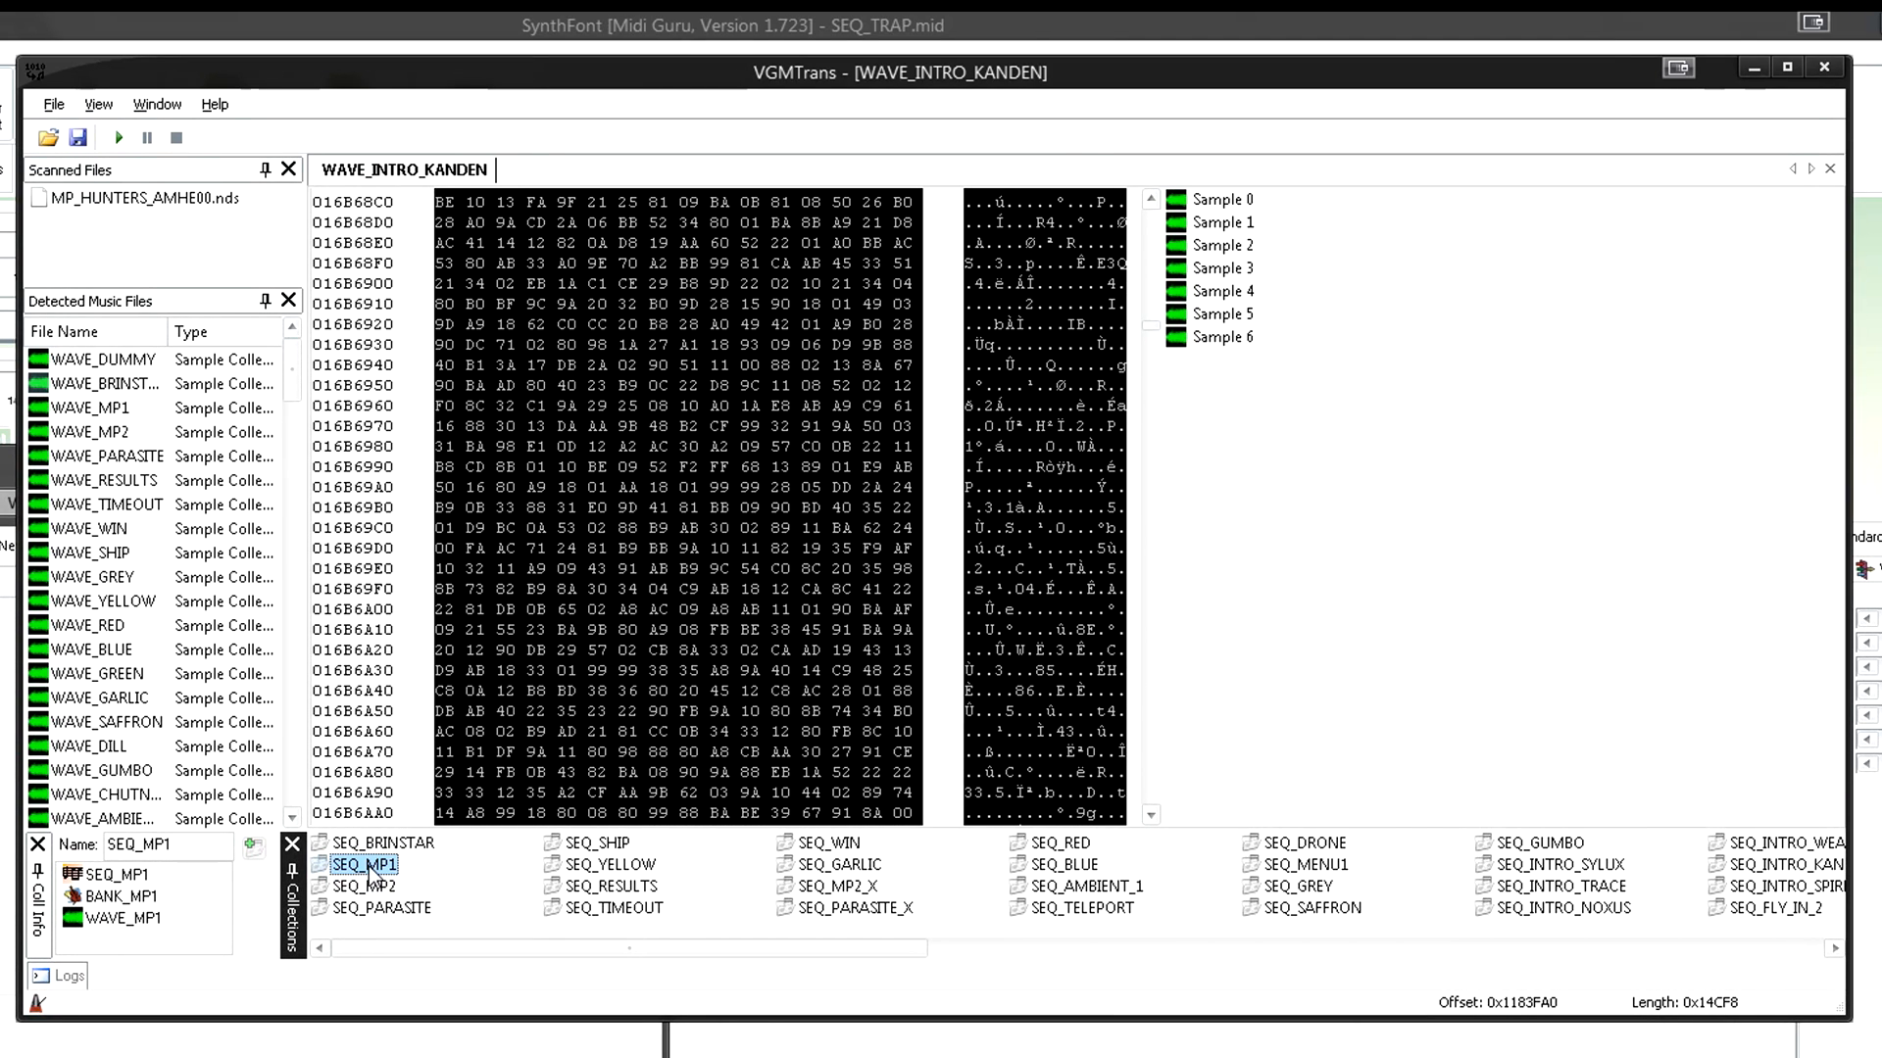
- Save SEQ_MP1 as MIDI and SoundFont 2 (SEQ_MP1.mid, SEQ_MP1.sf2) into the test folder
{"action": "right_click", "coordinate": [365, 865]}
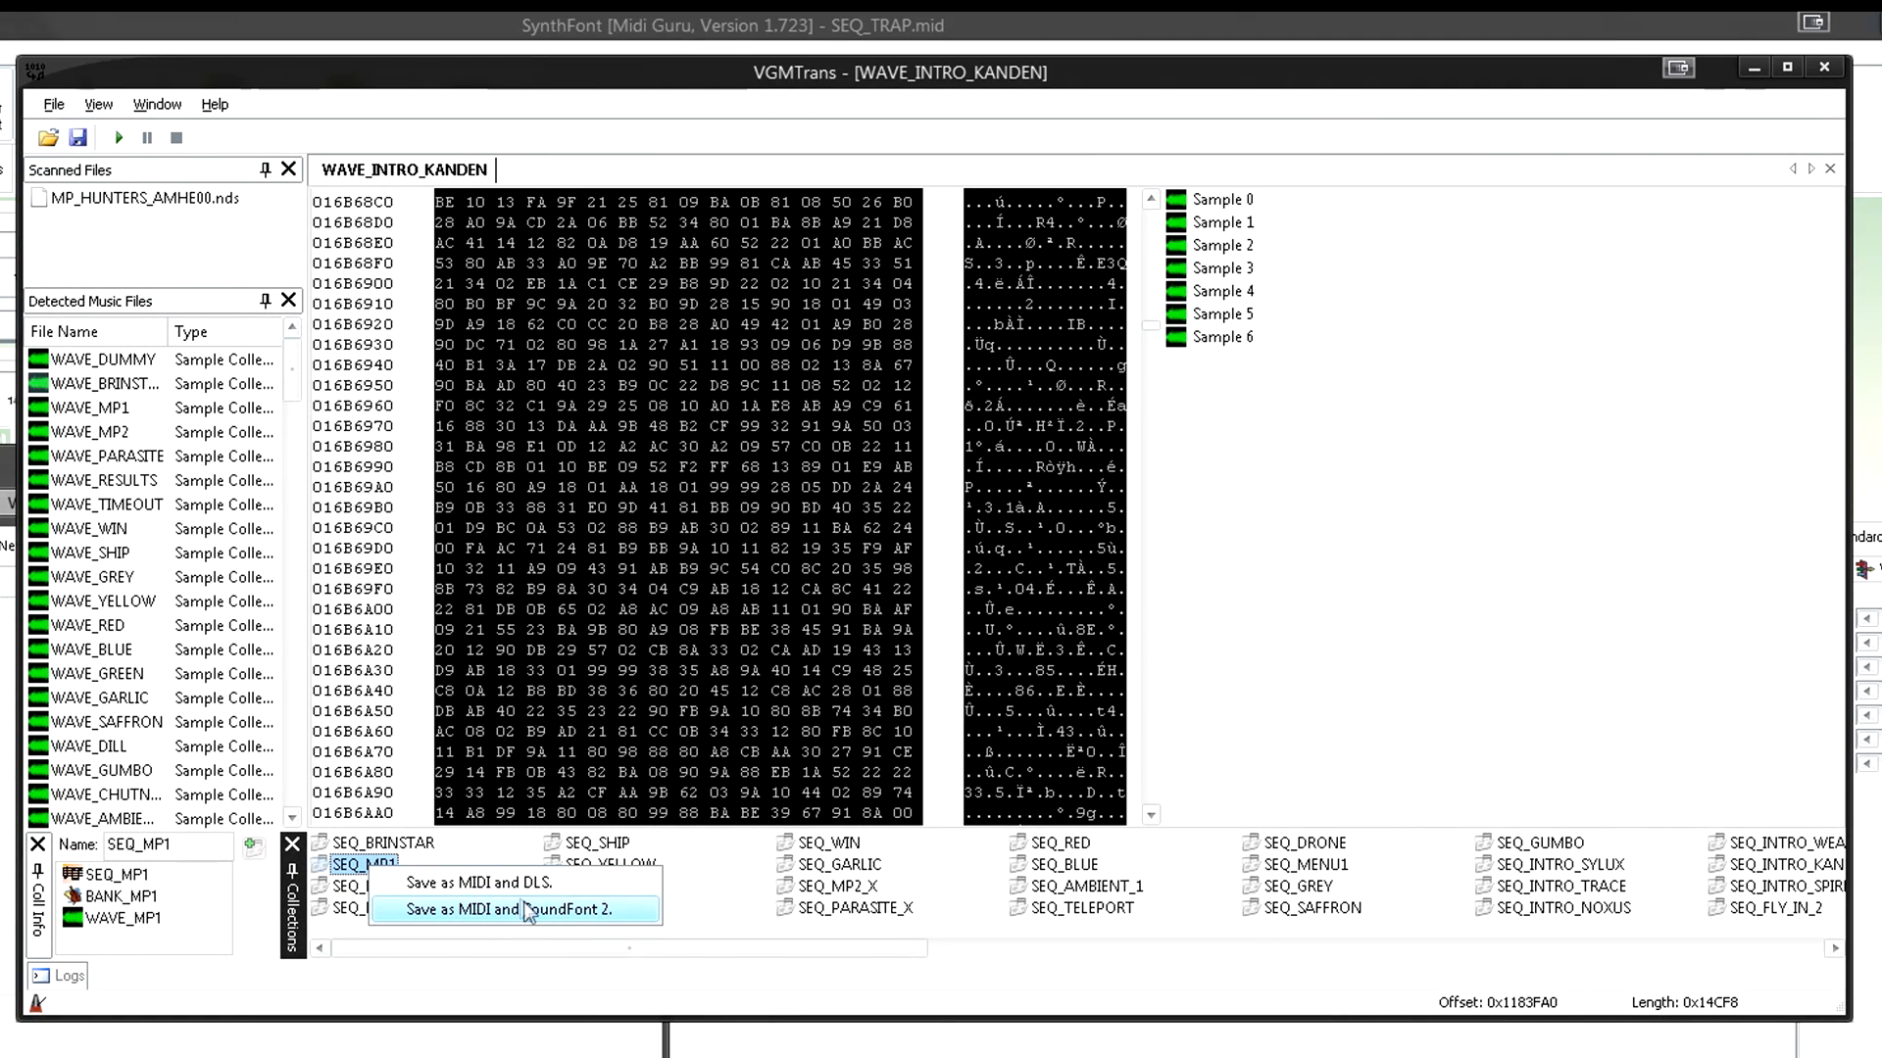
{"action": "left_click", "coordinate": [510, 908]}
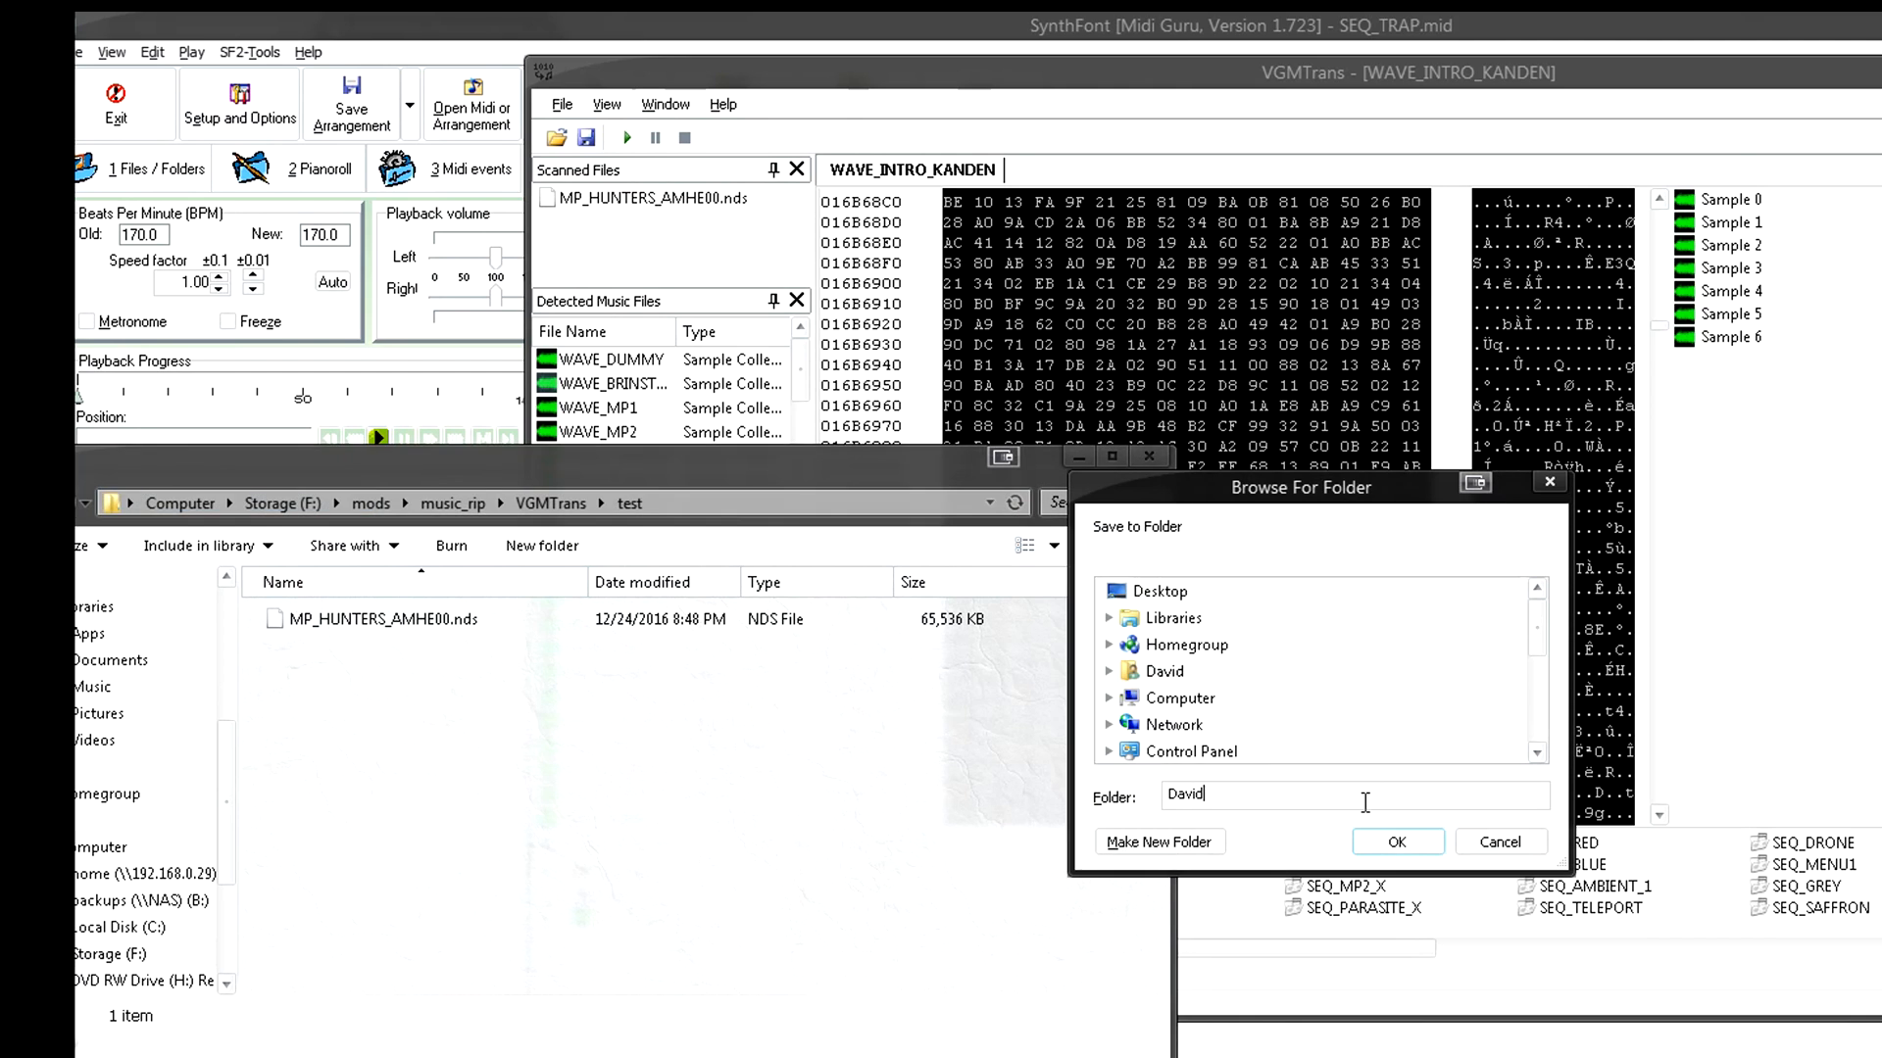
{"action": "right_click", "coordinate": [1249, 794]}
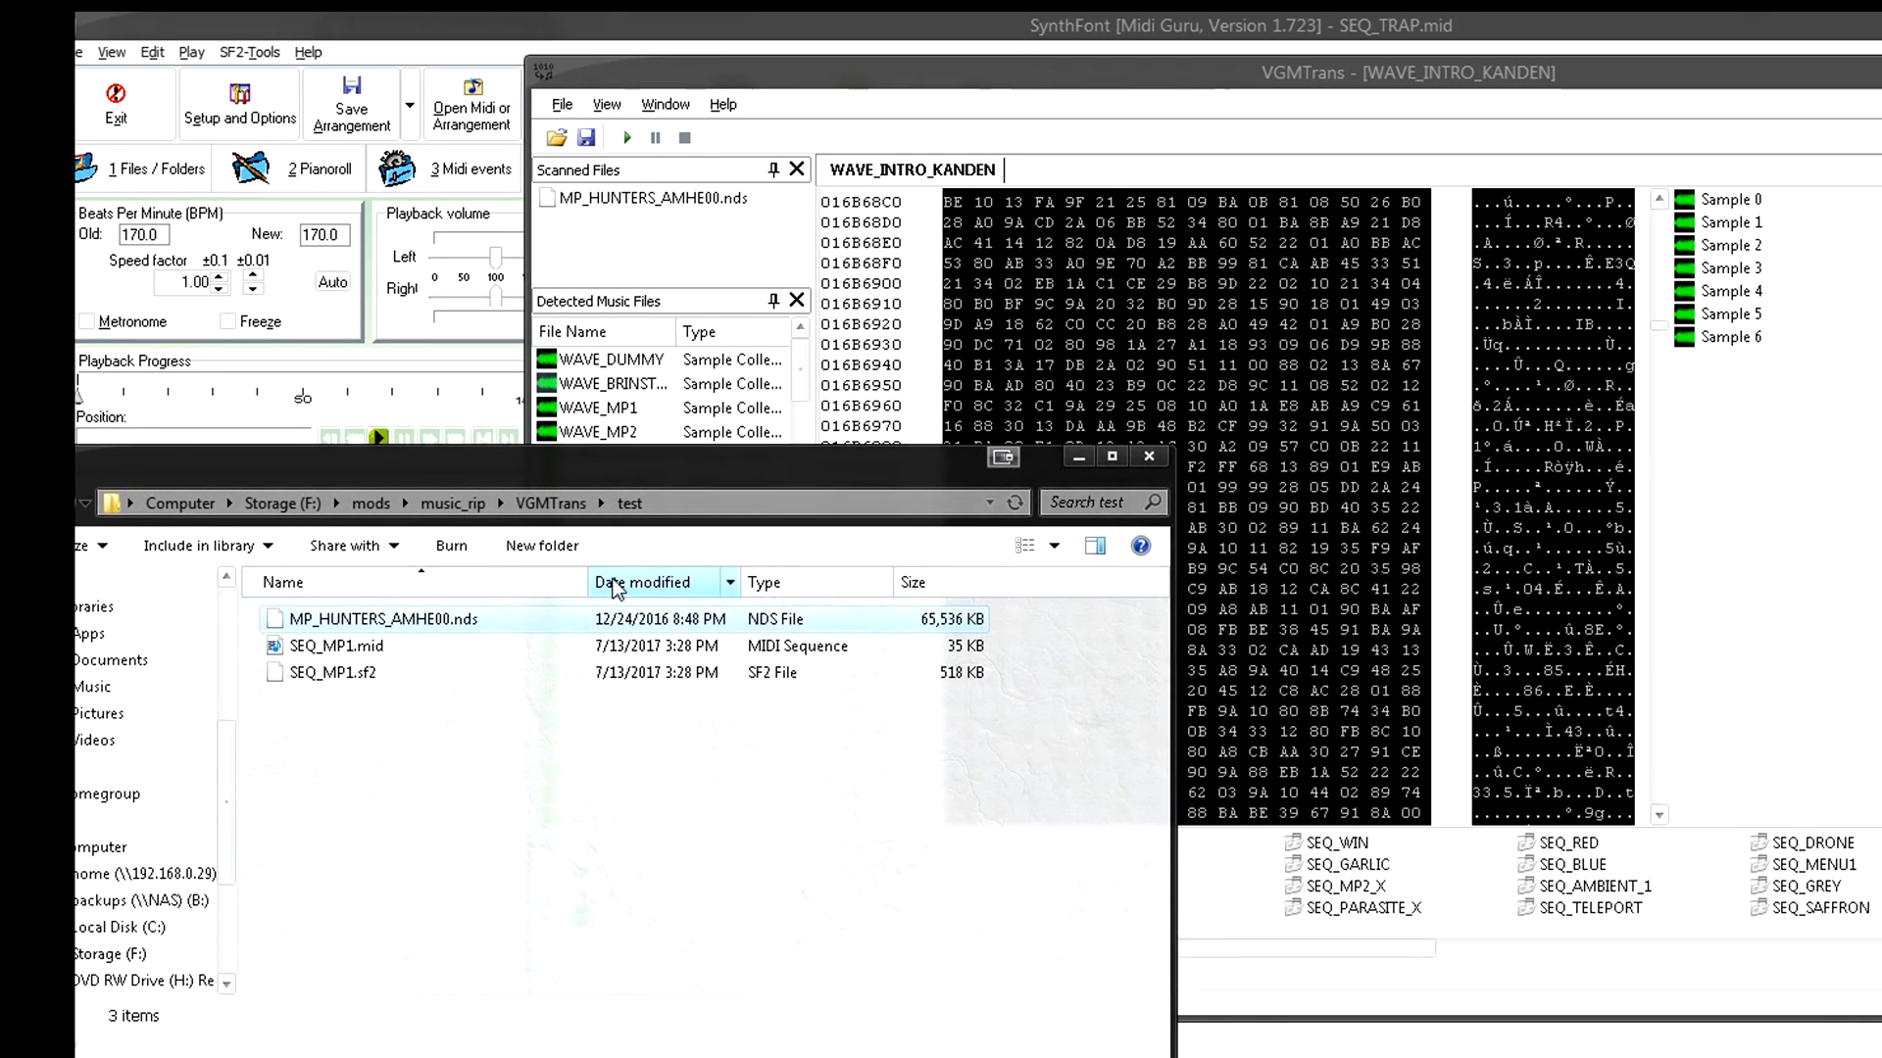
{"action": "mouse_move", "coordinate": [547, 712]}
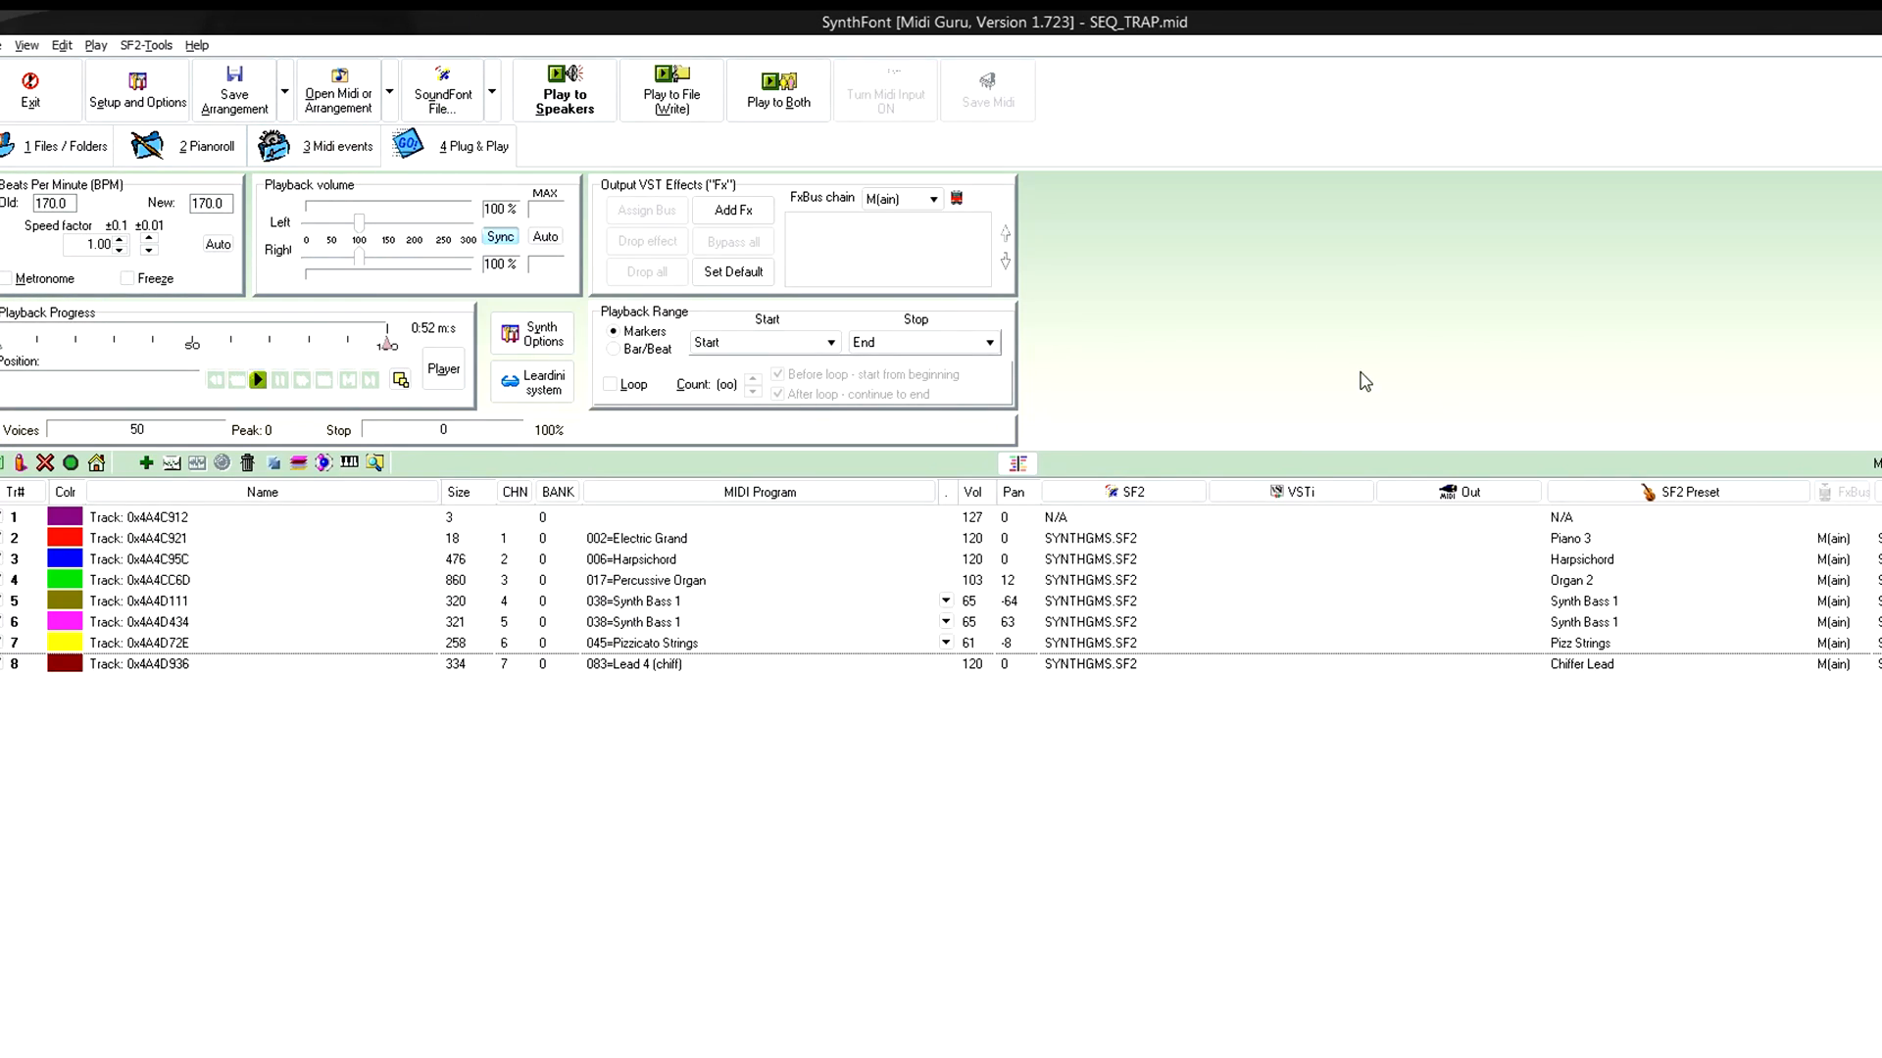
- Load SEQ_MP1.mid from the test folder in place of SEQ_TRAP
{"action": "left_click", "coordinate": [564, 88]}
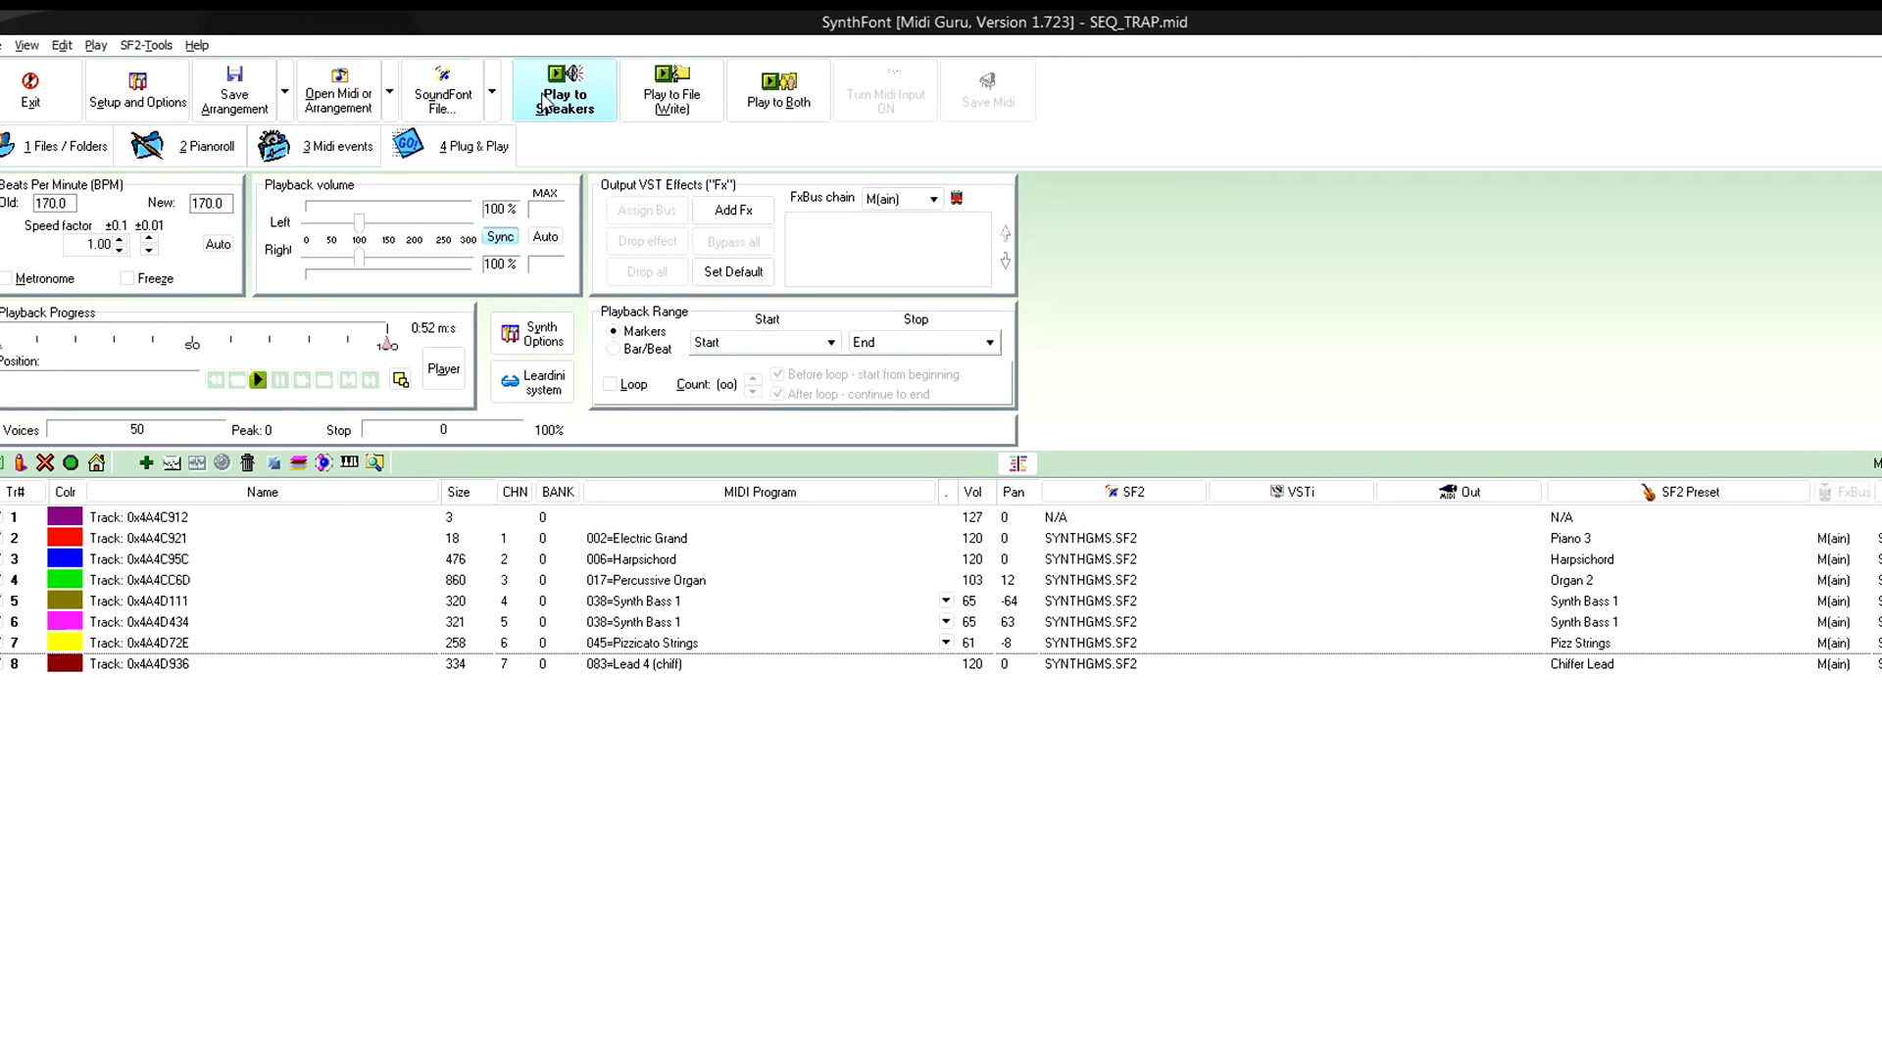
{"action": "left_click", "coordinate": [339, 88]}
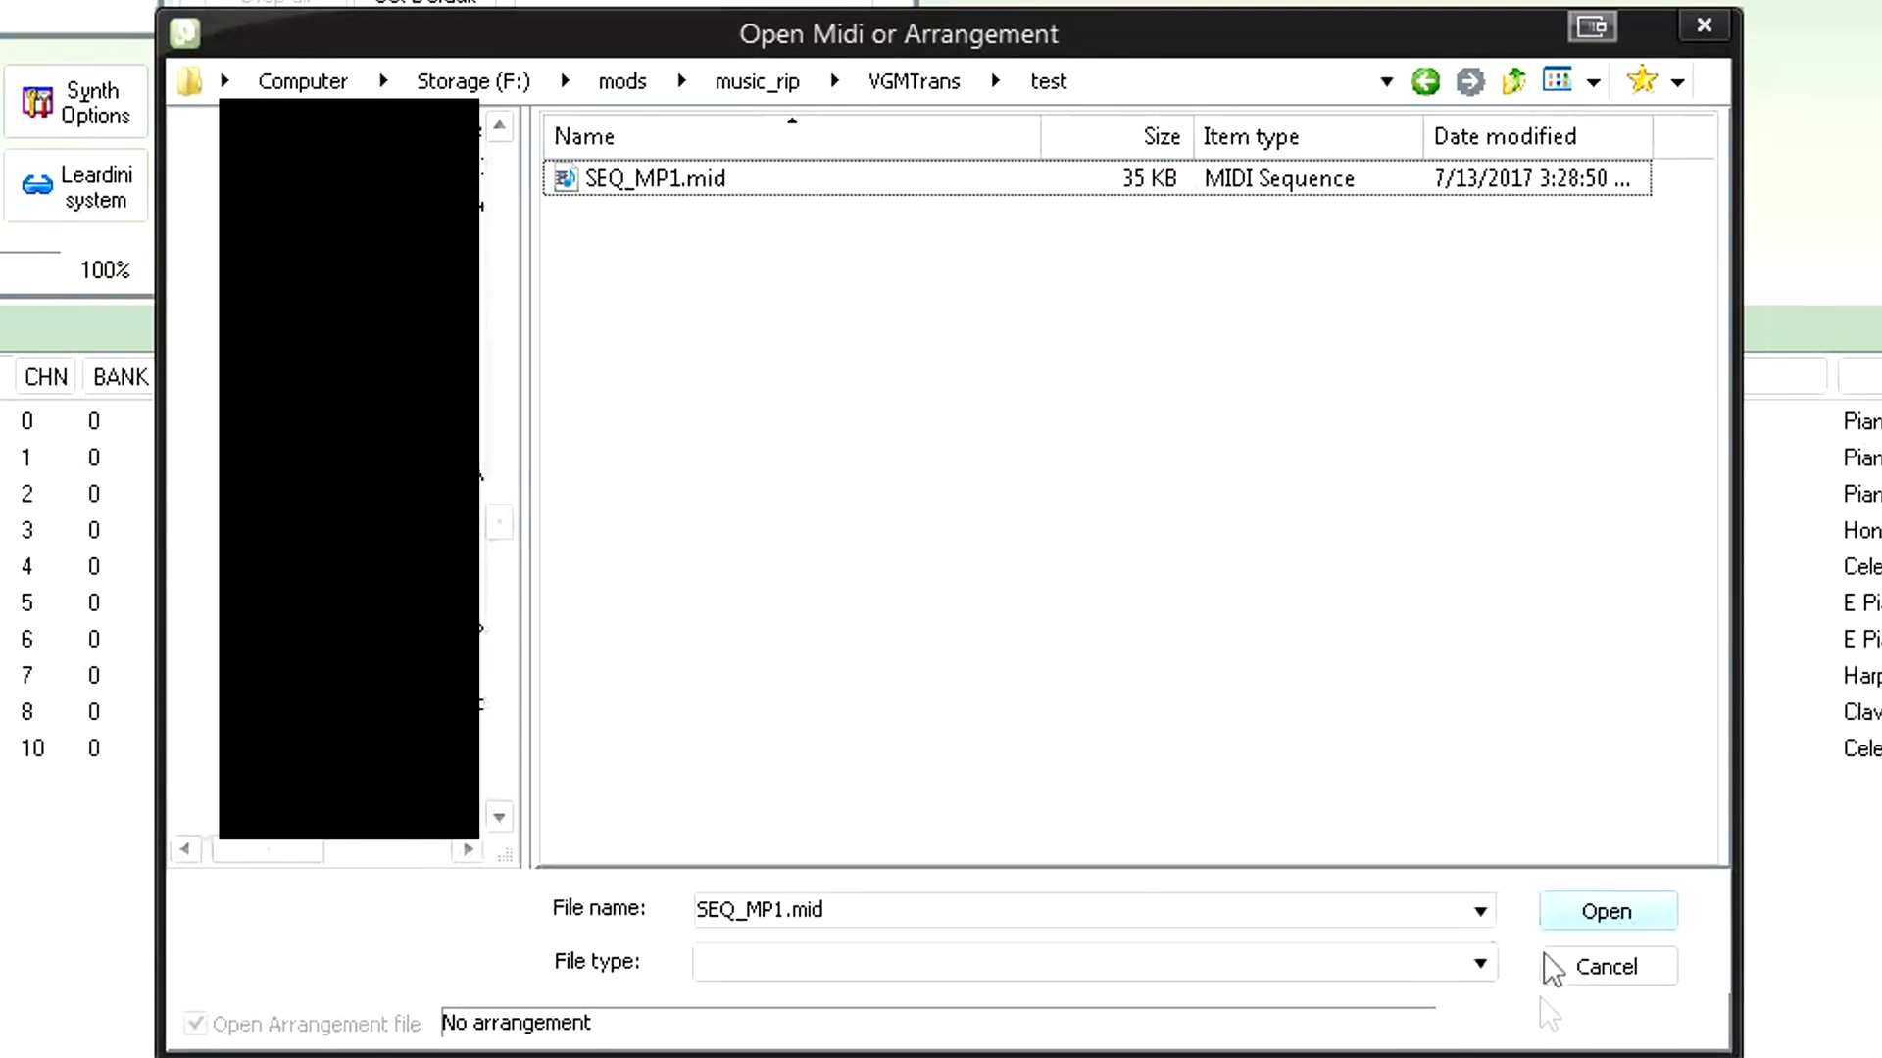
{"action": "left_click", "coordinate": [1605, 911]}
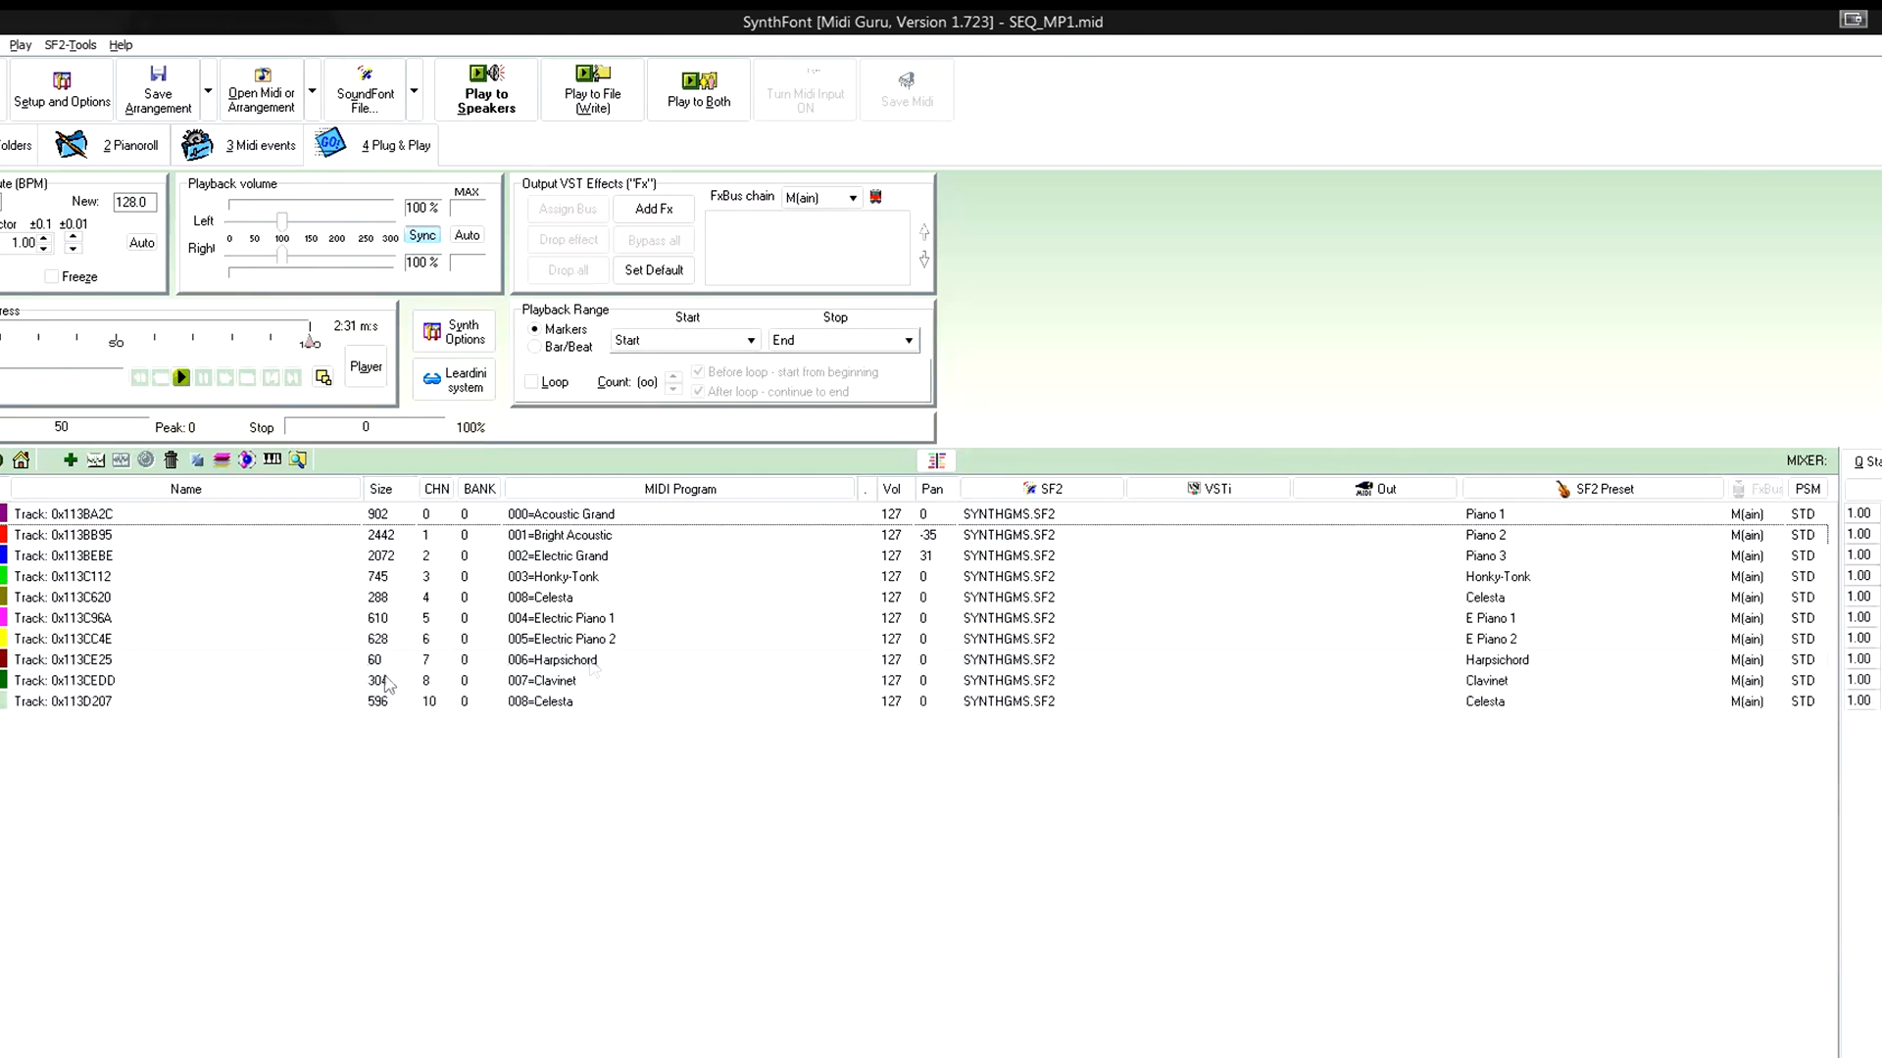
{"action": "mouse_move", "coordinate": [429, 660]}
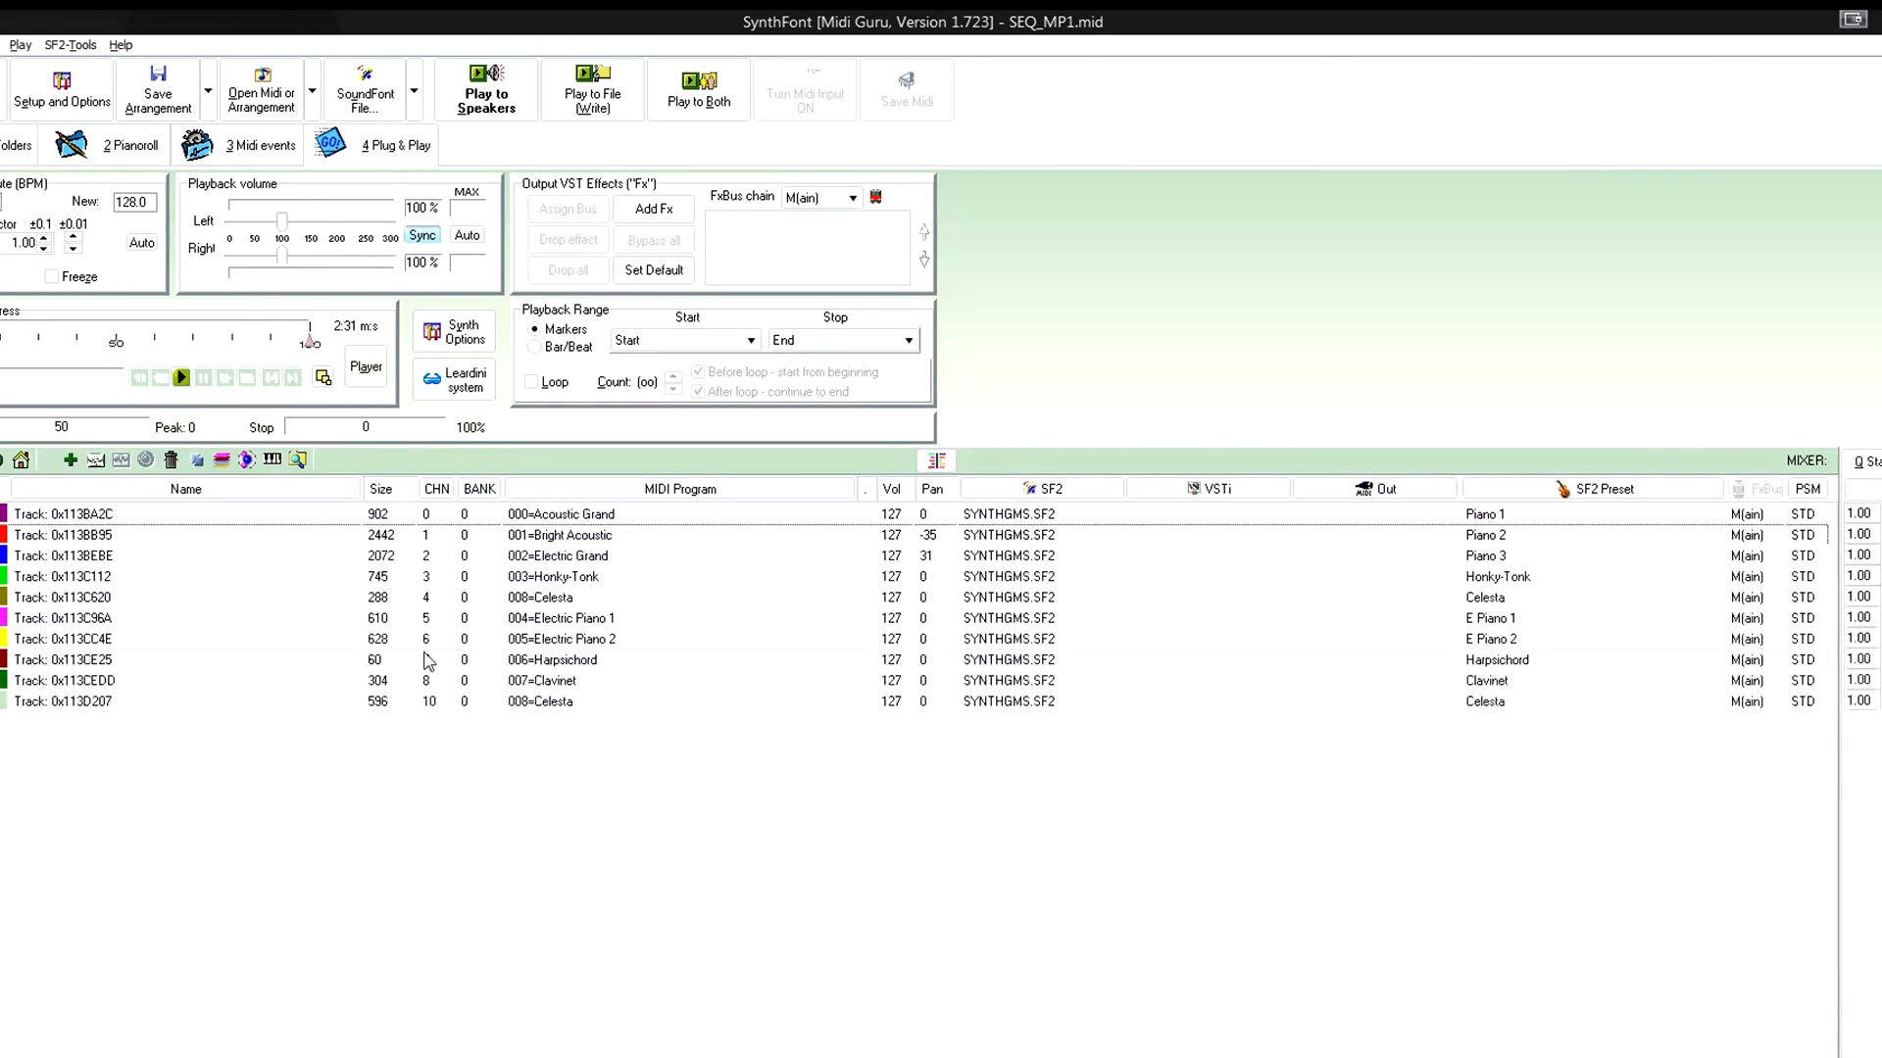
- Play the ten-track SEQ_MP1 song briefly and stop it
{"action": "left_click", "coordinate": [486, 88]}
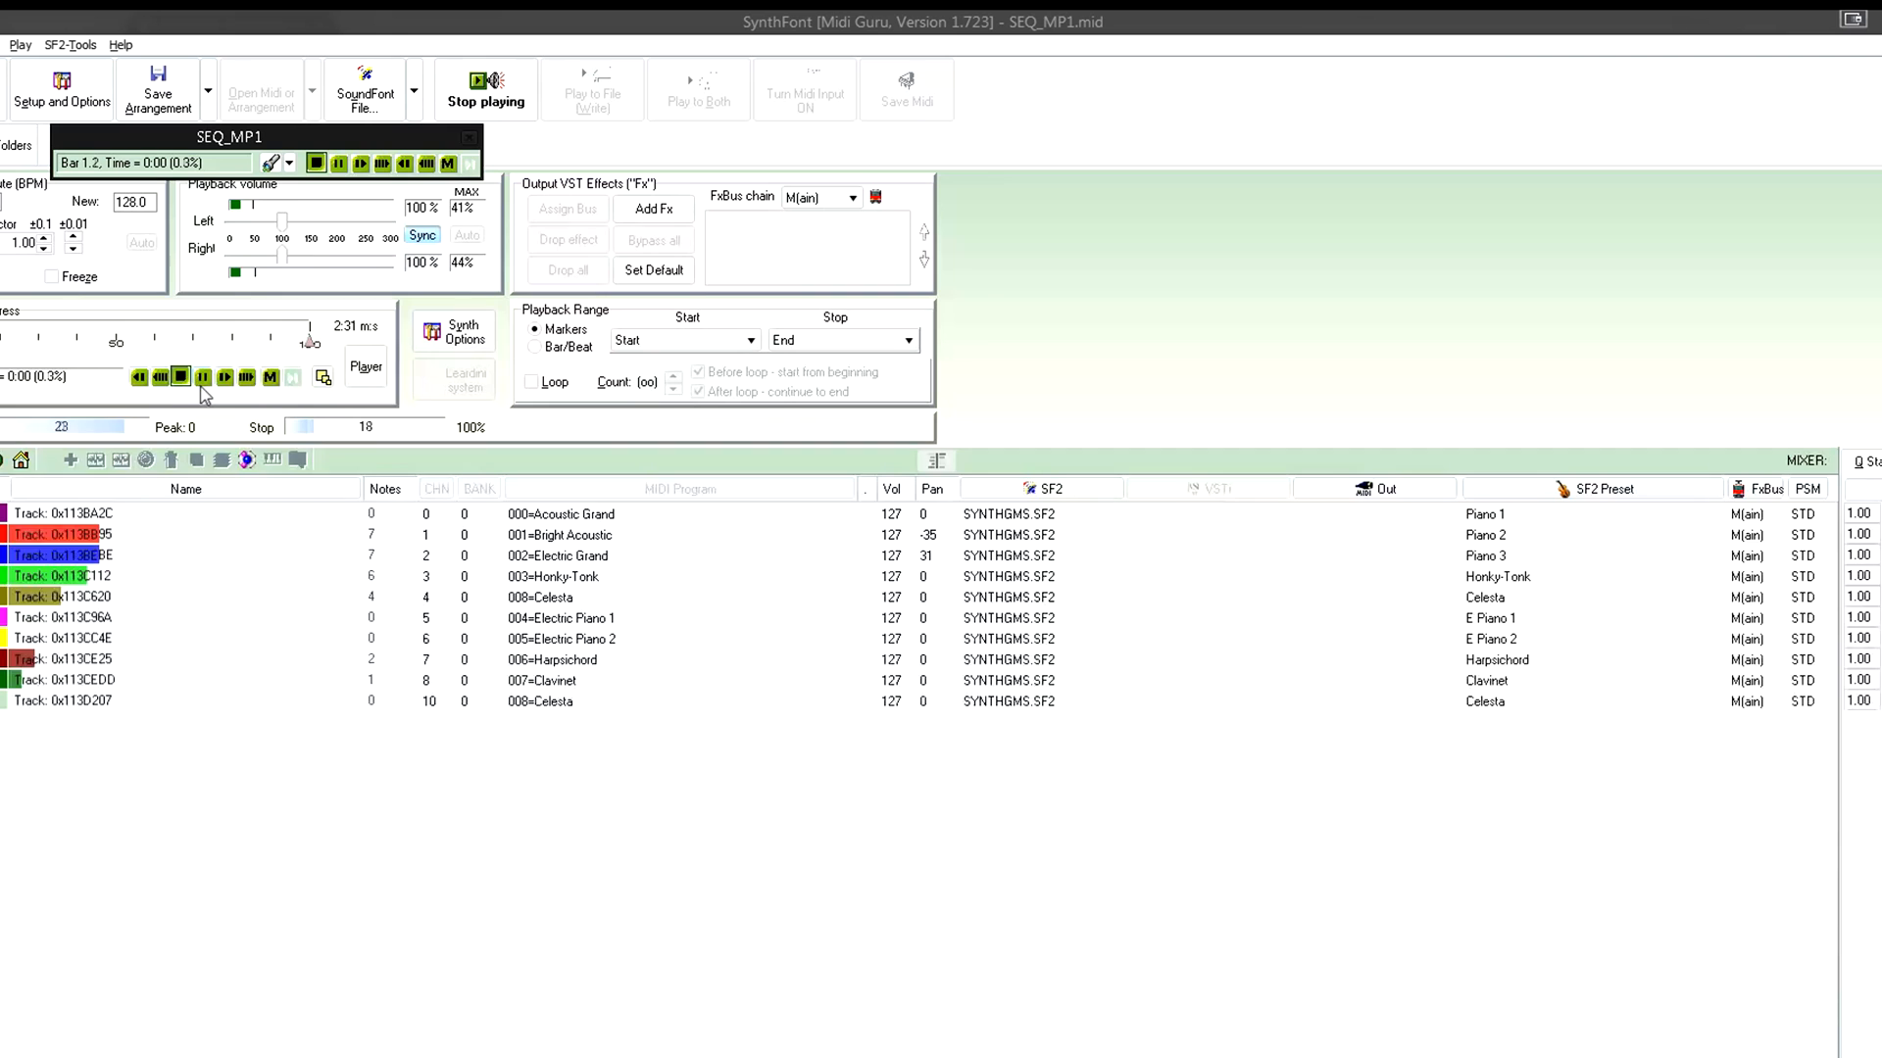
{"action": "left_click", "coordinate": [180, 376]}
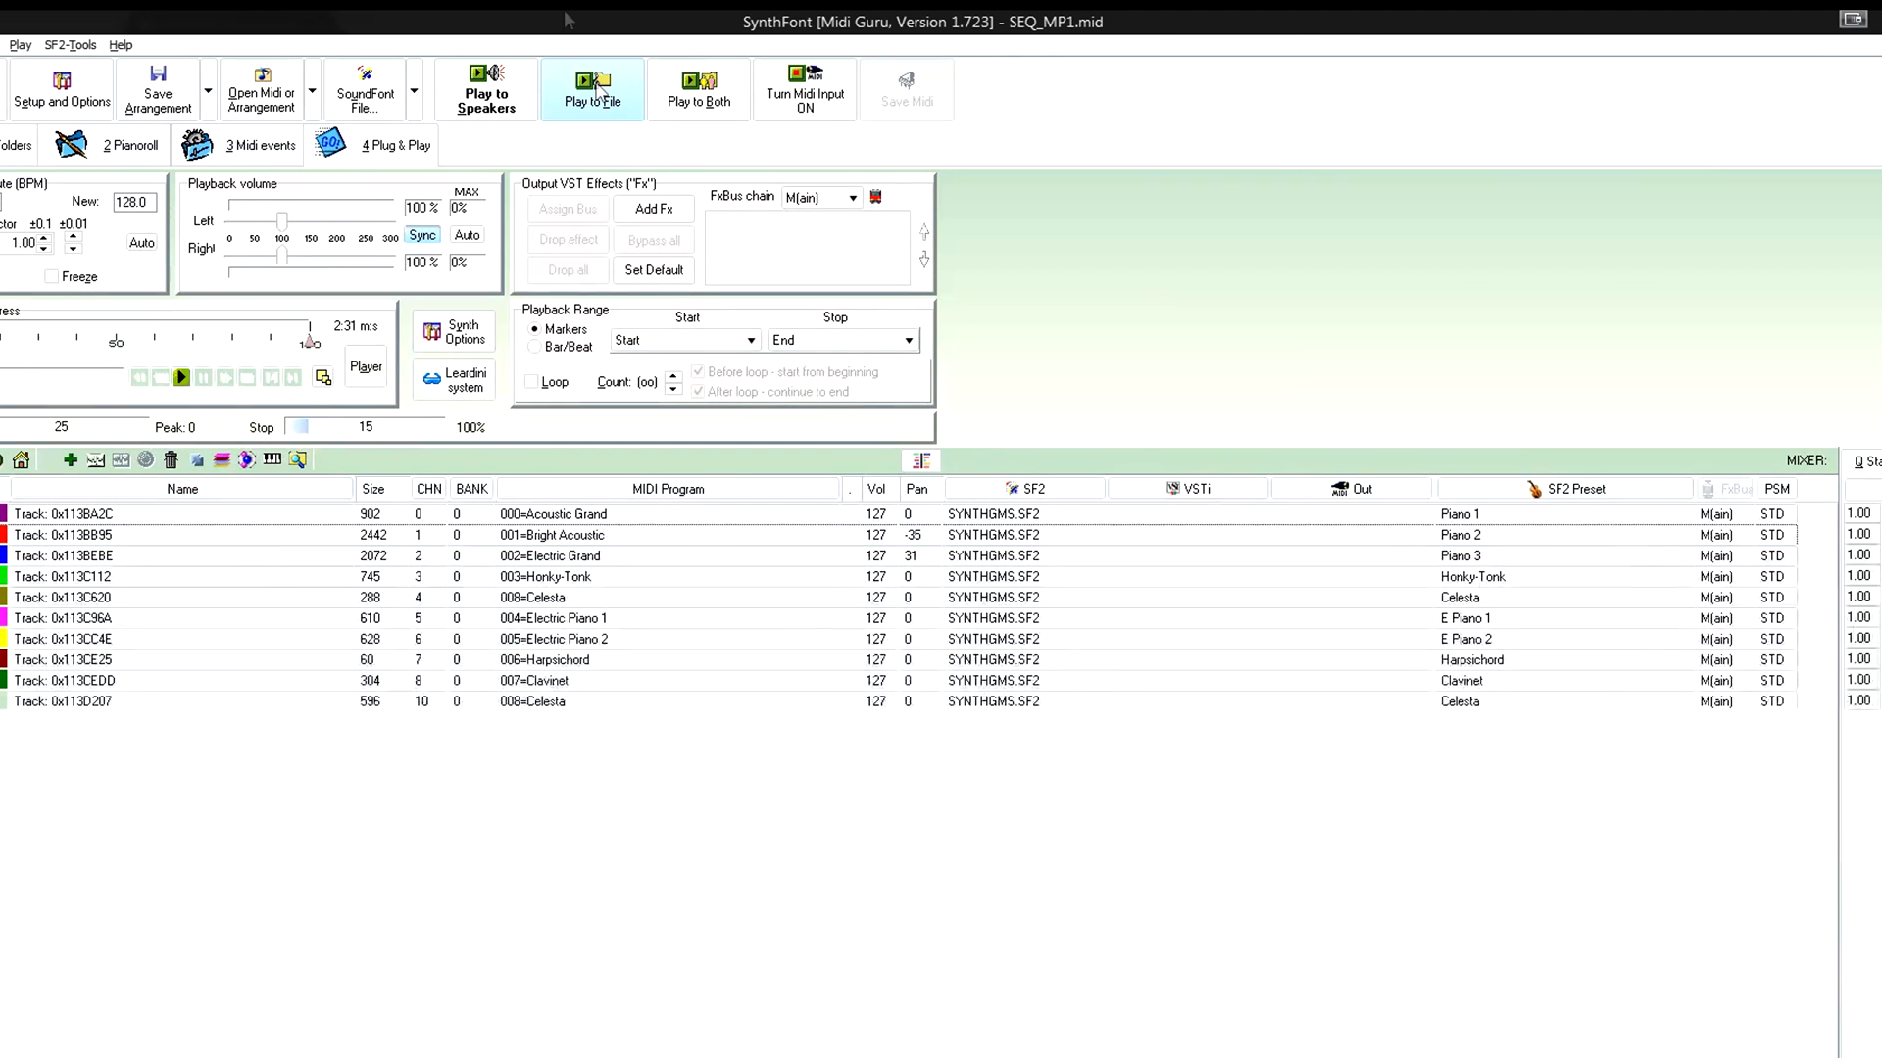
{"action": "left_click", "coordinate": [553, 555]}
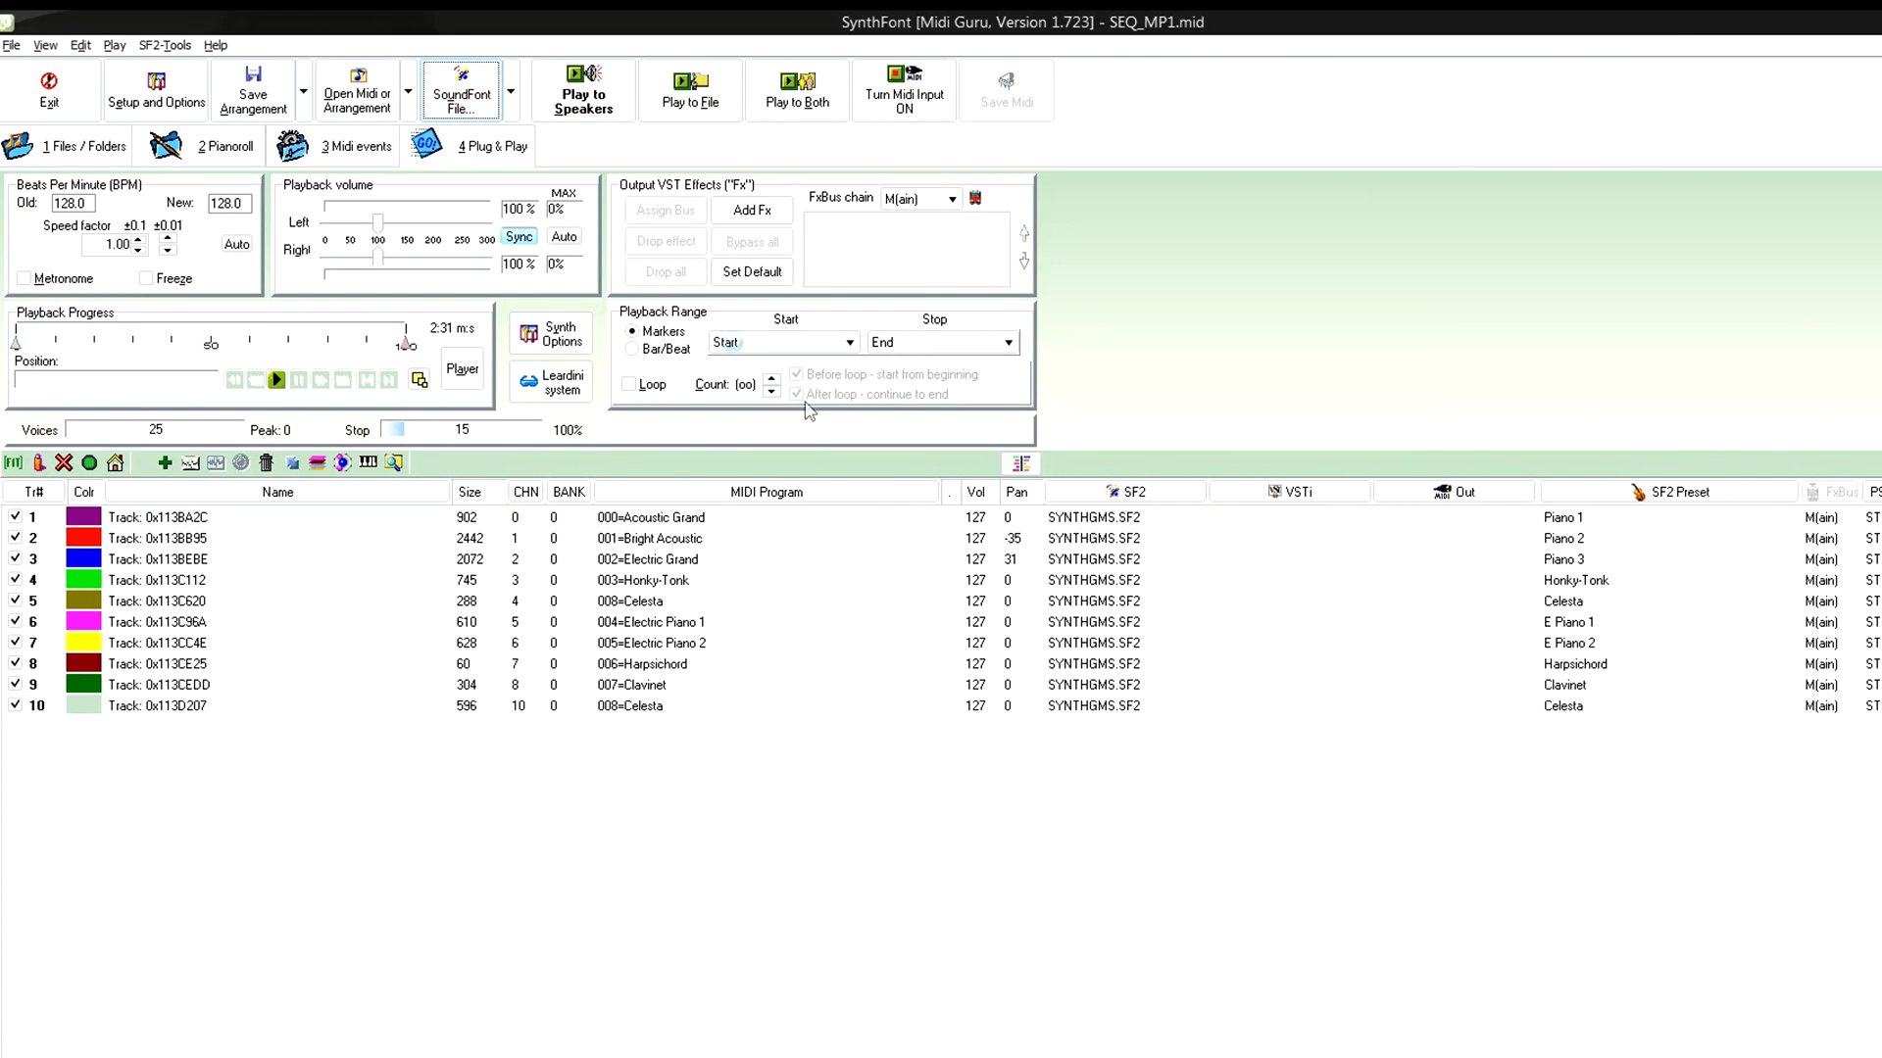
- Assign SEQ_MP1.sf2 from the test folder as the soundfont for all ten tracks
{"action": "left_click", "coordinate": [460, 90]}
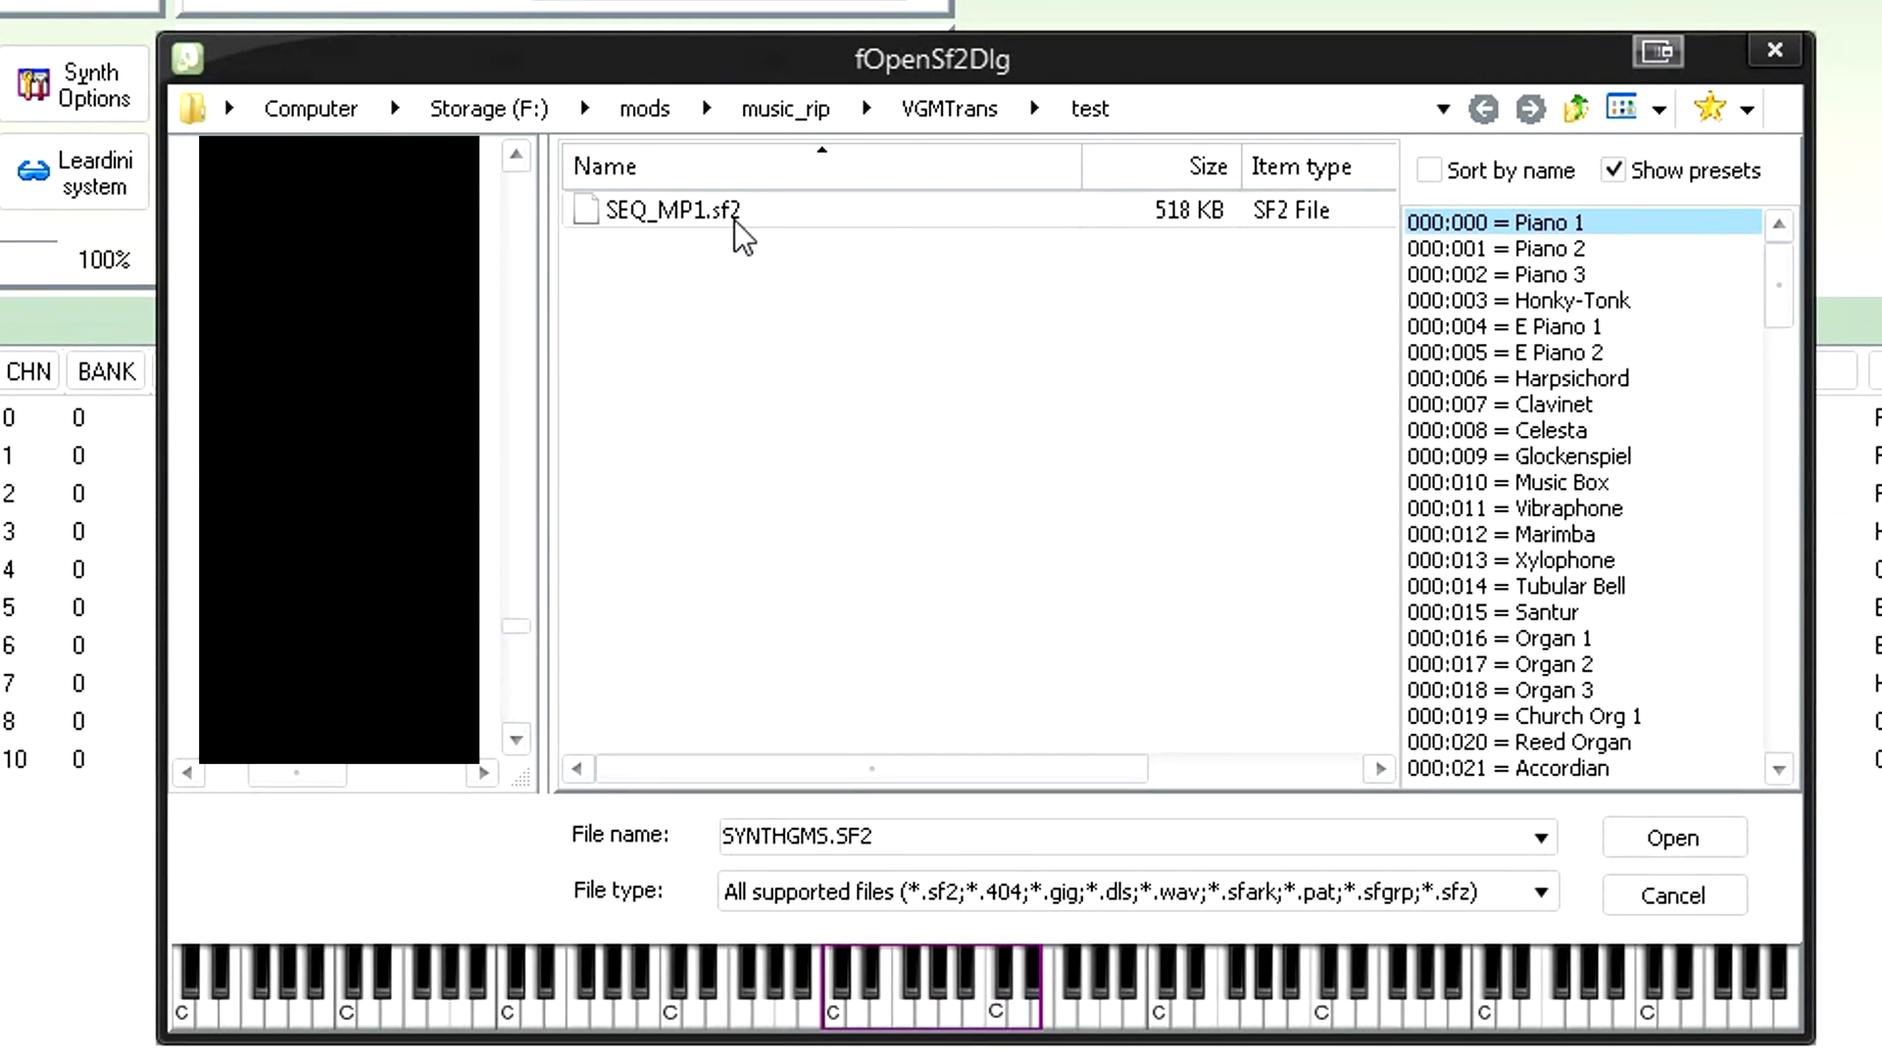
{"action": "mouse_move", "coordinate": [786, 209]}
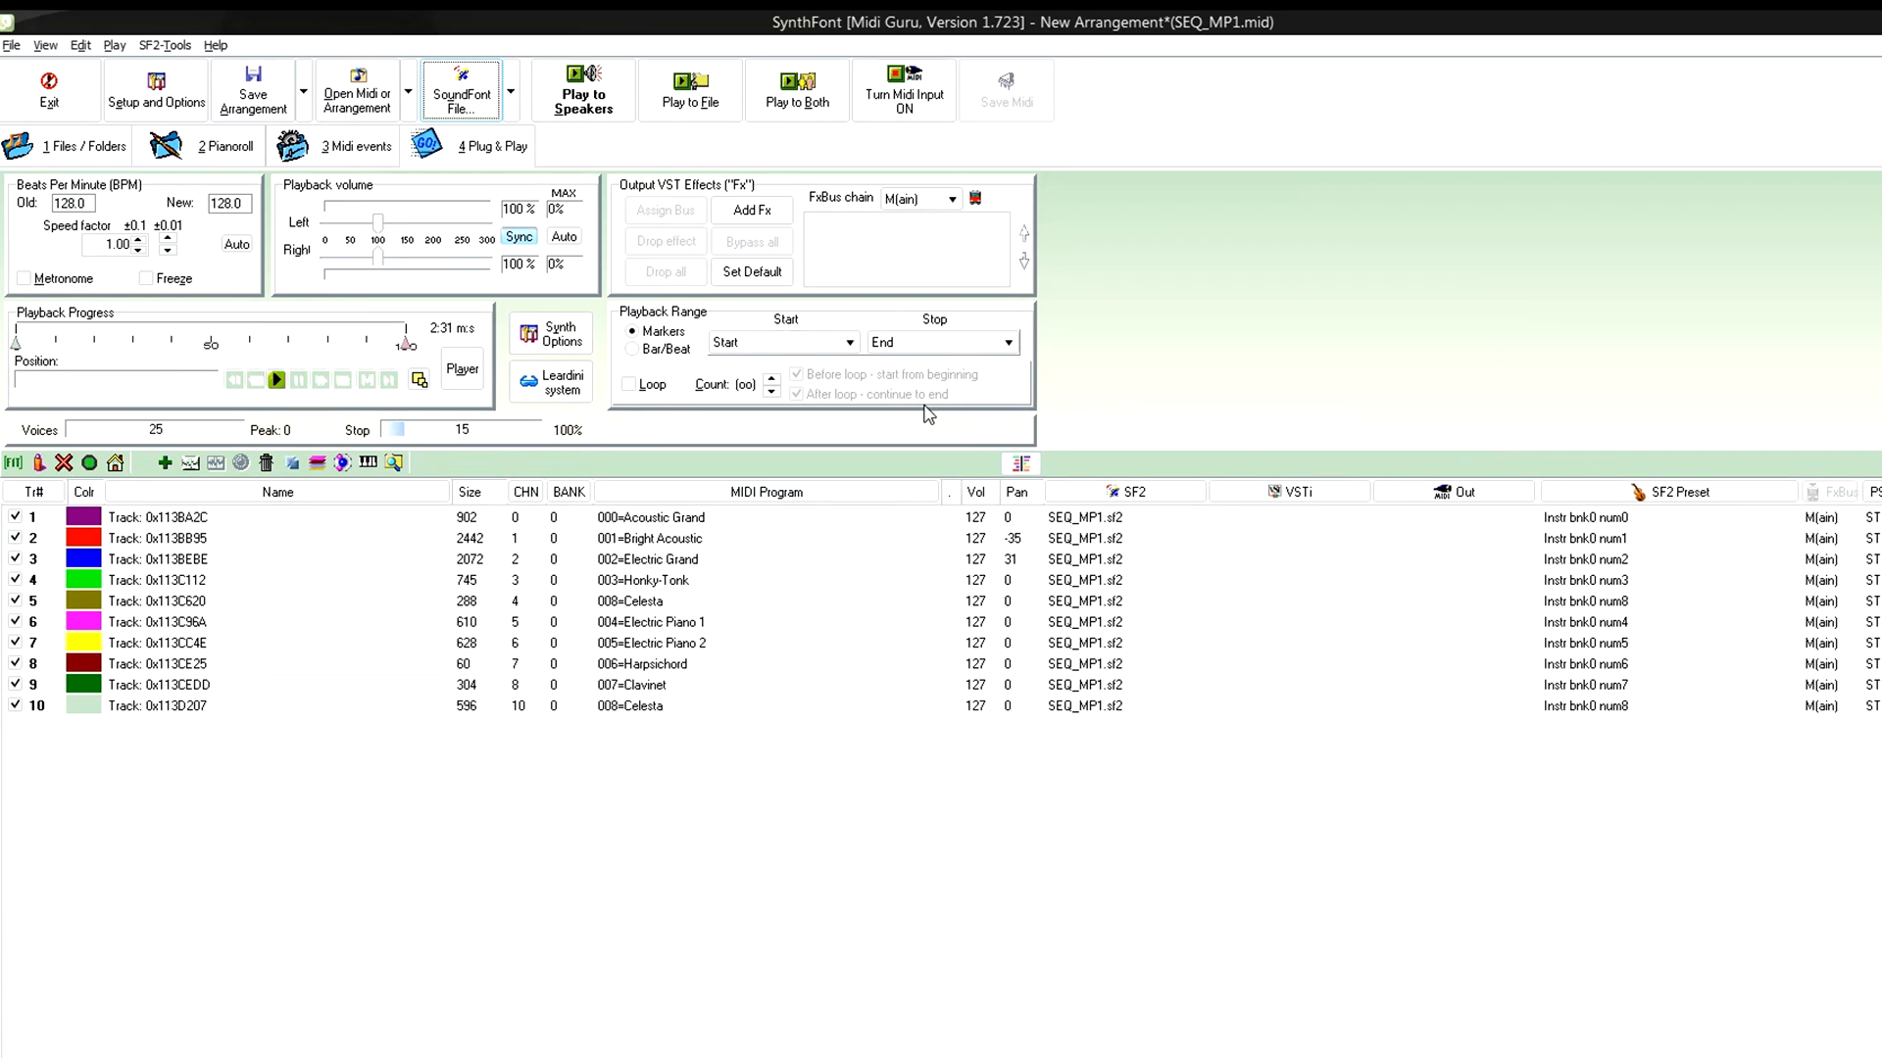
{"action": "left_click", "coordinate": [1080, 537]}
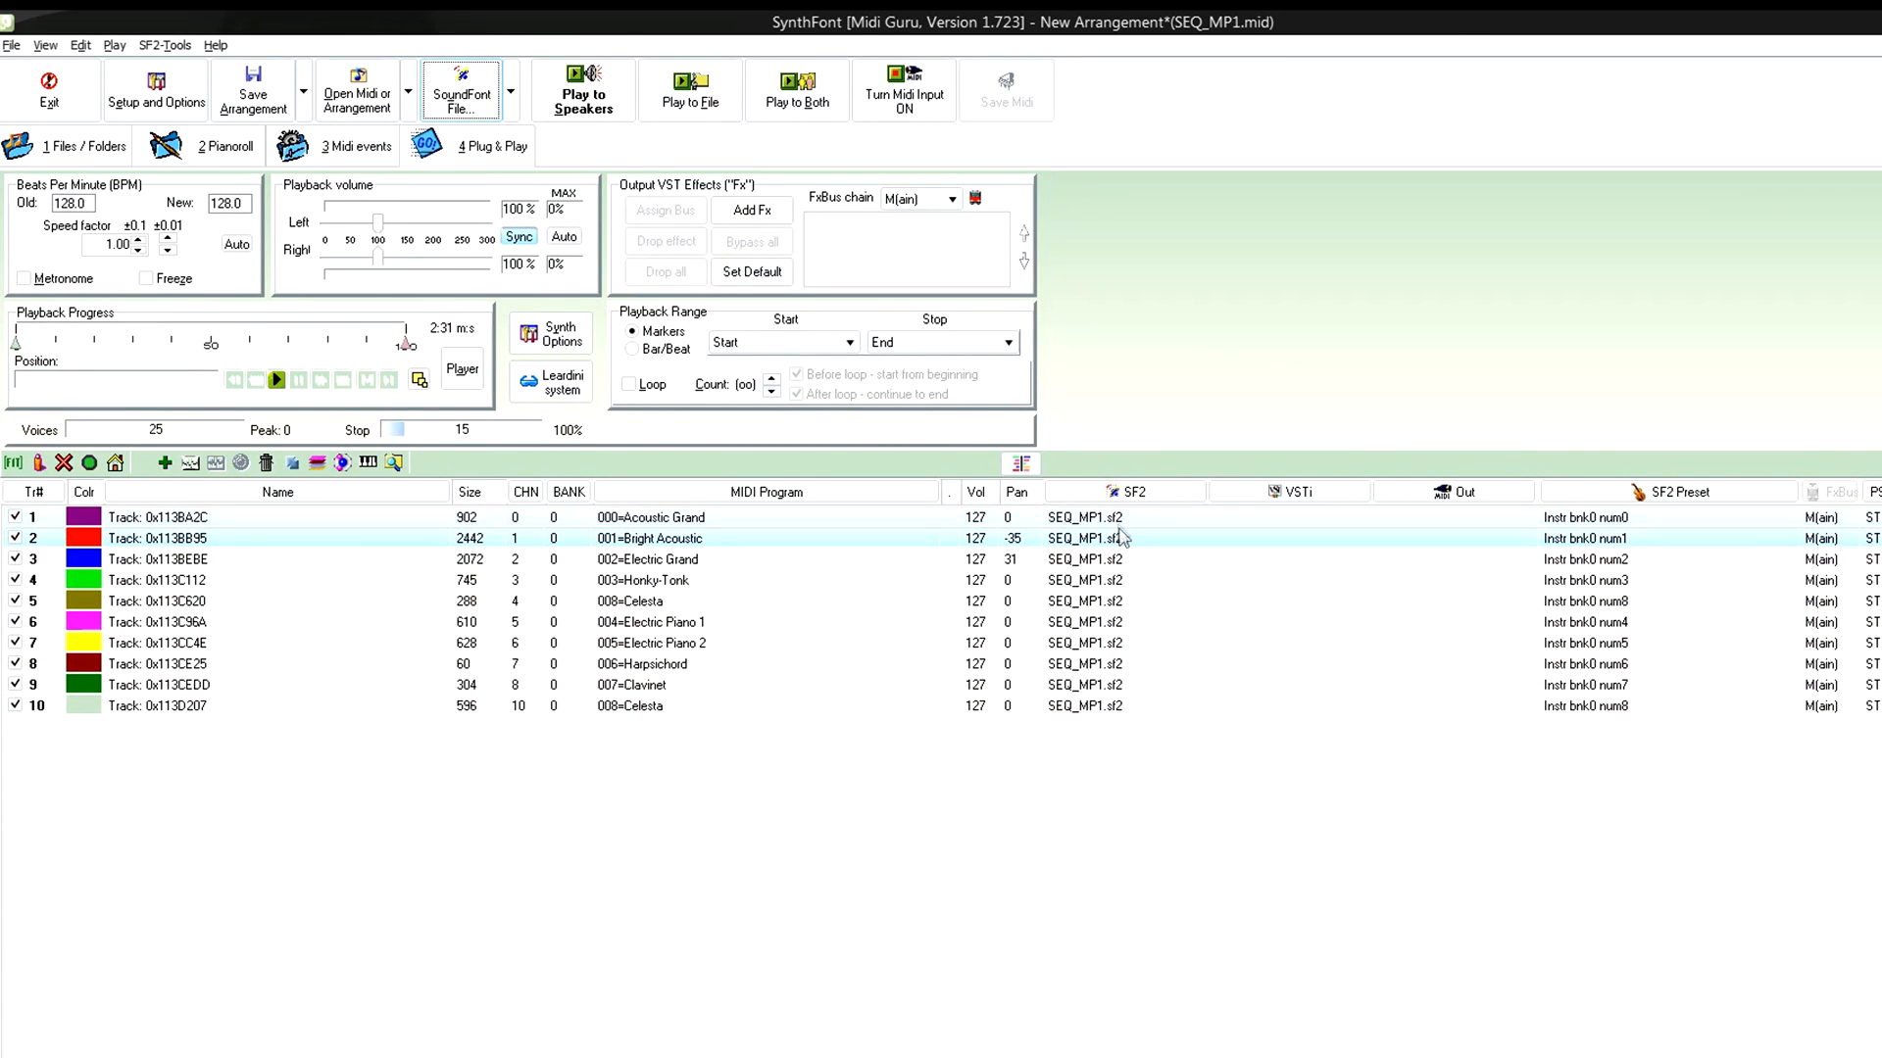
{"action": "left_click", "coordinate": [1084, 664]}
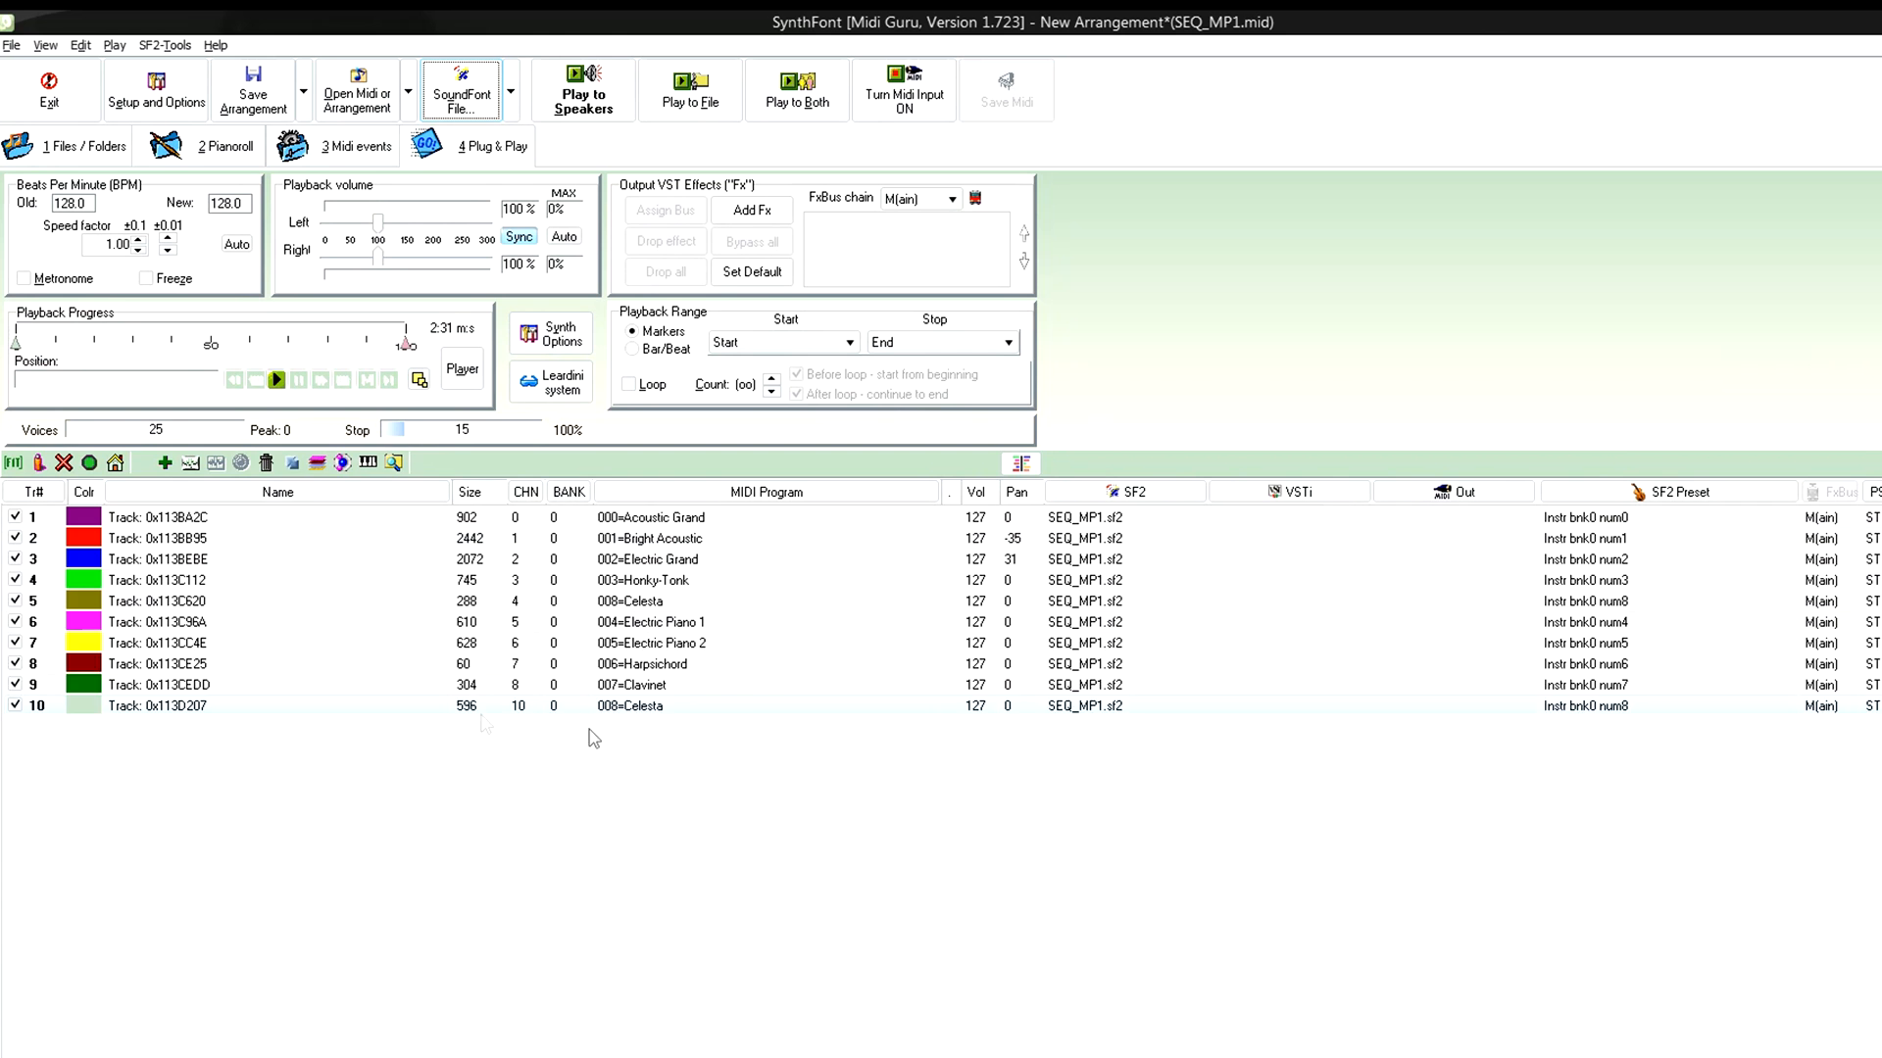
{"action": "left_click", "coordinate": [584, 88]}
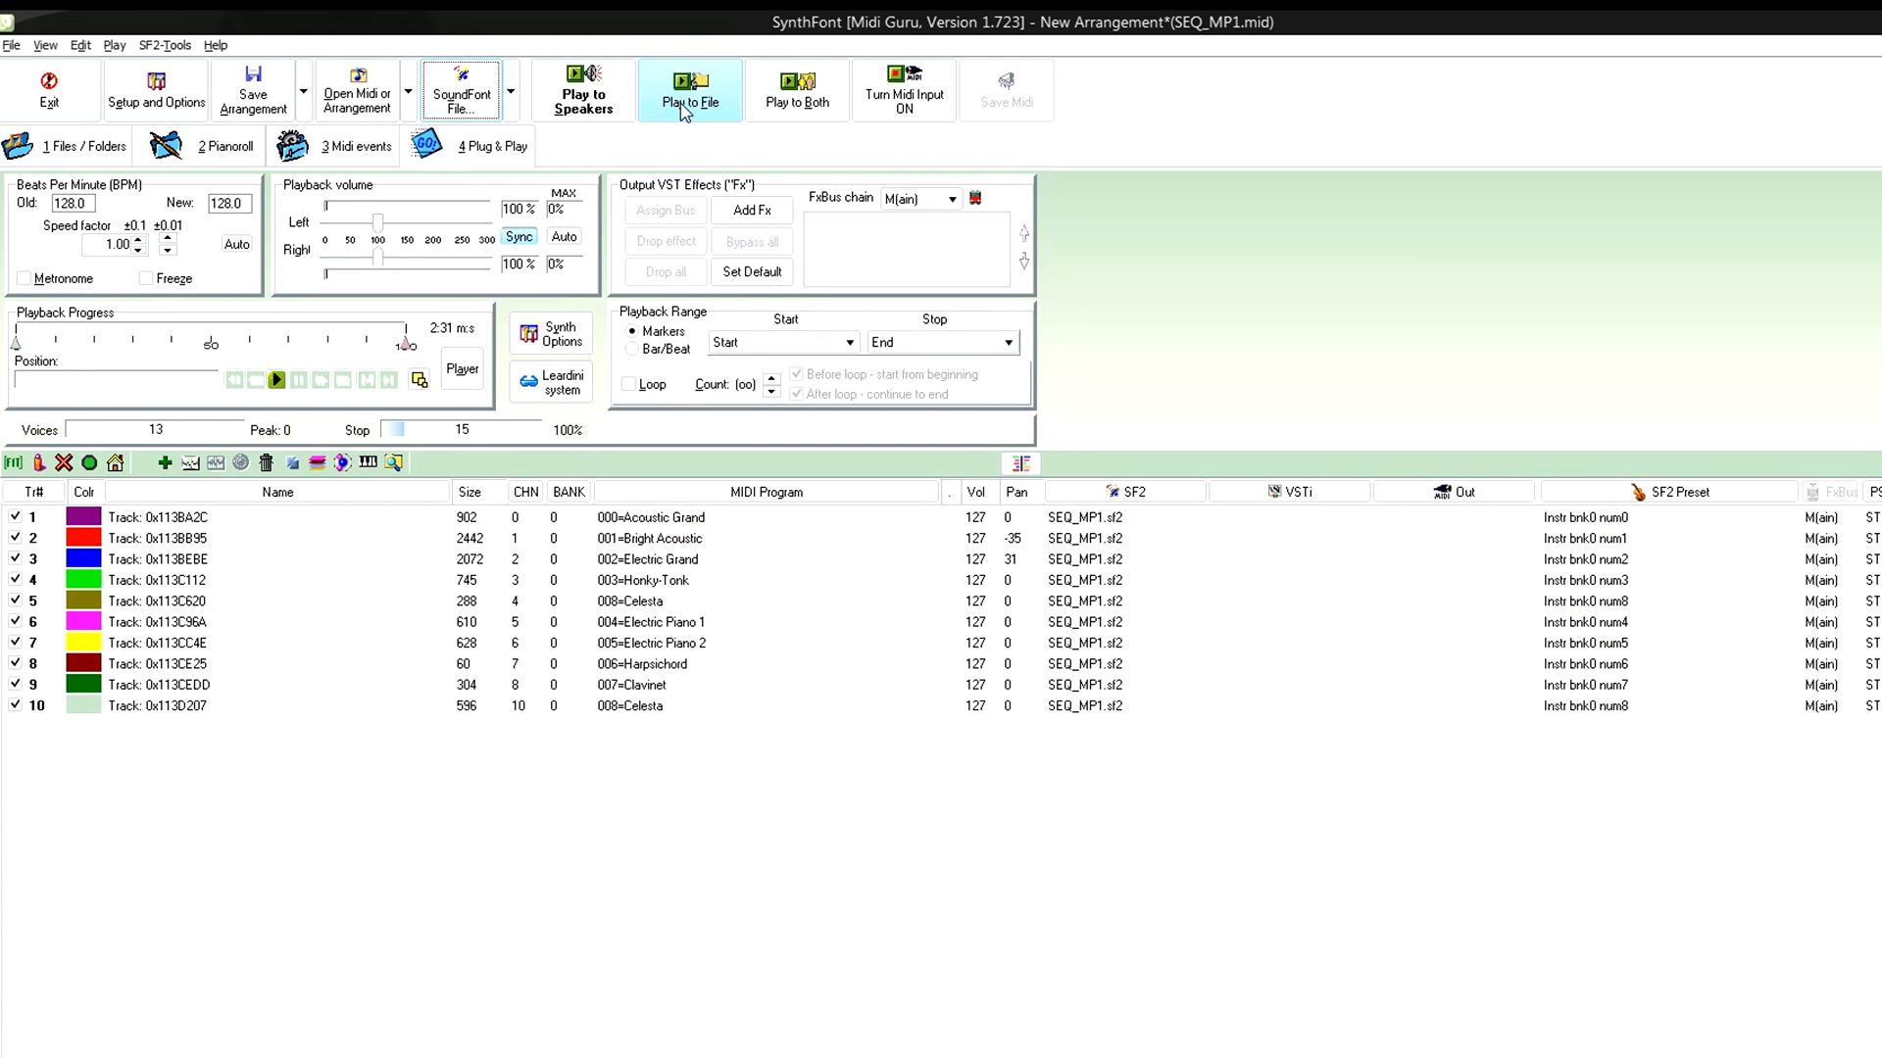
- Start Play to File, accept the reminder and point the save location at the test folder
{"action": "left_click", "coordinate": [690, 88]}
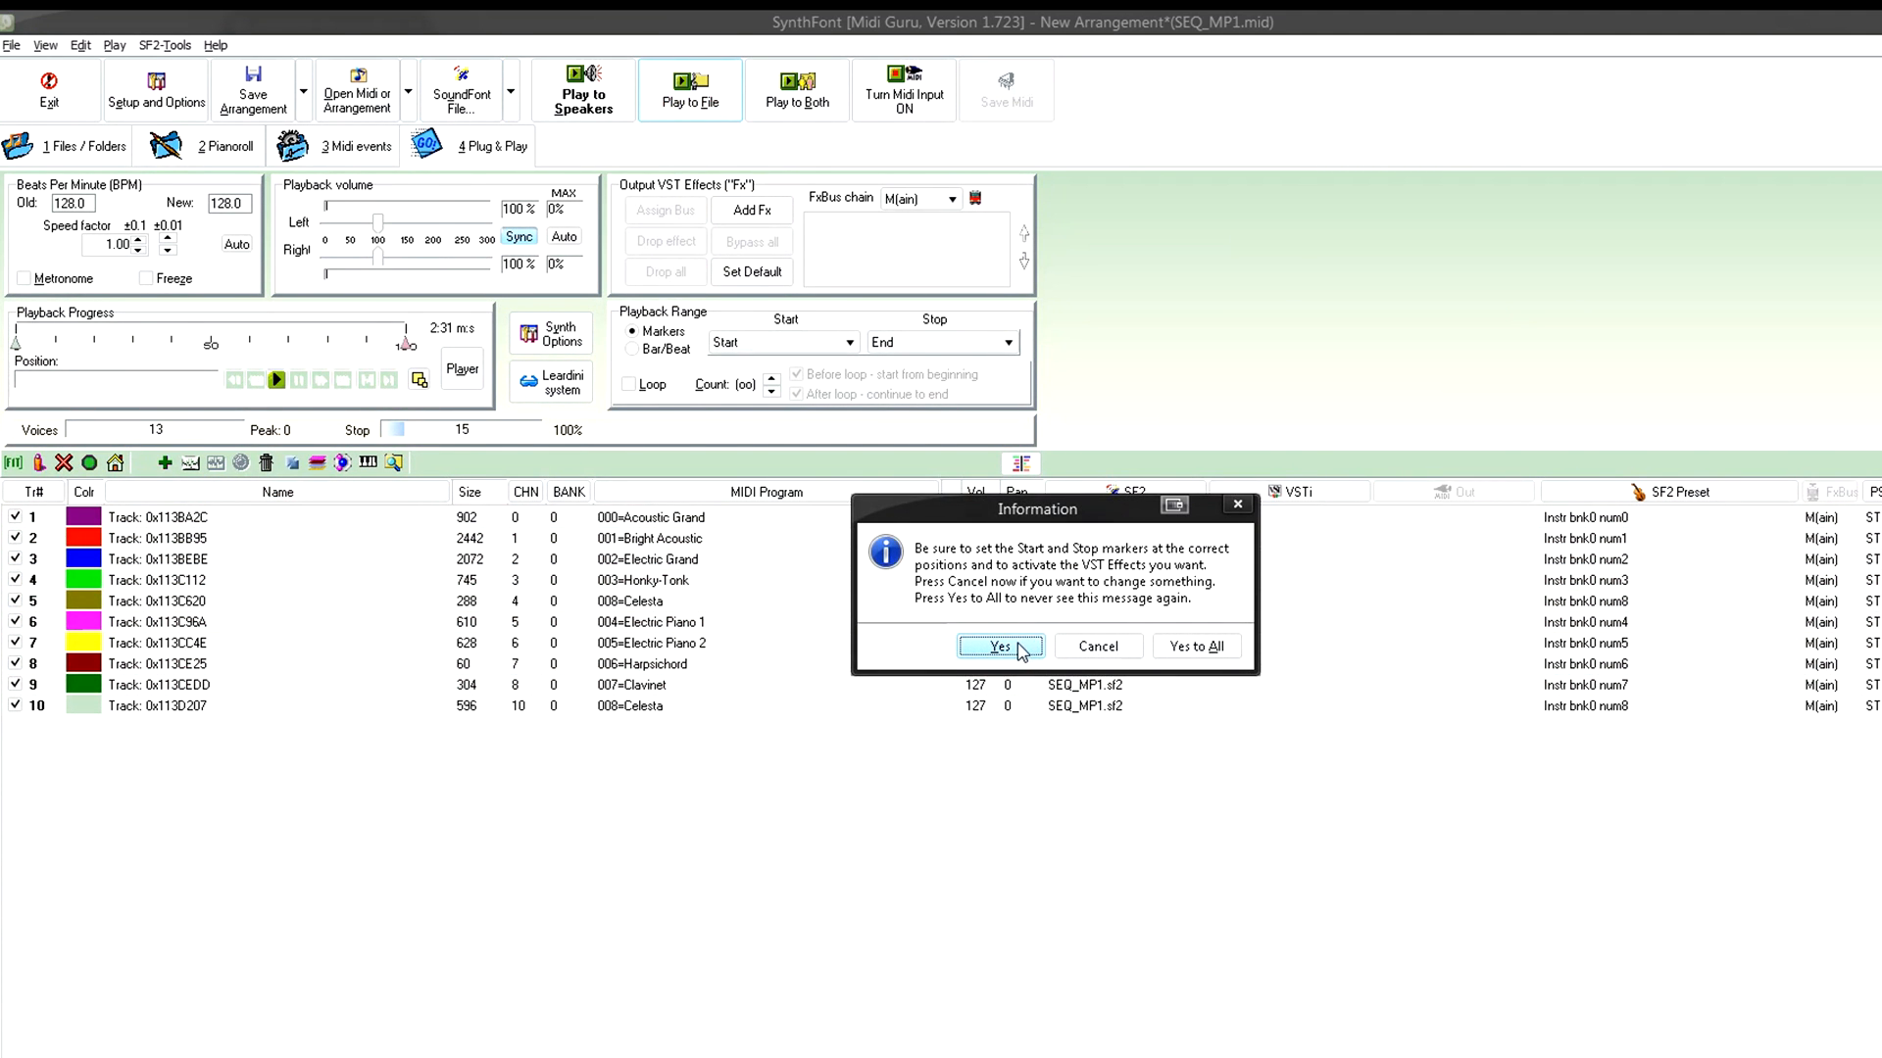
{"action": "left_click", "coordinate": [1000, 647]}
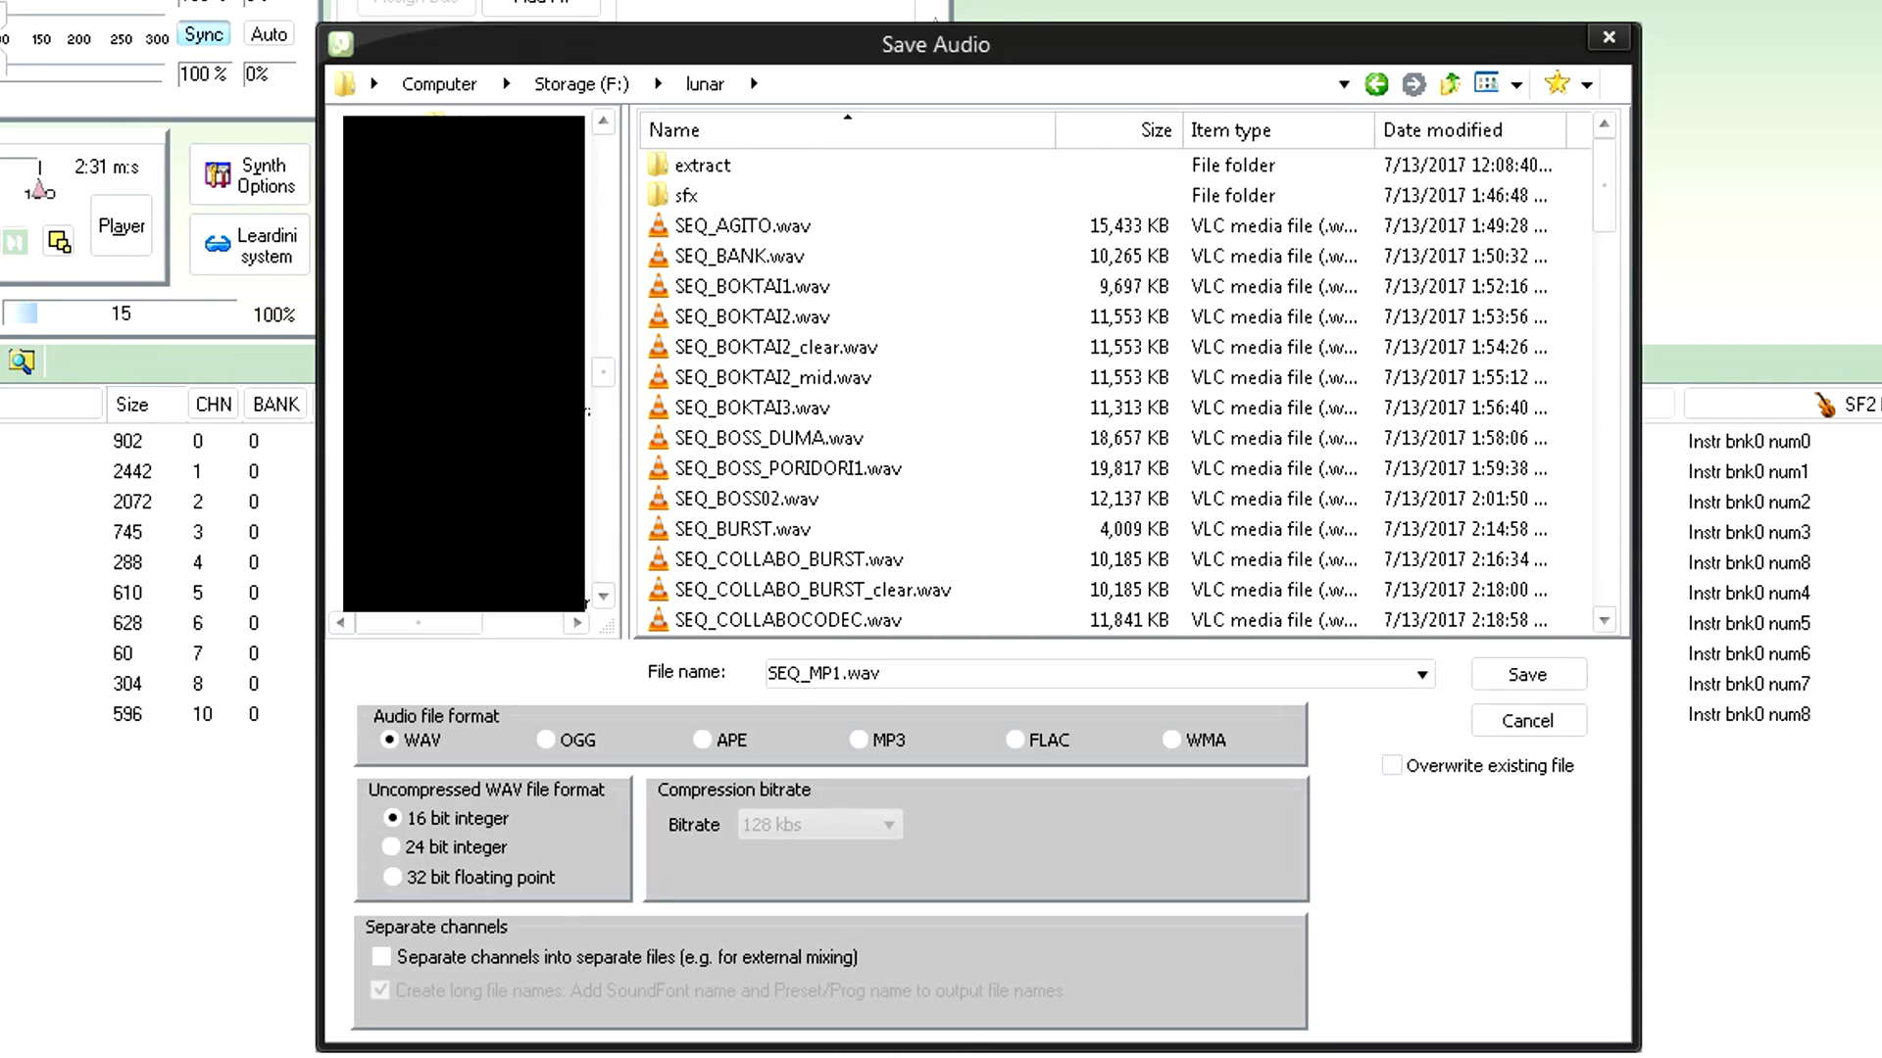
{"action": "left_click", "coordinate": [841, 85]}
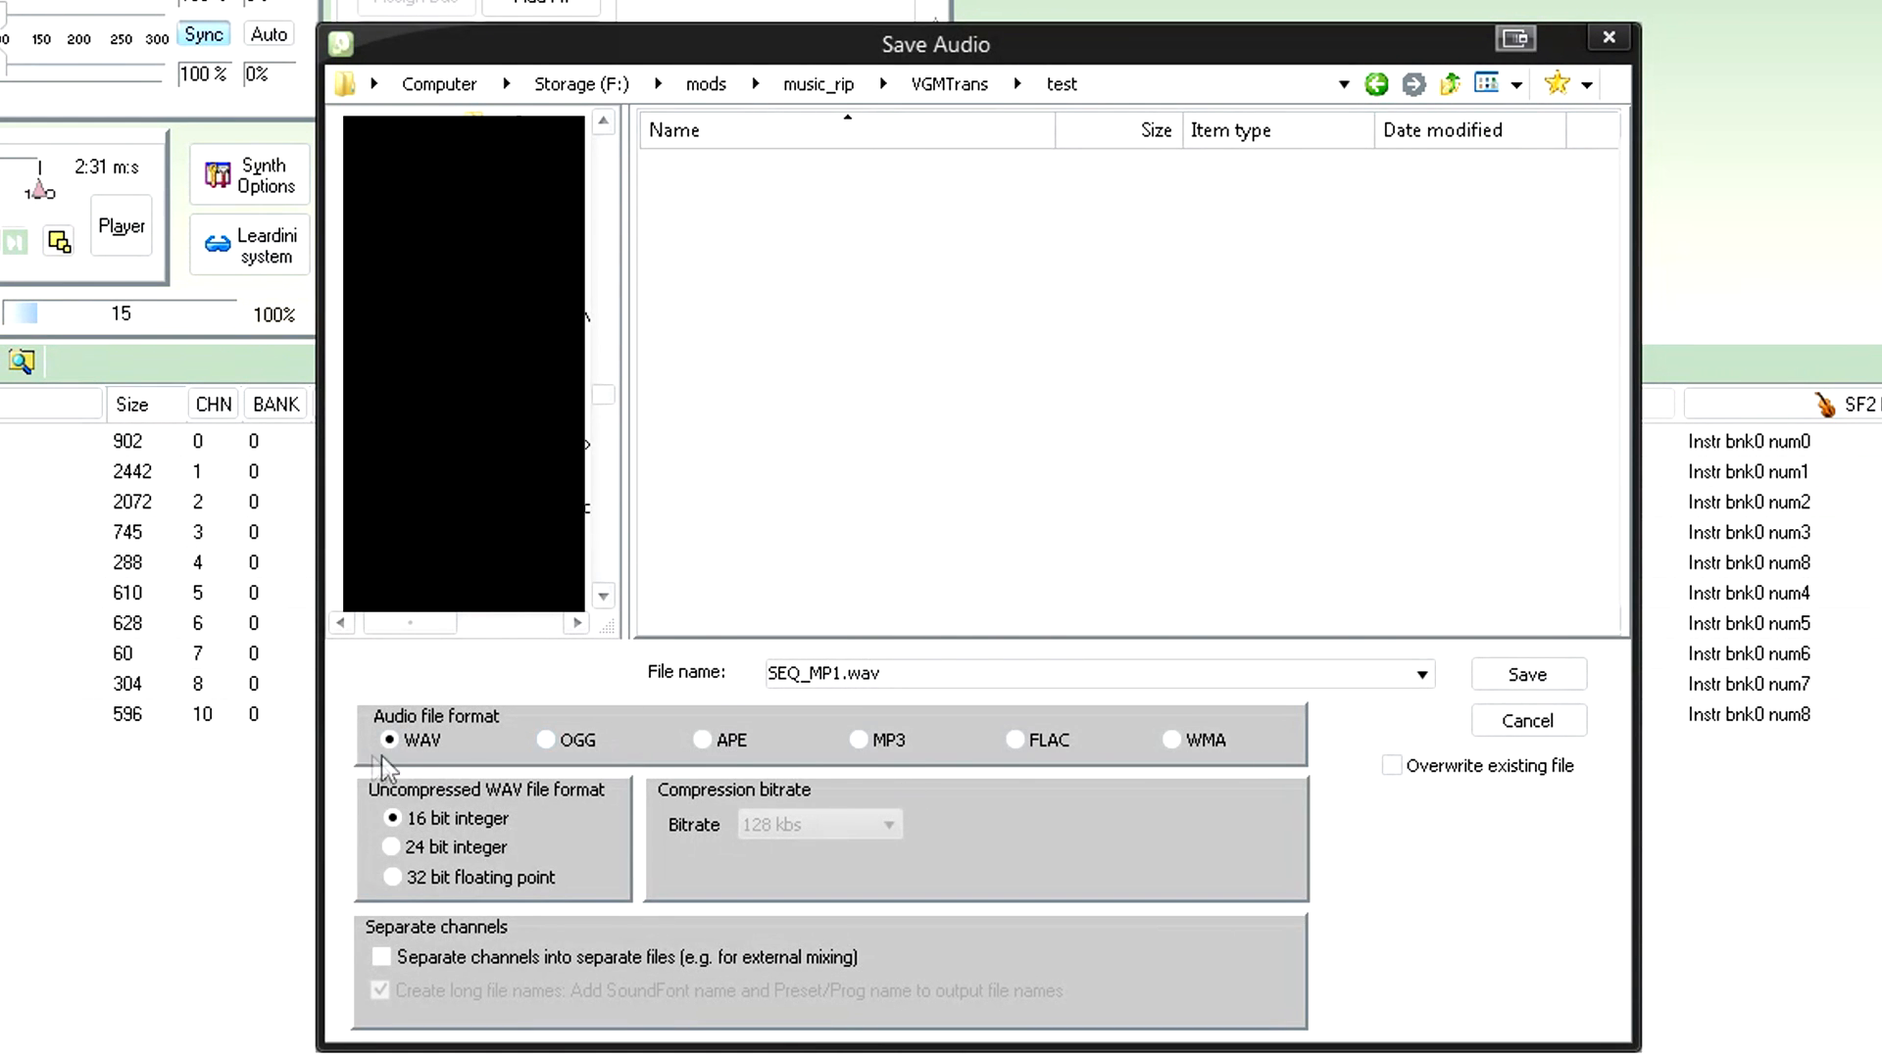
{"action": "mouse_move", "coordinate": [423, 780]}
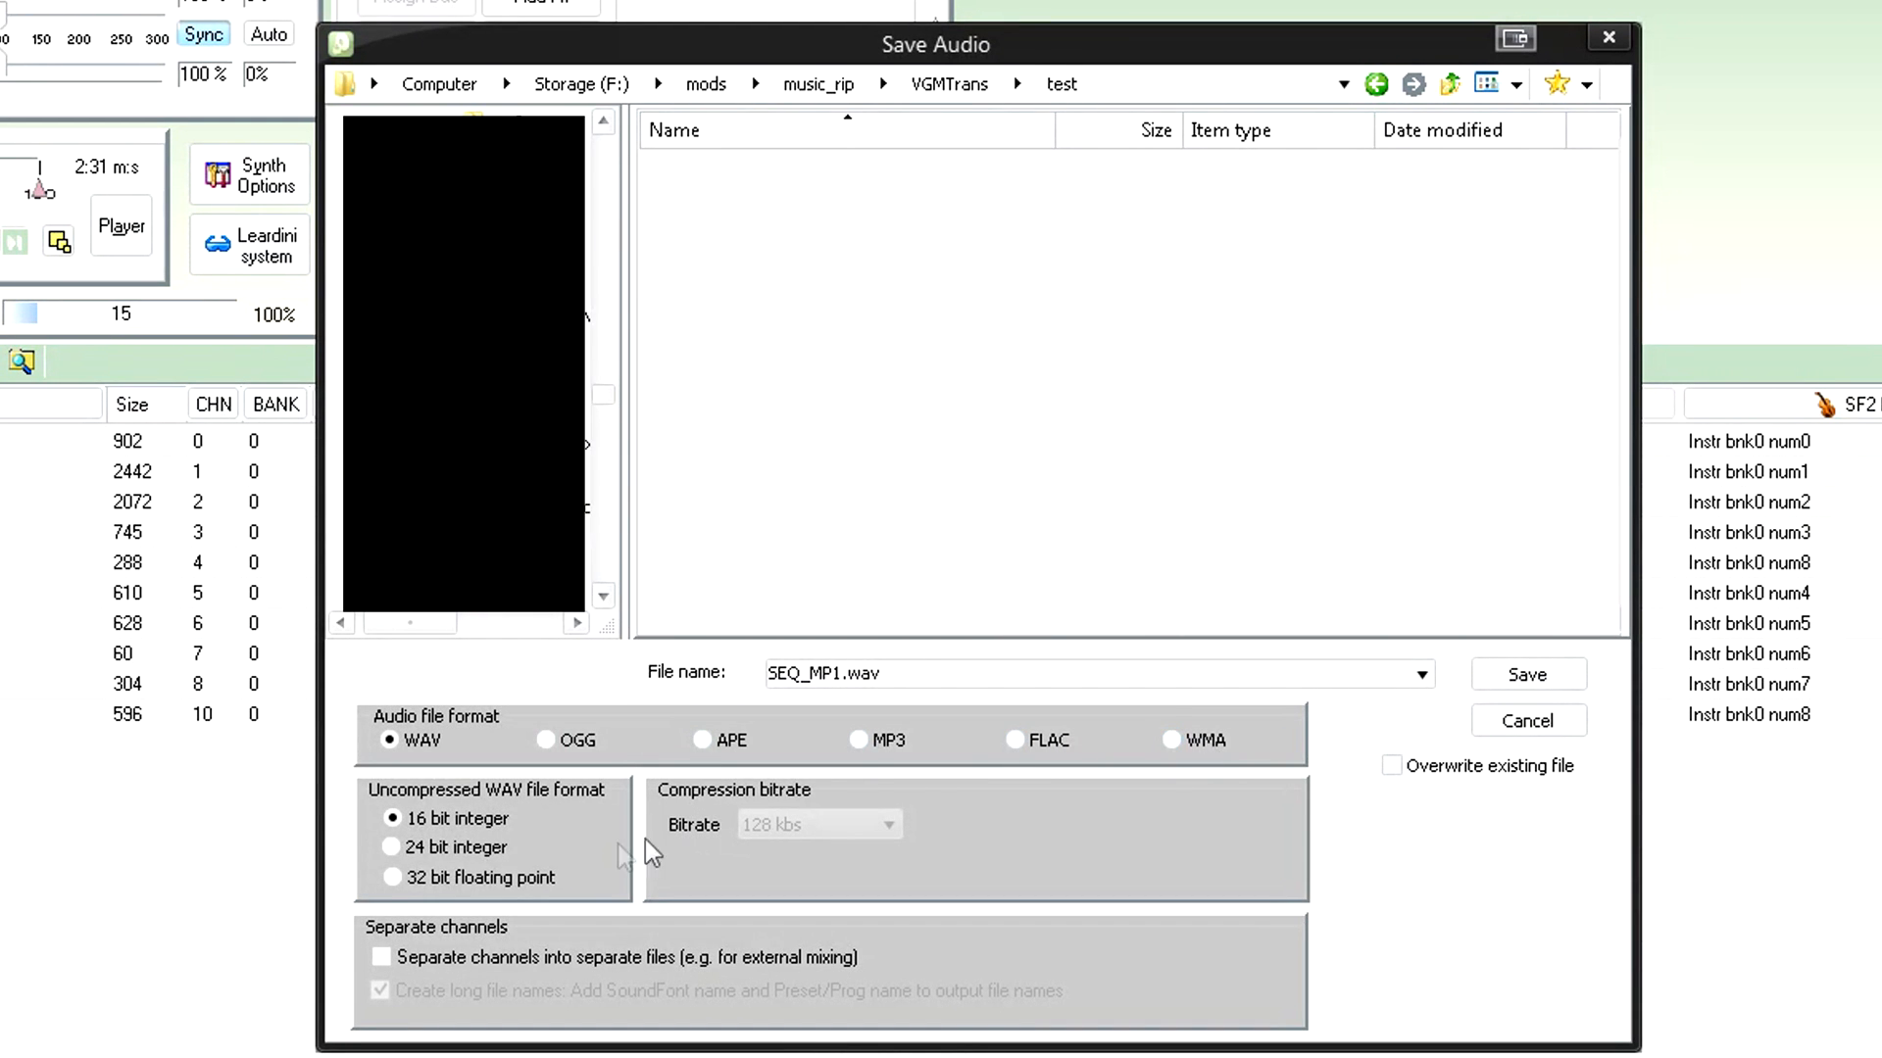
{"action": "mouse_move", "coordinate": [361, 798]}
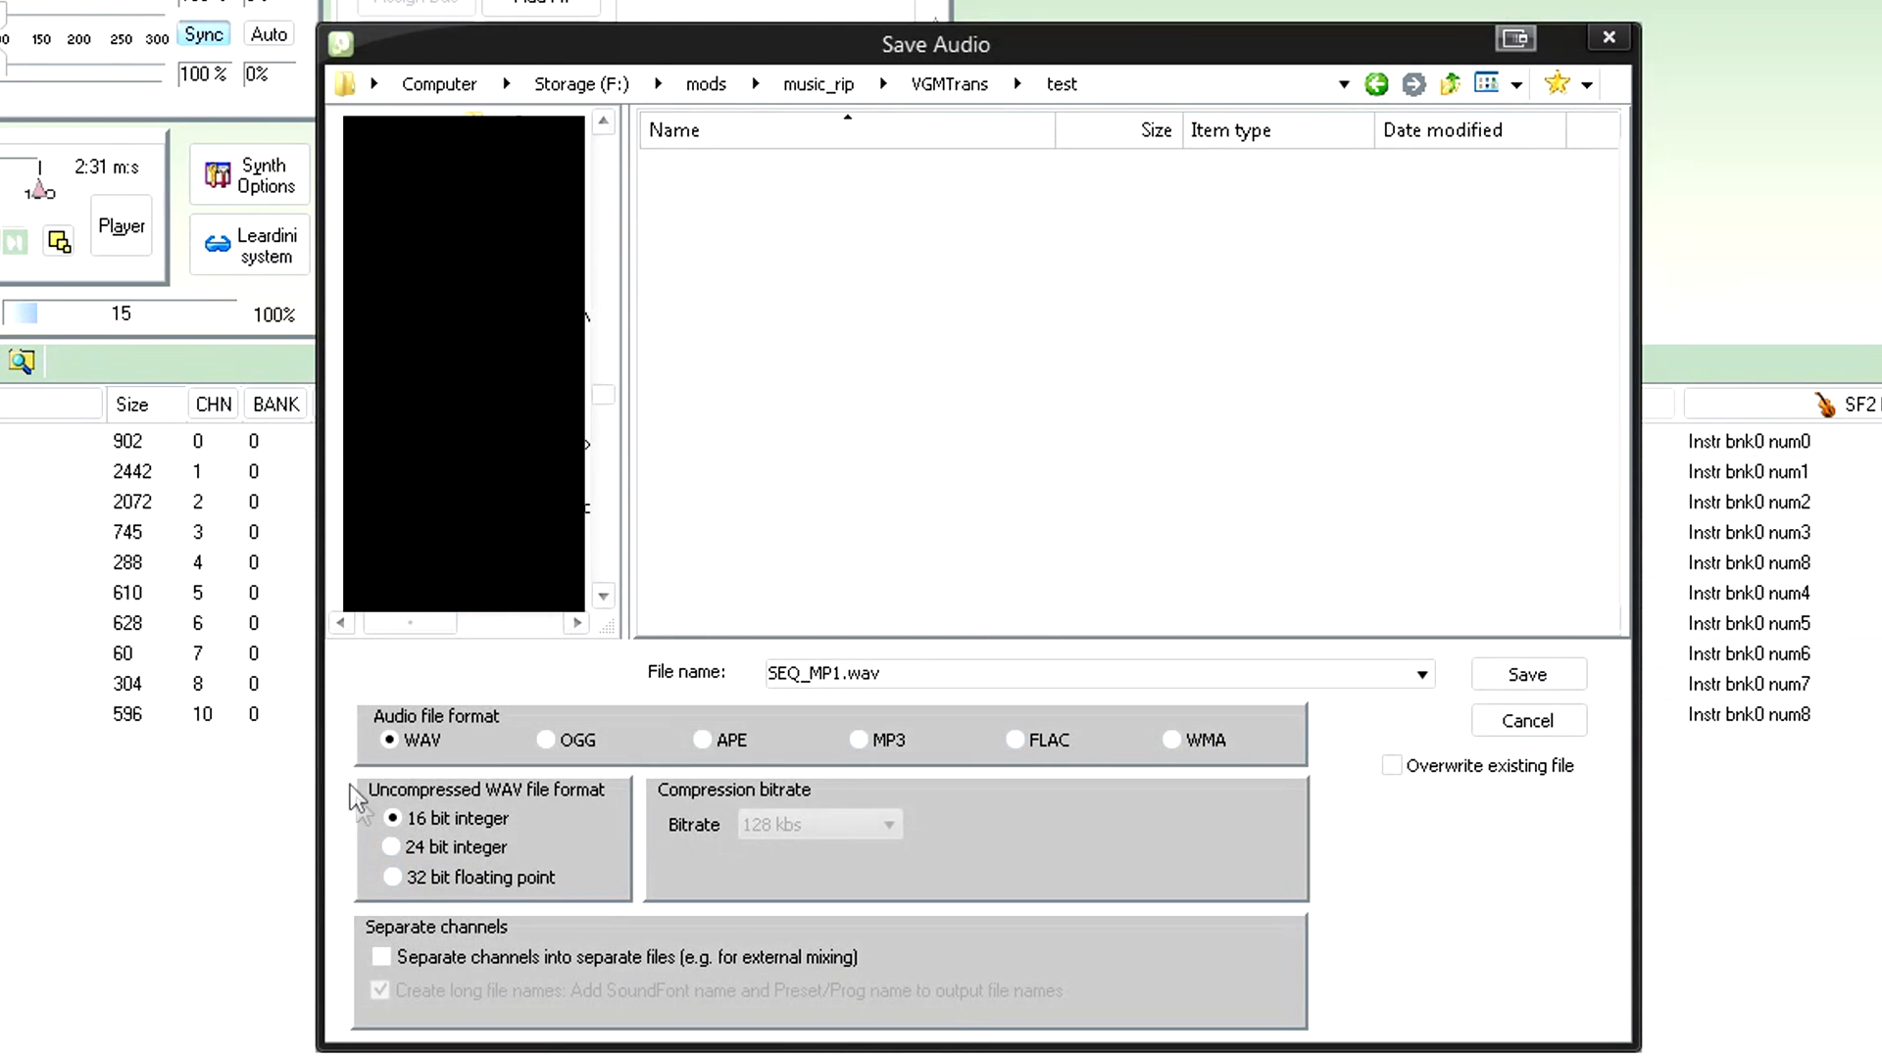
- Keep WAV 16 bit integer as the format and save as SEQ_MP1.wav
{"action": "left_click", "coordinate": [859, 739]}
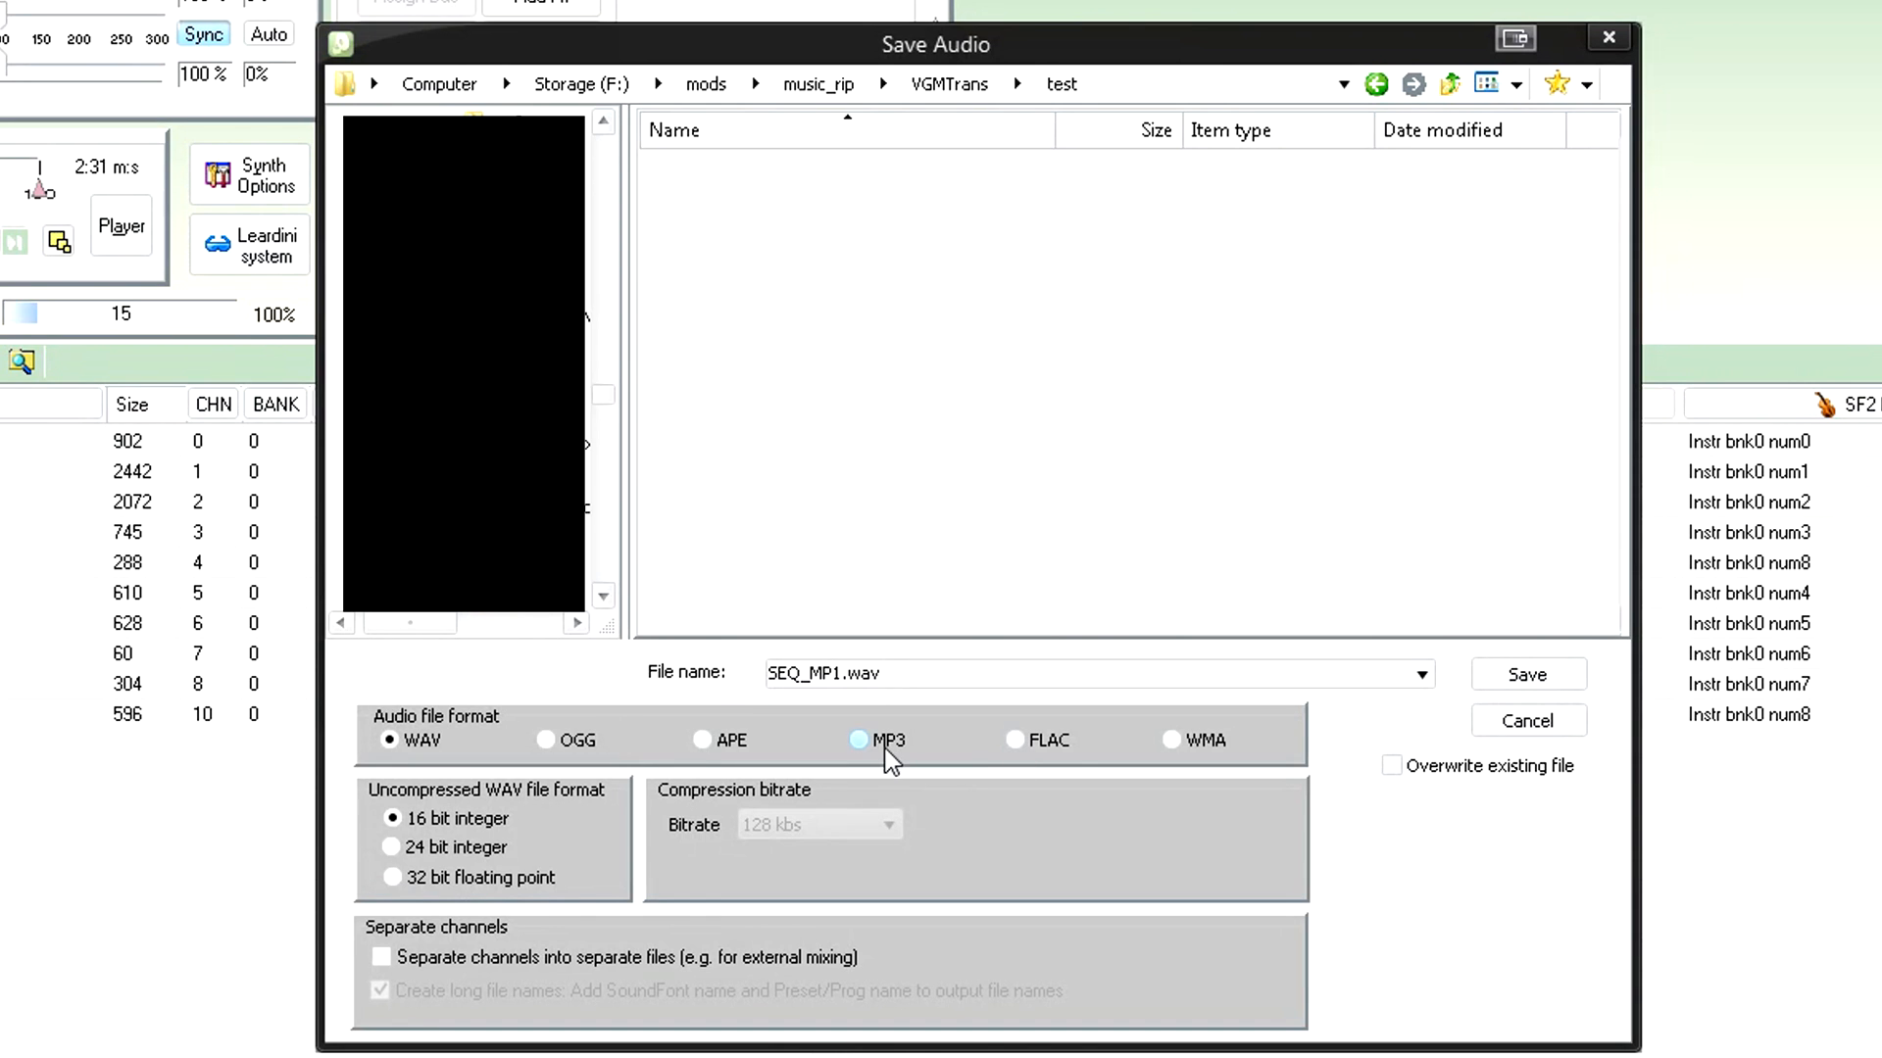
{"action": "left_click", "coordinate": [392, 741]}
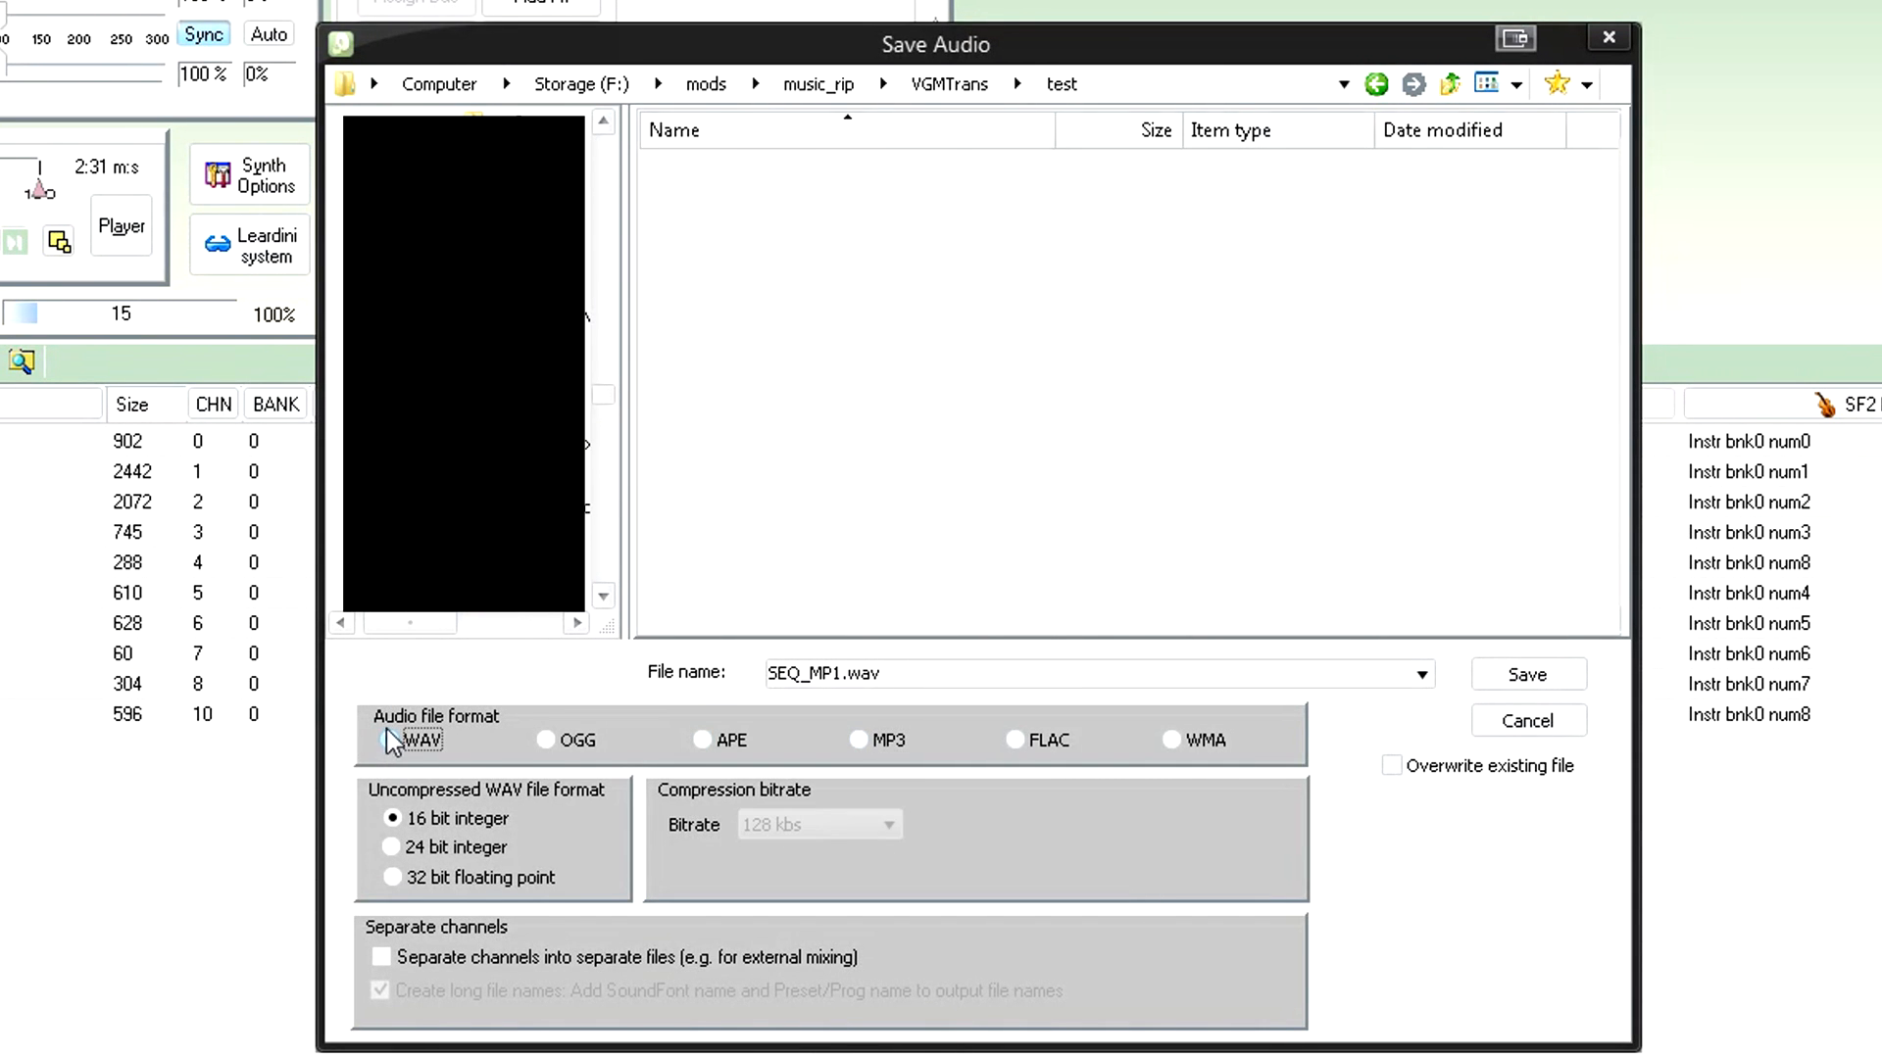
{"action": "left_click", "coordinate": [1527, 672]}
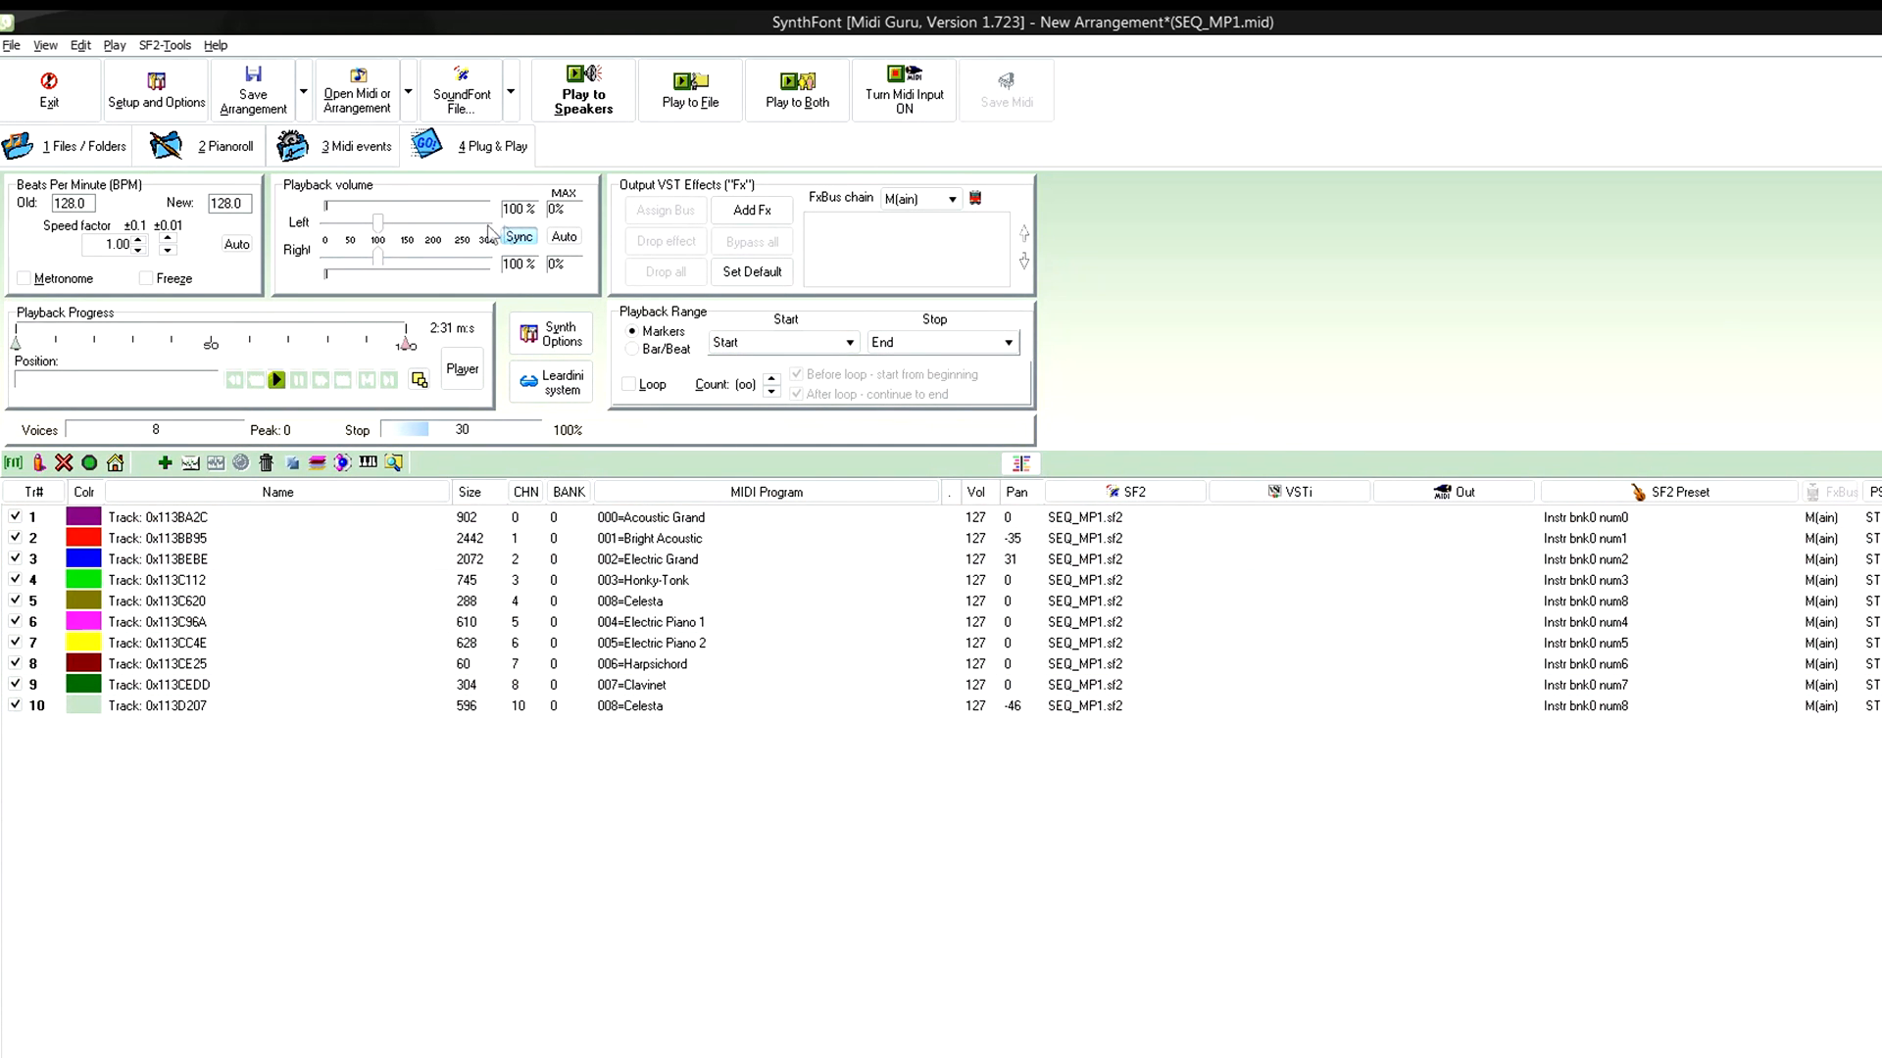
{"action": "mouse_move", "coordinate": [276, 378]}
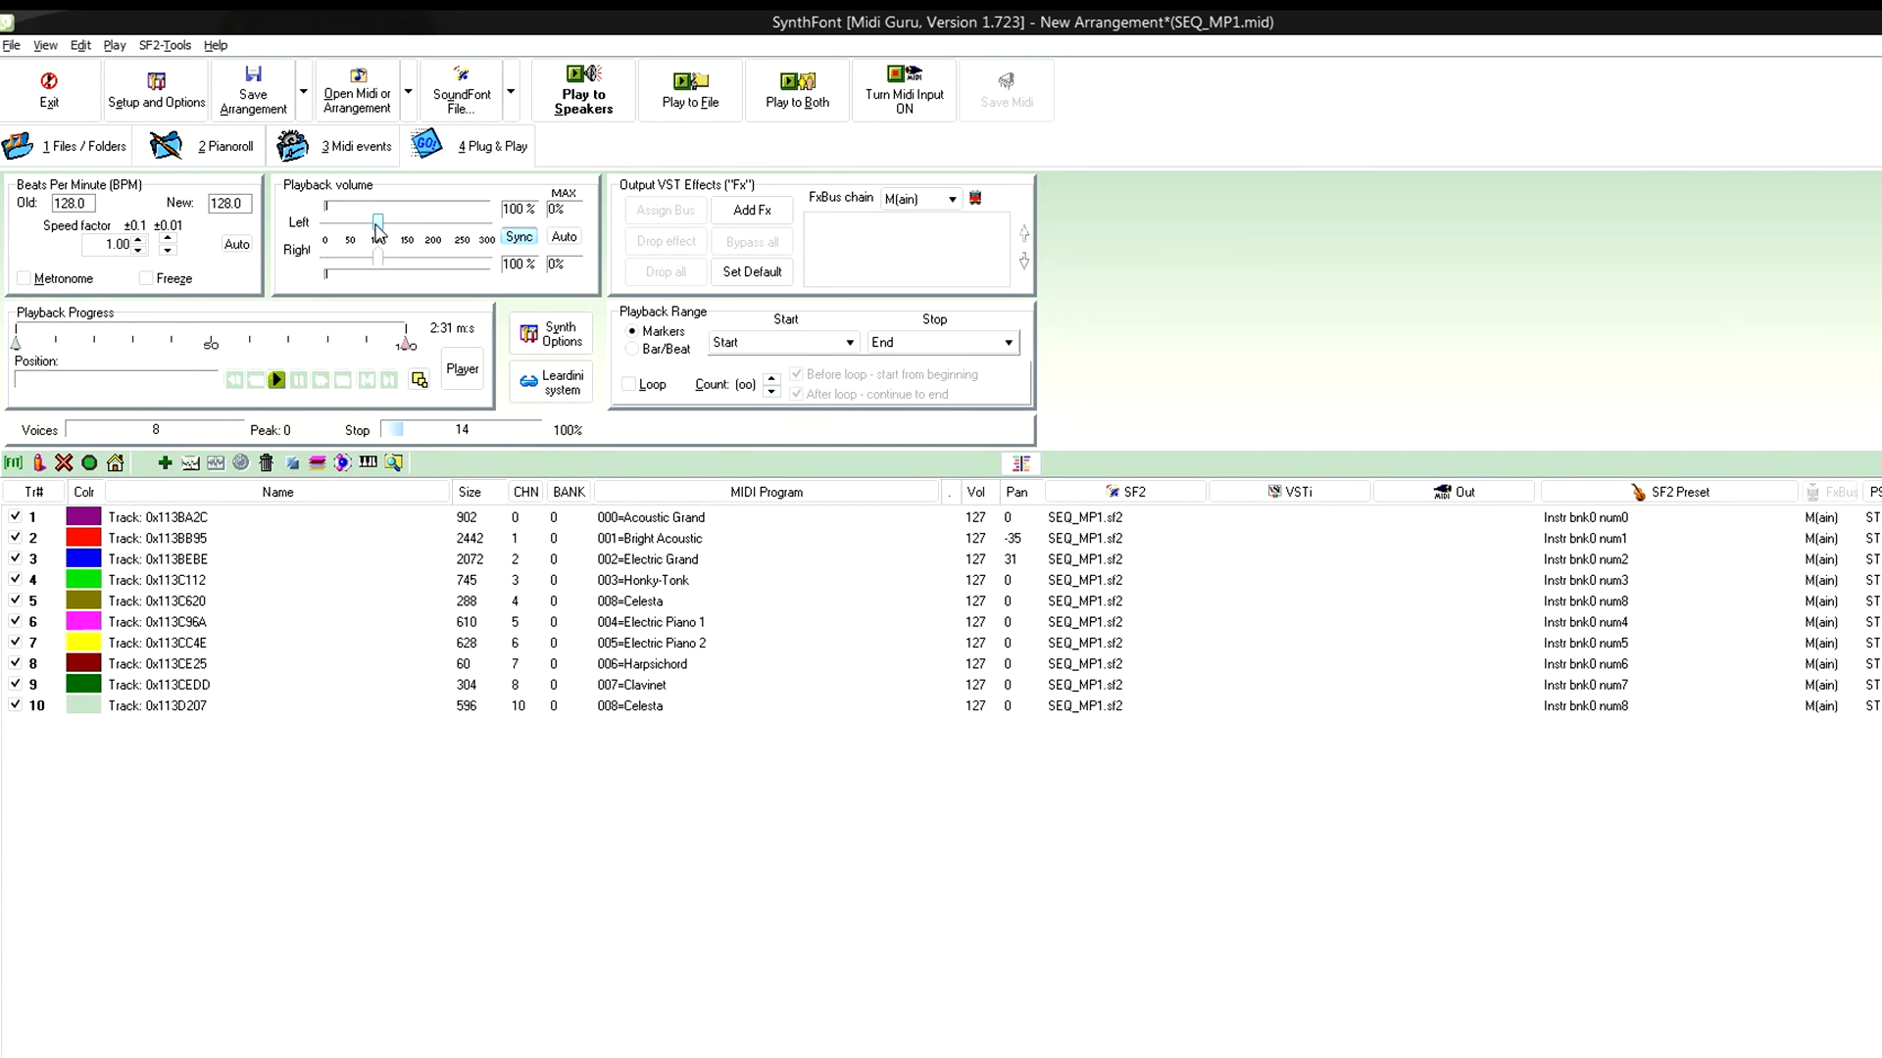
- Raise left and right playback volume from 100% to 150%
{"action": "left_click_drag", "start_coordinate": [376, 226], "coordinate": [400, 225]}
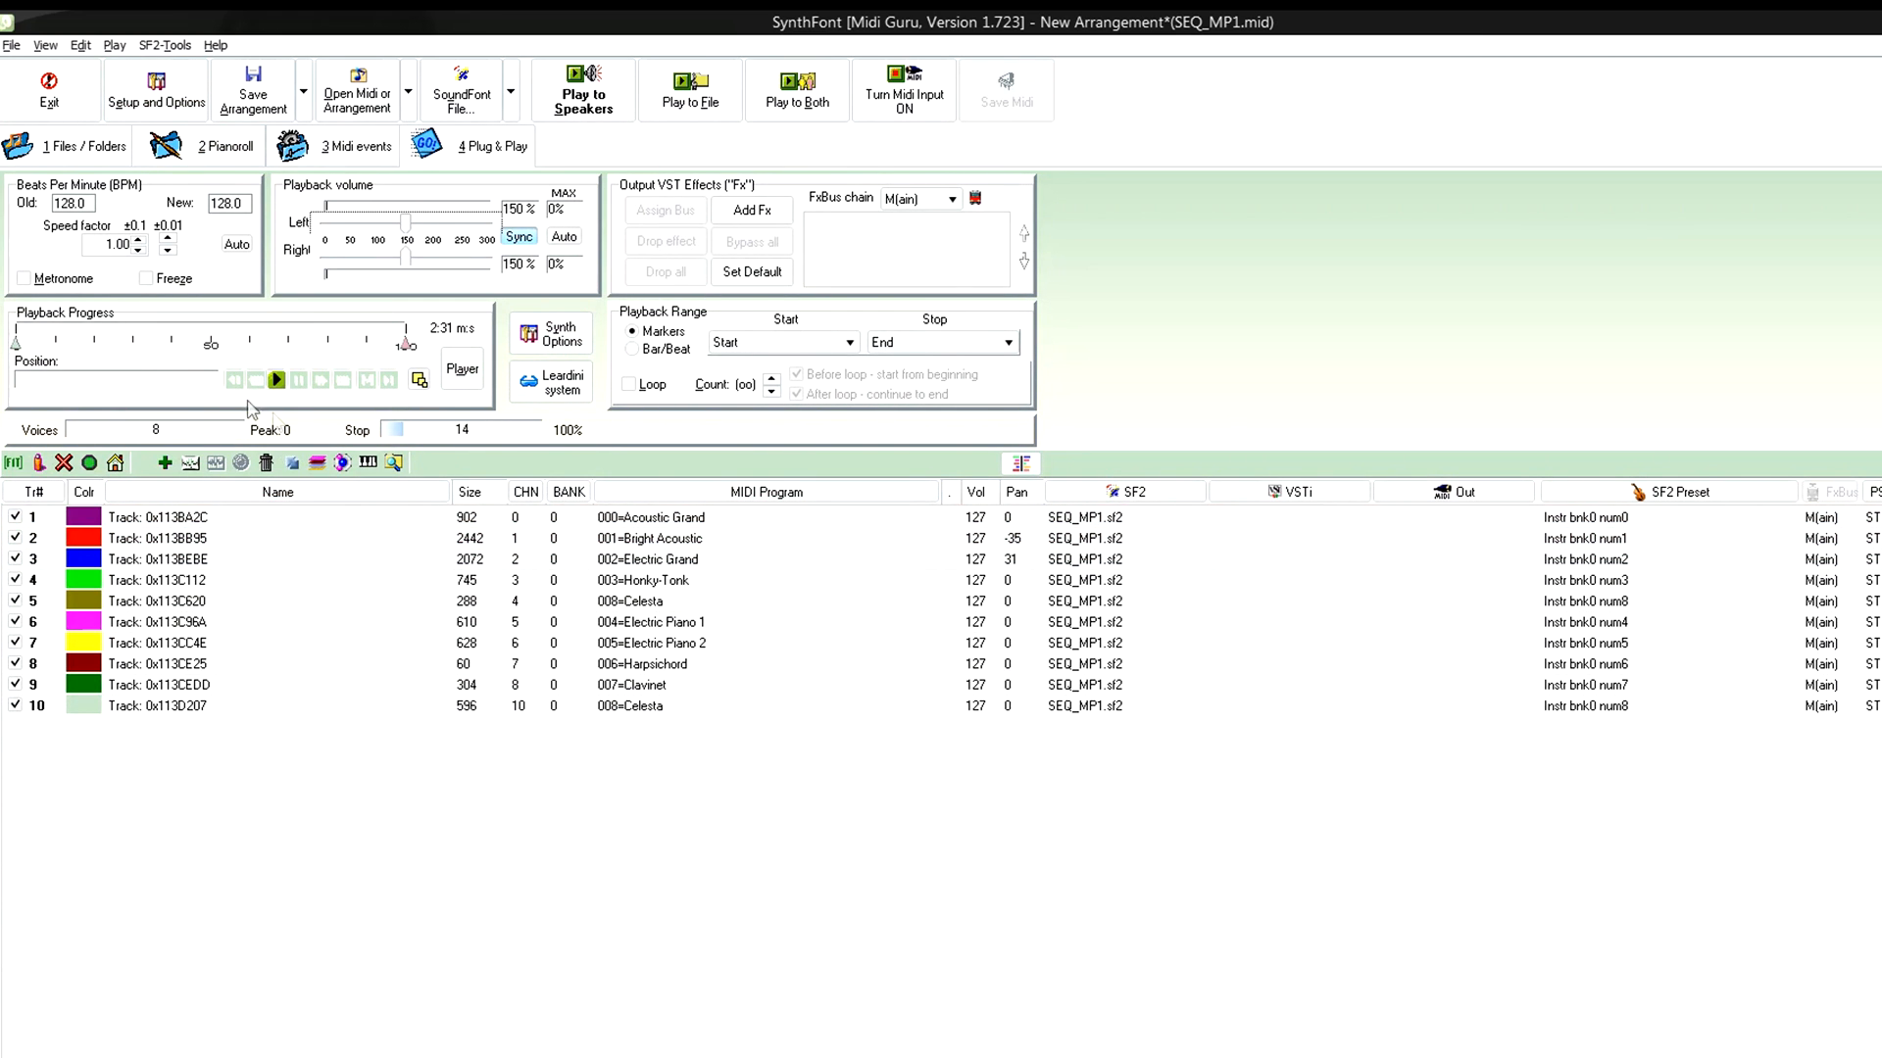
{"action": "left_click", "coordinate": [584, 89]}
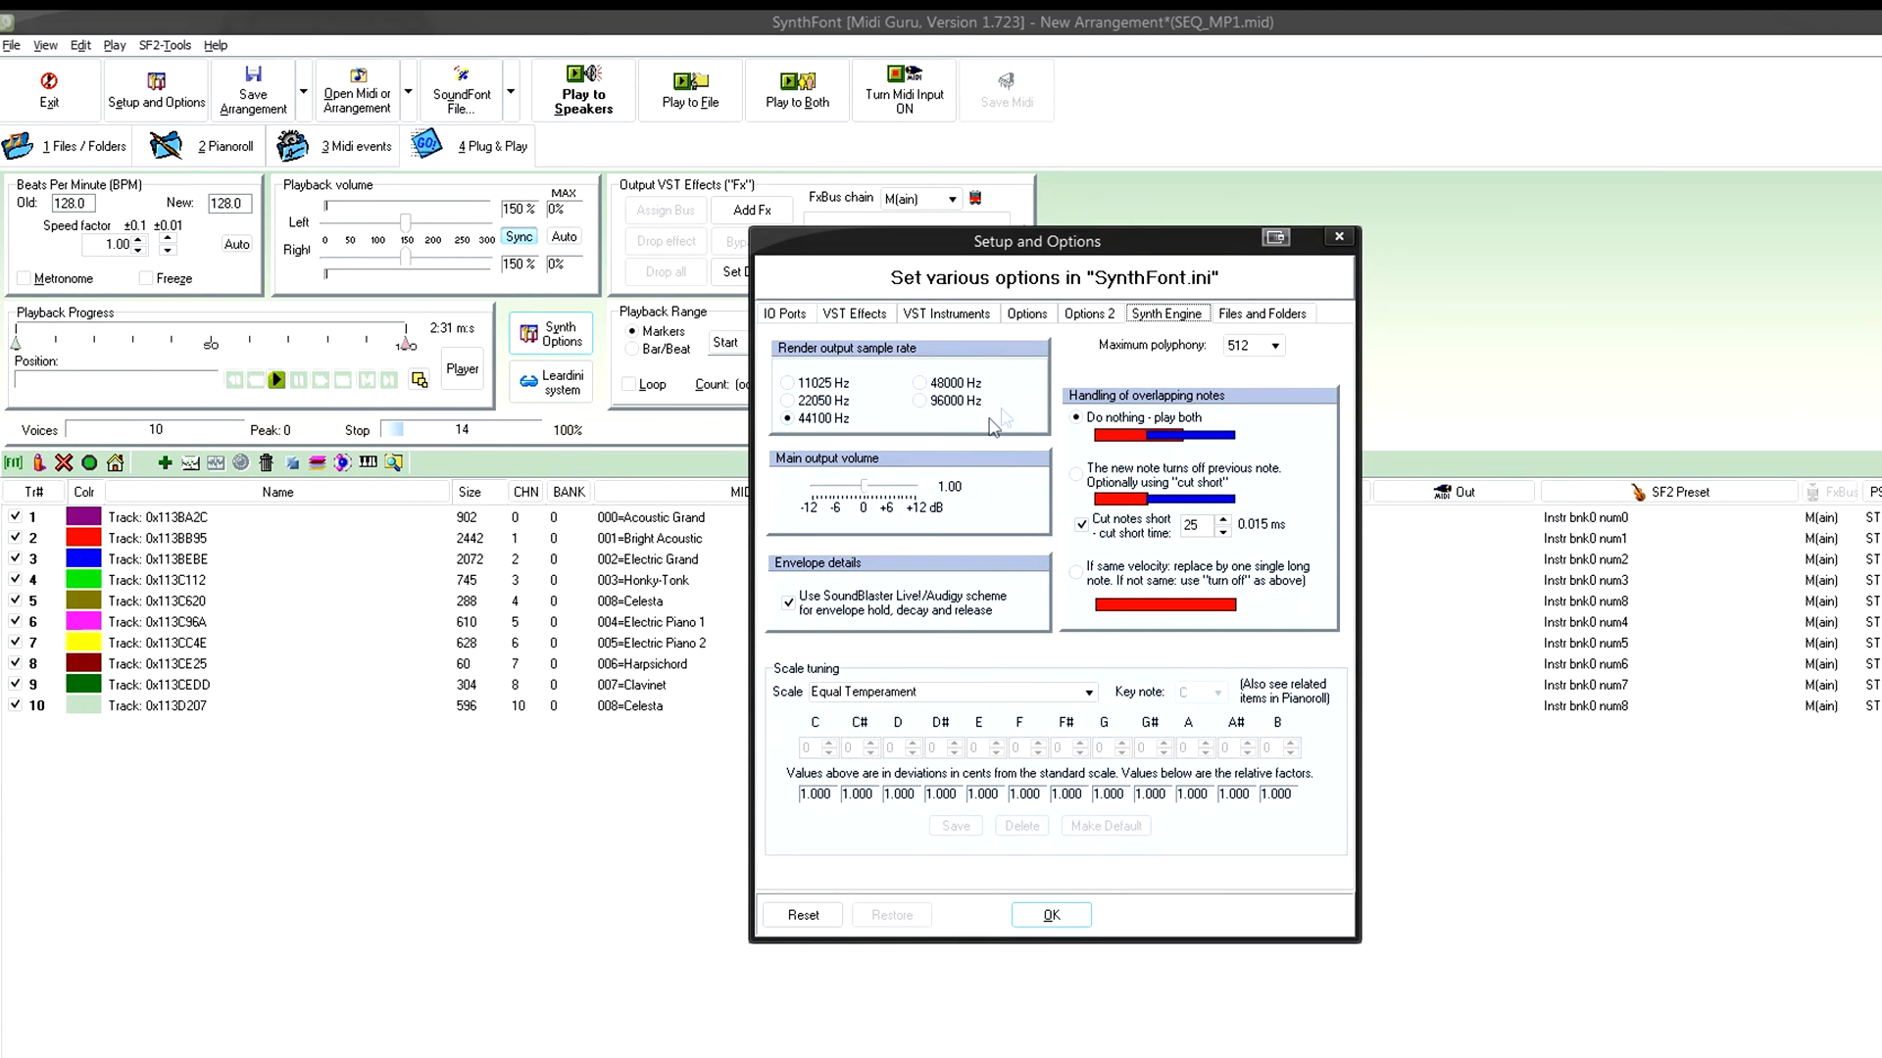
{"action": "mouse_move", "coordinate": [831, 372]}
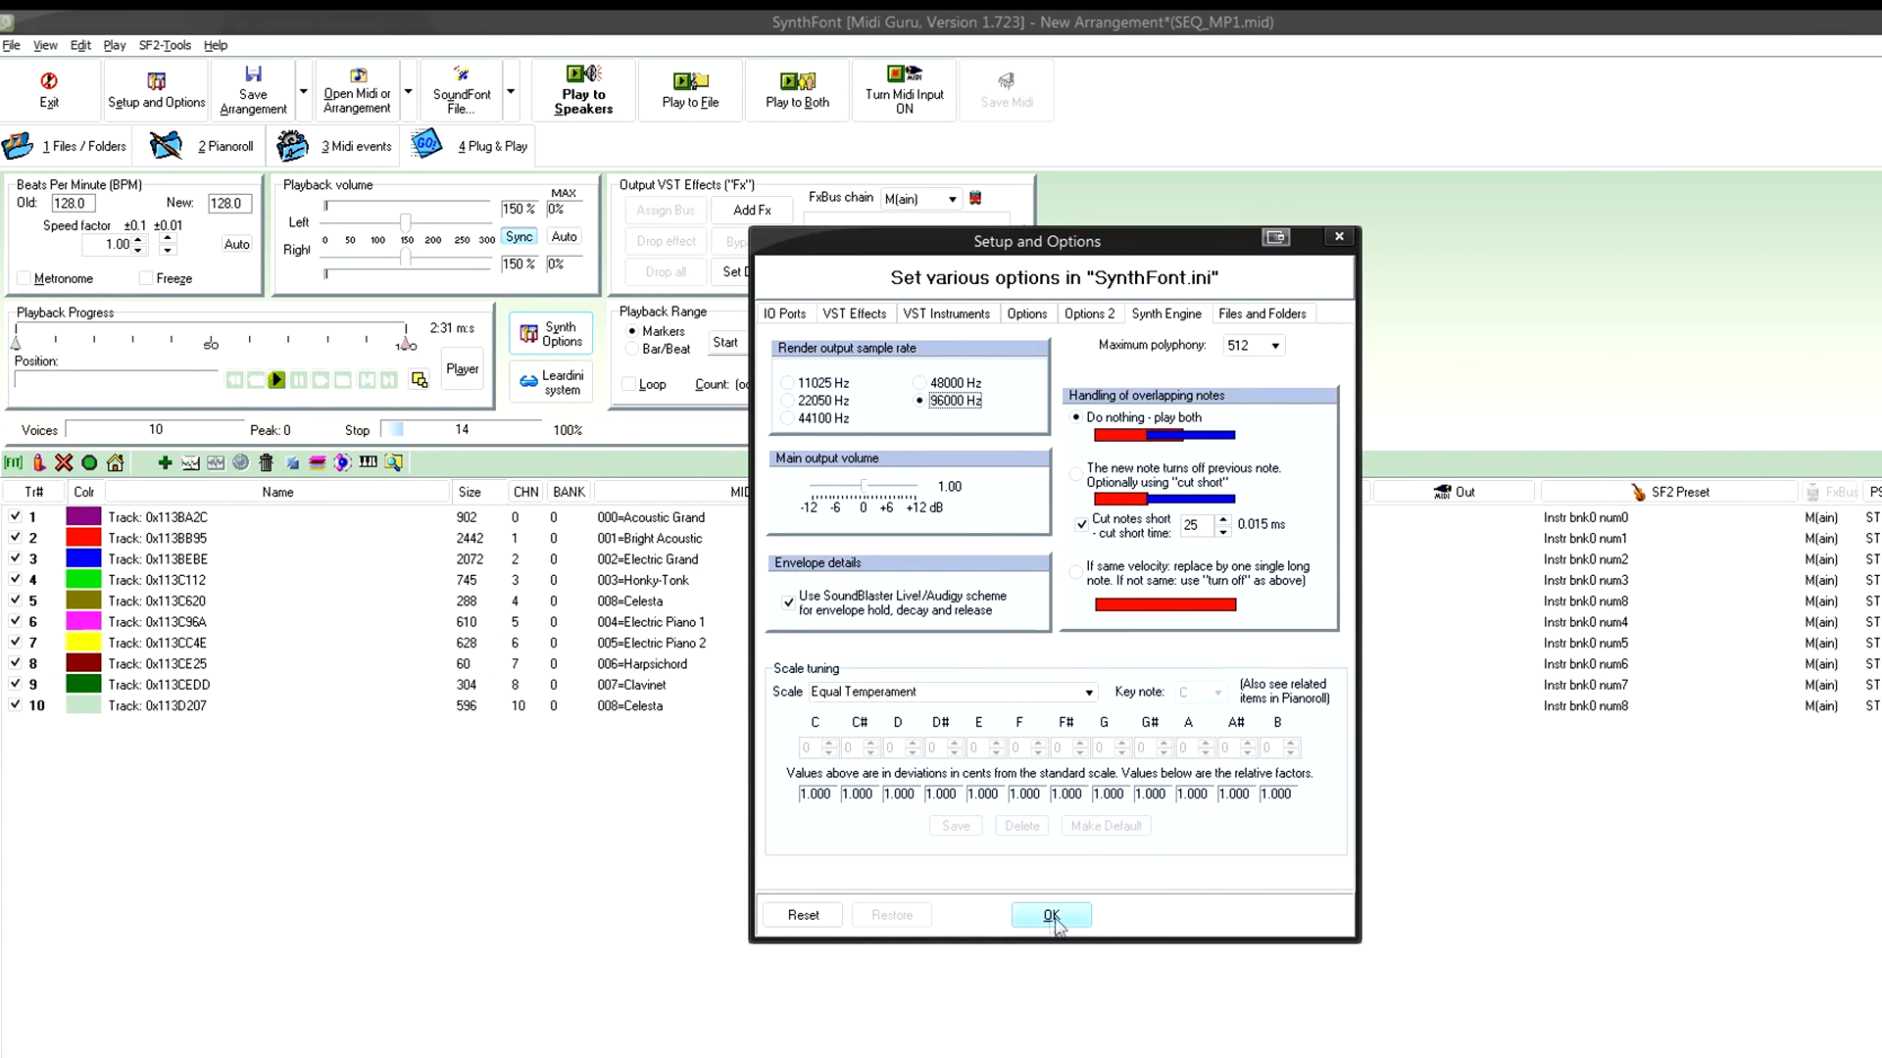
- Set the render sample rate in the synthesizer engine settings and play SEQ_MP1 while rendering it to a WAV file
{"action": "left_click", "coordinate": [1050, 916]}
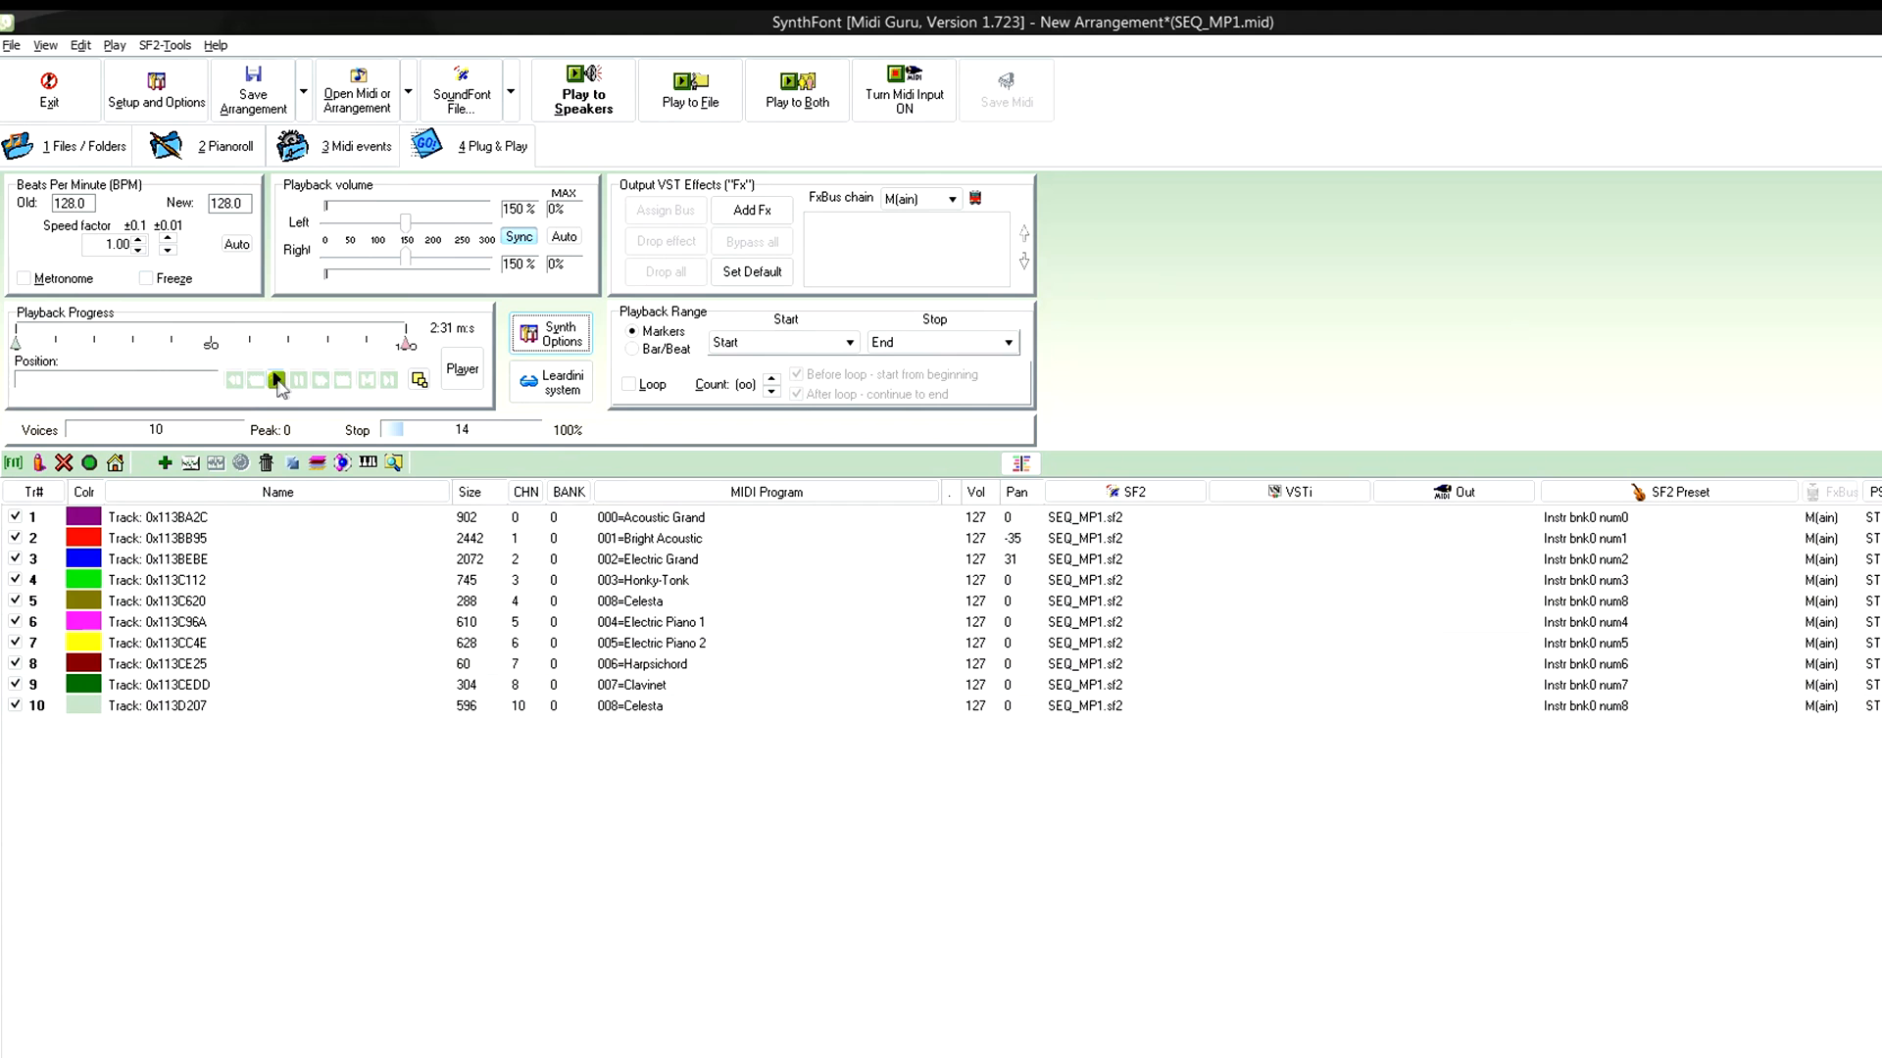
{"action": "left_click", "coordinate": [584, 90]}
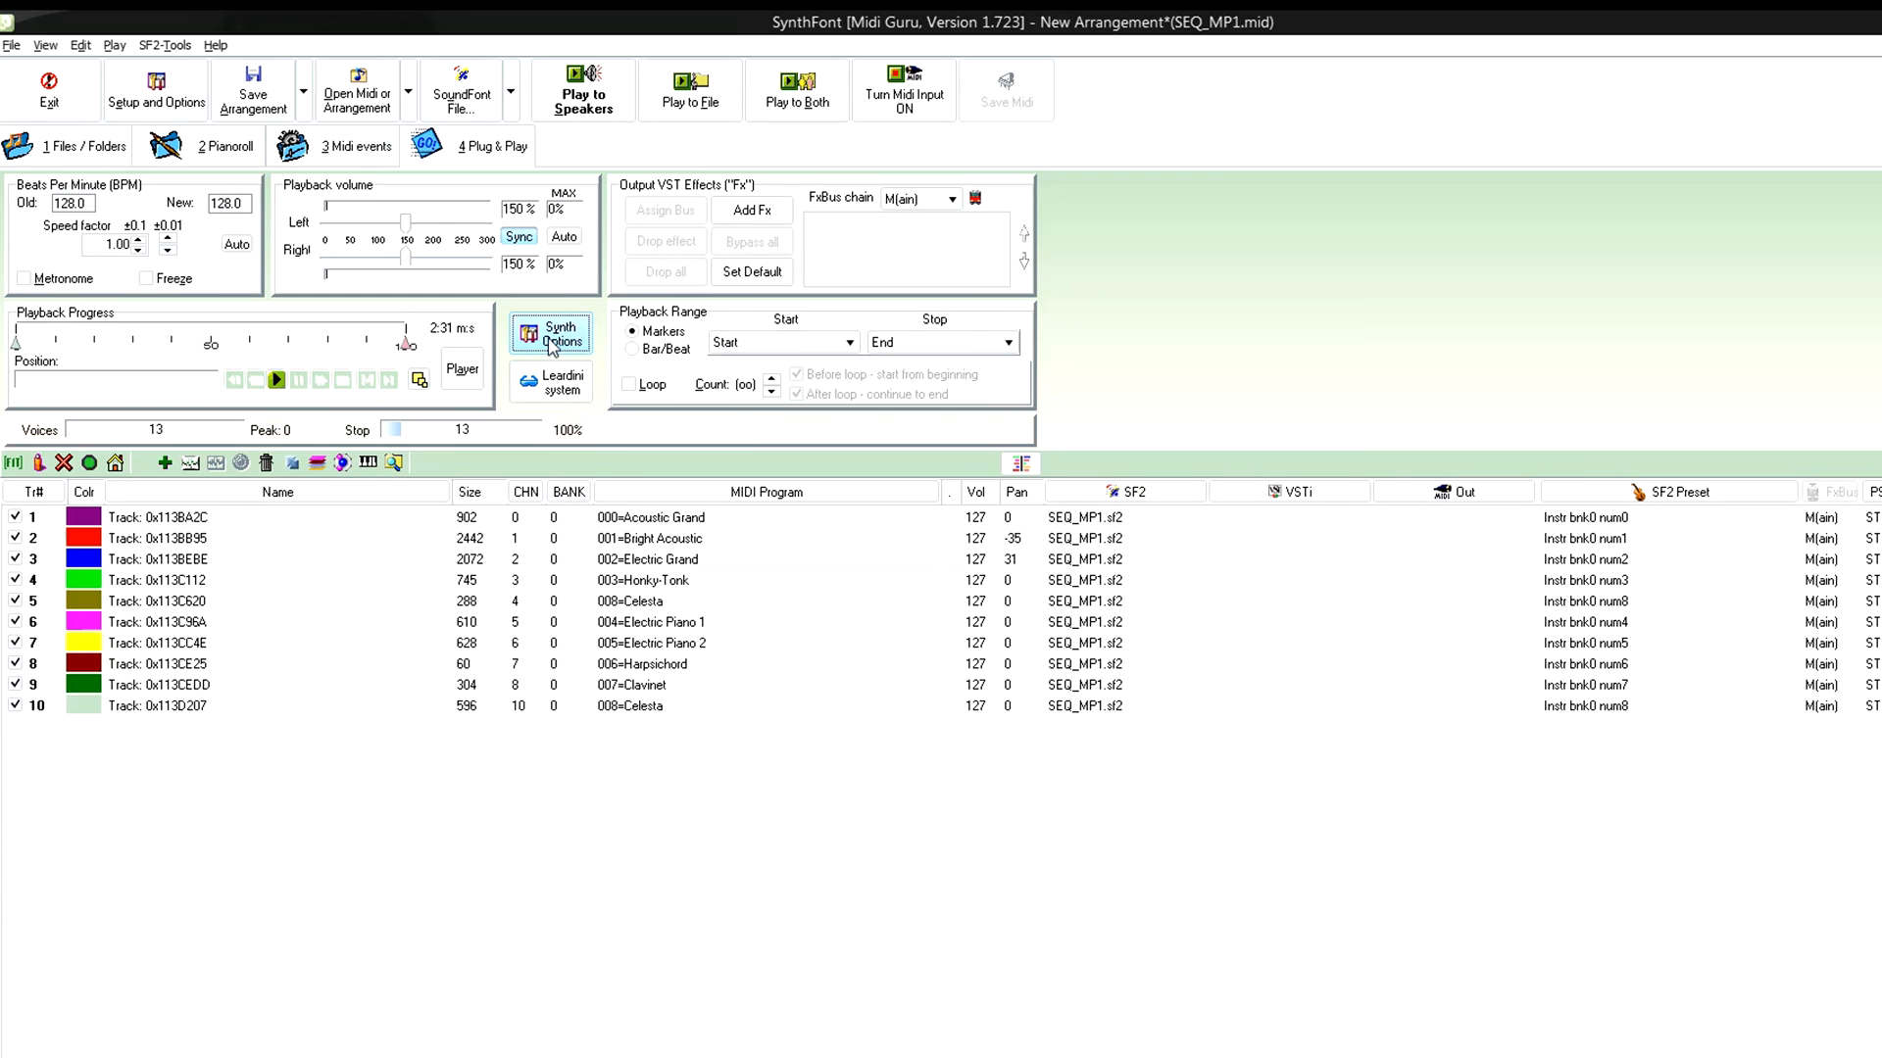
{"action": "left_click", "coordinate": [549, 334]}
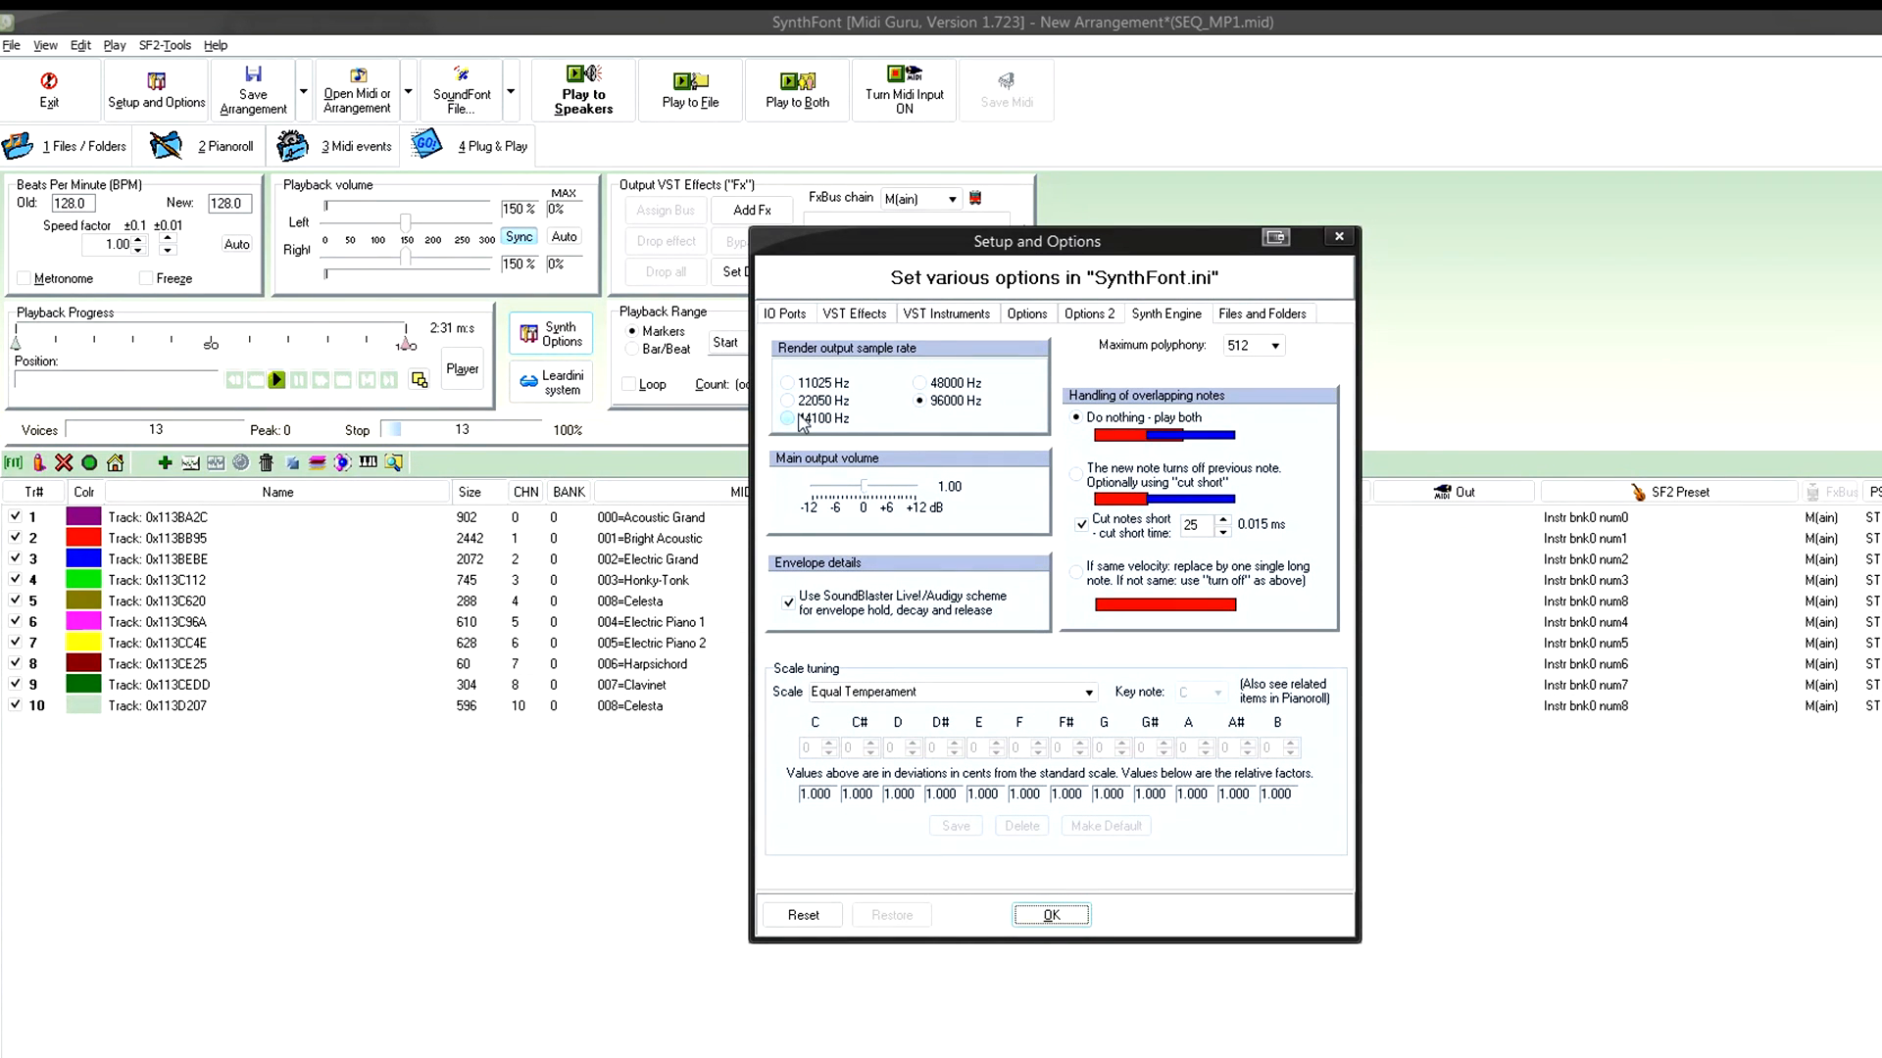
{"action": "left_click", "coordinate": [1051, 916]}
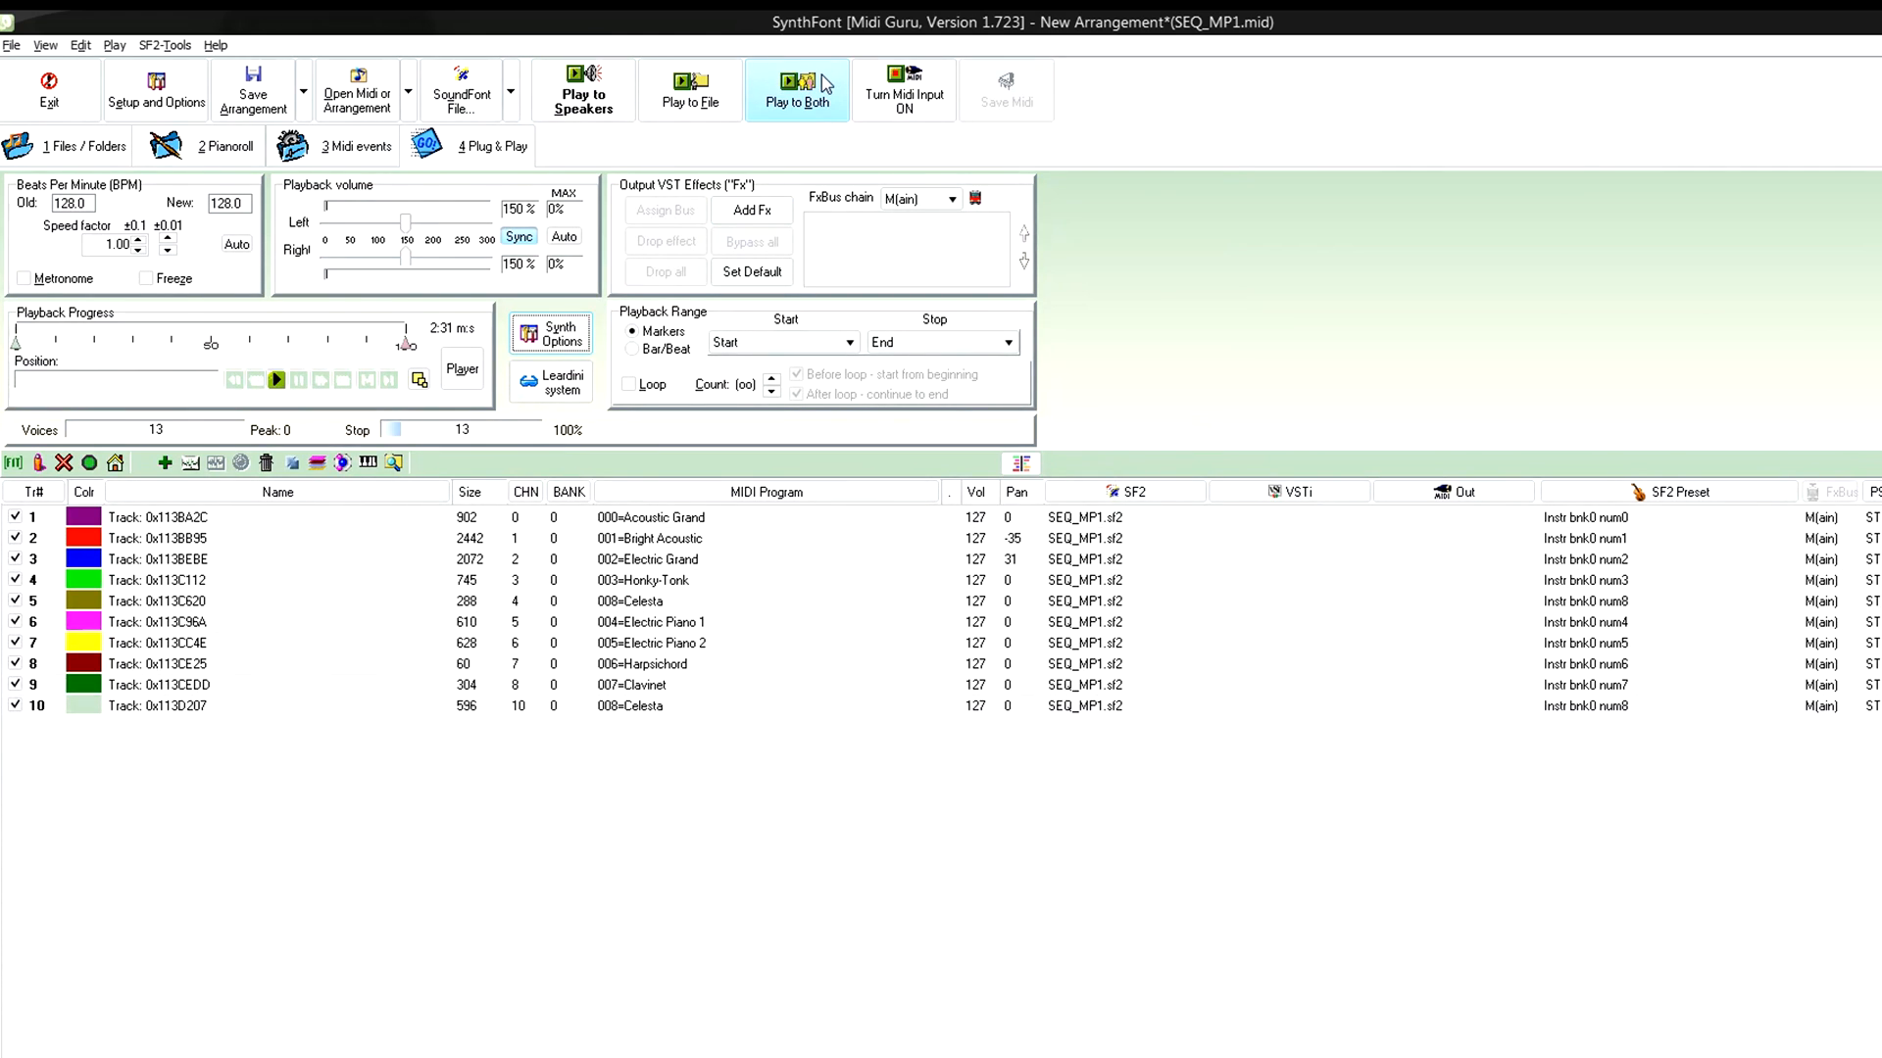
{"action": "left_click", "coordinate": [796, 88]}
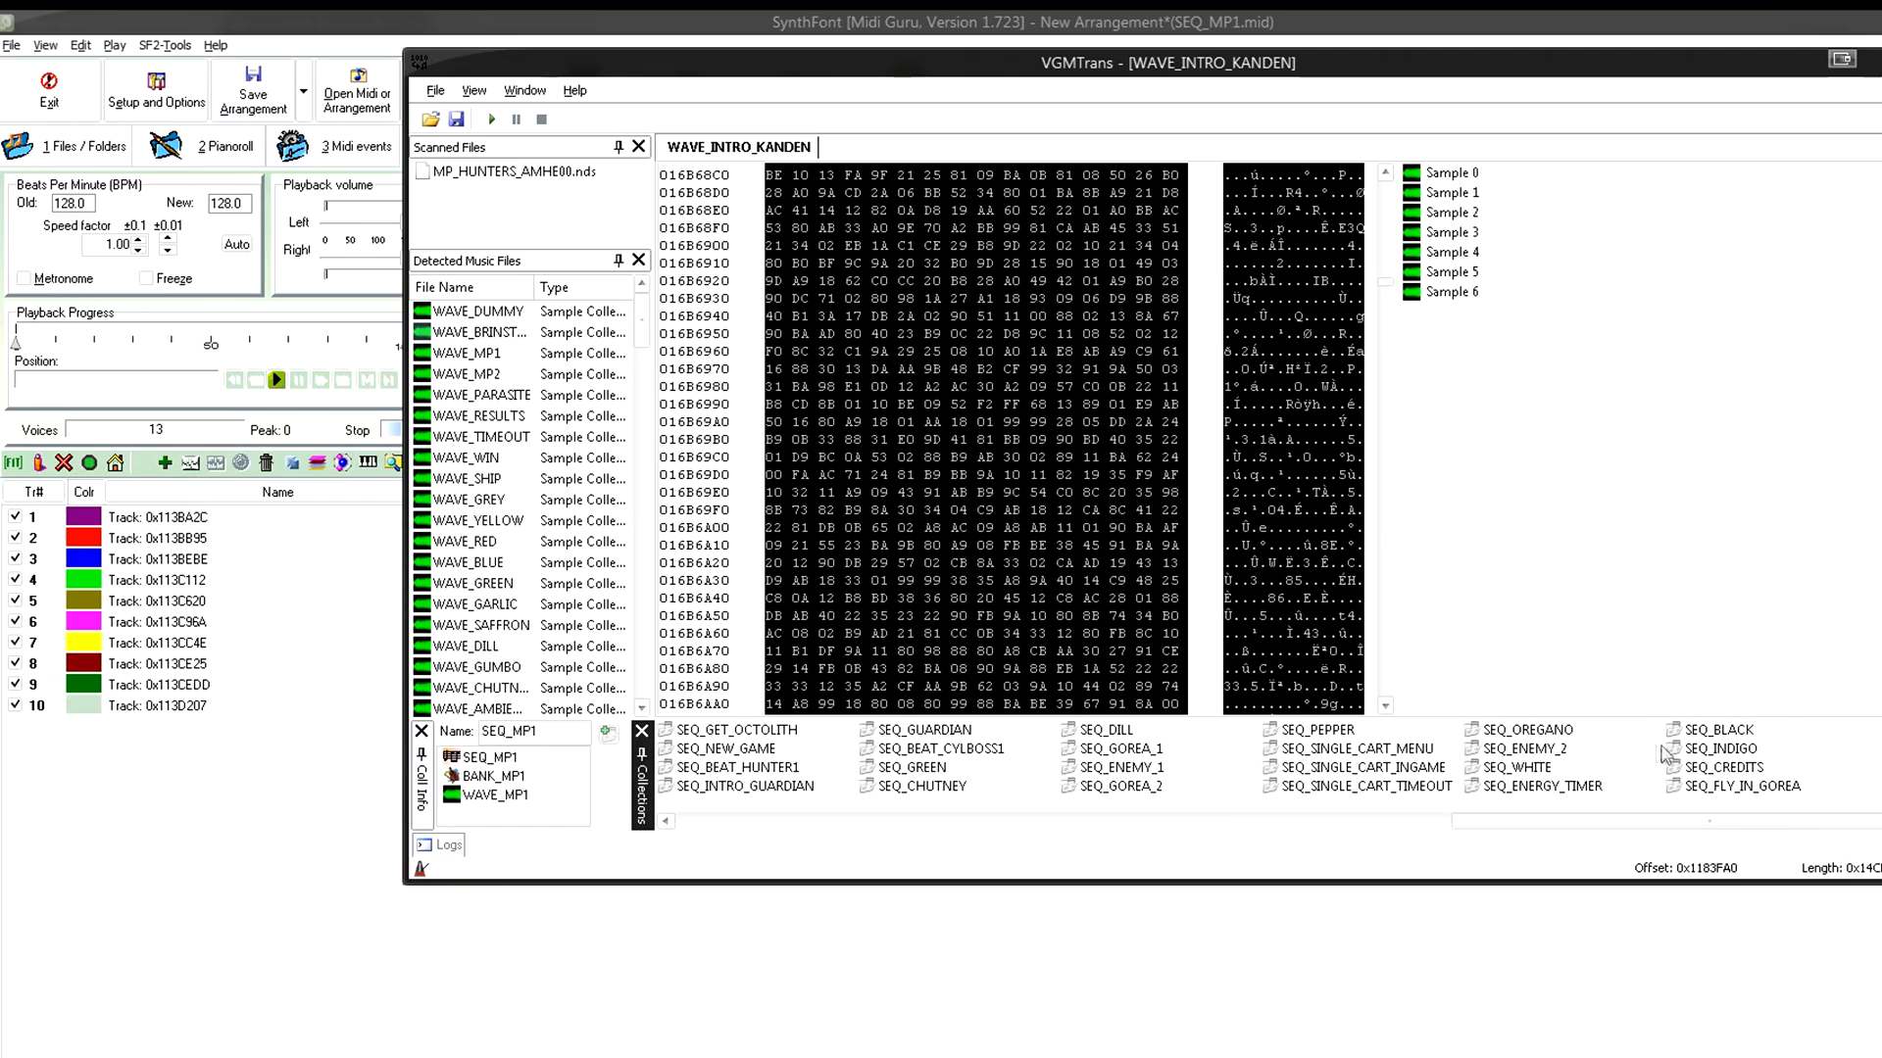
- Select the SEQ_CREDITS collection in VGMTrans and bring up its save-as MIDI and SF2 actions
{"action": "left_click", "coordinate": [1723, 766]}
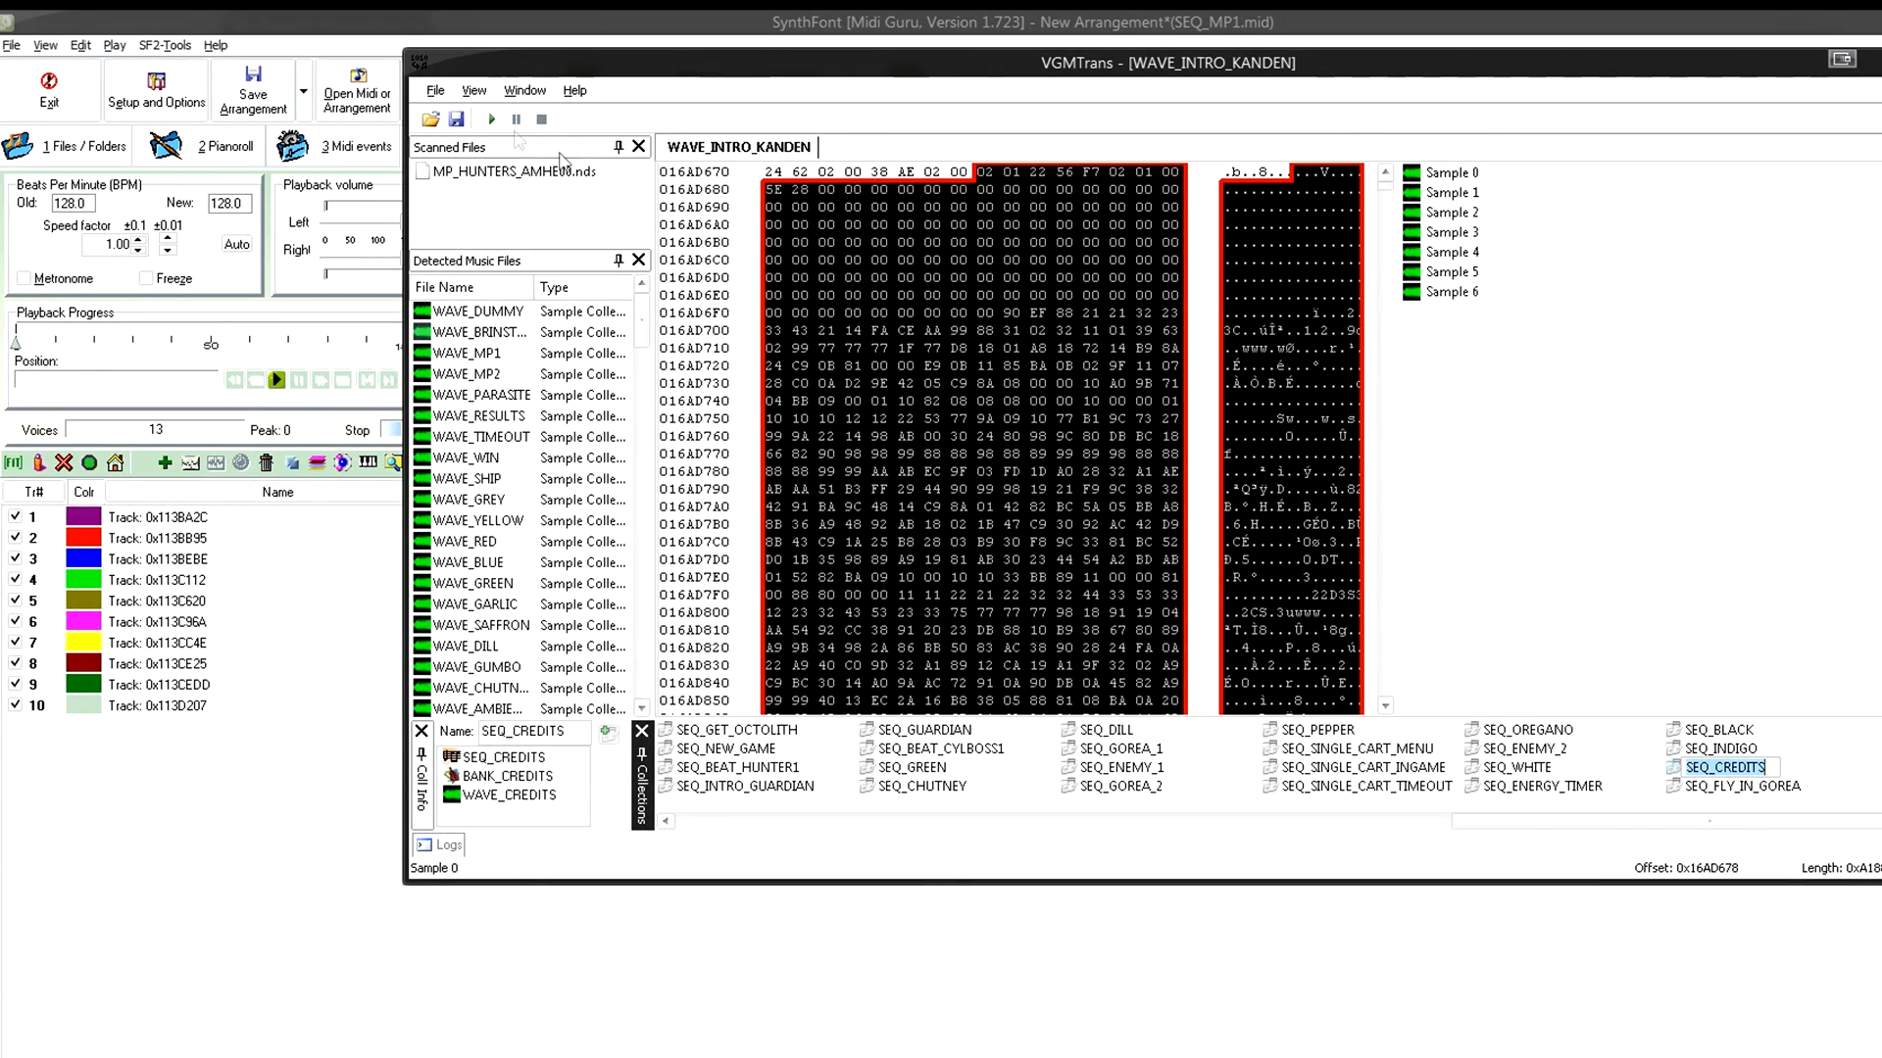
{"action": "right_click", "coordinate": [1739, 786]}
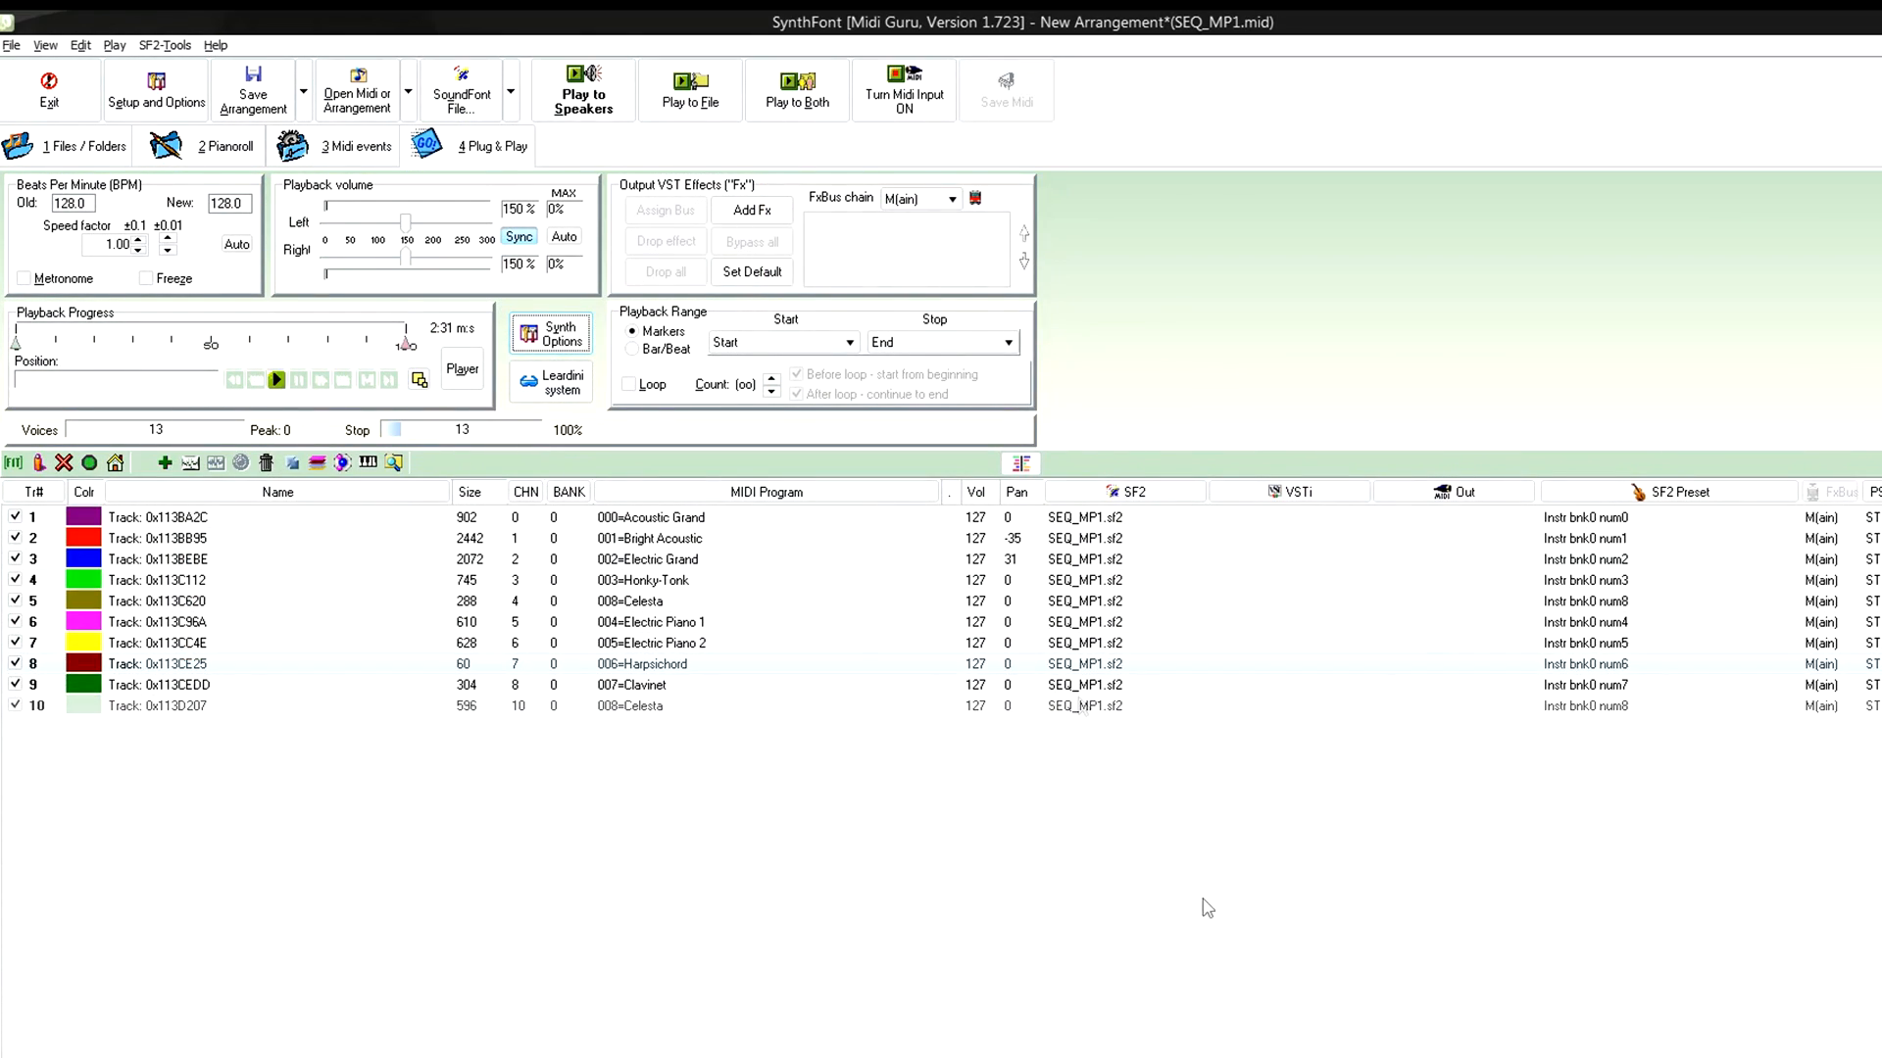
- Load SEQ_CREDITS.mid from the test folder, answering No to All to the arrangement-file prompt
{"action": "left_click", "coordinate": [355, 88]}
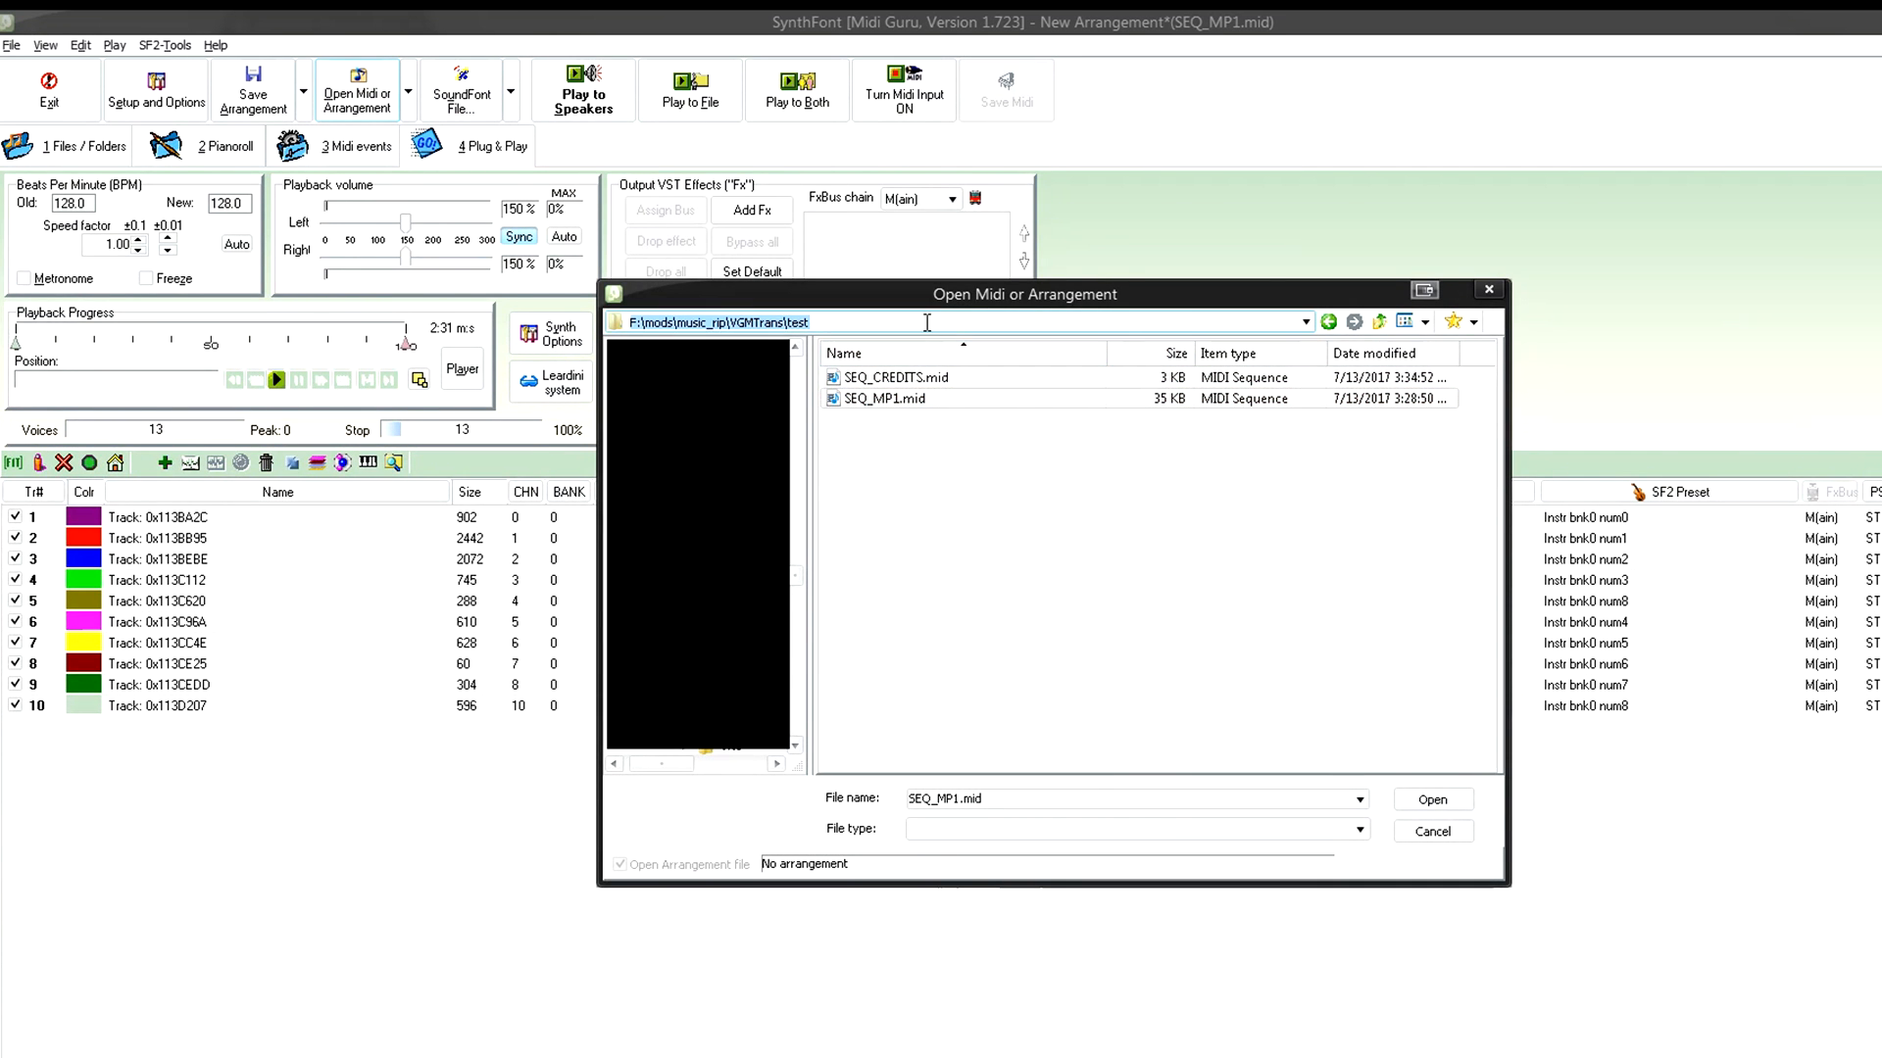
{"action": "right_click", "coordinate": [815, 322]}
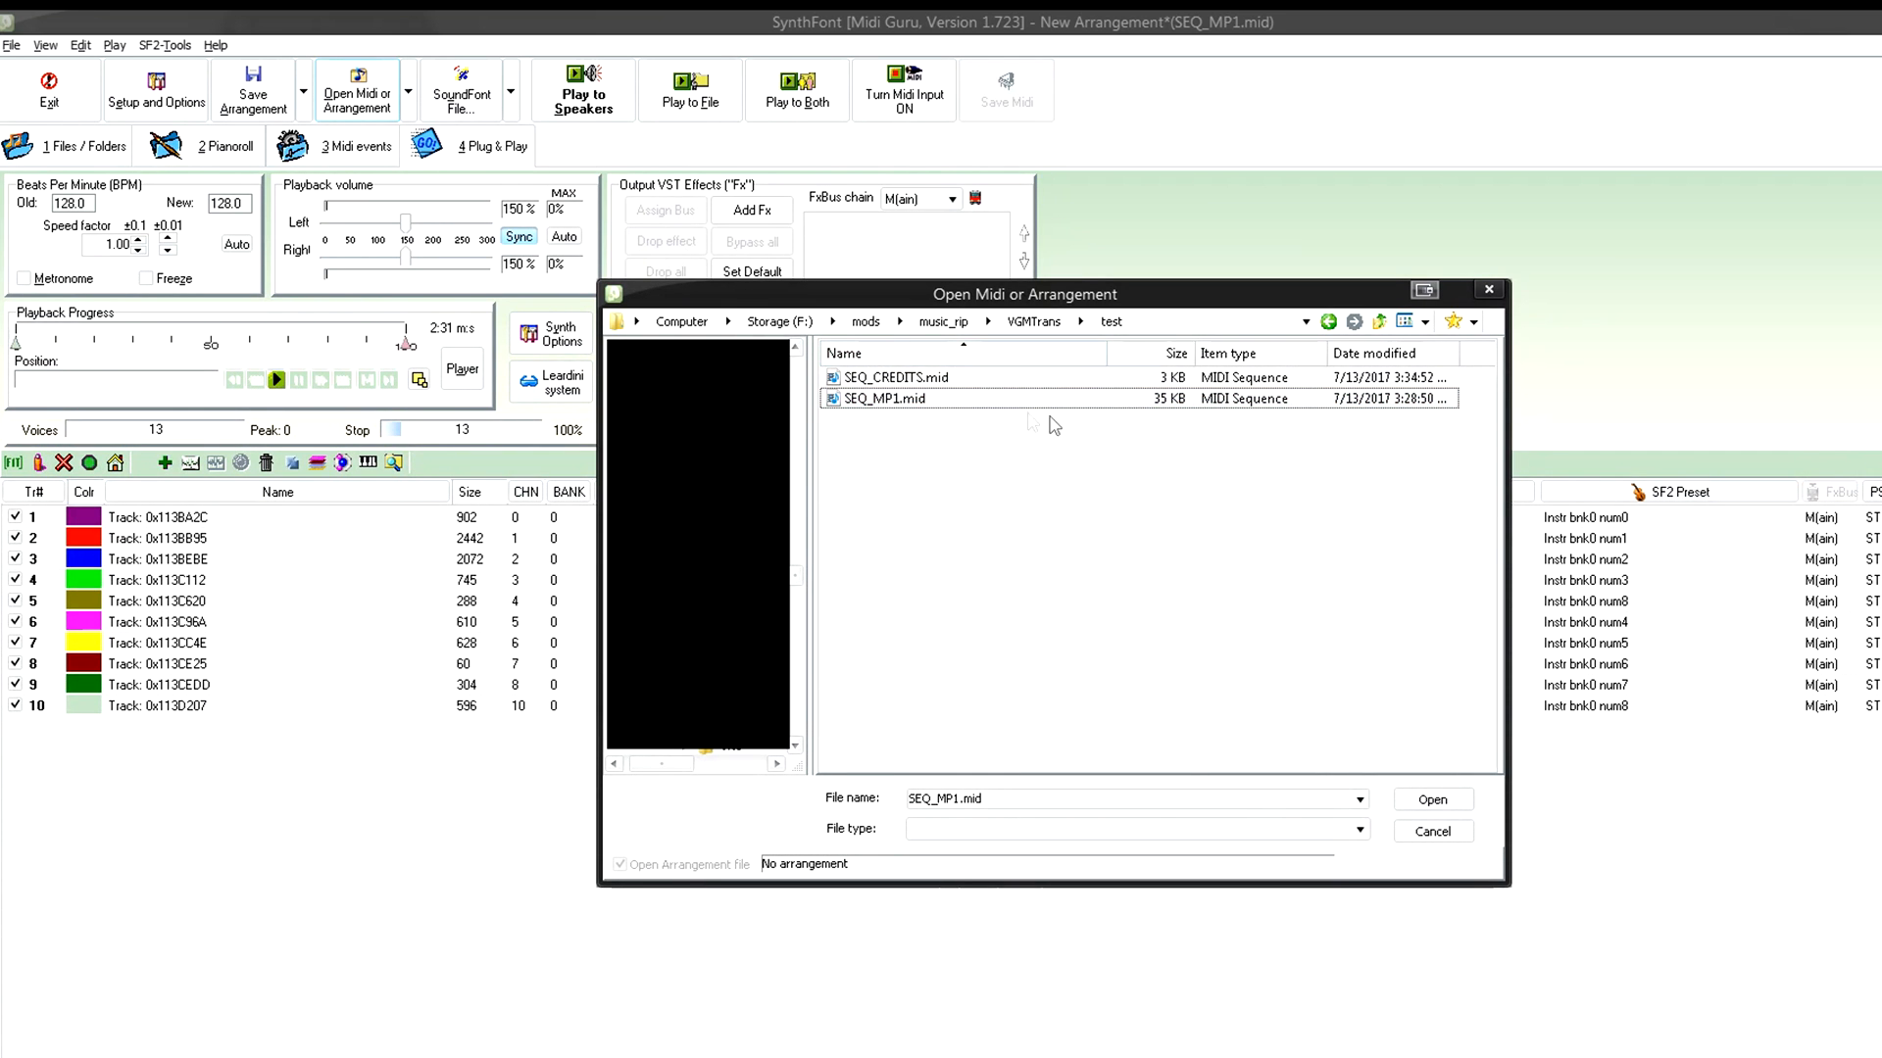
{"action": "left_click", "coordinate": [1430, 798]}
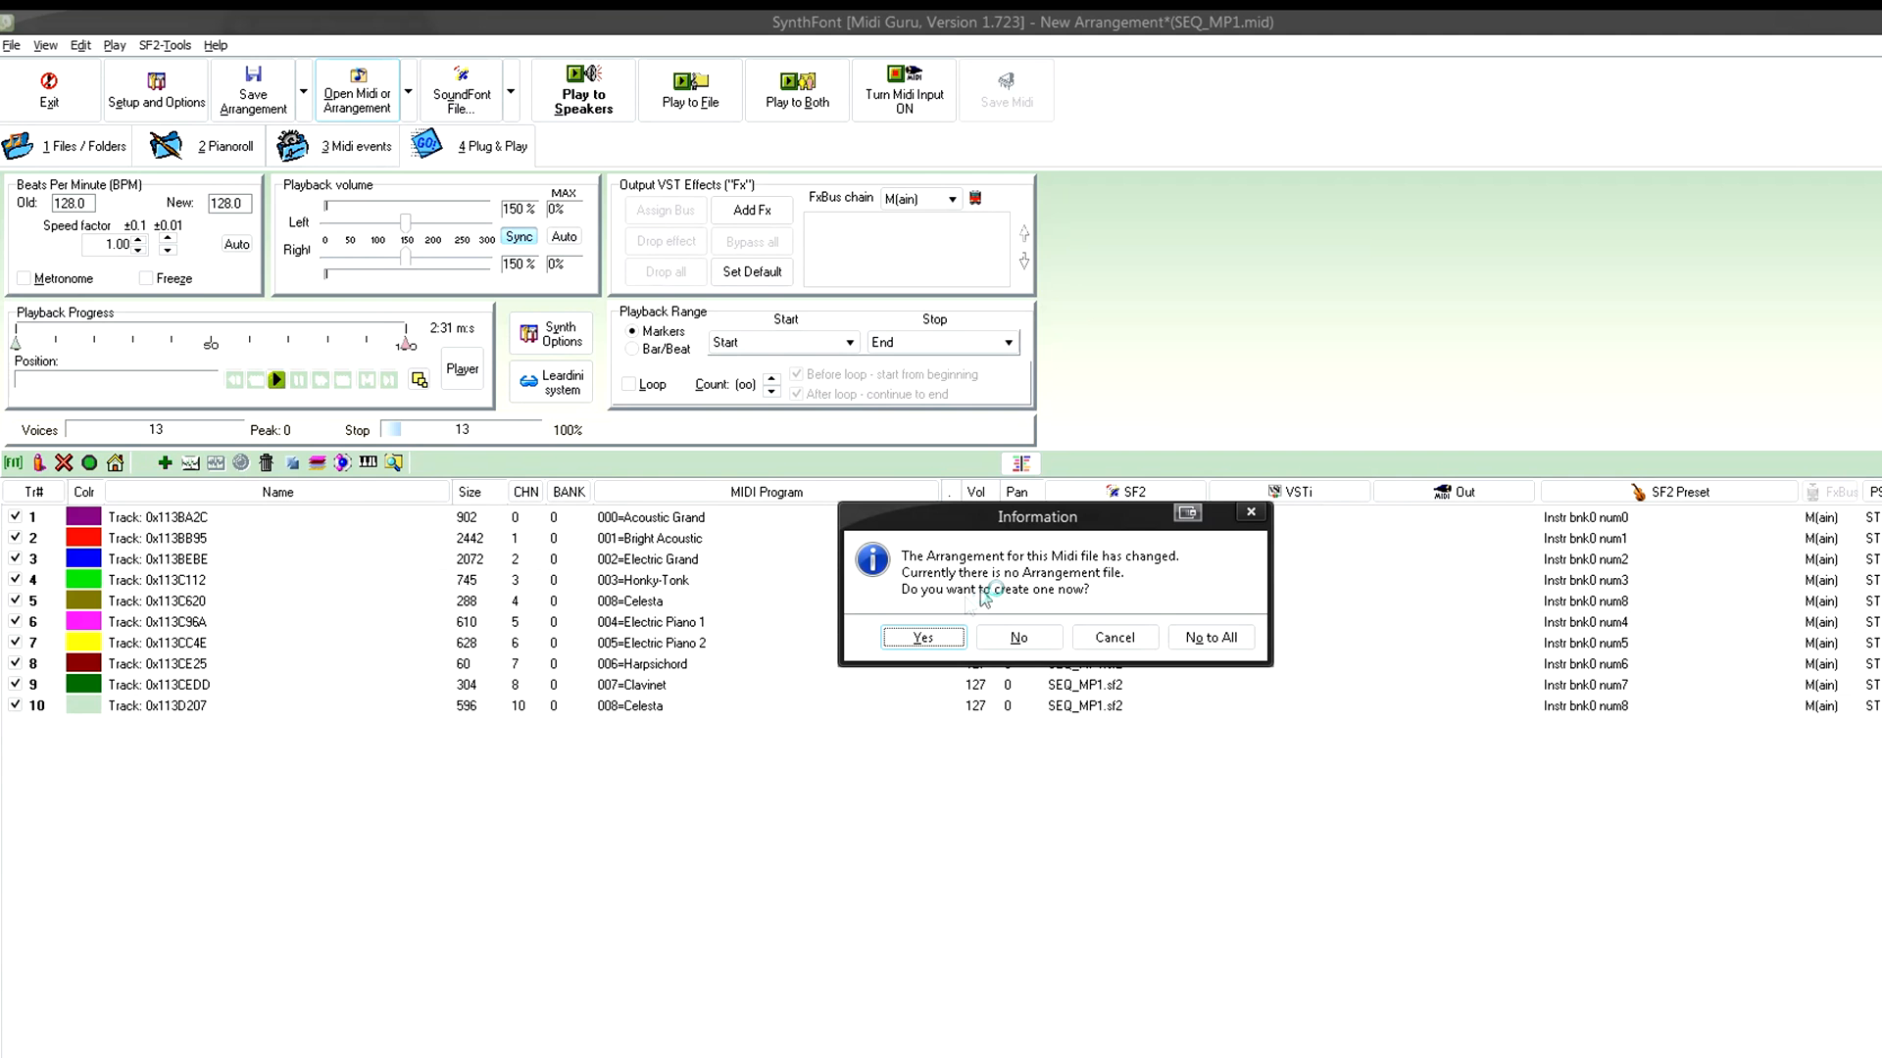
{"action": "mouse_move", "coordinate": [1209, 637]}
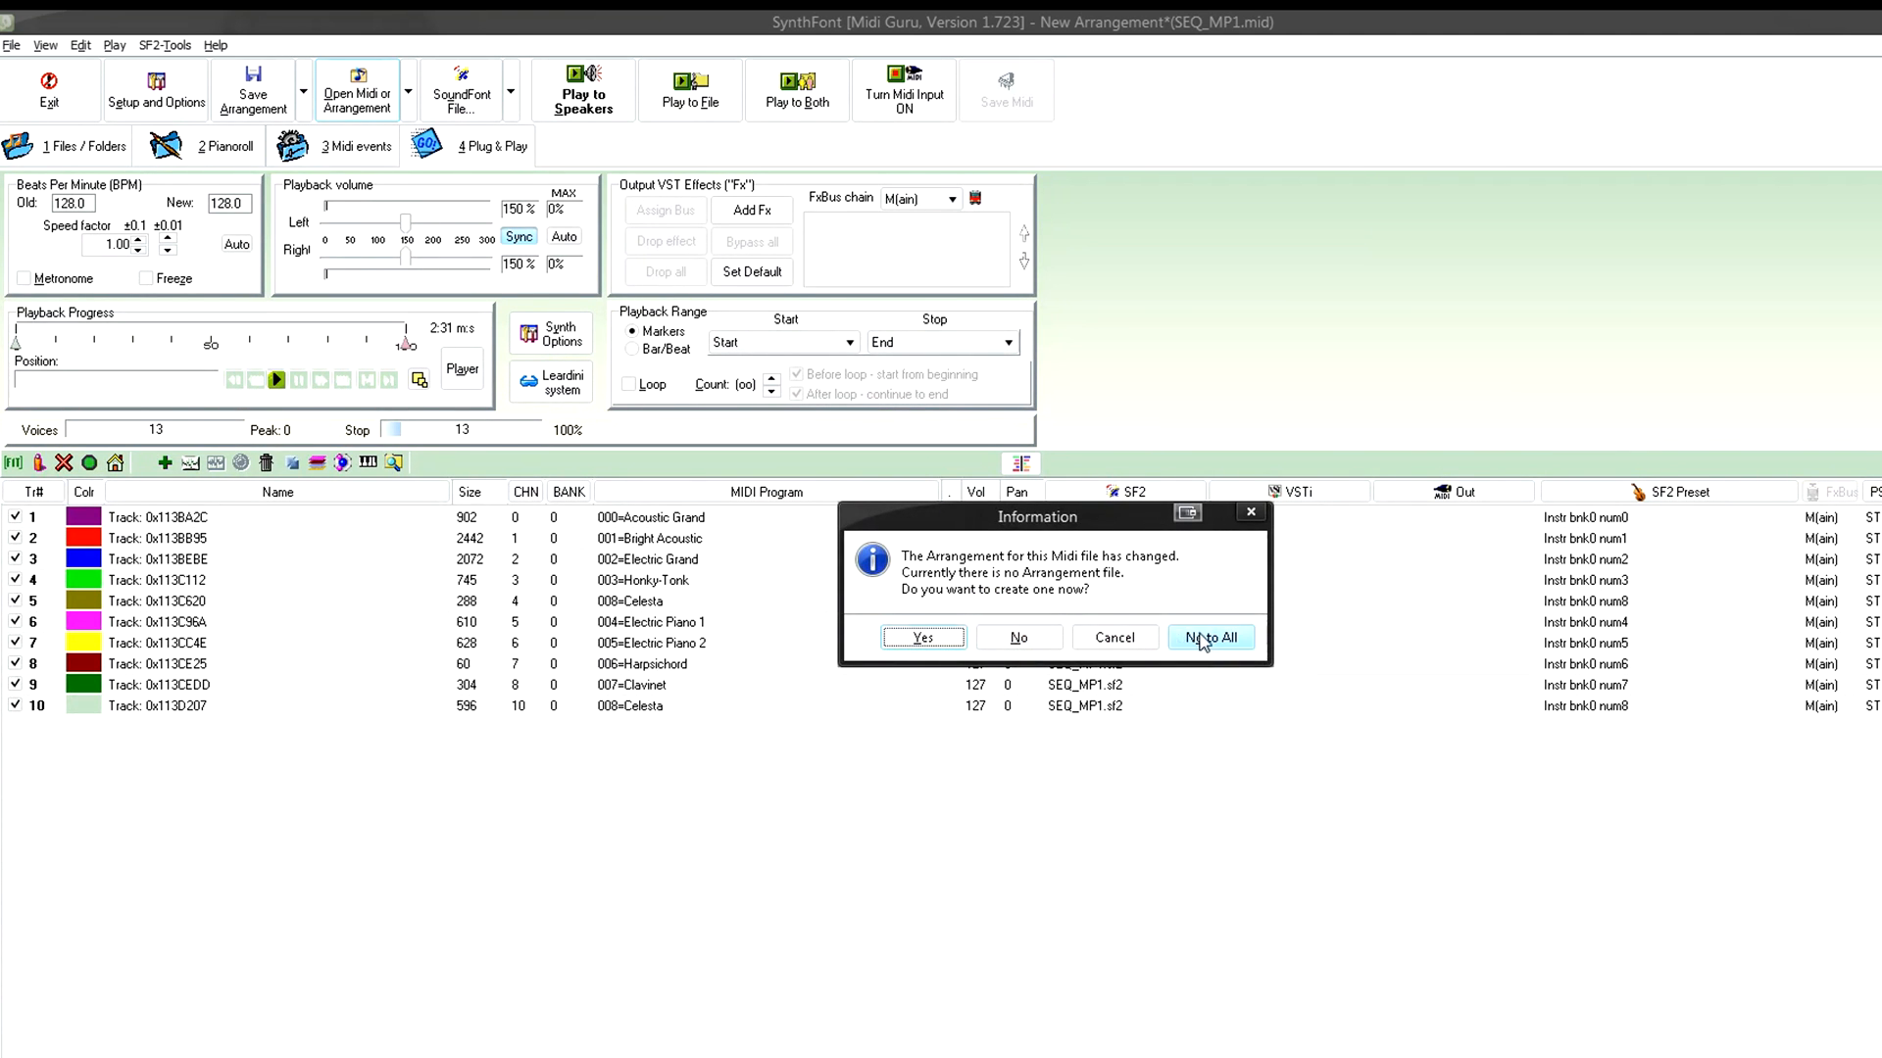
{"action": "left_click", "coordinate": [1209, 637]}
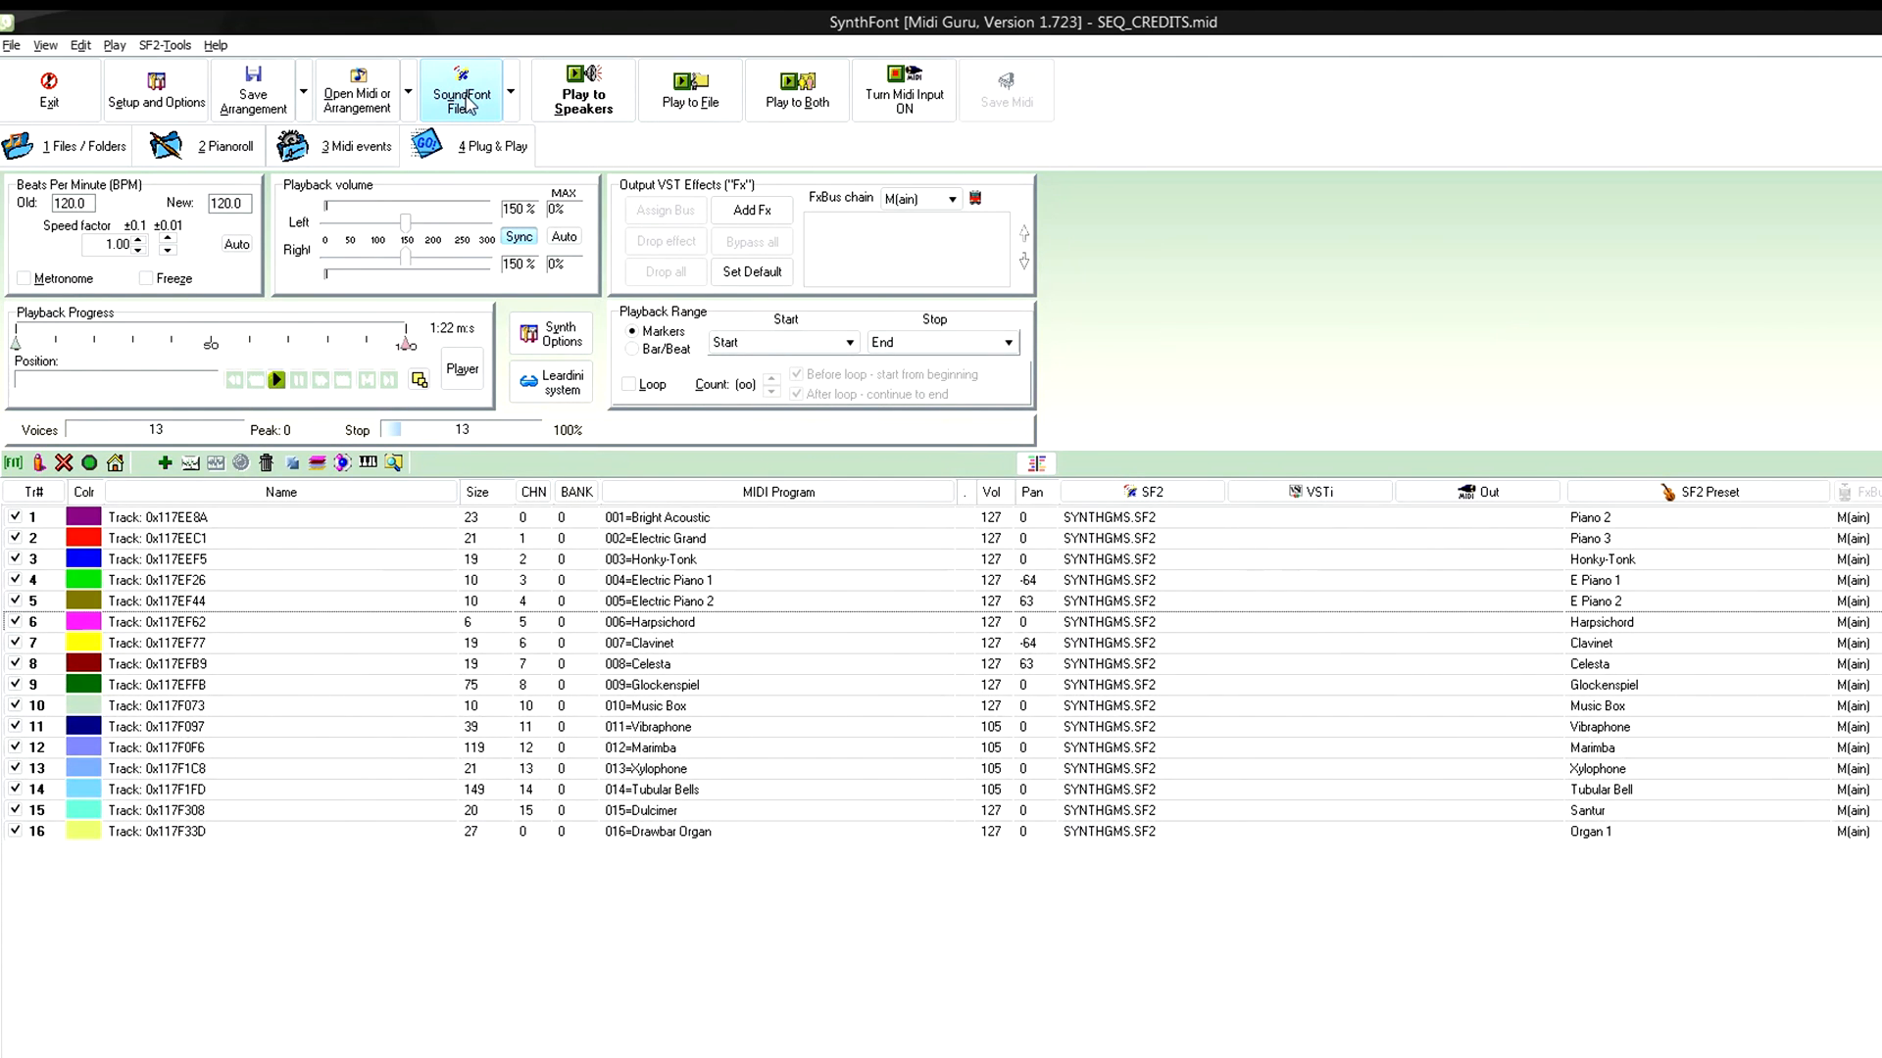
- Assign the SEQ_CREDITS.sf2 soundfont to all sixteen SEQ_CREDITS tracks
{"action": "left_click", "coordinate": [460, 90]}
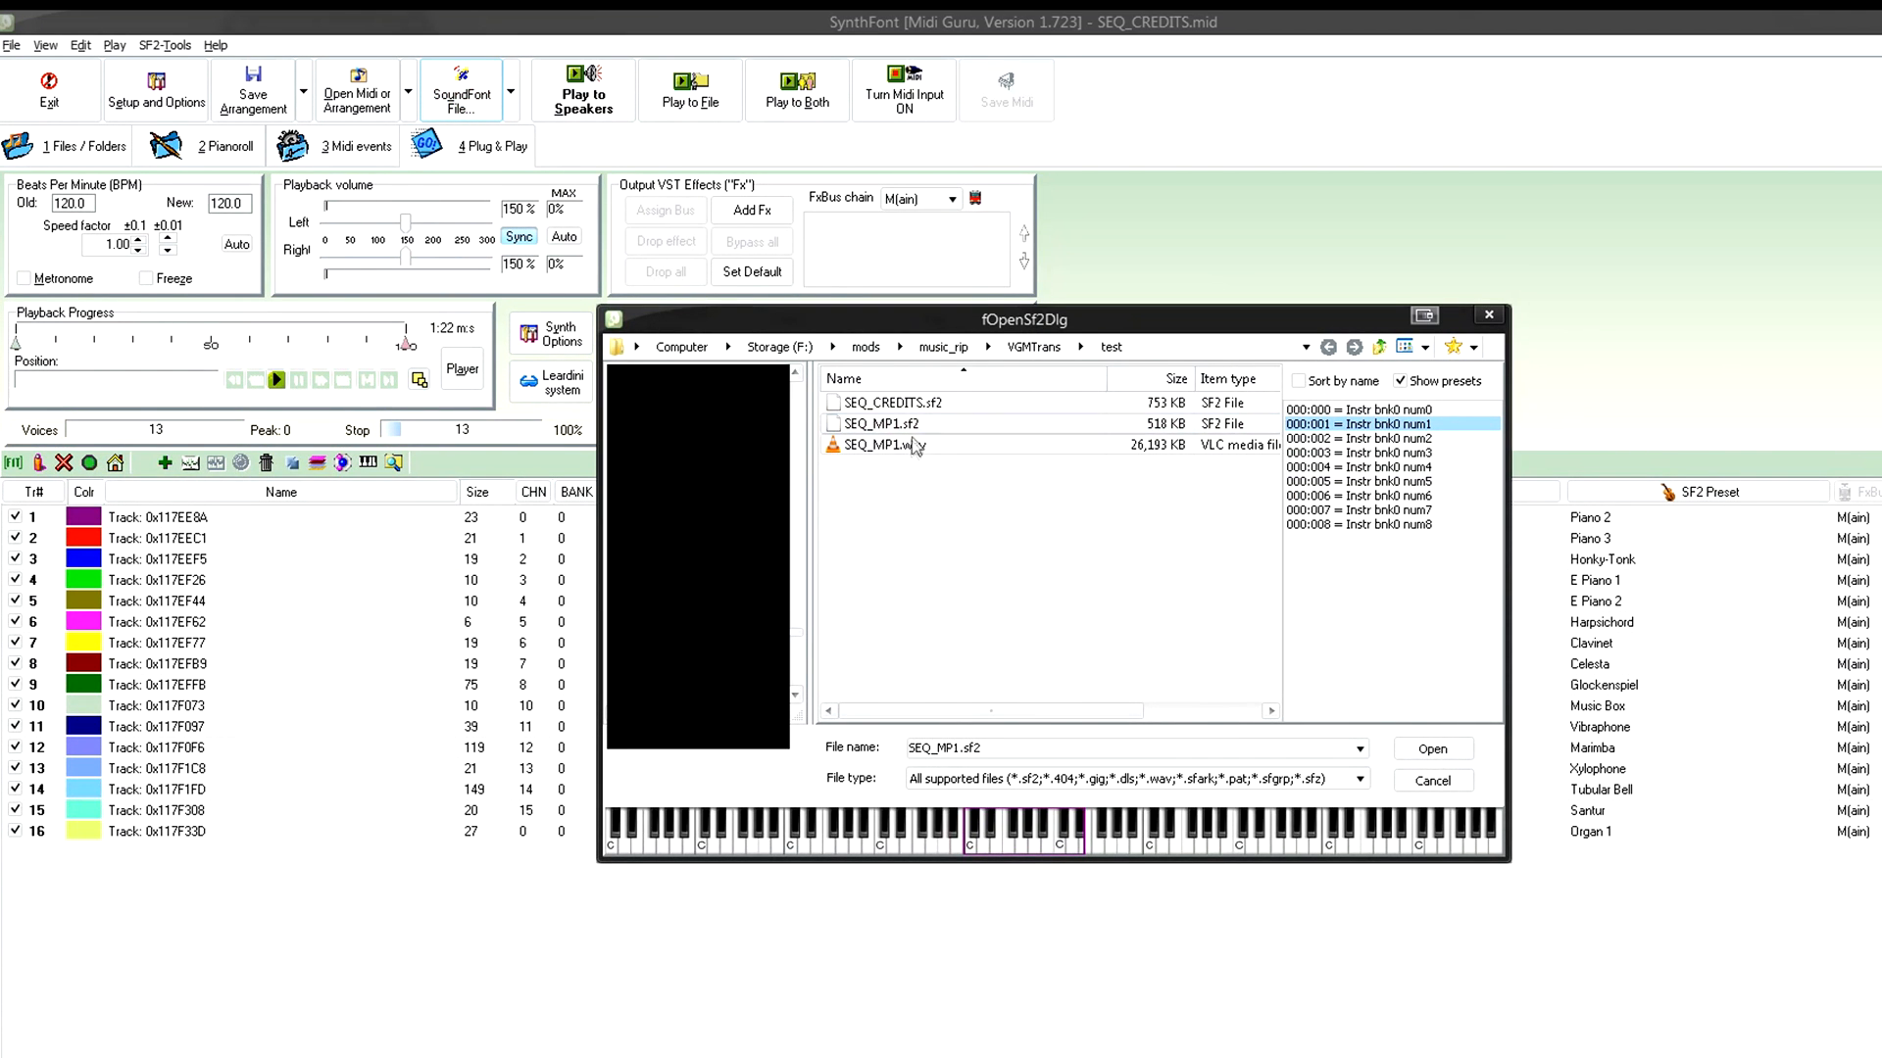
{"action": "left_click", "coordinate": [888, 402]}
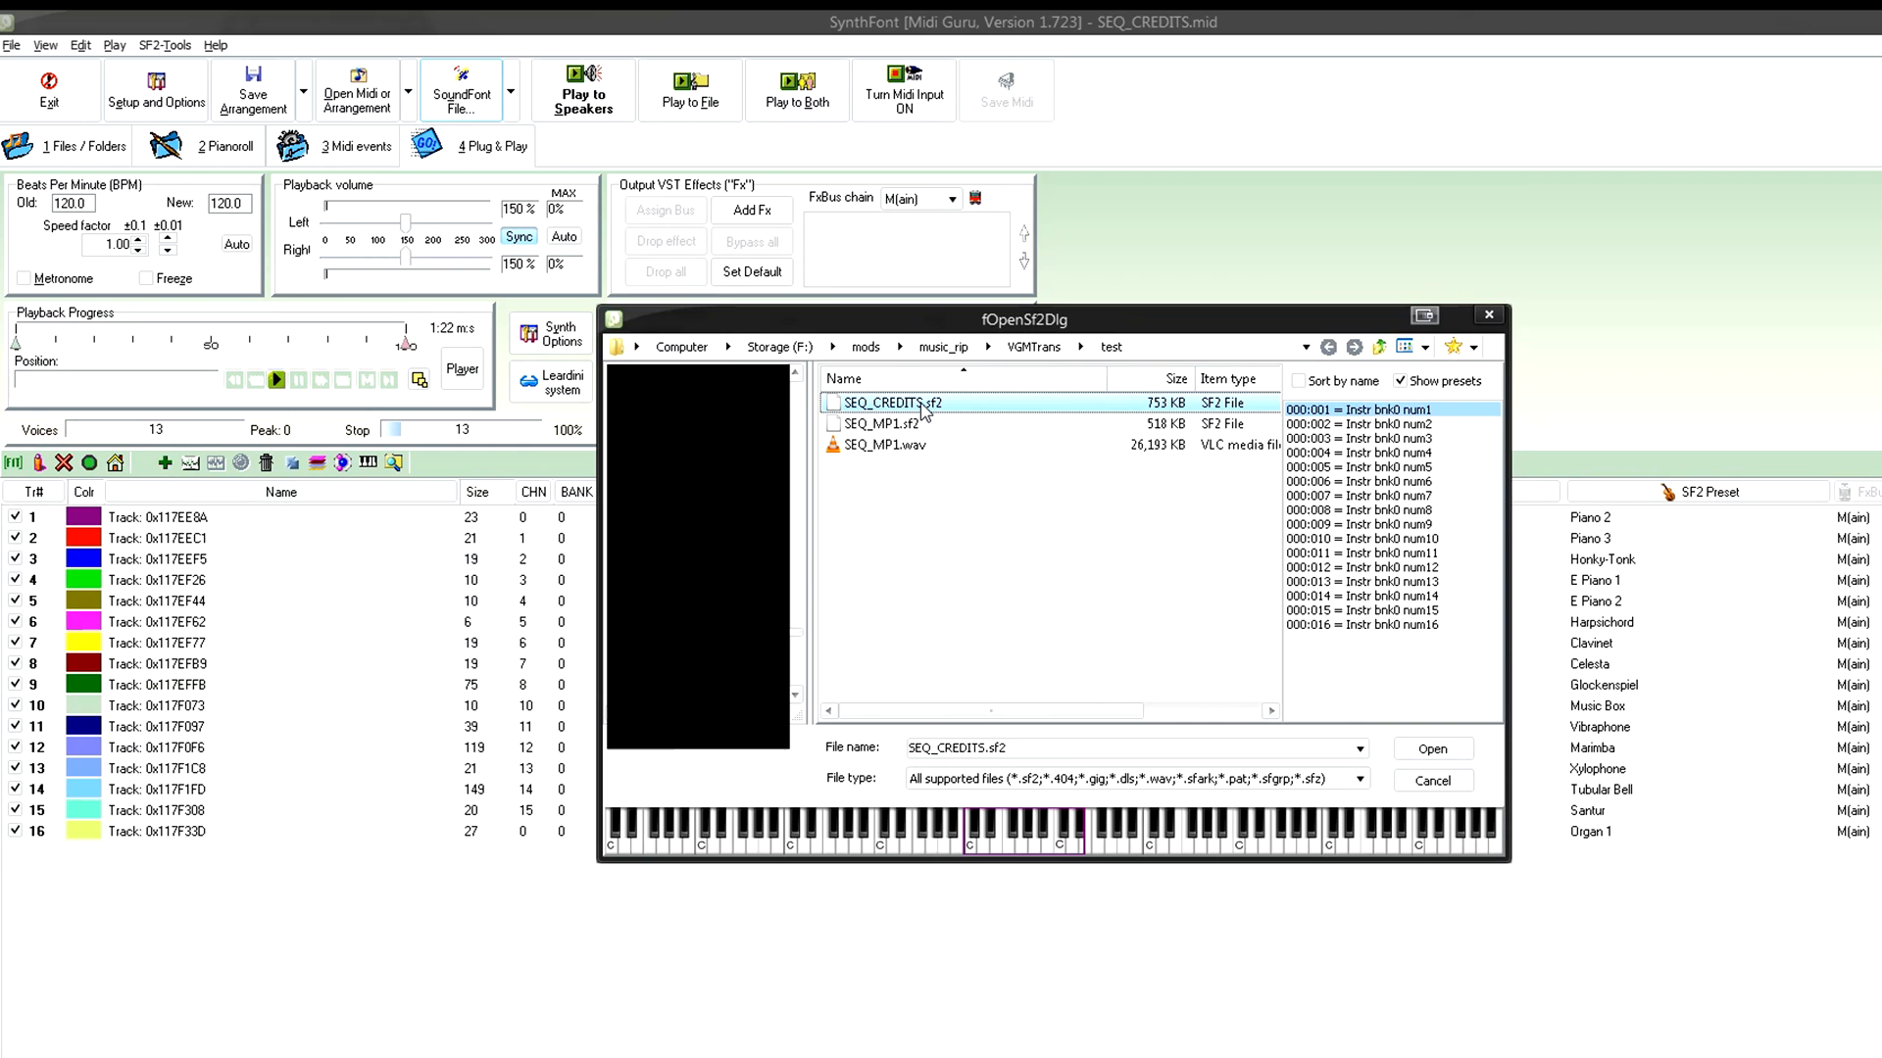
{"action": "left_click", "coordinate": [1430, 747]}
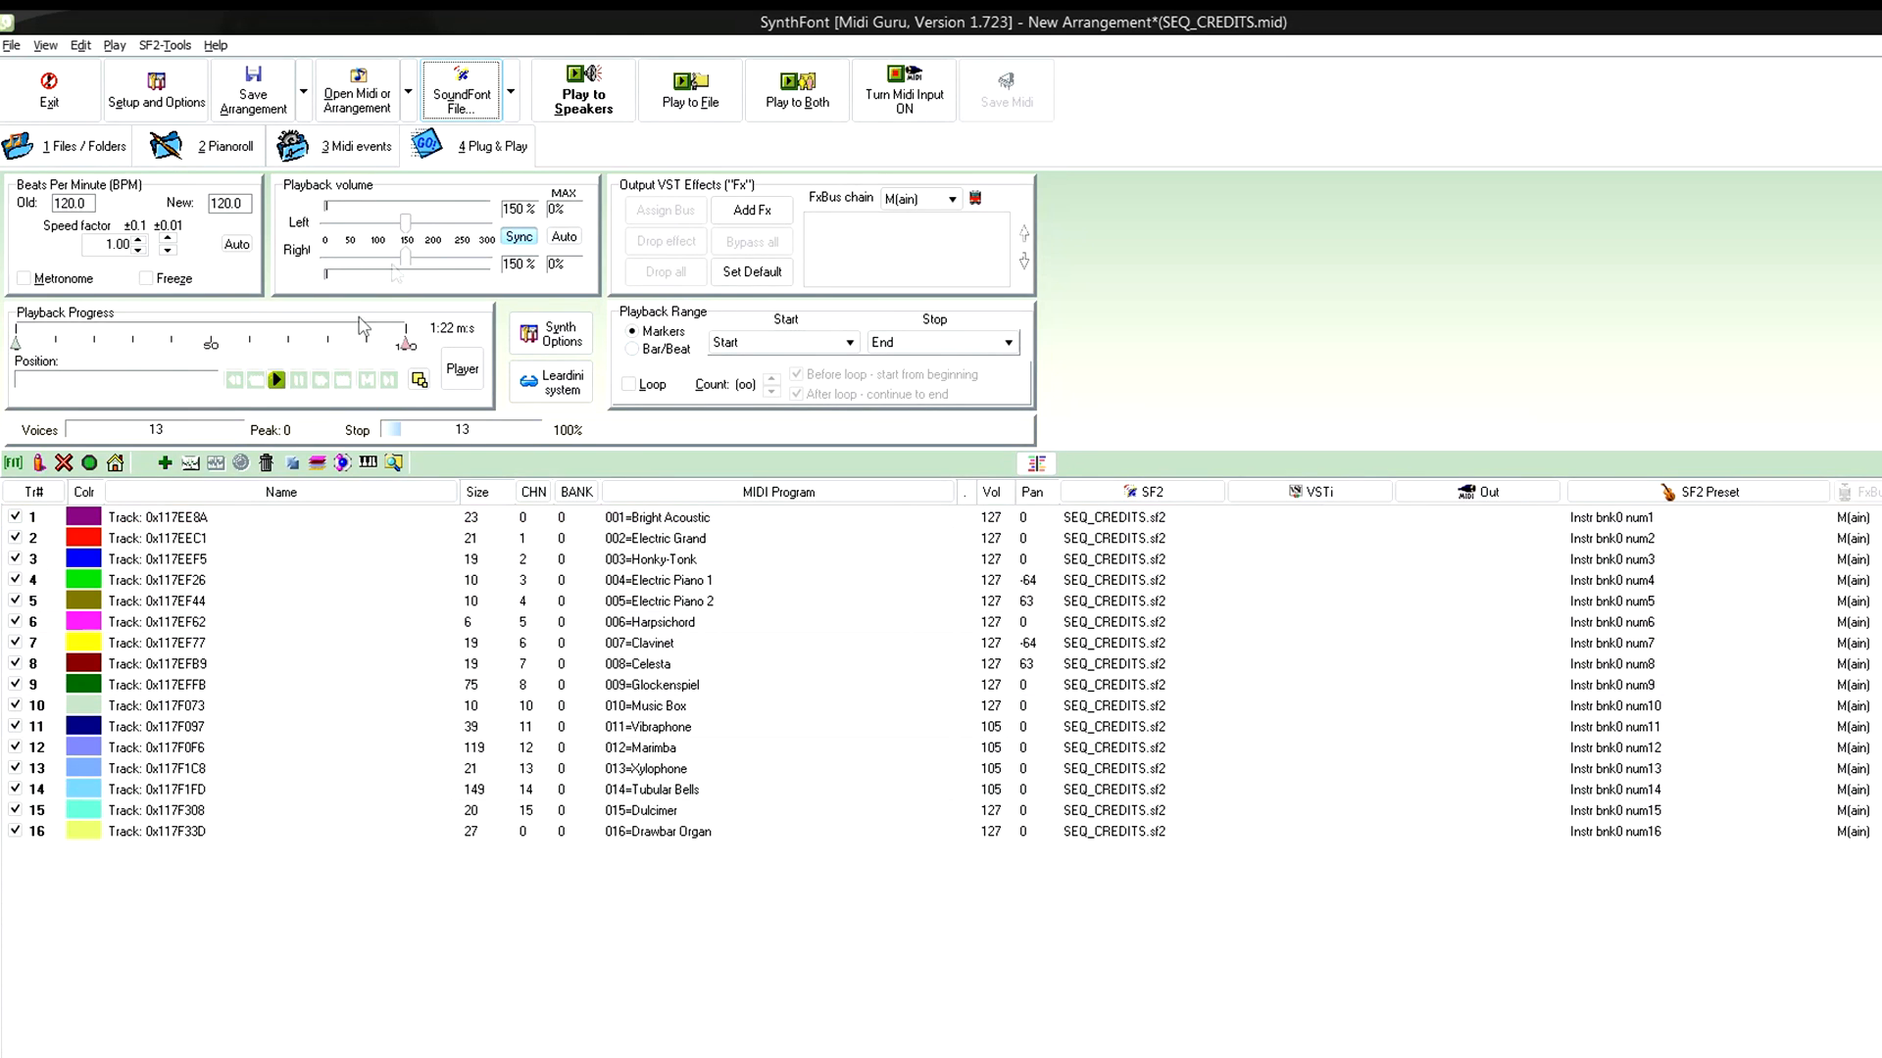
- Bring the playback volume down to 100% and play back the song, reaching the render reminder
{"action": "left_click", "coordinate": [584, 88]}
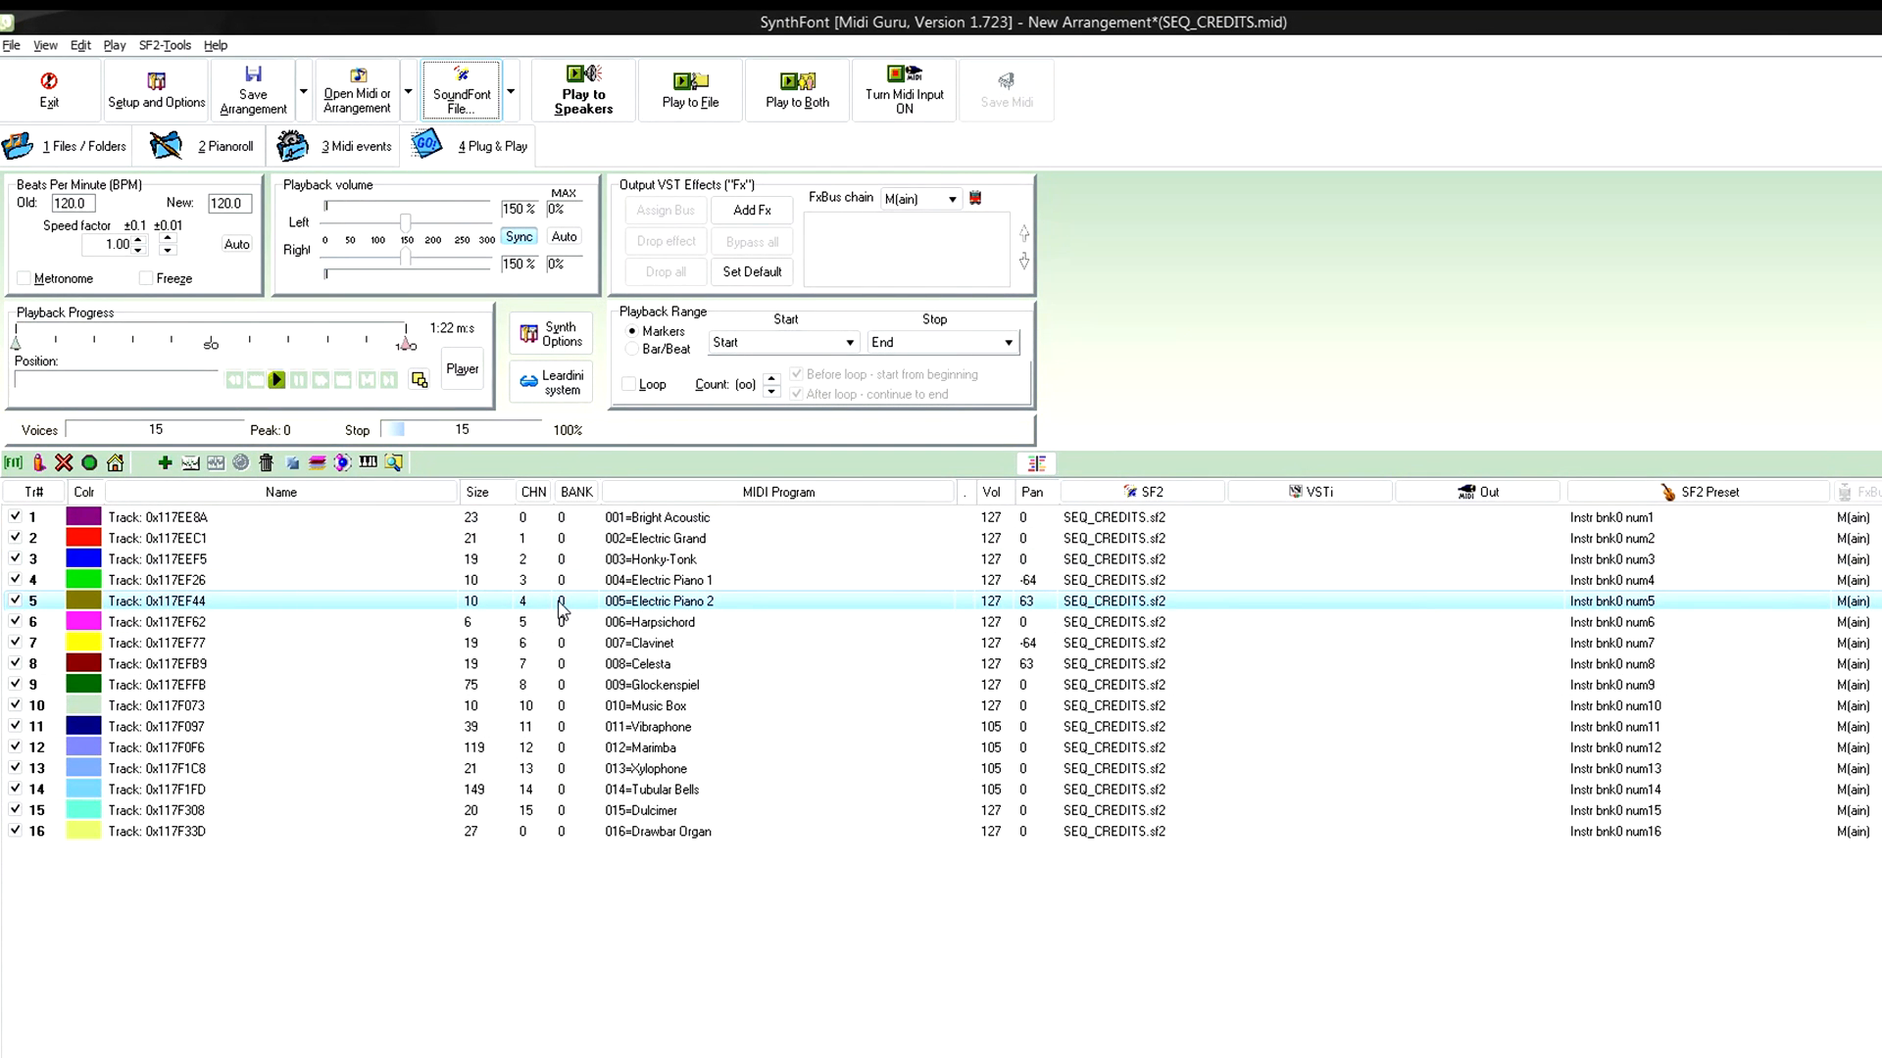
{"action": "left_click_drag", "start_coordinate": [406, 223], "coordinate": [403, 225]}
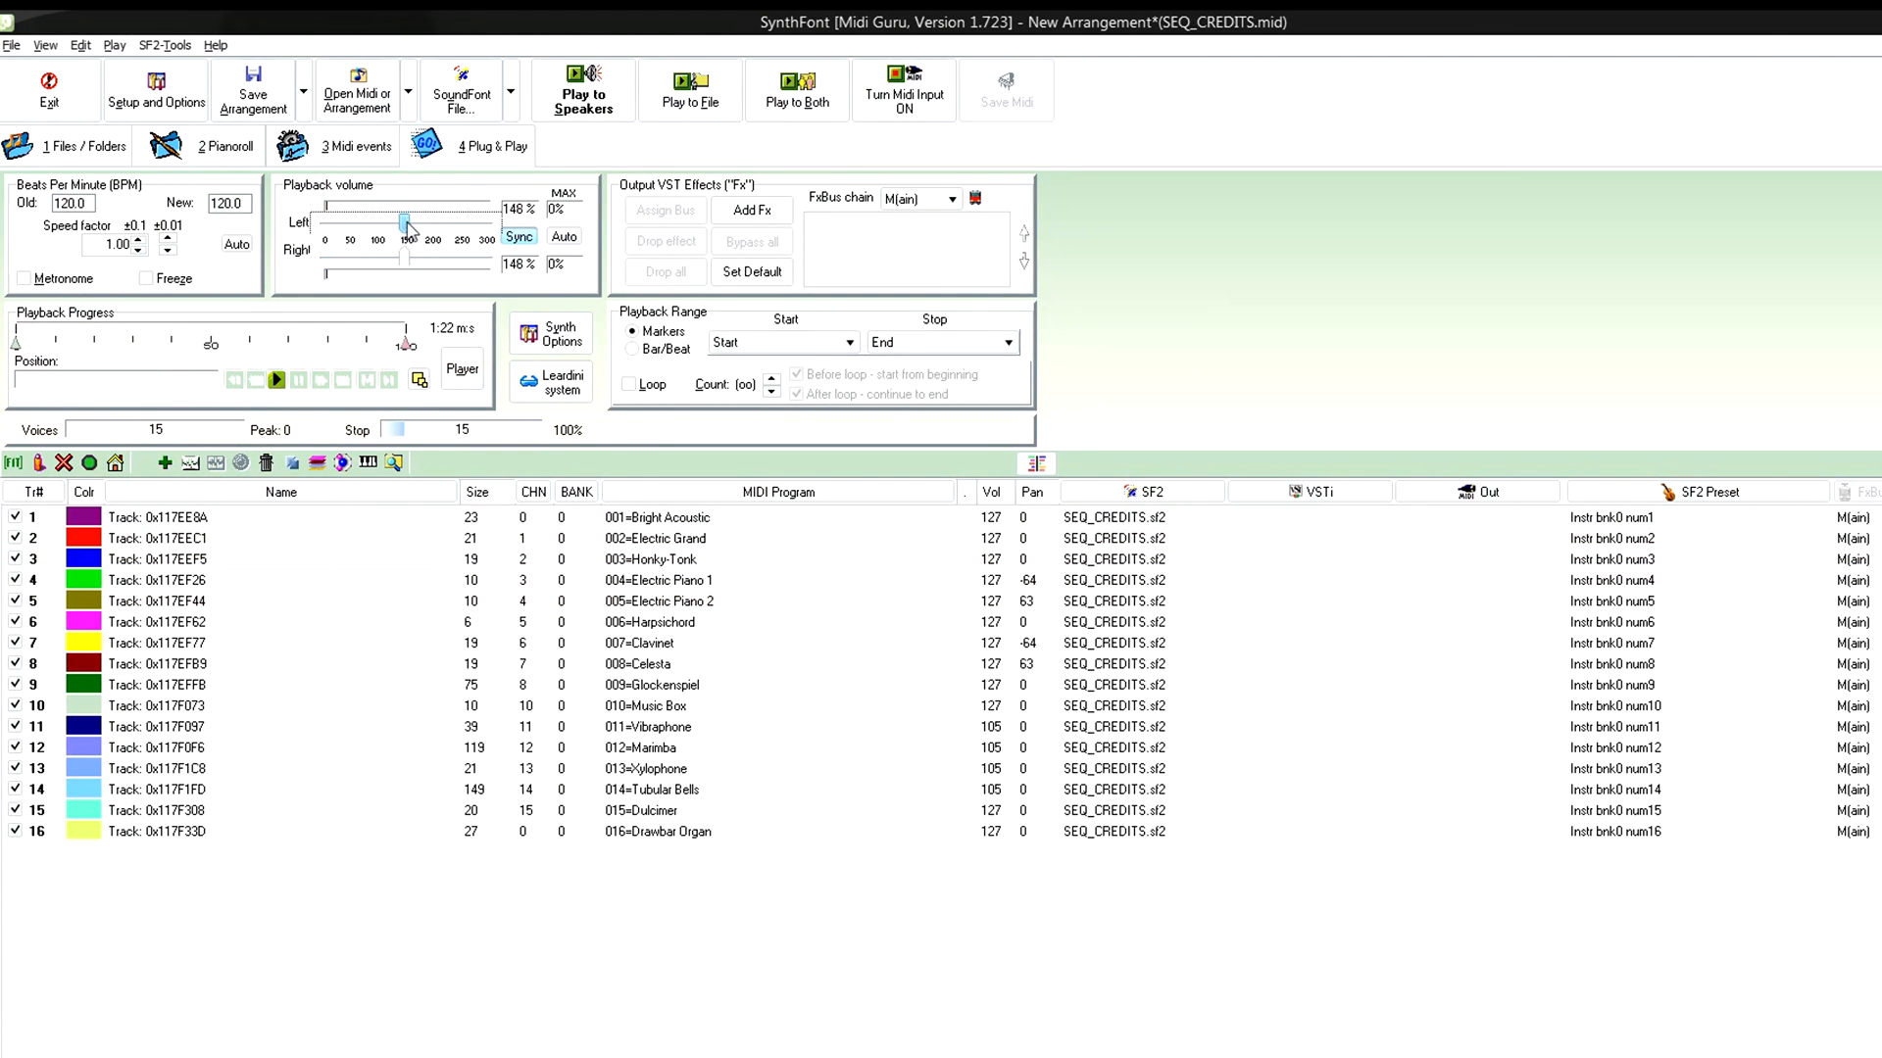
{"action": "left_click_drag", "start_coordinate": [402, 222], "coordinate": [379, 222]}
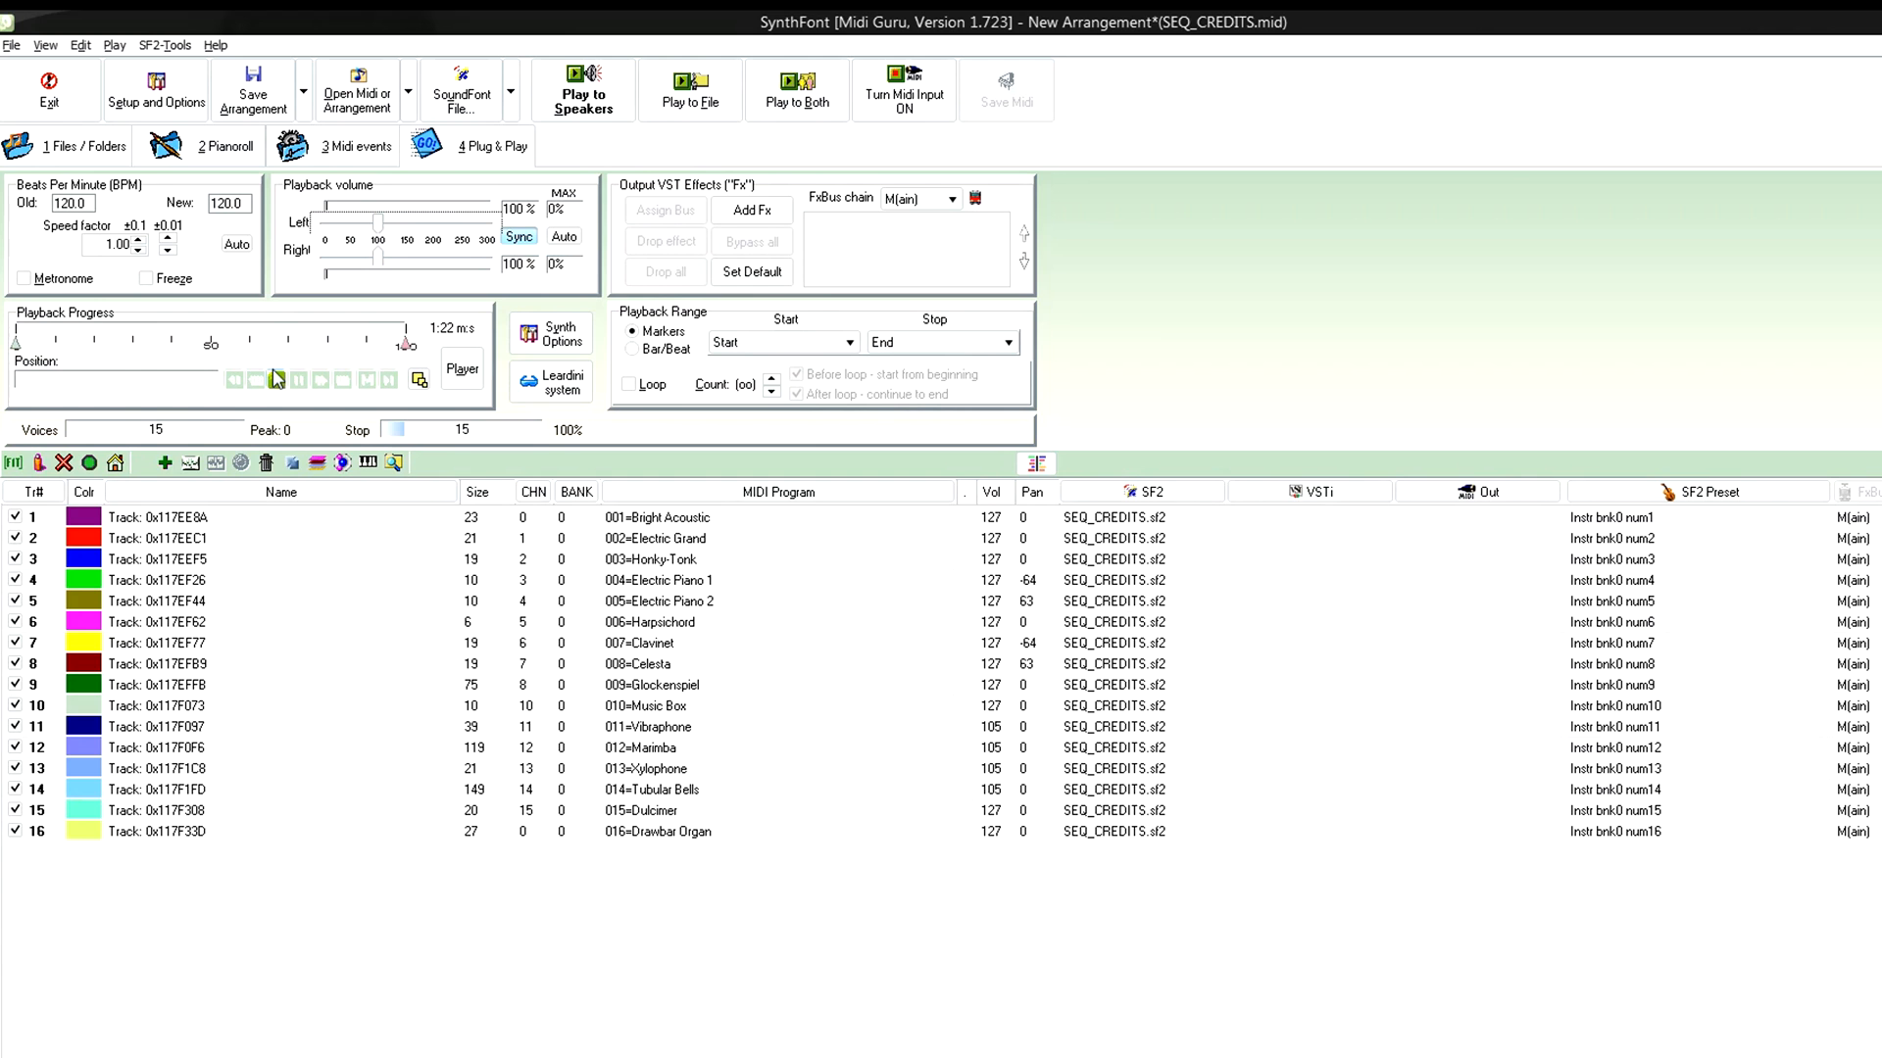
{"action": "left_click", "coordinate": [582, 89]}
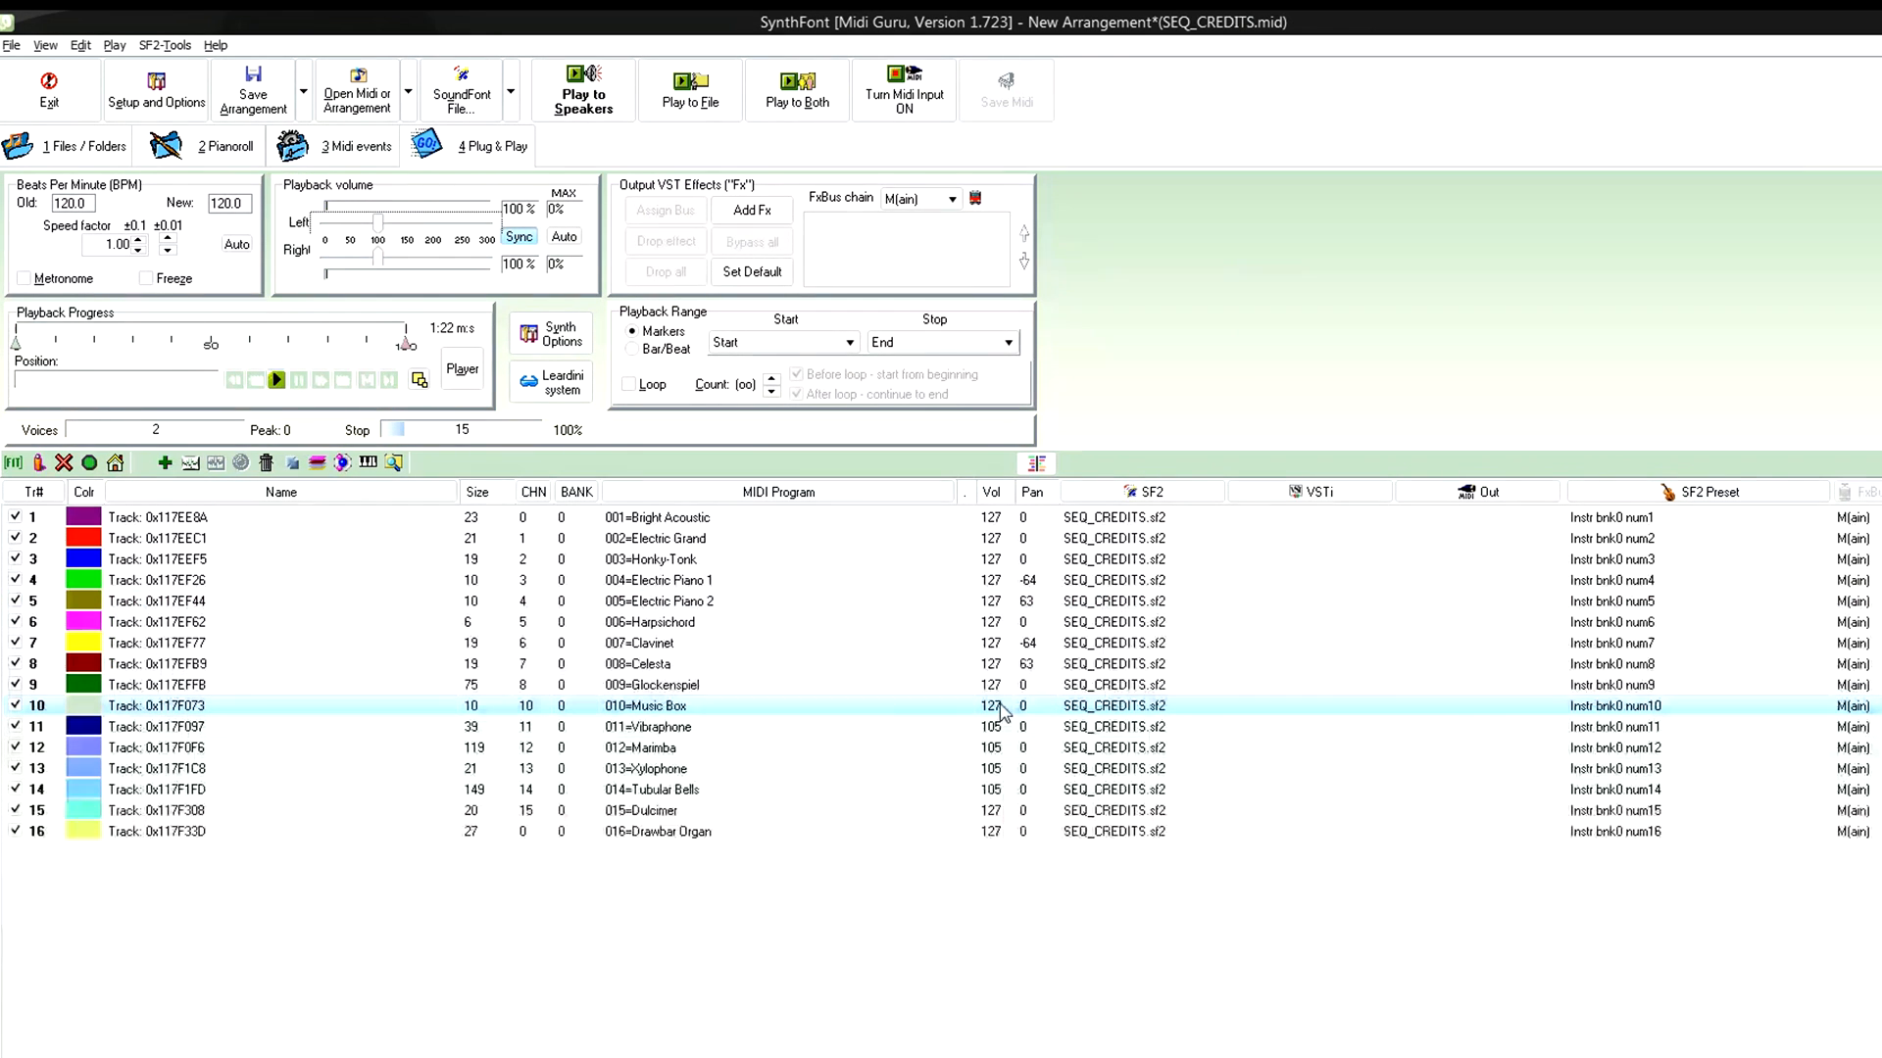
{"action": "left_click", "coordinate": [584, 88]}
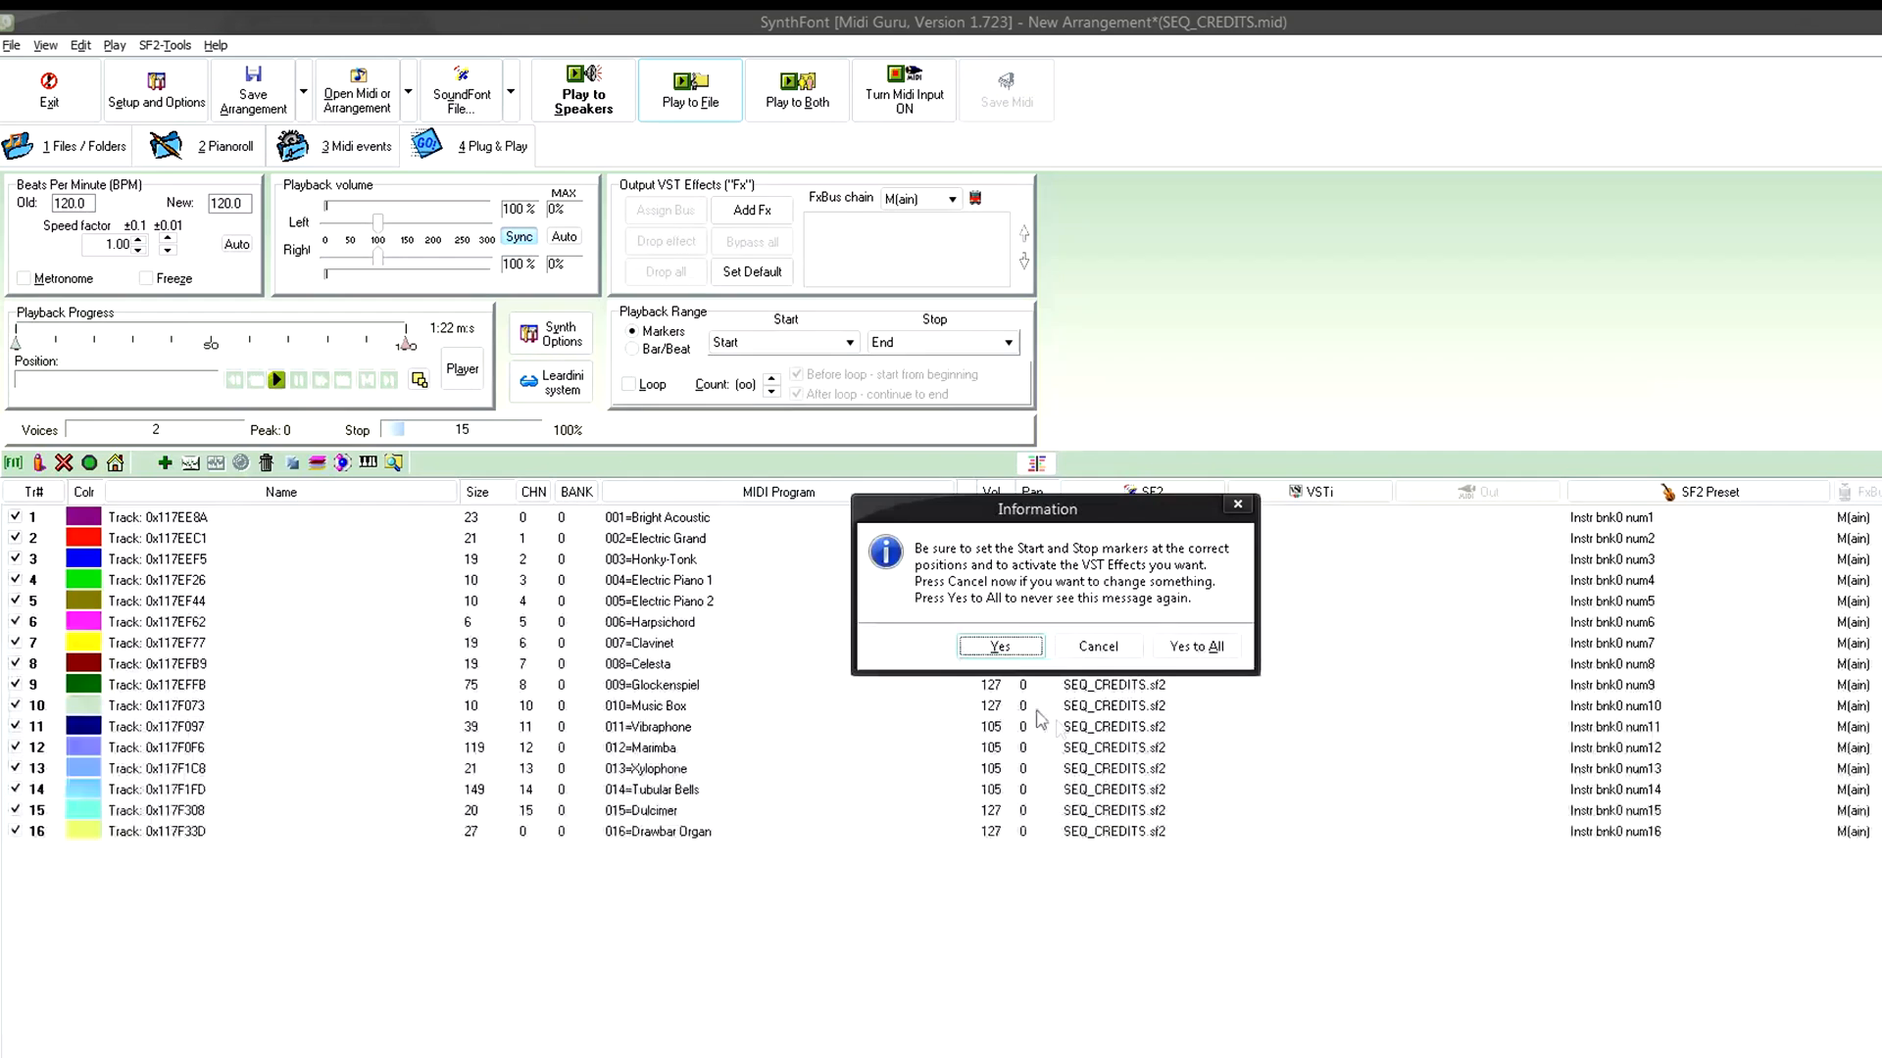
- Confirm the start/stop markers dialog so SEQ_CREDITS renders to SEQ_CREDITS.wav
{"action": "left_click", "coordinate": [997, 645]}
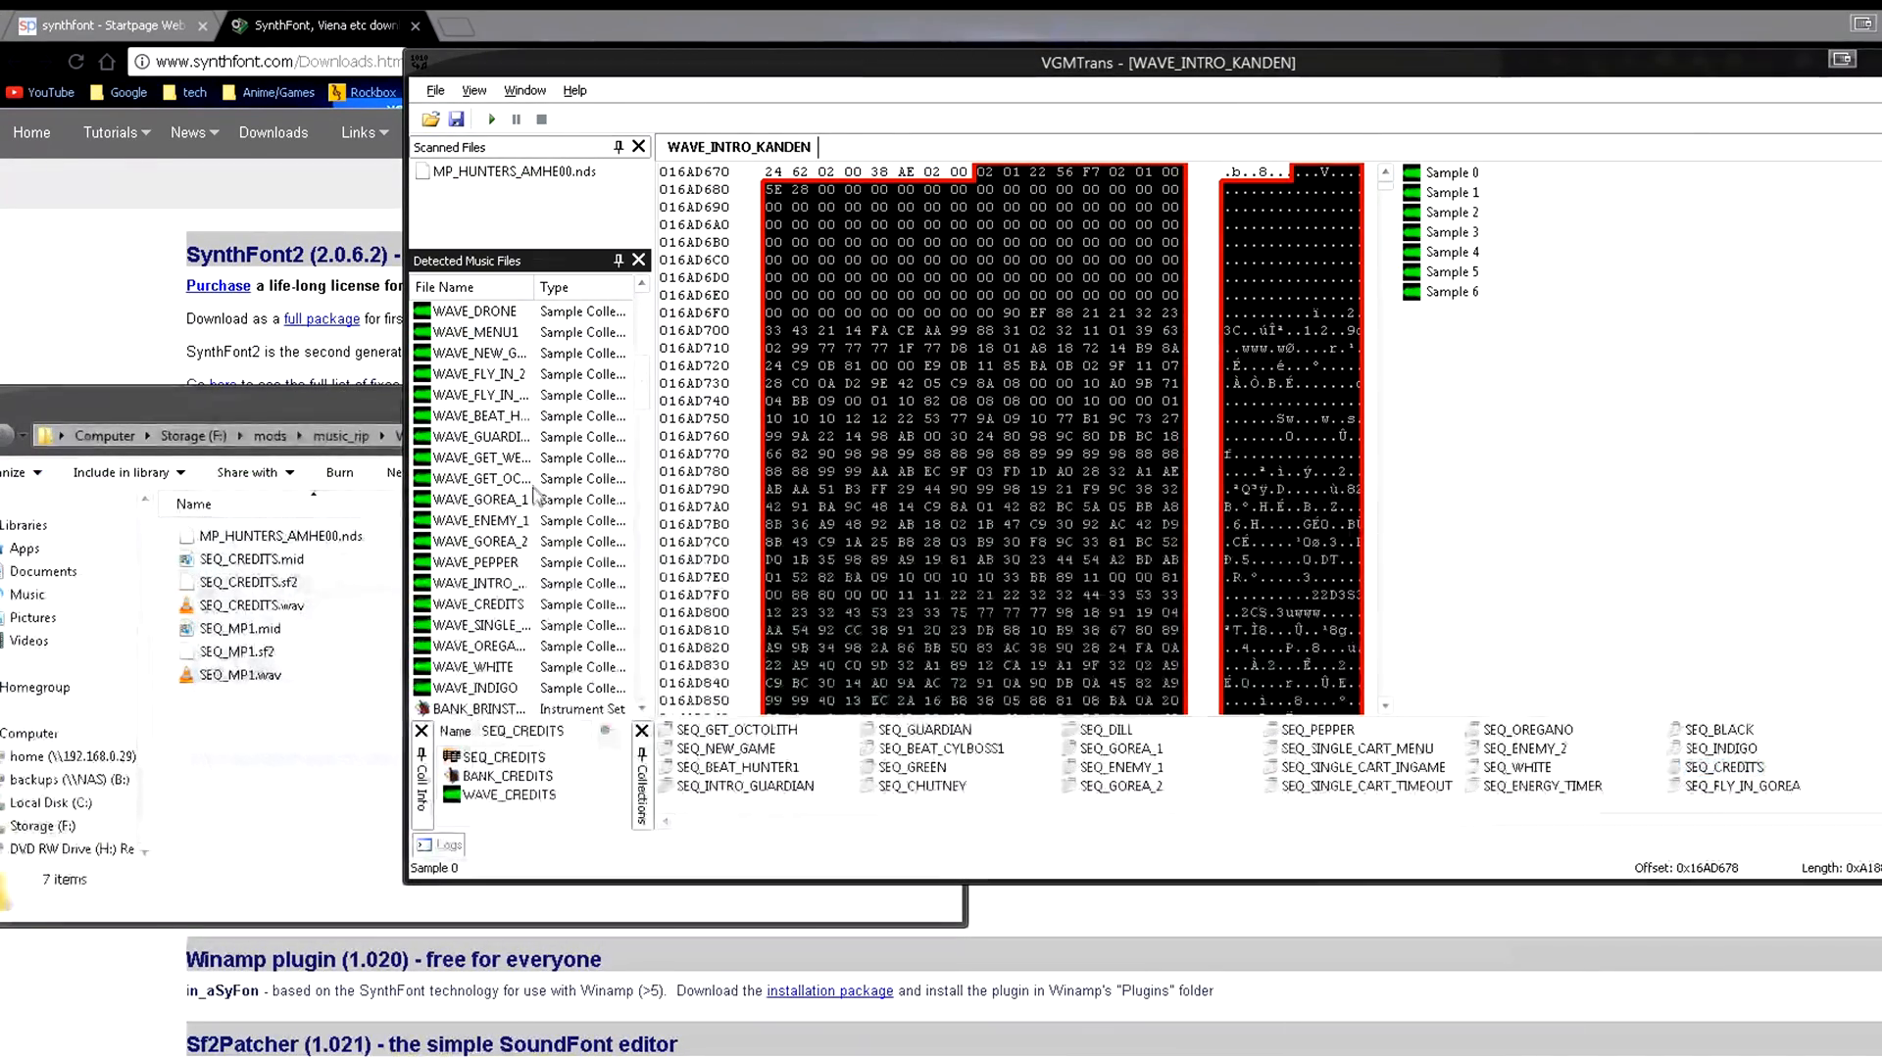
- Scroll to the WAVE_GUARDIAN sample collection in VGMTrans, audition a sample and stop the preview
{"action": "scroll", "scroll_direction": "down", "scroll_amount": 3}
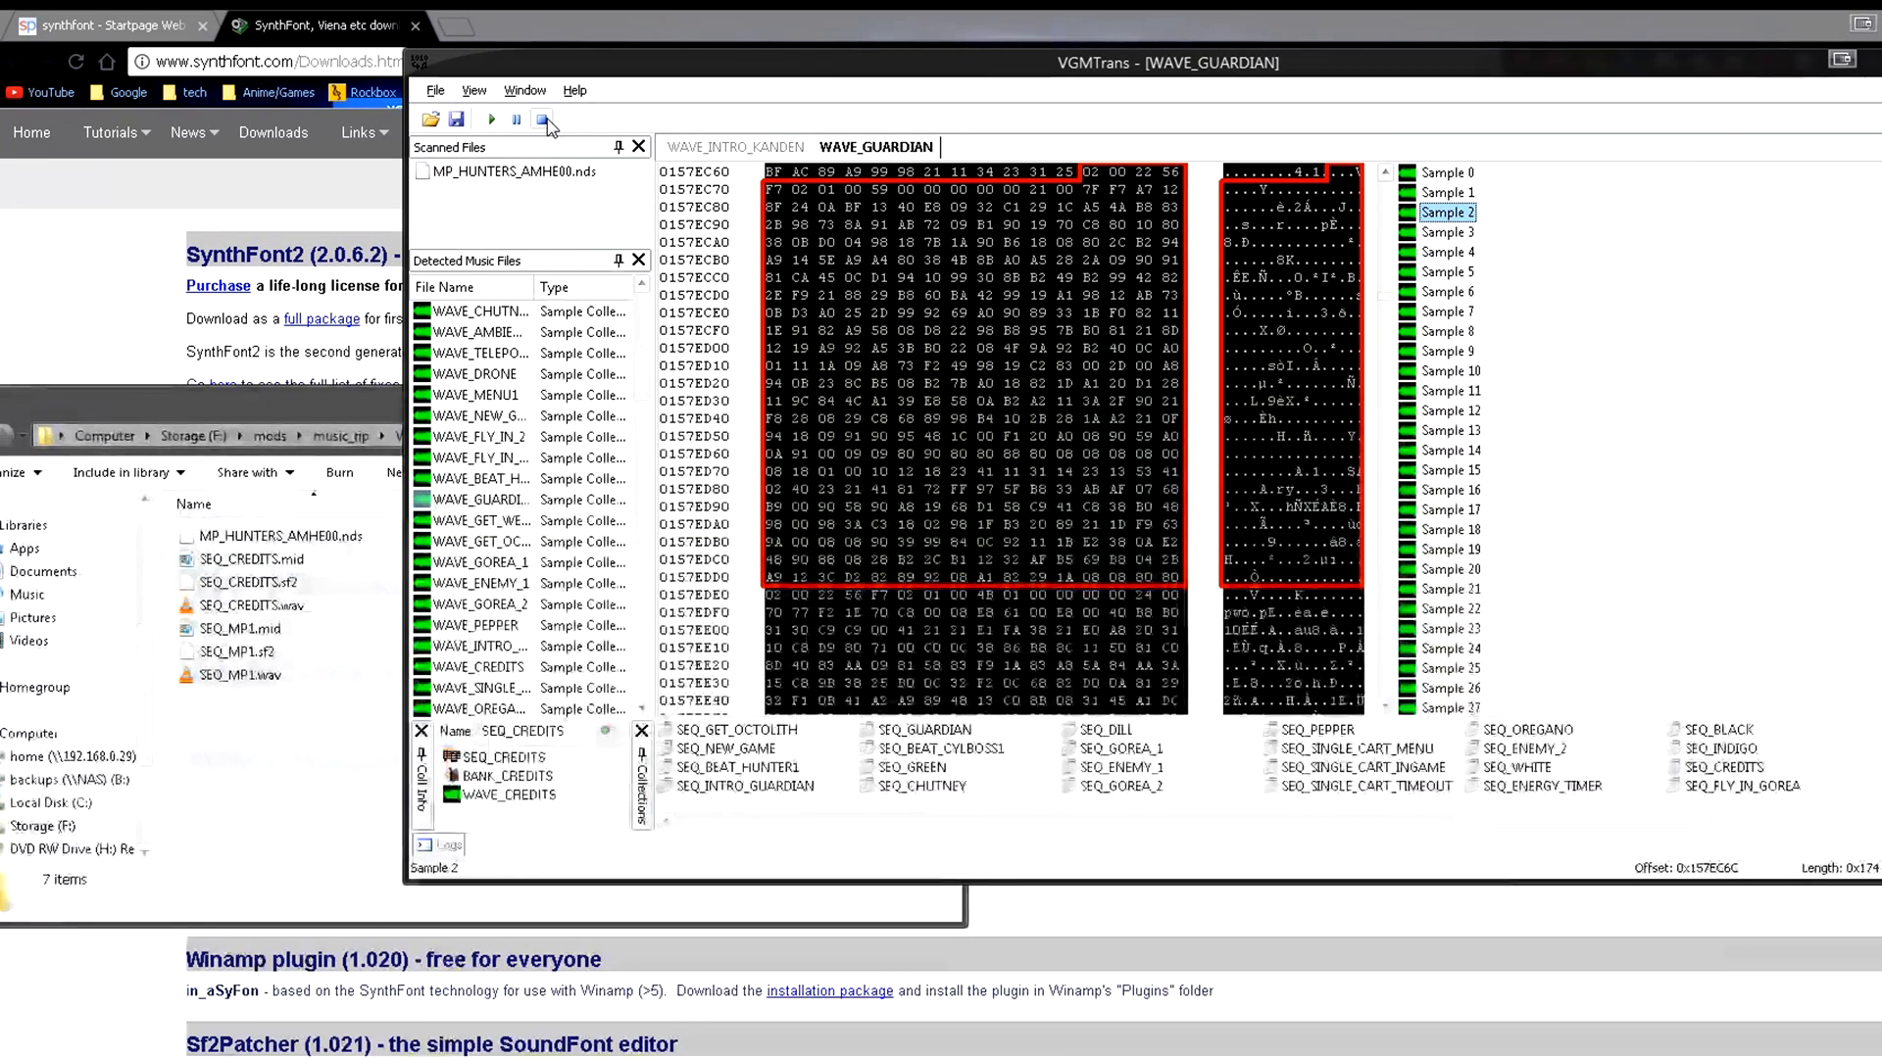
{"action": "left_click", "coordinate": [541, 119]}
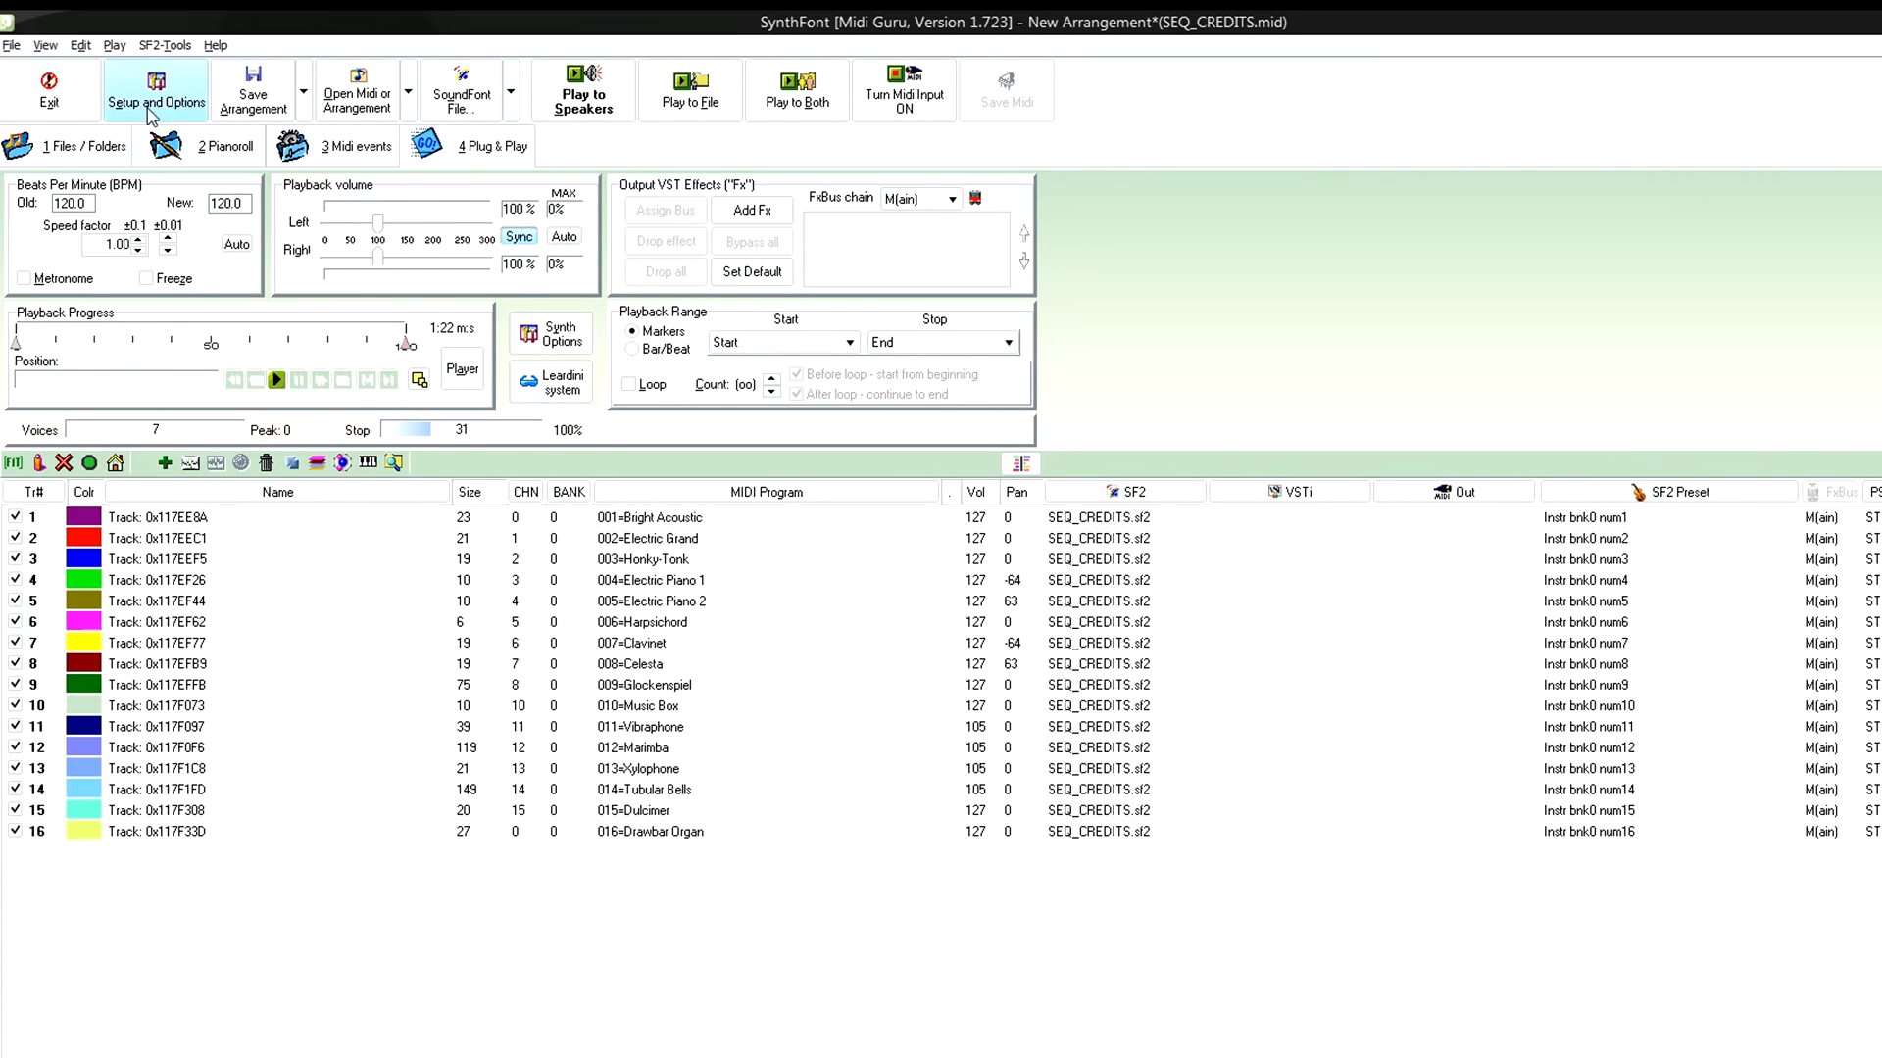
- Dismiss the file-not-found error, load SEQ_DM_20.mid from F:\lunar and start playing it
{"action": "left_click", "coordinate": [355, 90]}
{"action": "type", "text": "F:\\lunar"}
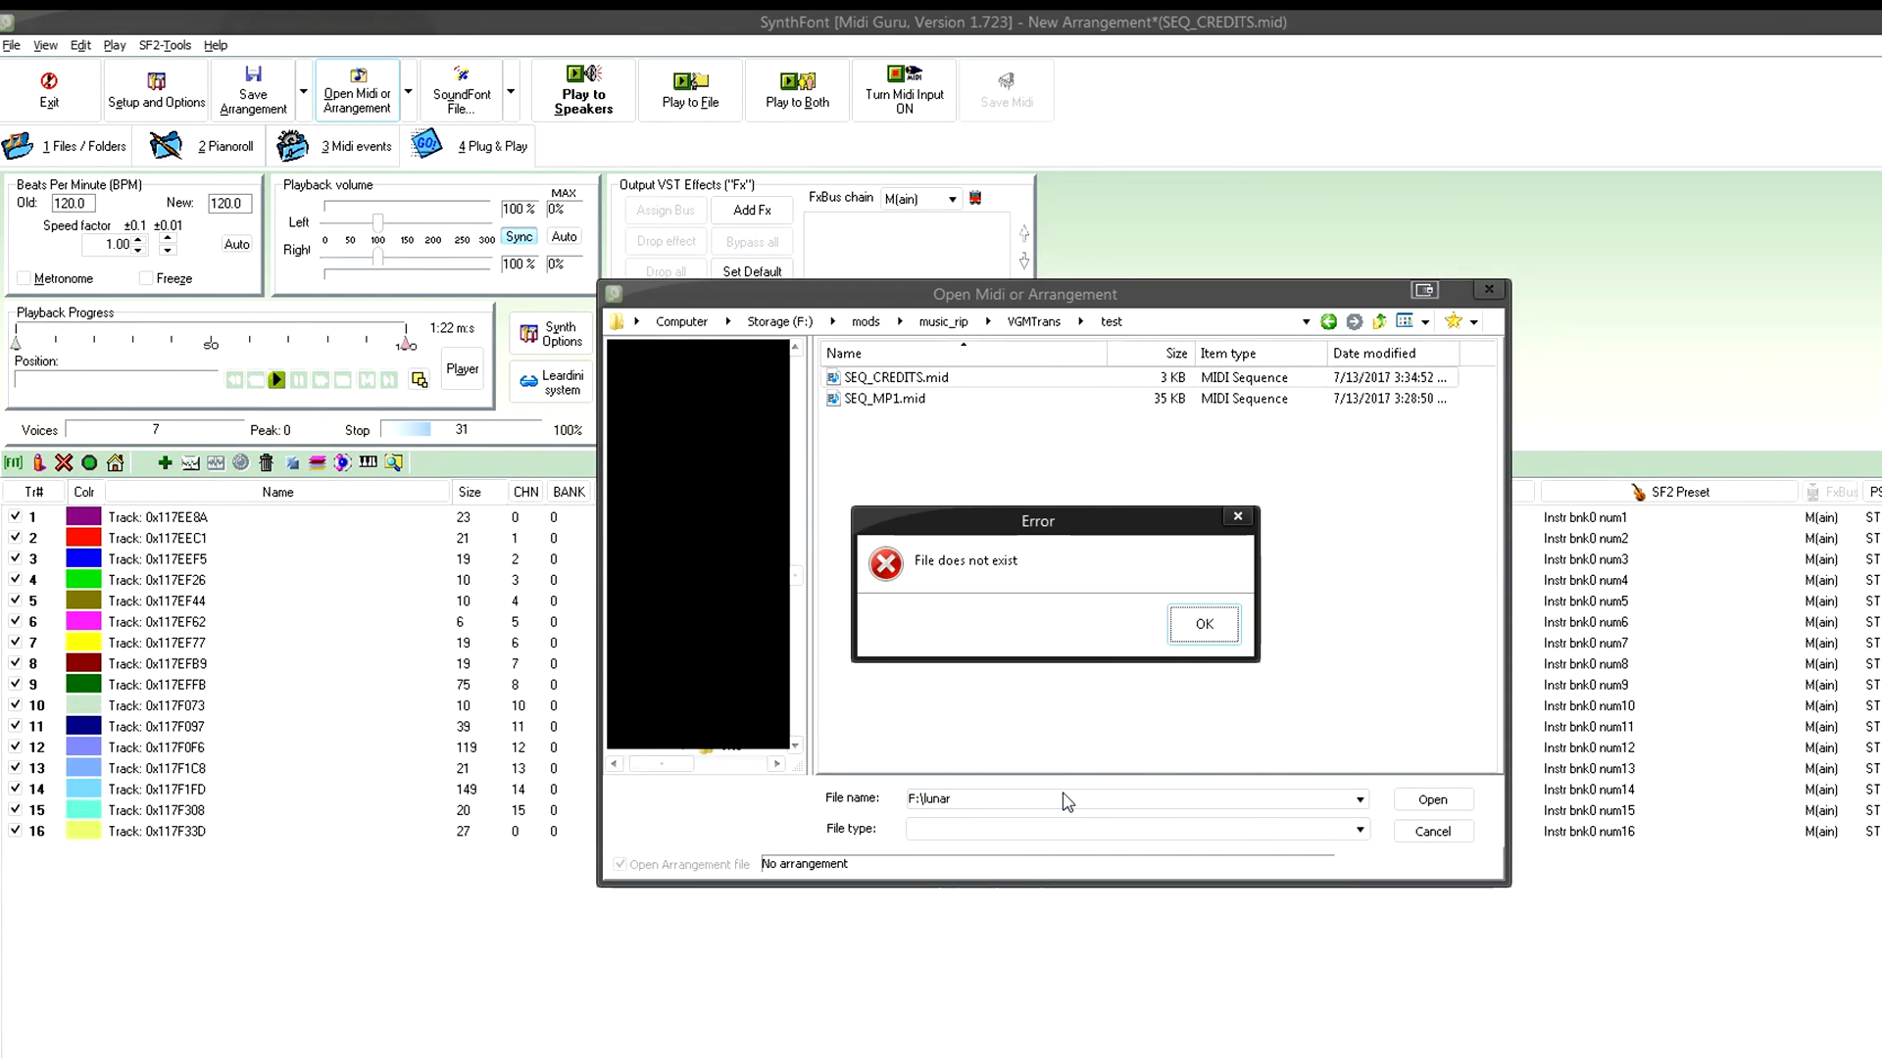
{"action": "left_click", "coordinate": [1202, 623]}
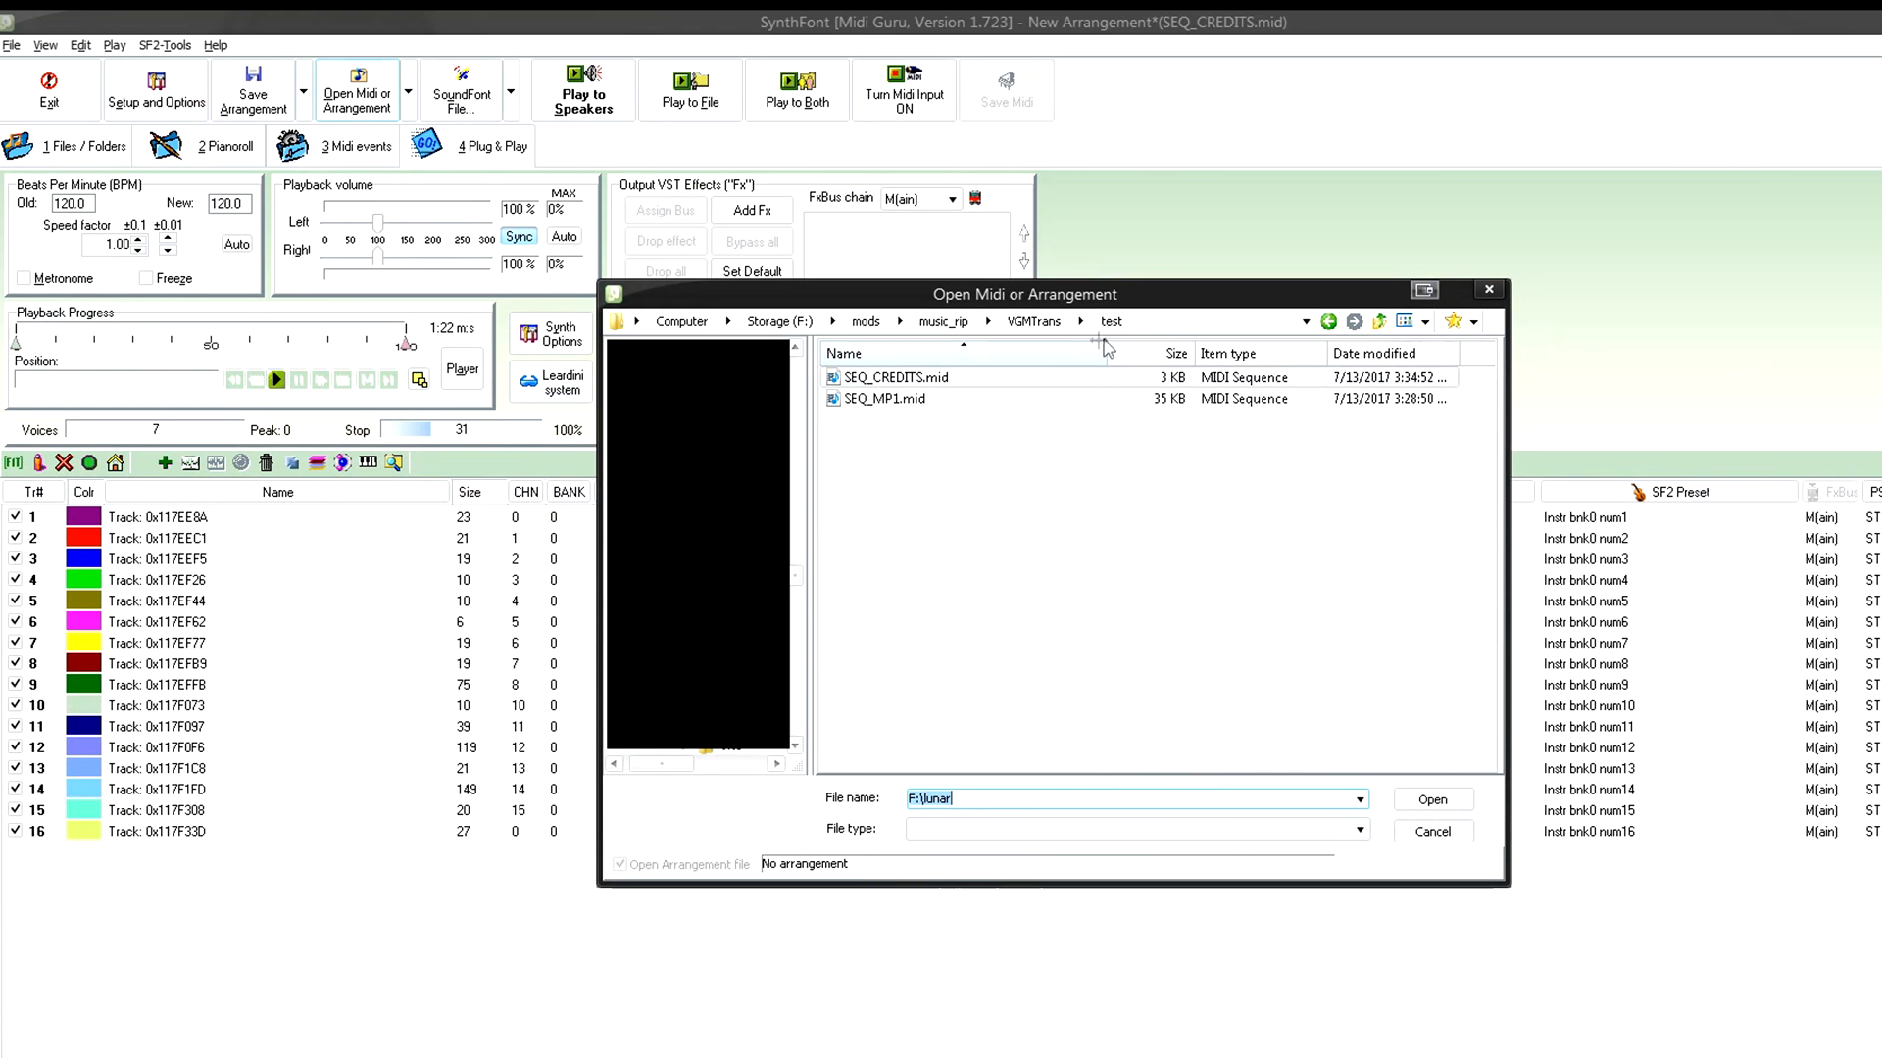
{"action": "left_click", "coordinate": [864, 319]}
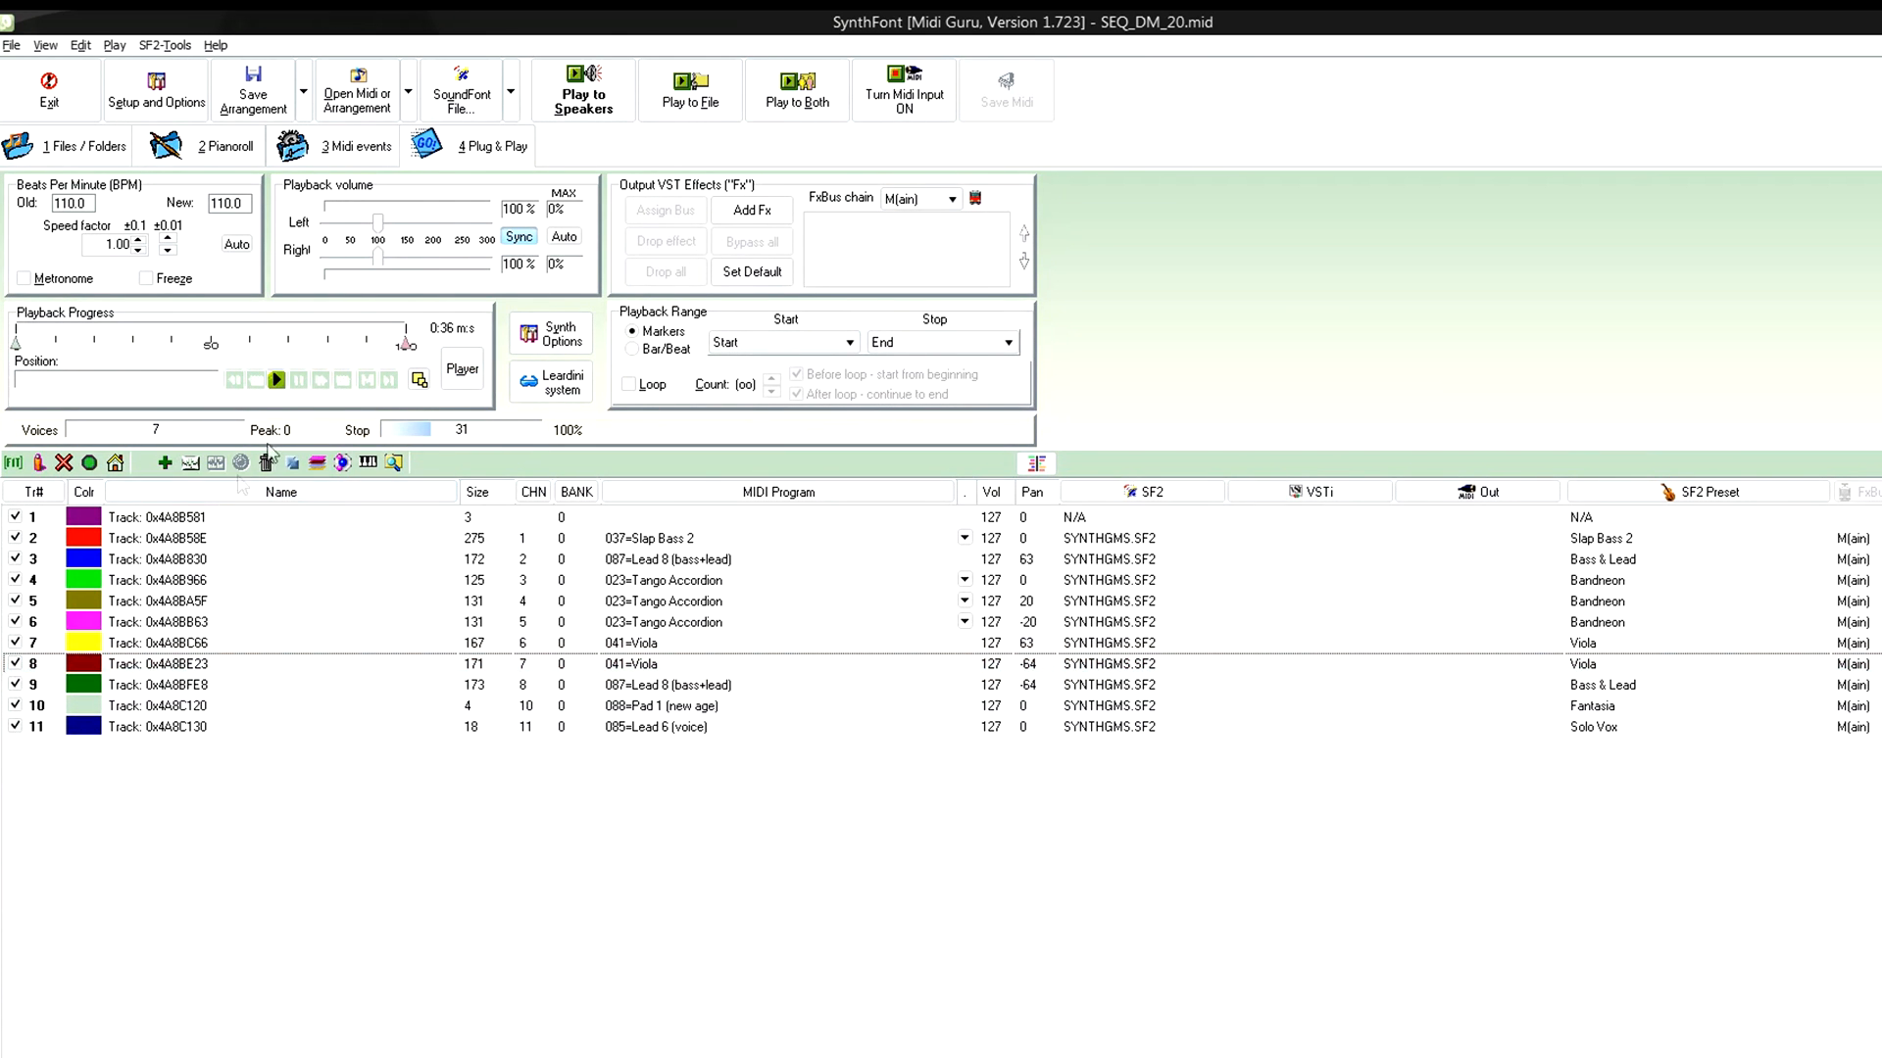
{"action": "left_click", "coordinate": [582, 89]}
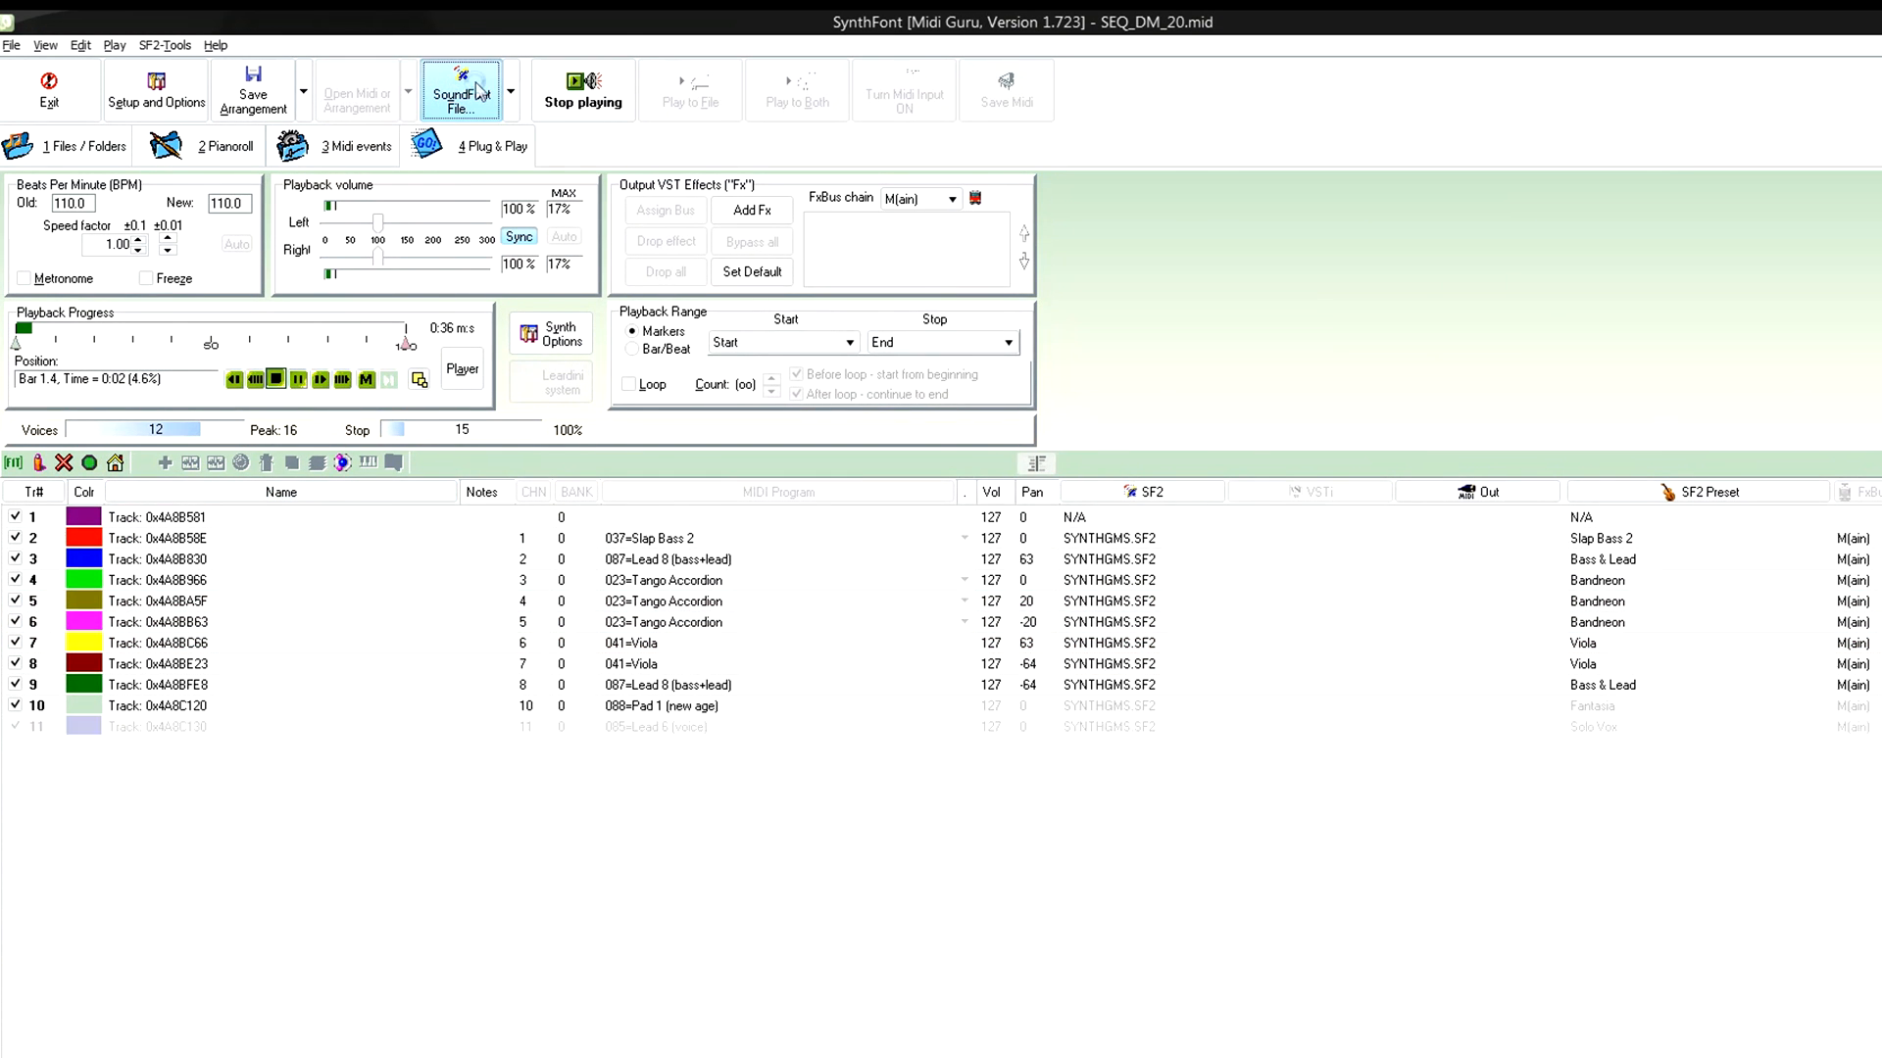
- Assign SEQ_DM_20.sf2 to the whole track for all eleven SEQ_DM_20 tracks, then stop playback
{"action": "left_click", "coordinate": [461, 88]}
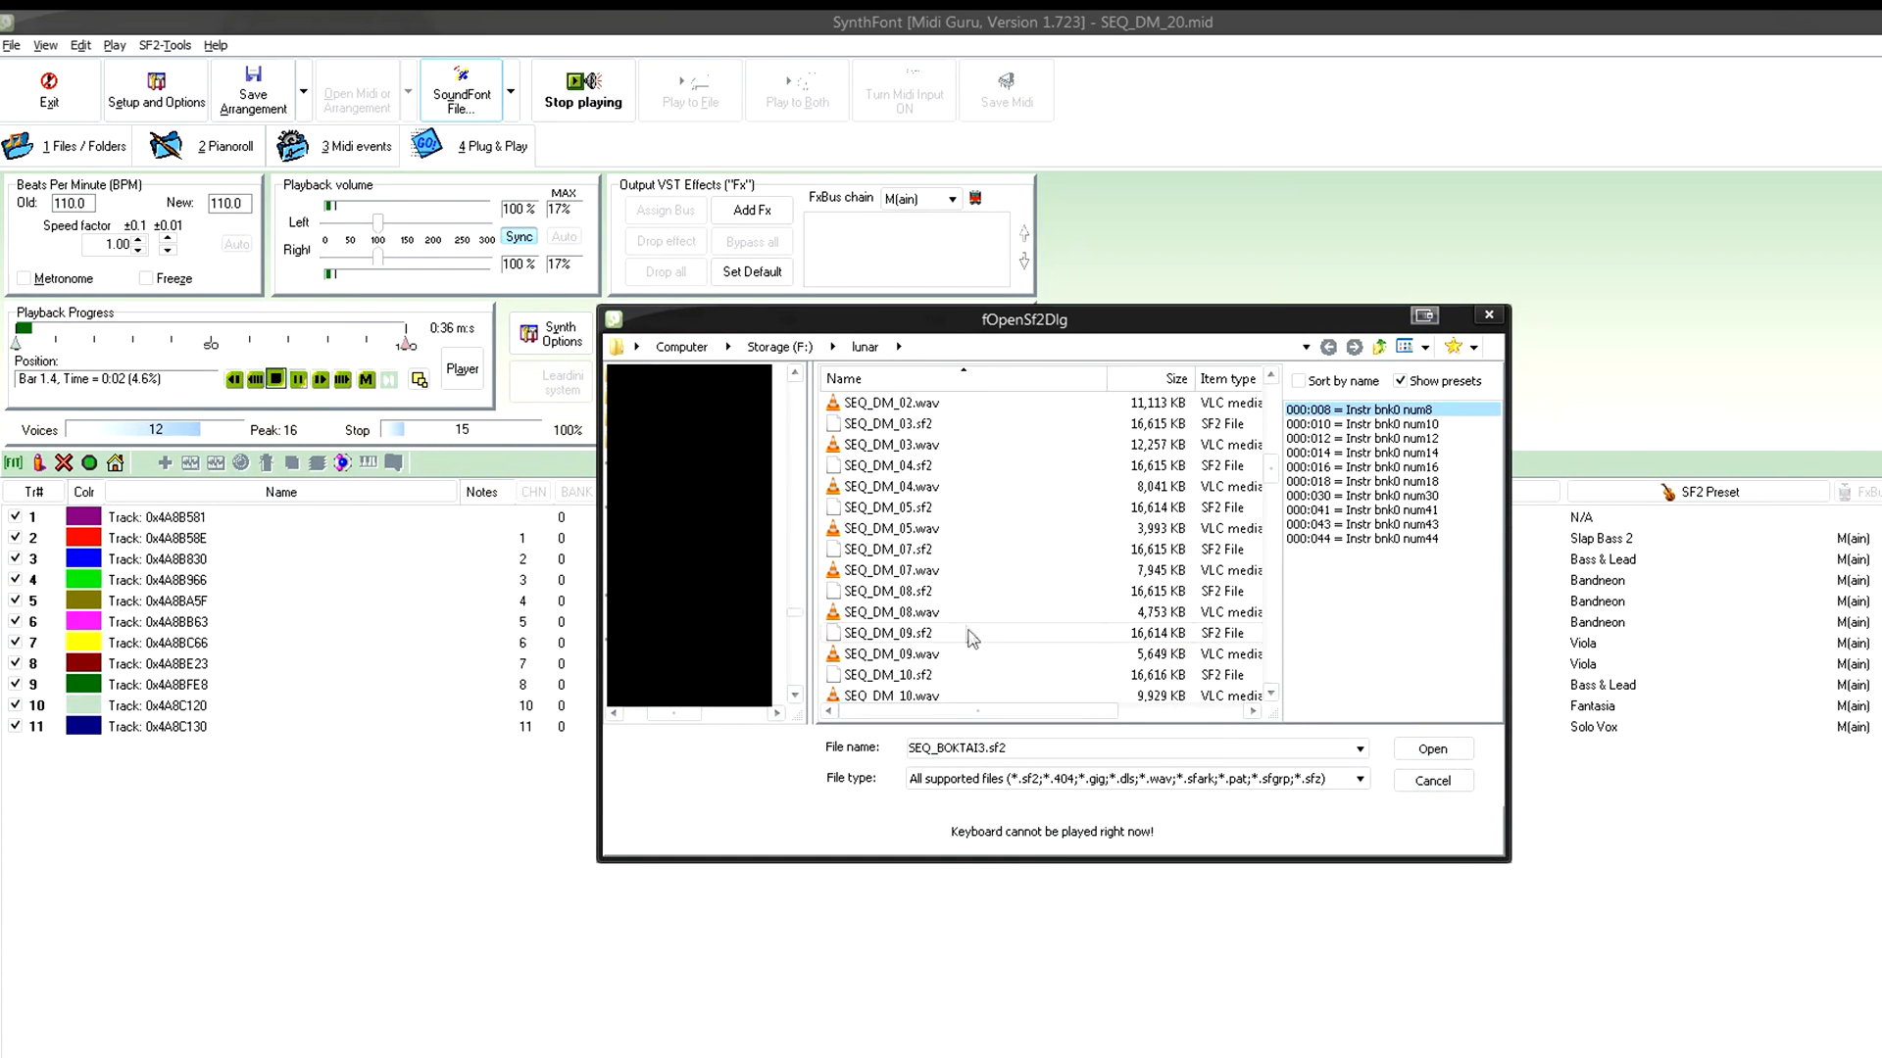
{"action": "scroll", "scroll_direction": "down", "scroll_amount": 3}
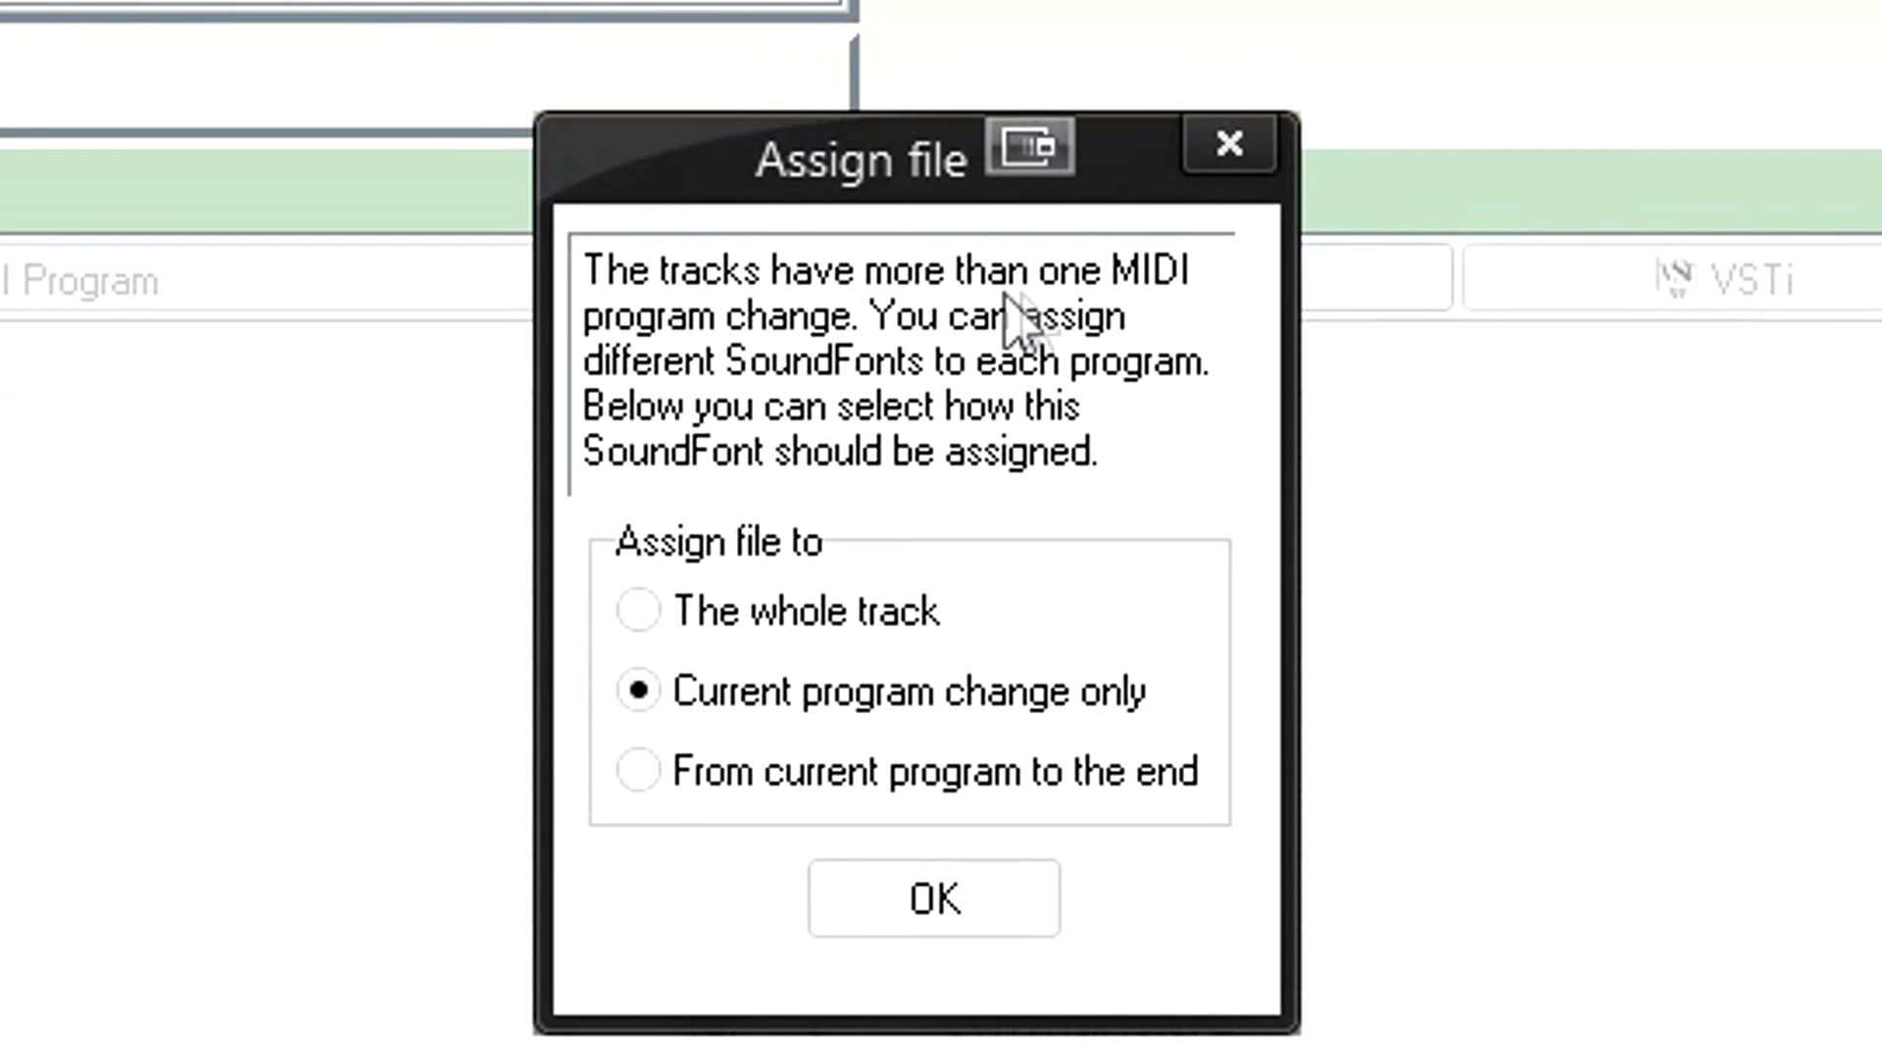
{"action": "mouse_move", "coordinate": [876, 390]}
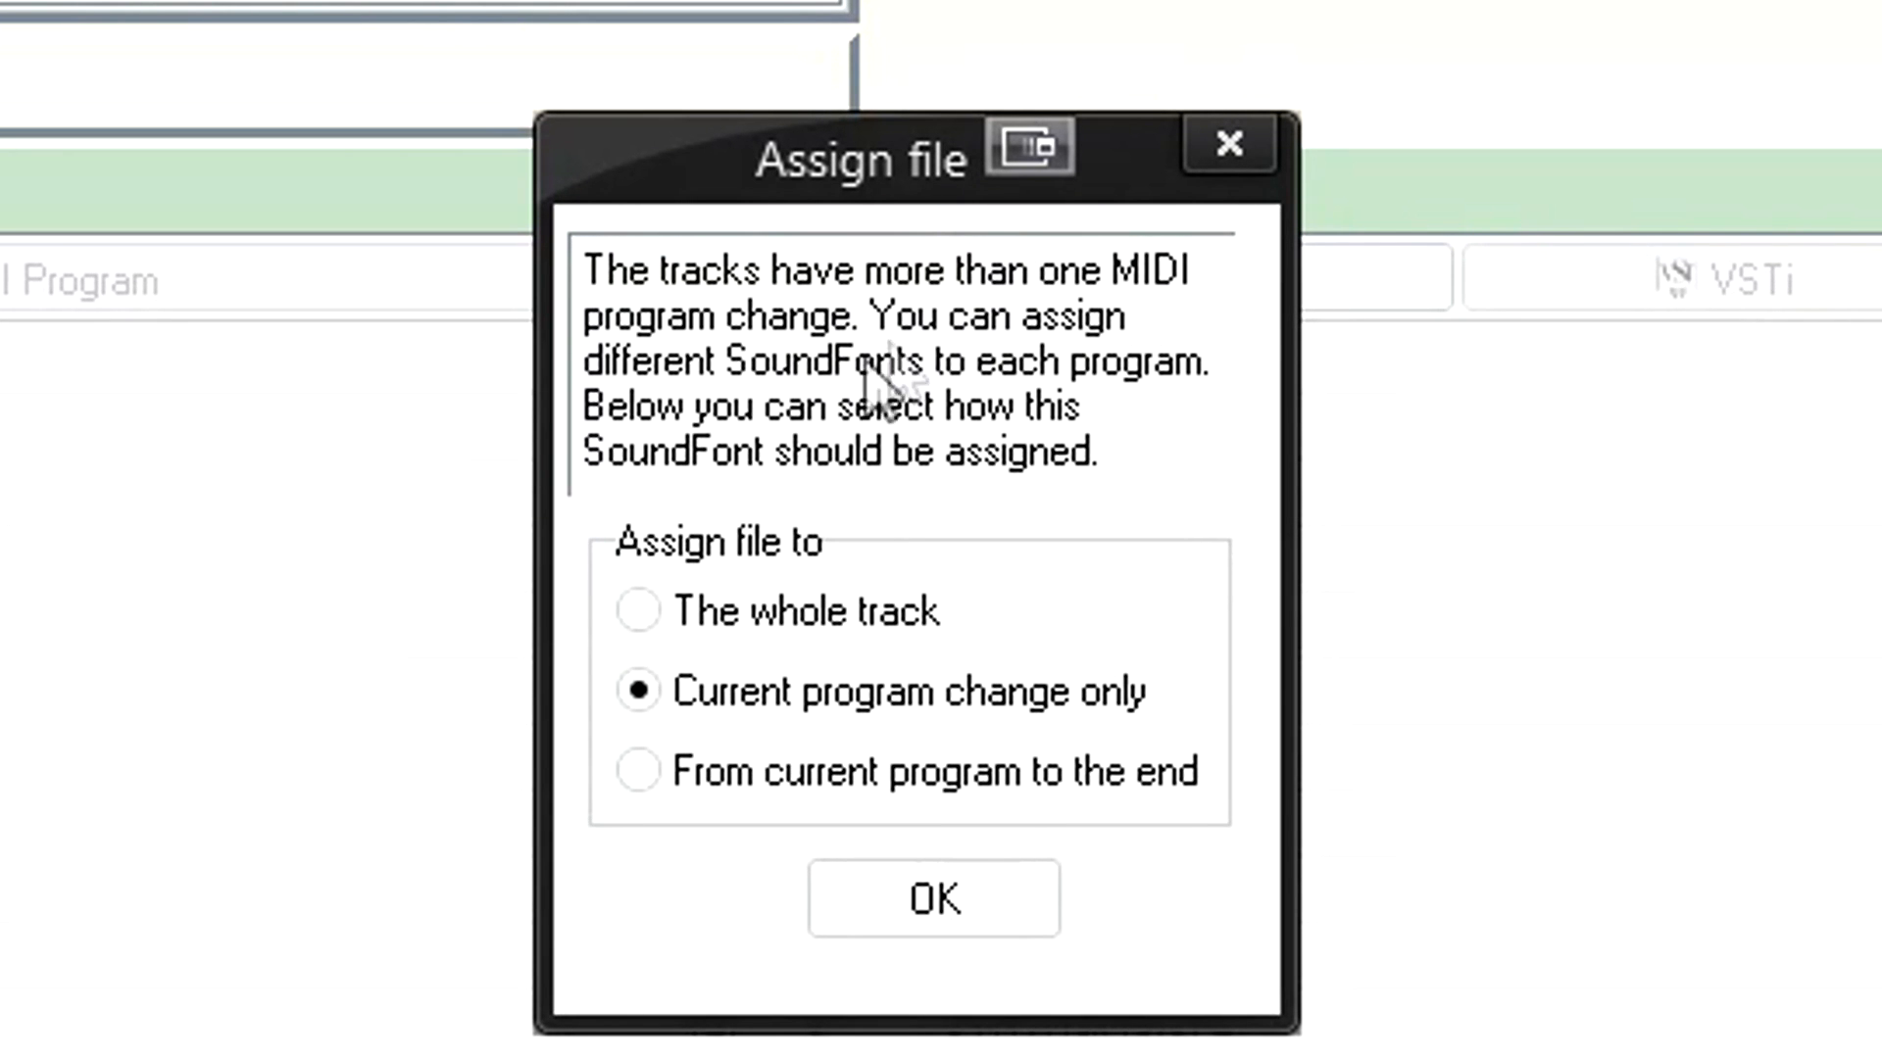
{"action": "mouse_move", "coordinate": [943, 498]}
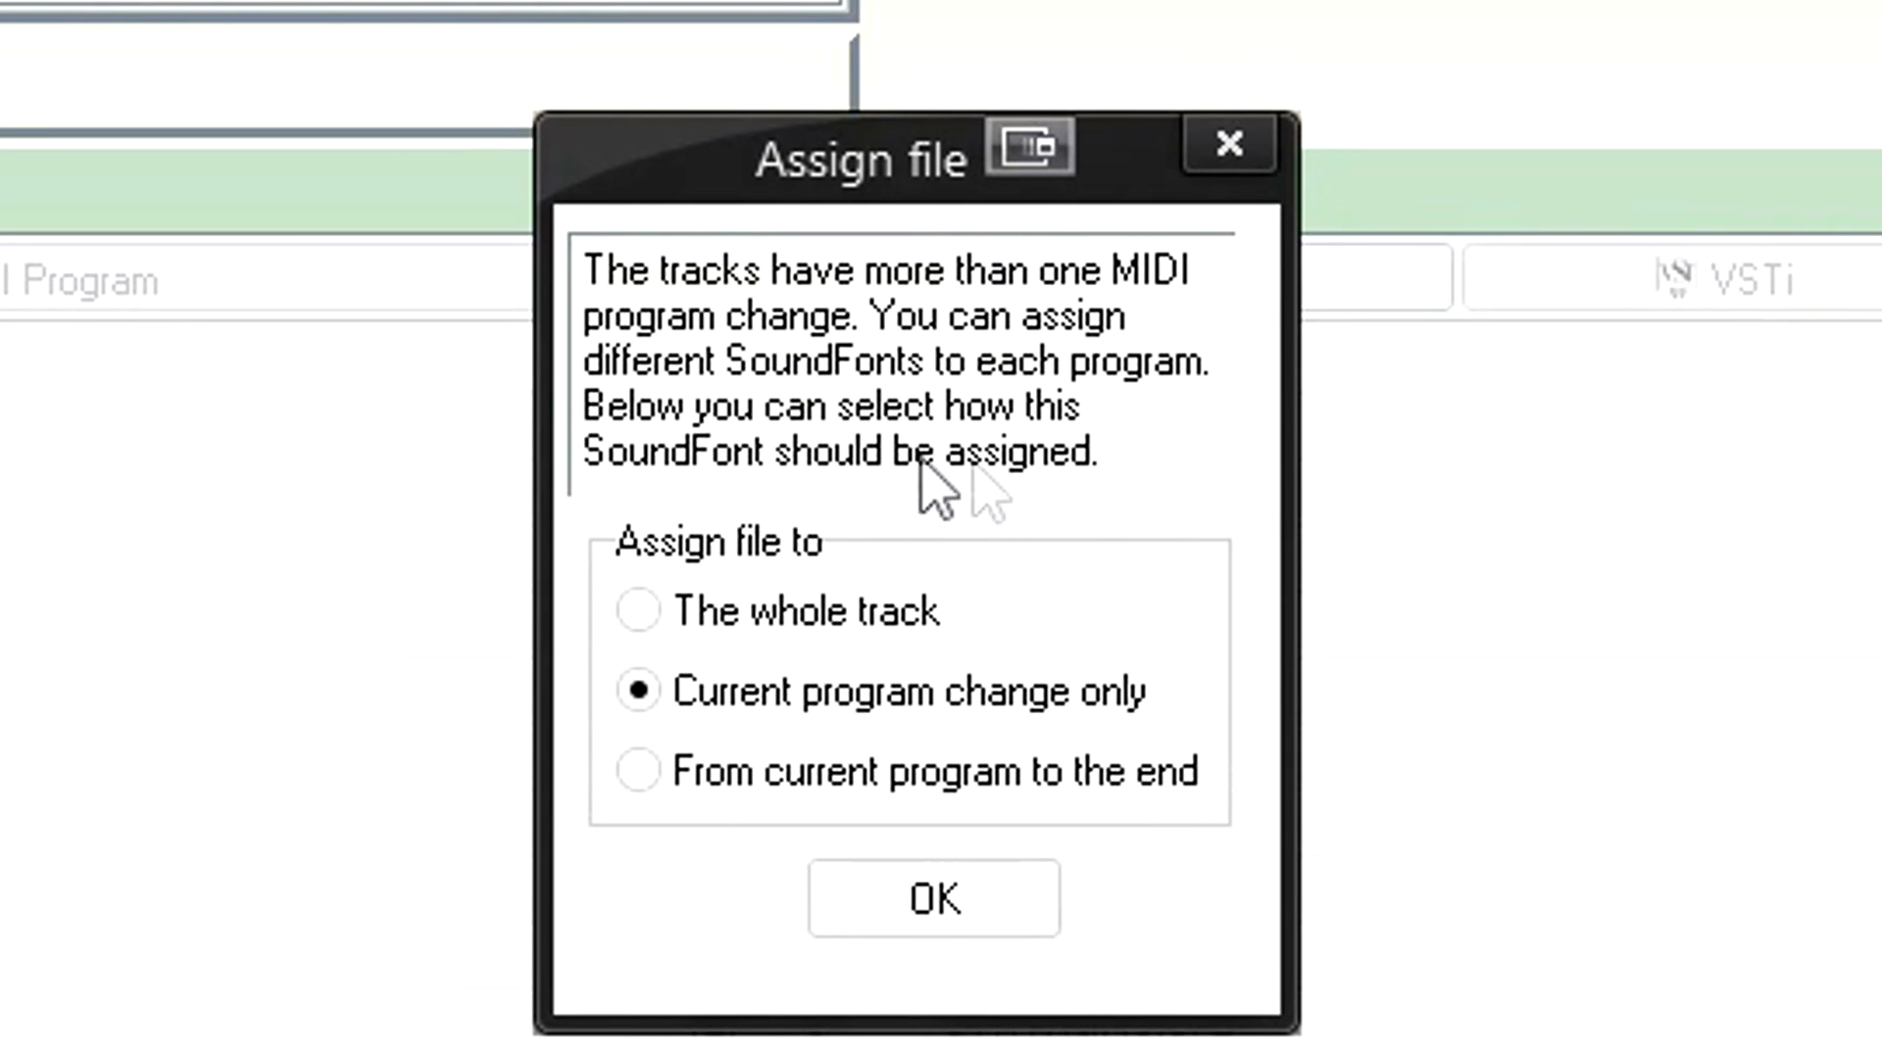
{"action": "mouse_move", "coordinate": [876, 600]}
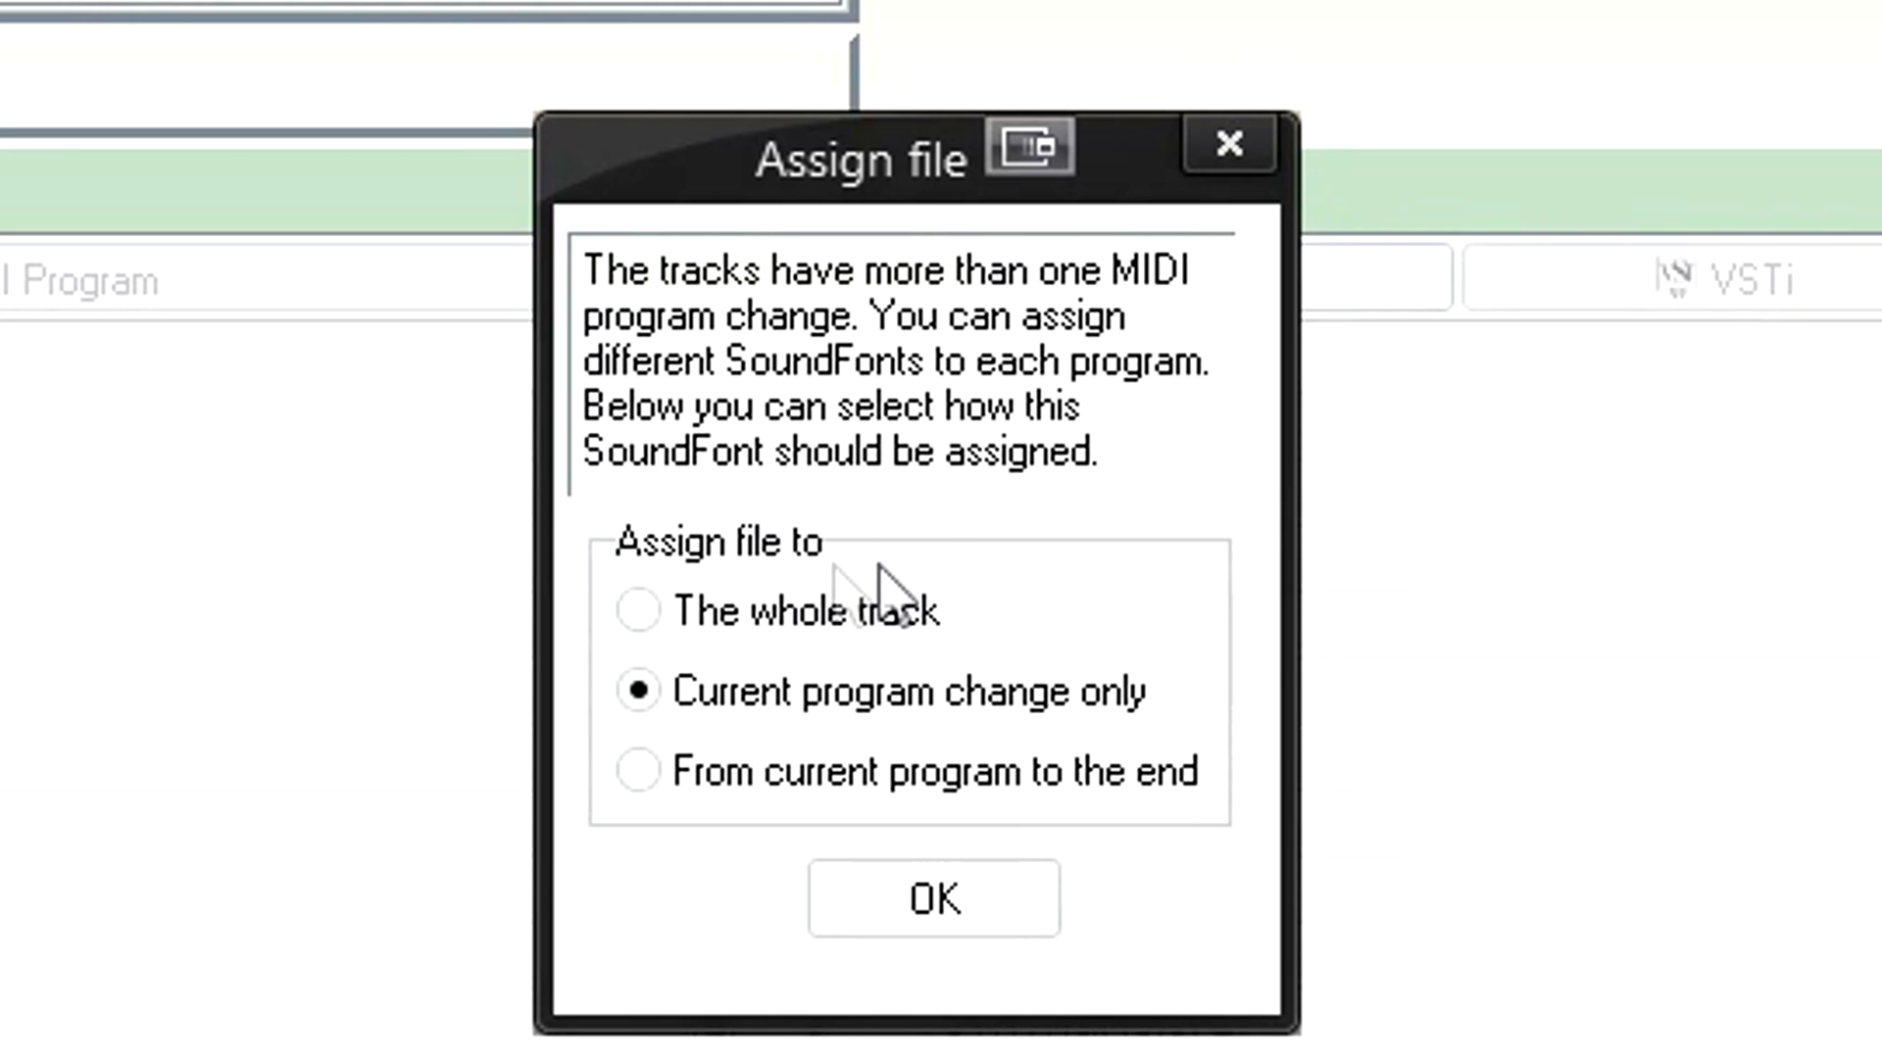
{"action": "left_click", "coordinate": [637, 610]}
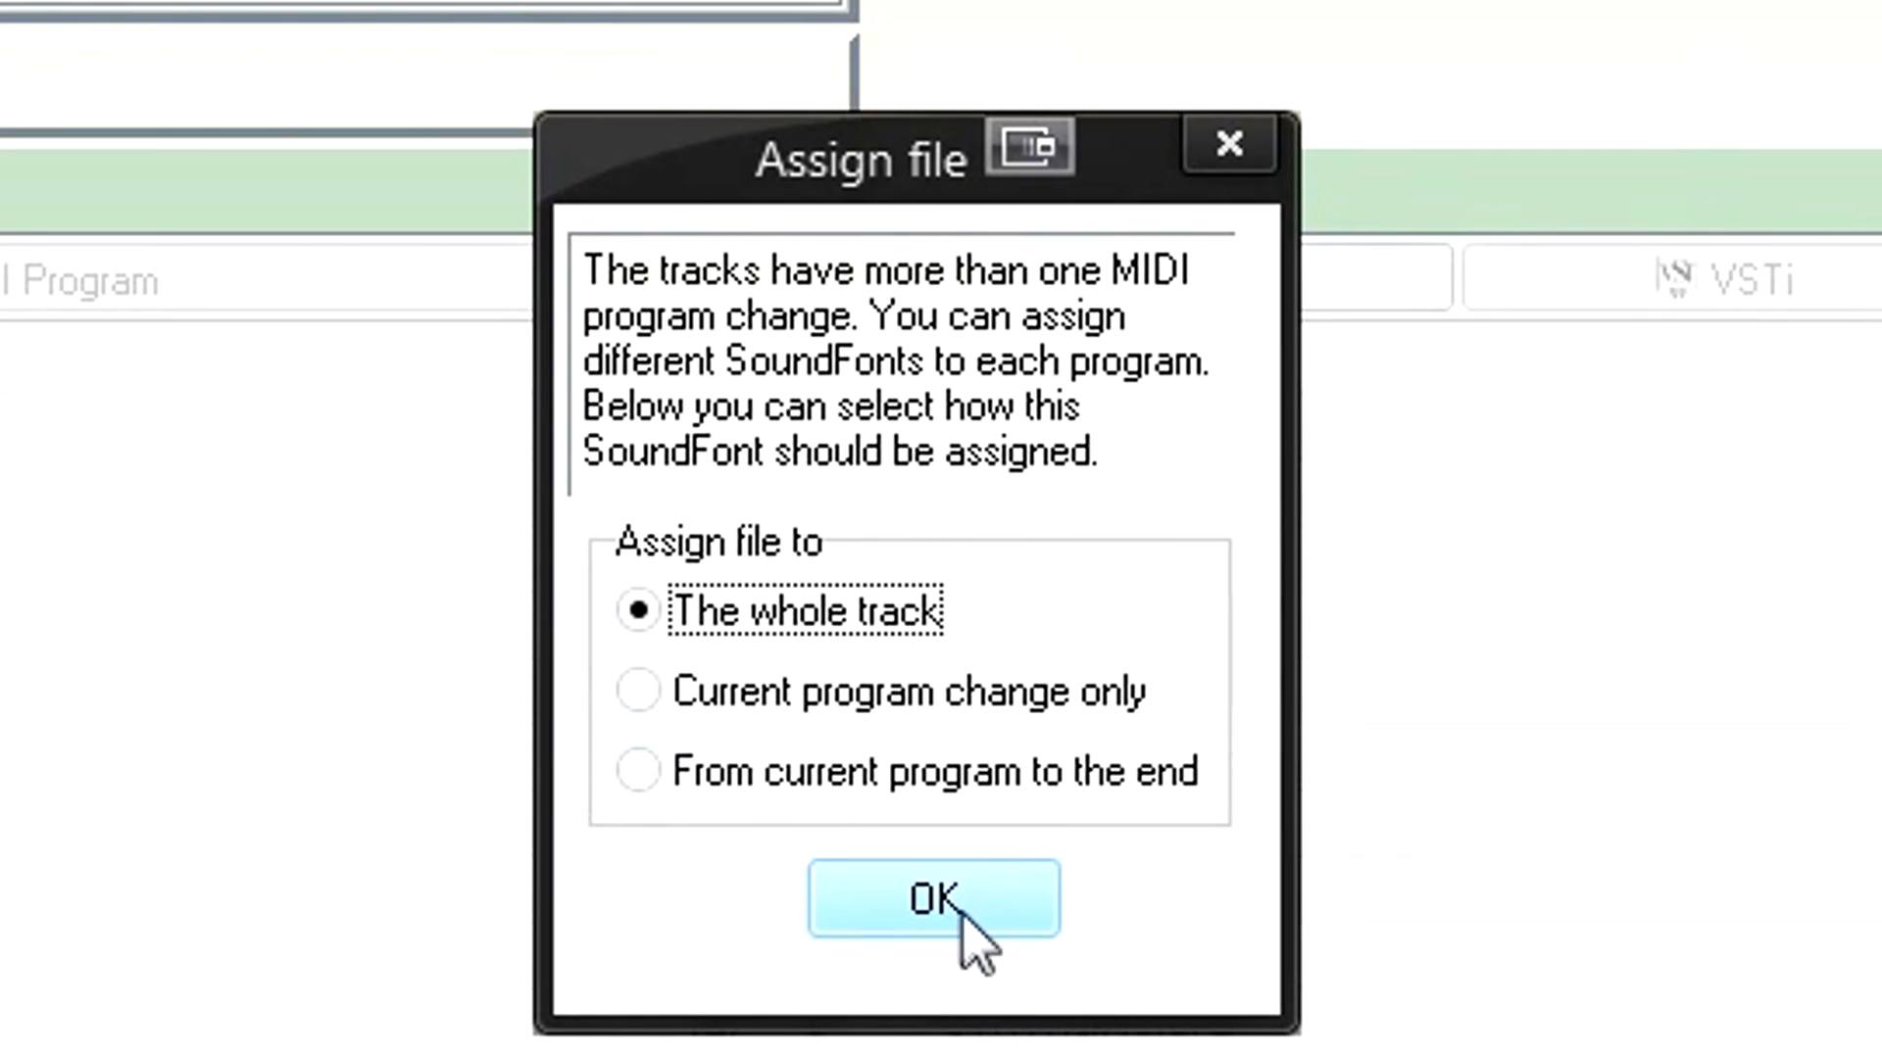
{"action": "left_click", "coordinate": [933, 900]}
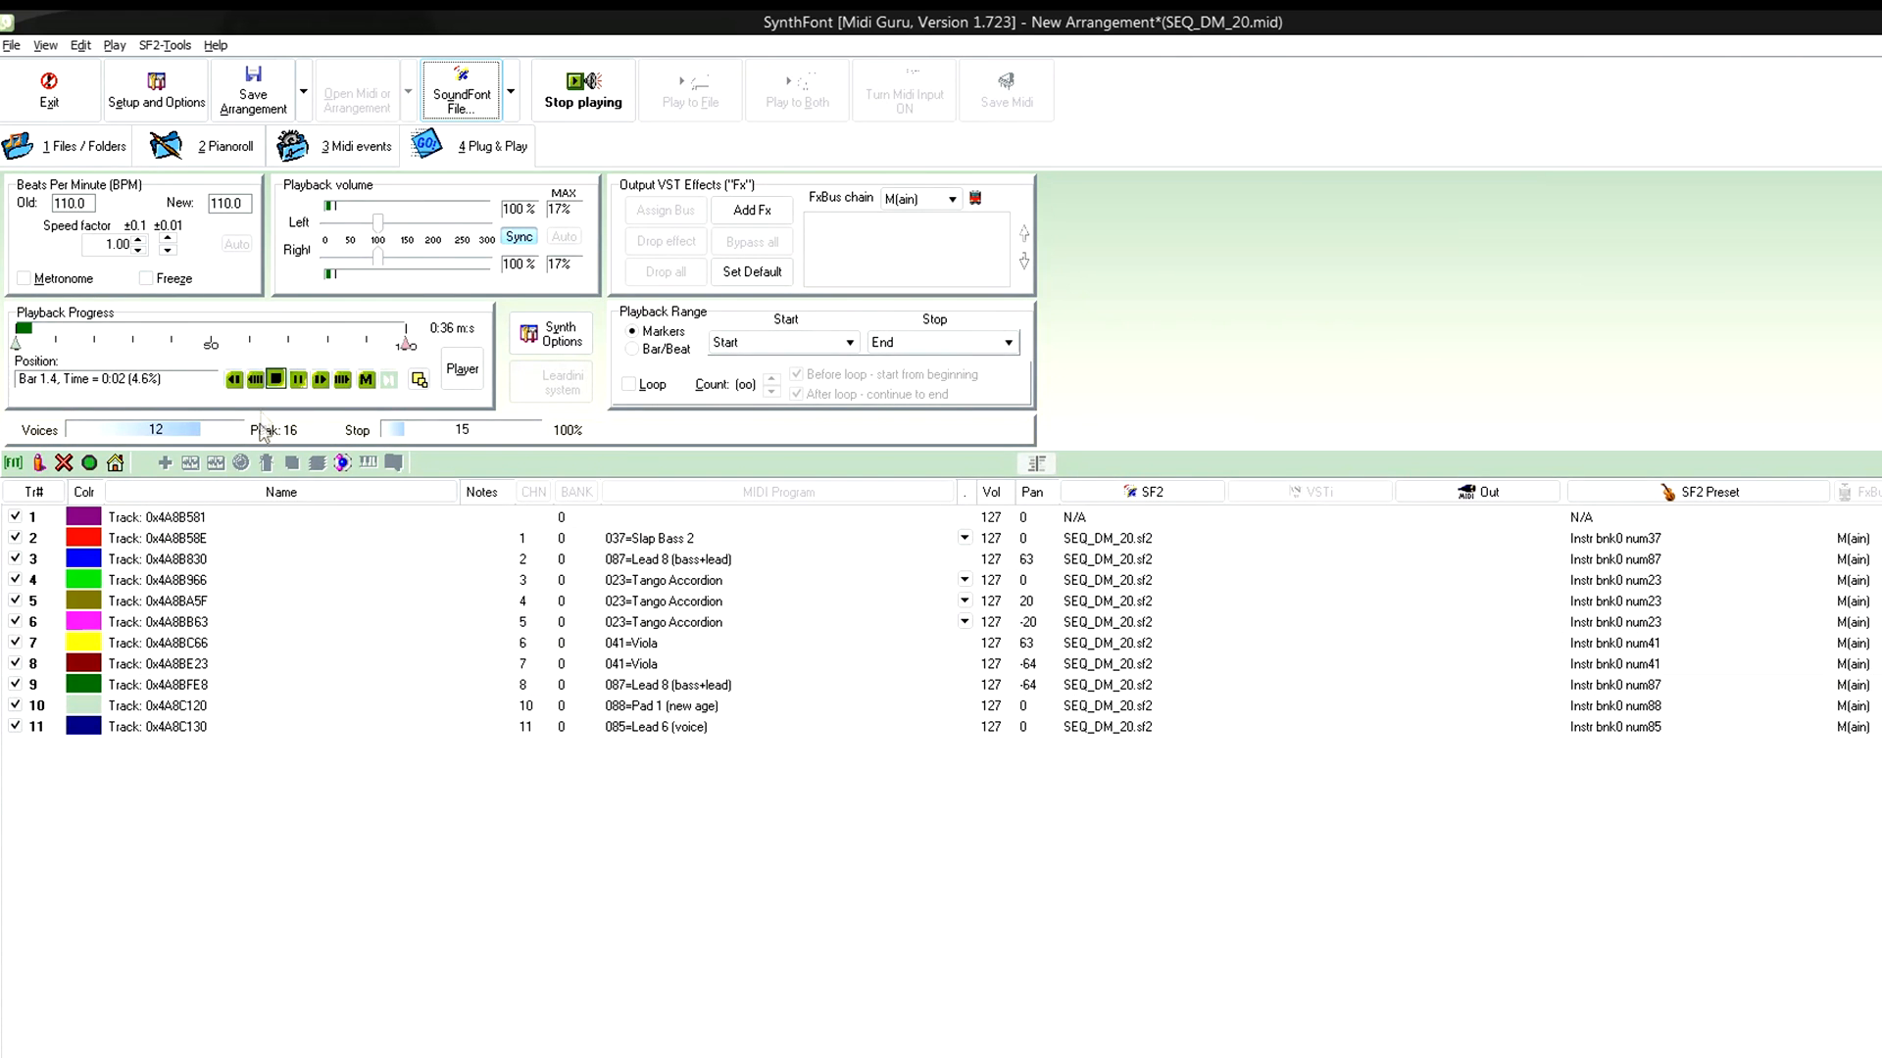
{"action": "left_click", "coordinate": [275, 378]}
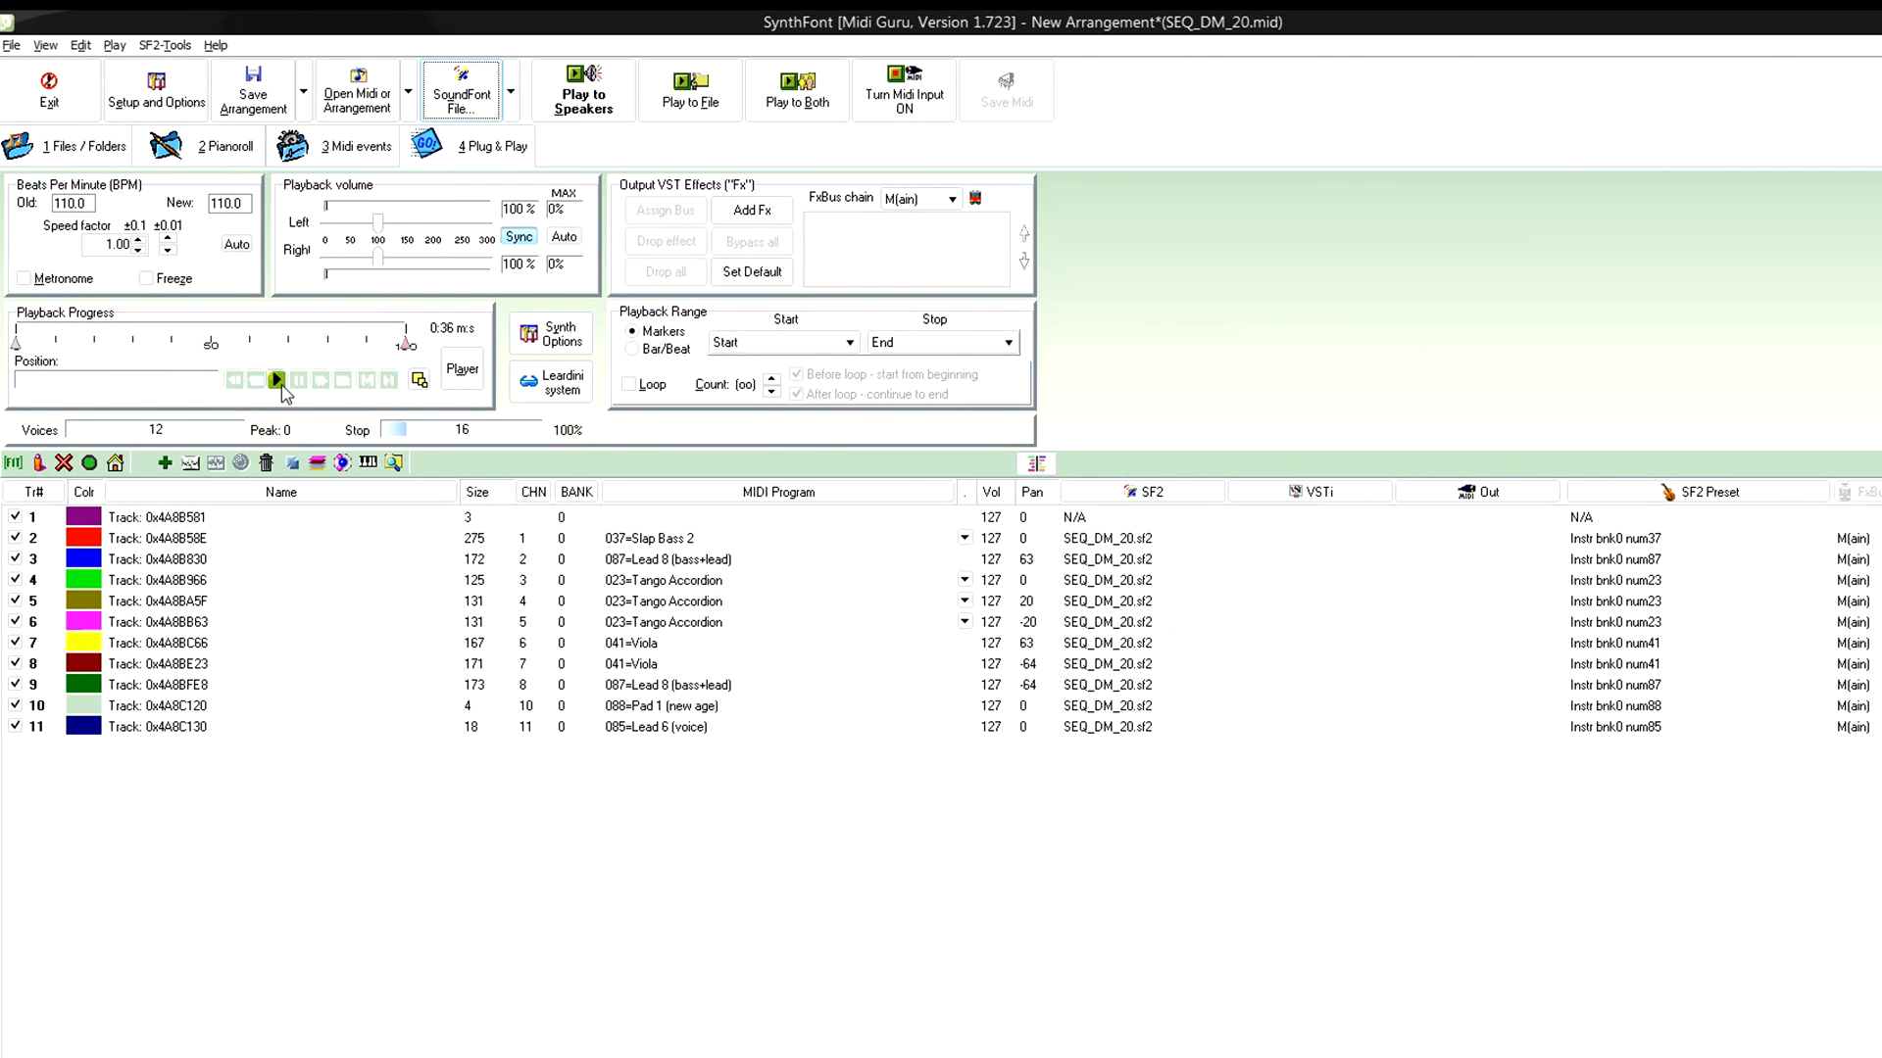